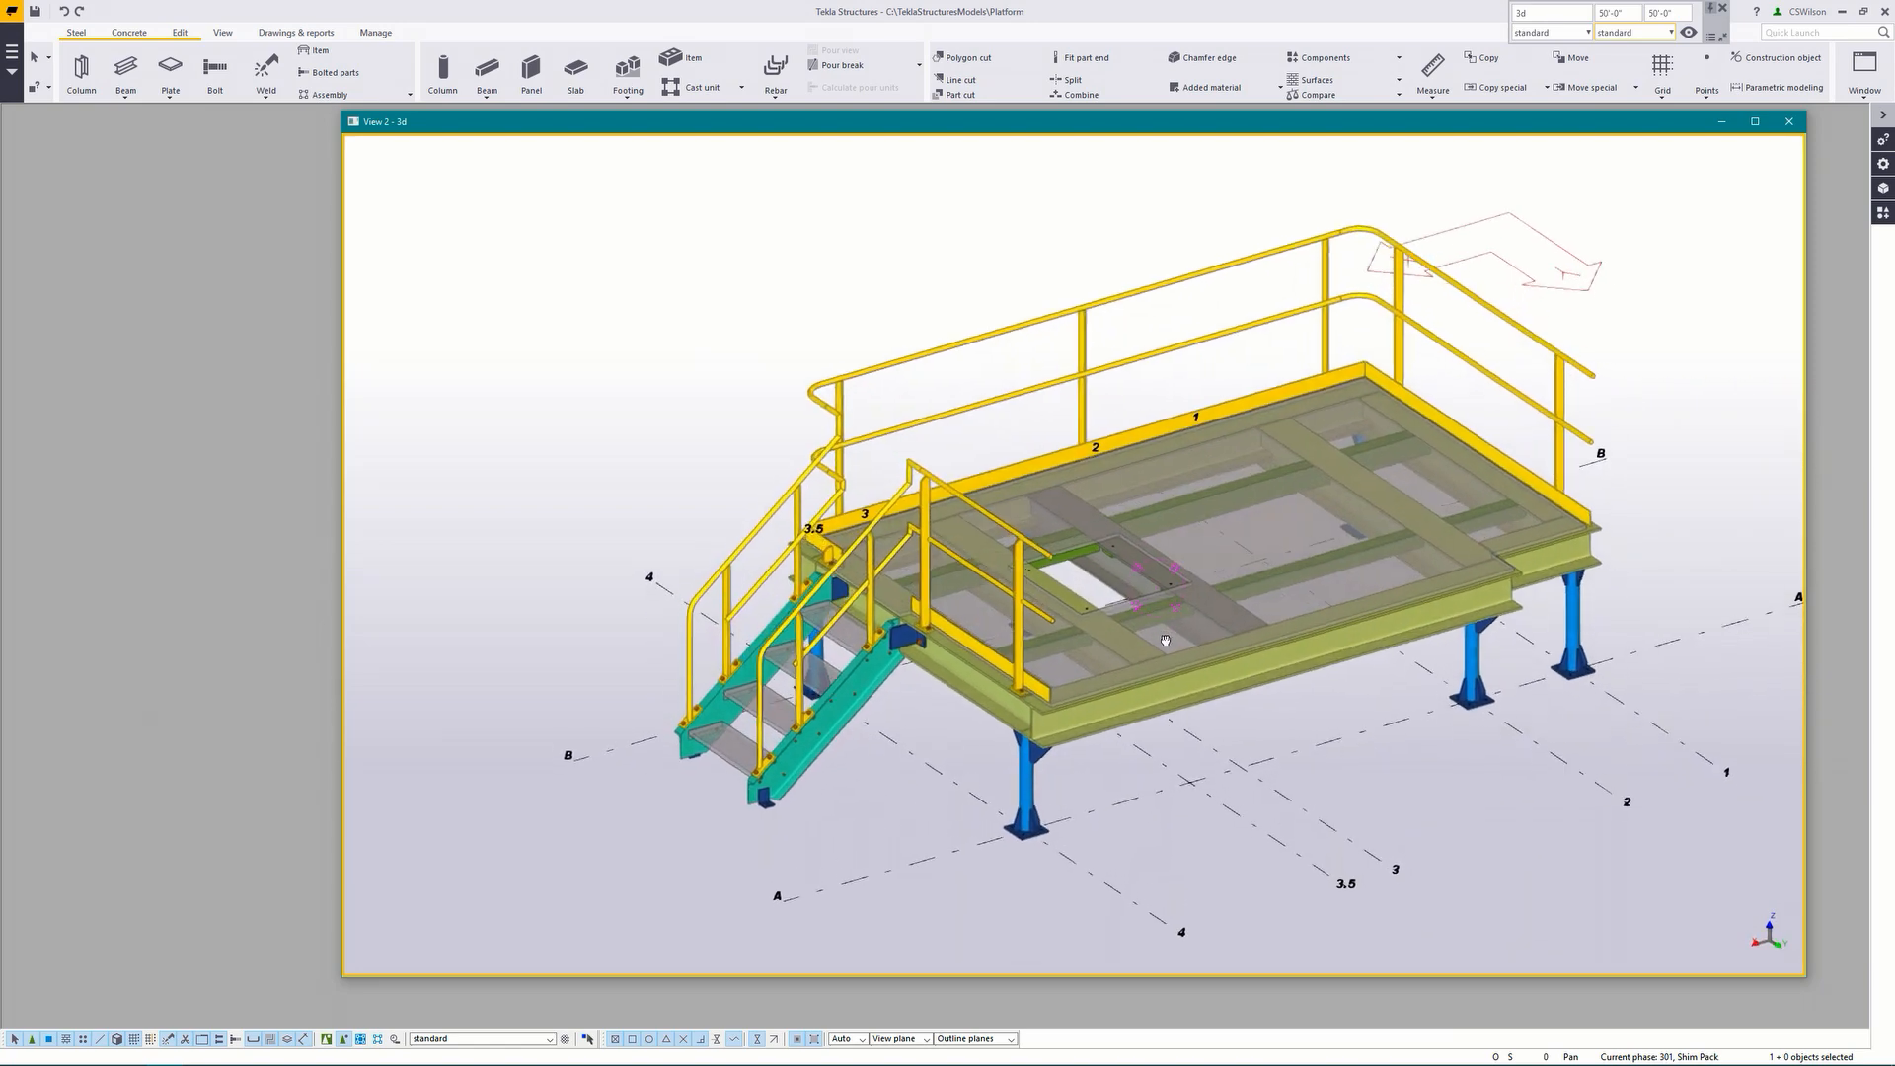
# Step: Apply the PLATFORM_FRAME_ONLY view filter so only the platform frame parts show
pyautogui.moveTo(1160, 640); pyautogui.dragTo(1523, 628)
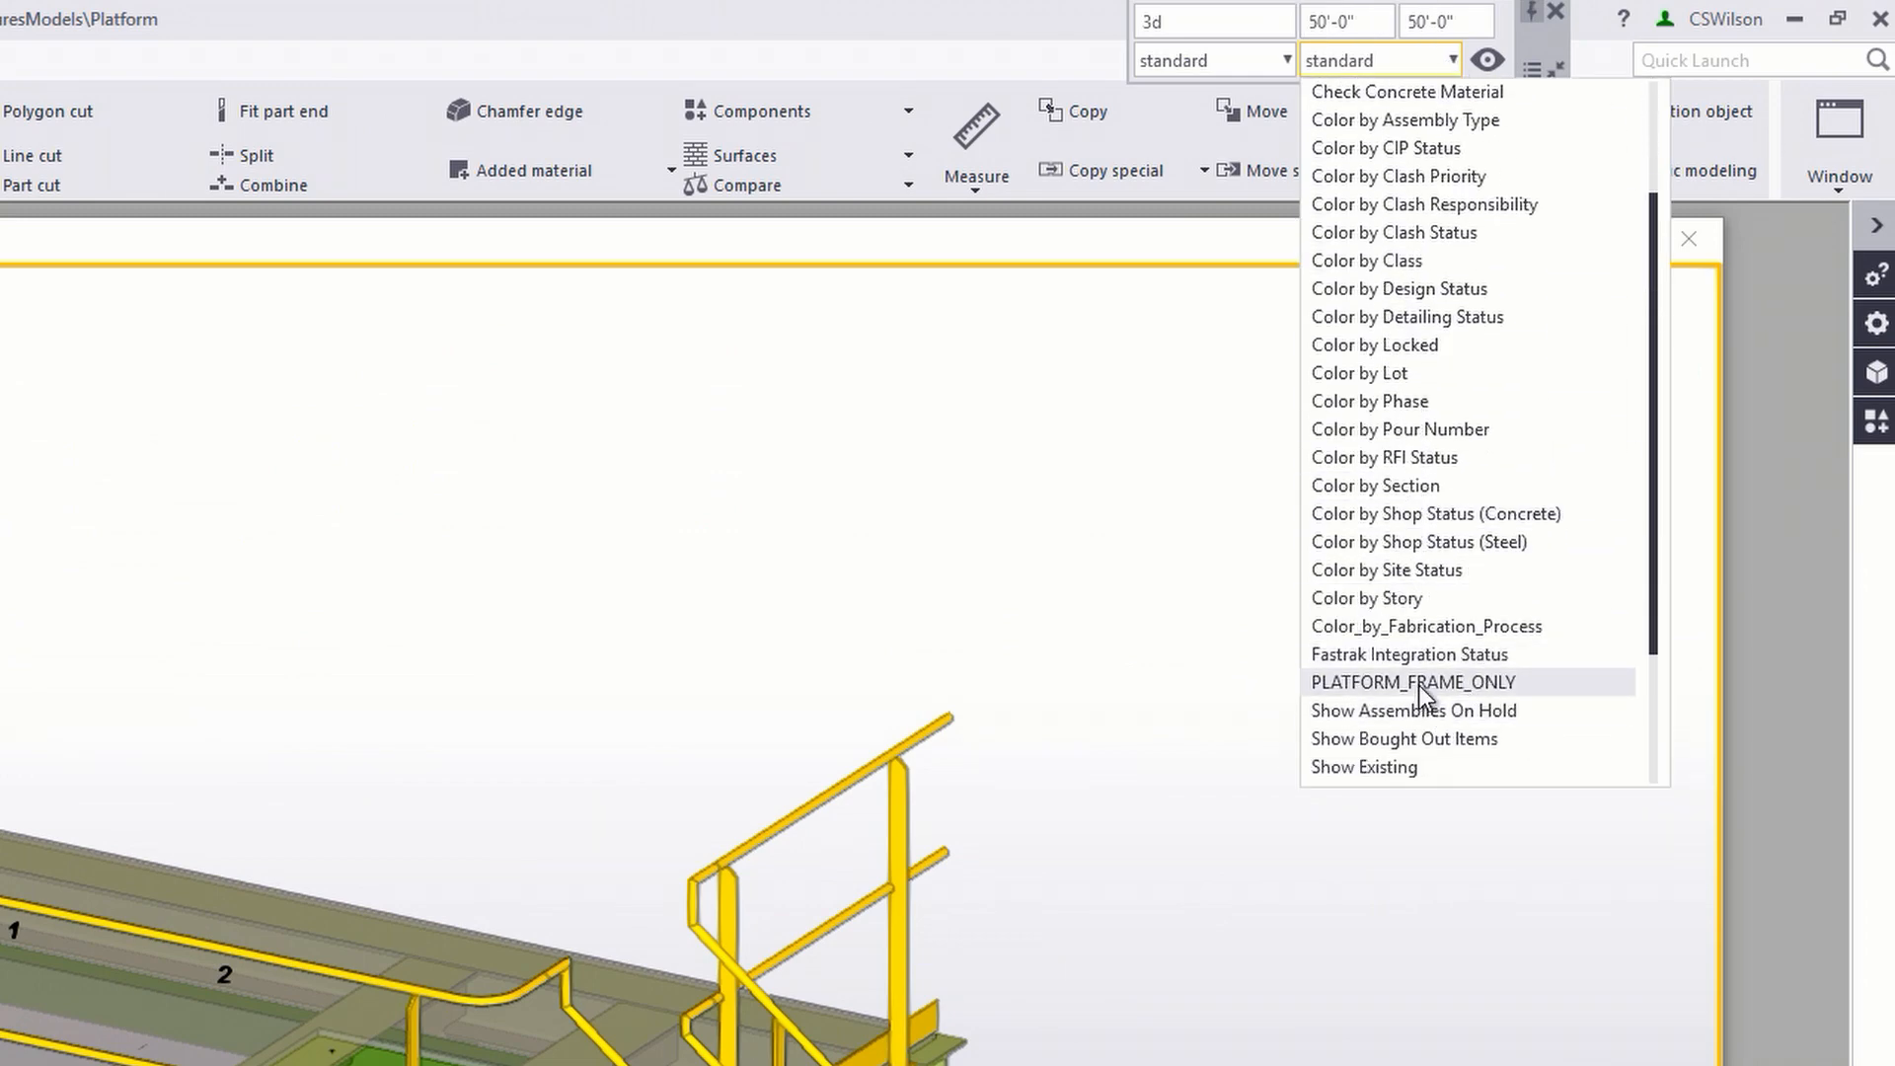
pyautogui.click(1411, 682)
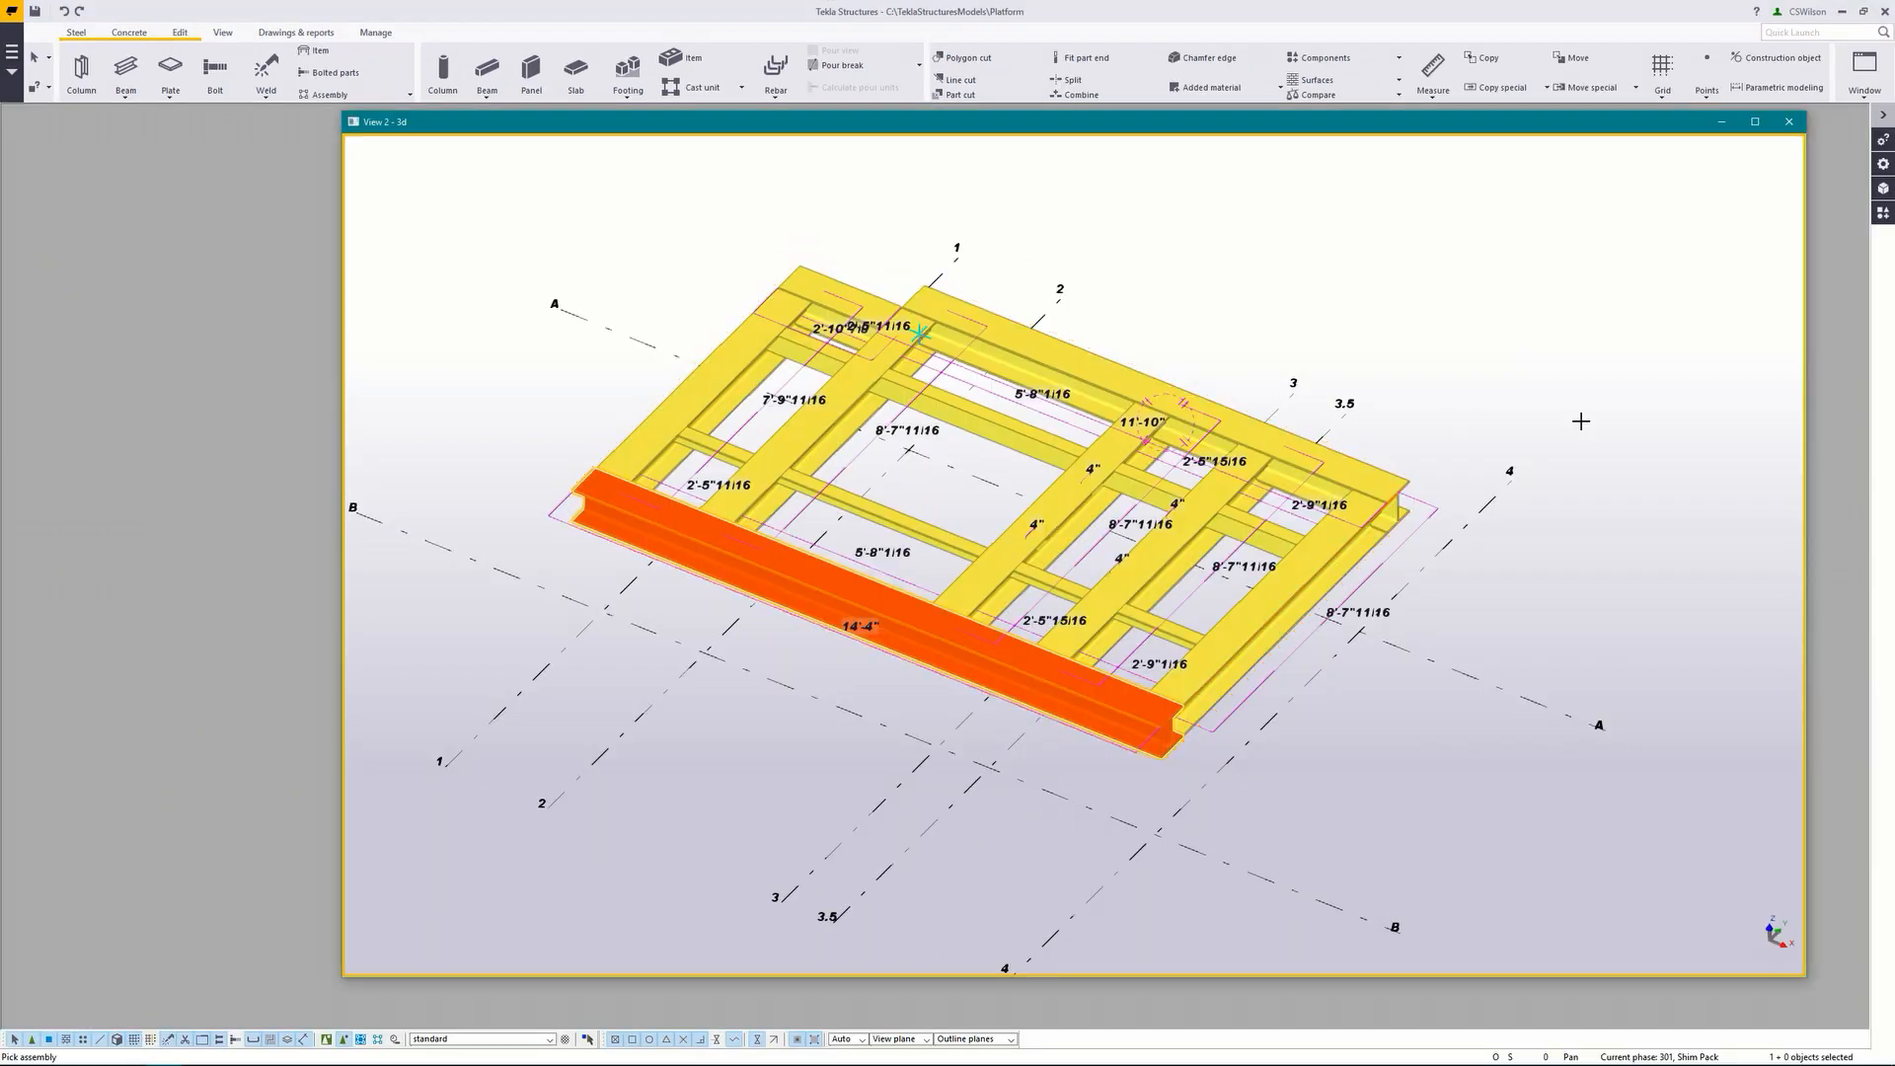
pyautogui.moveTo(1678, 421)
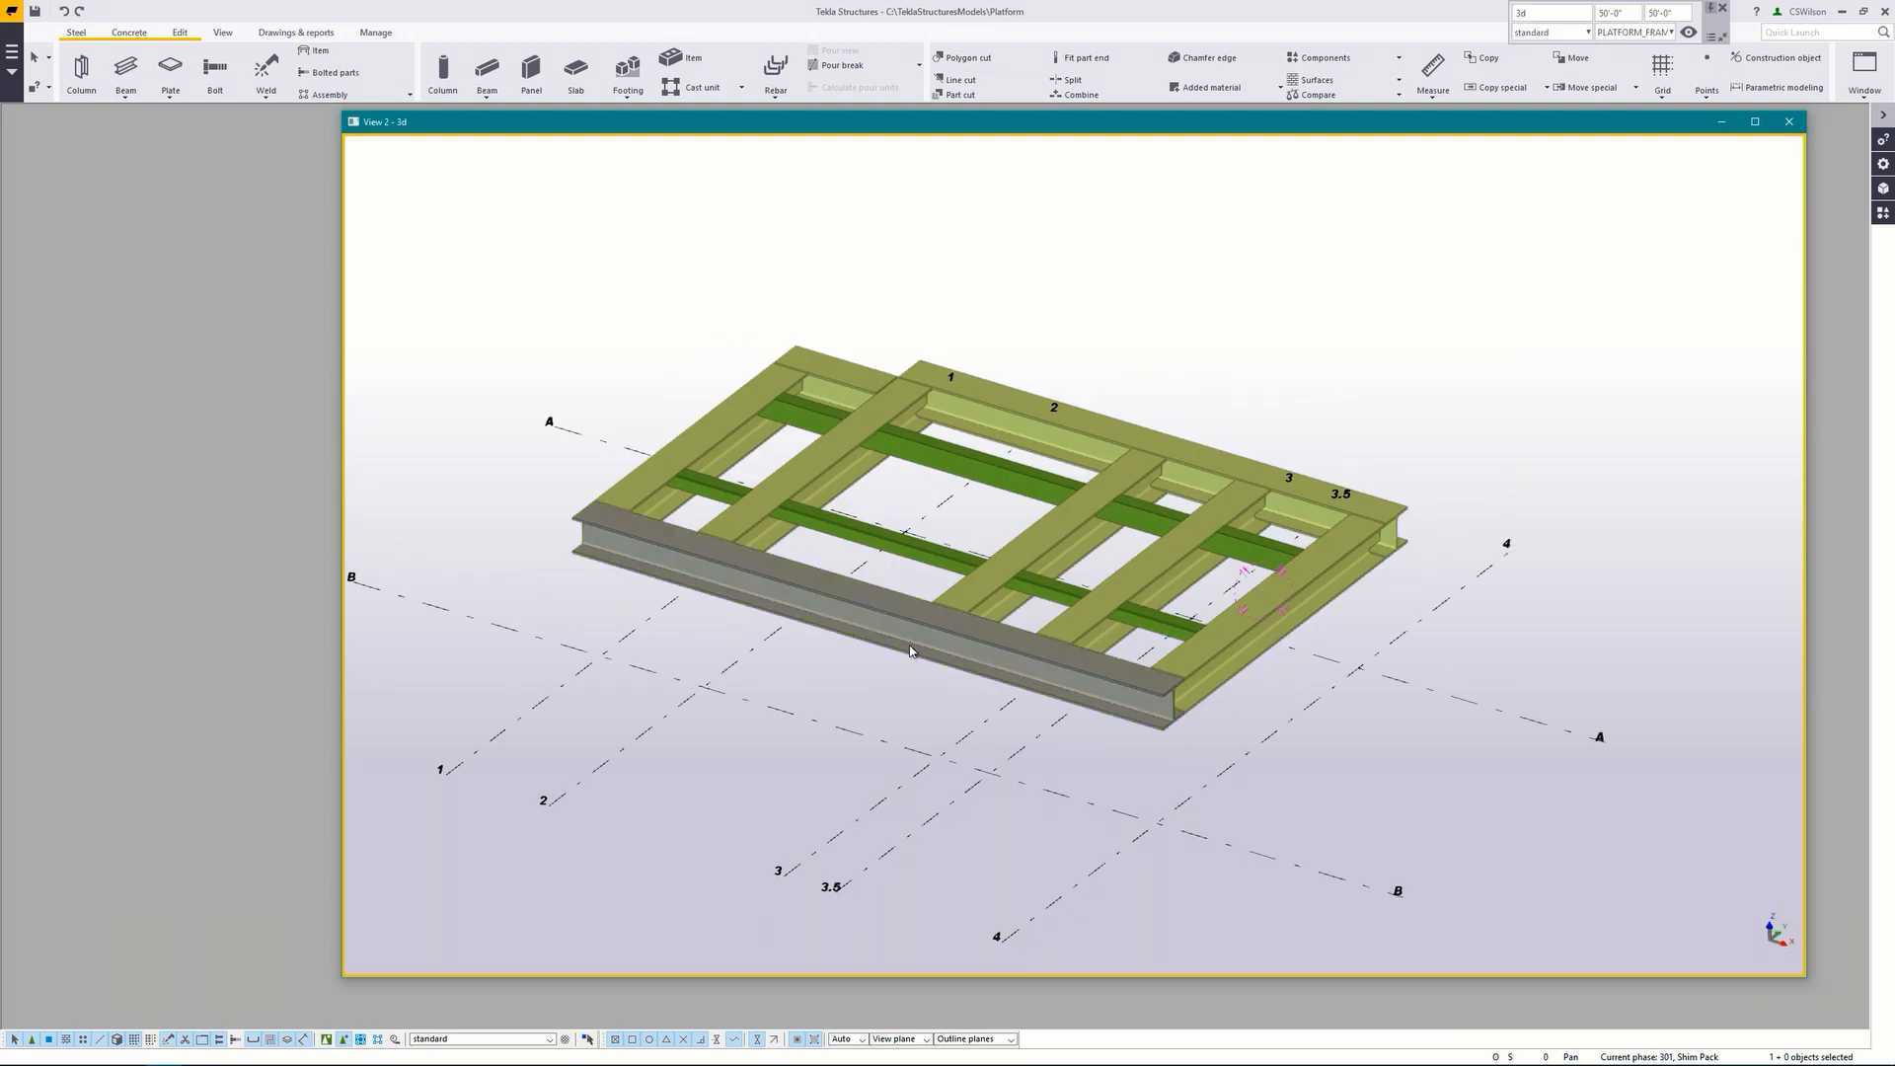
pyautogui.rightClick(910, 650)
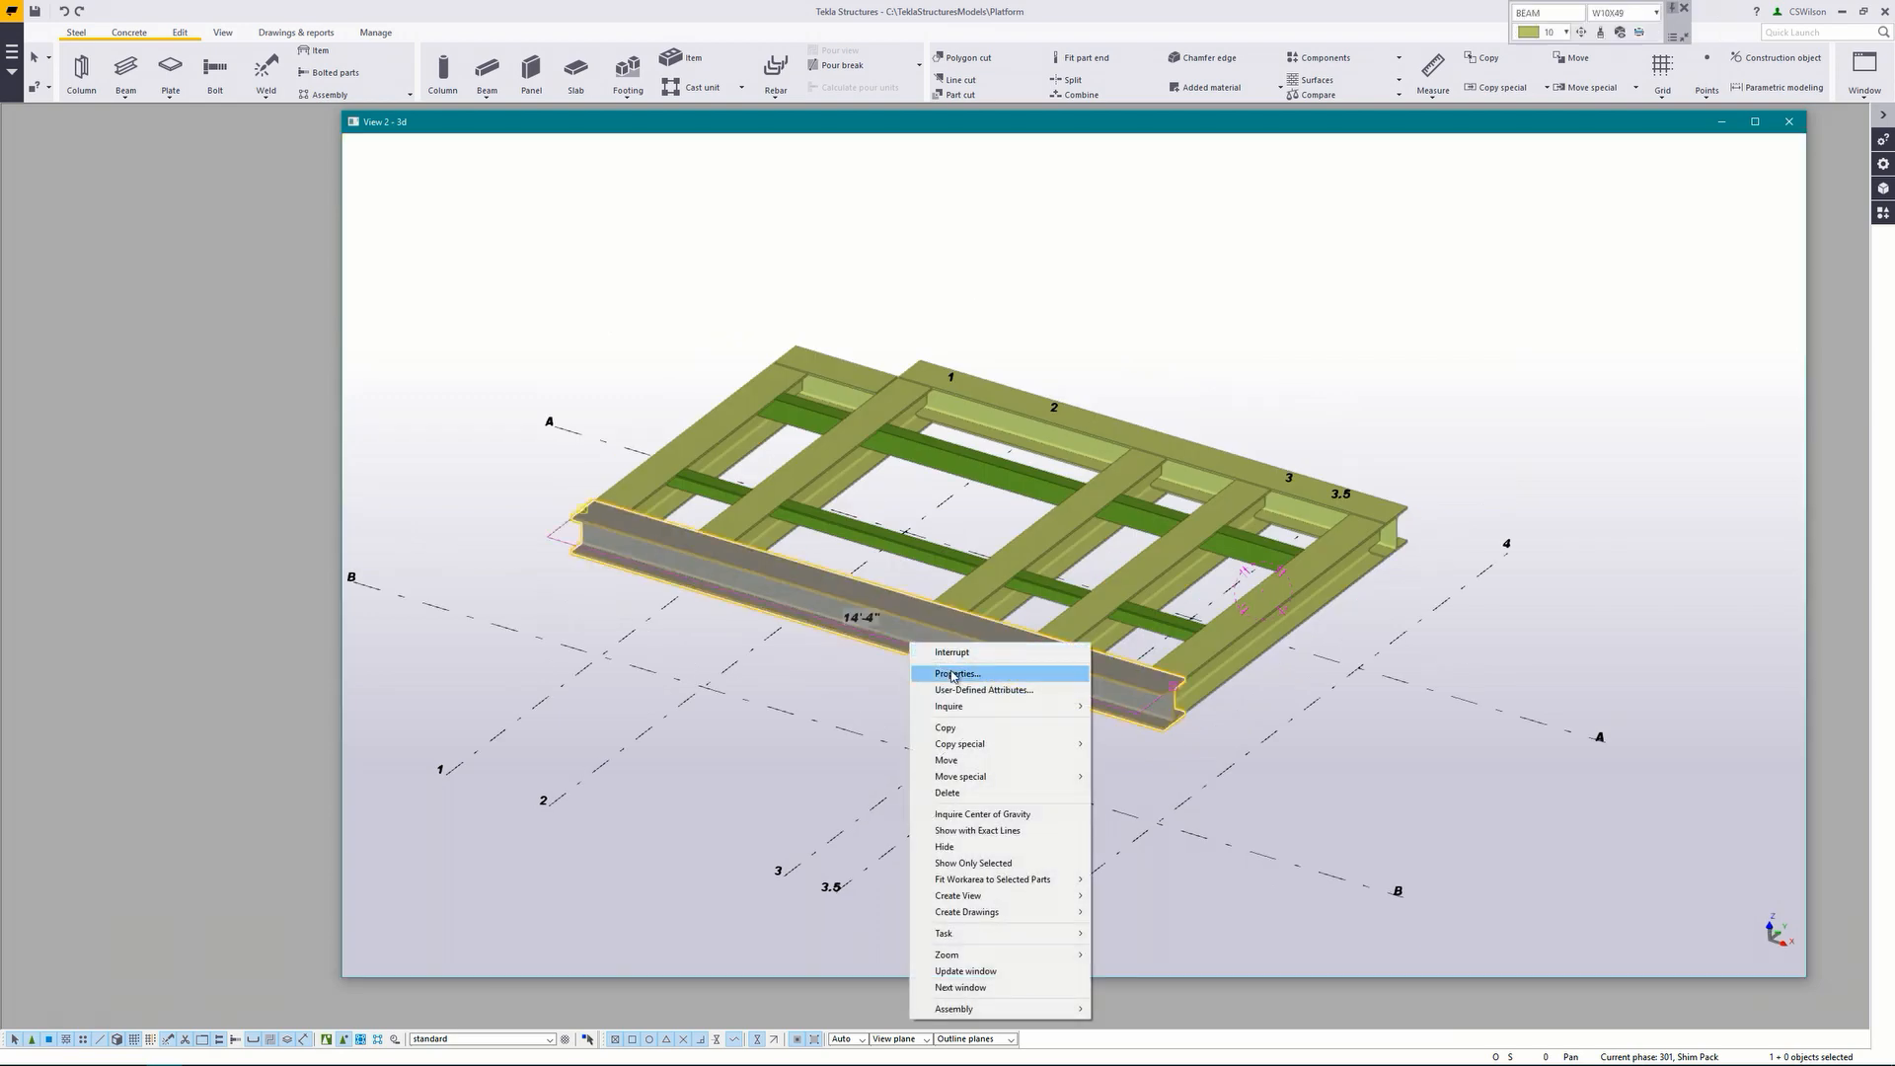
pyautogui.click(957, 673)
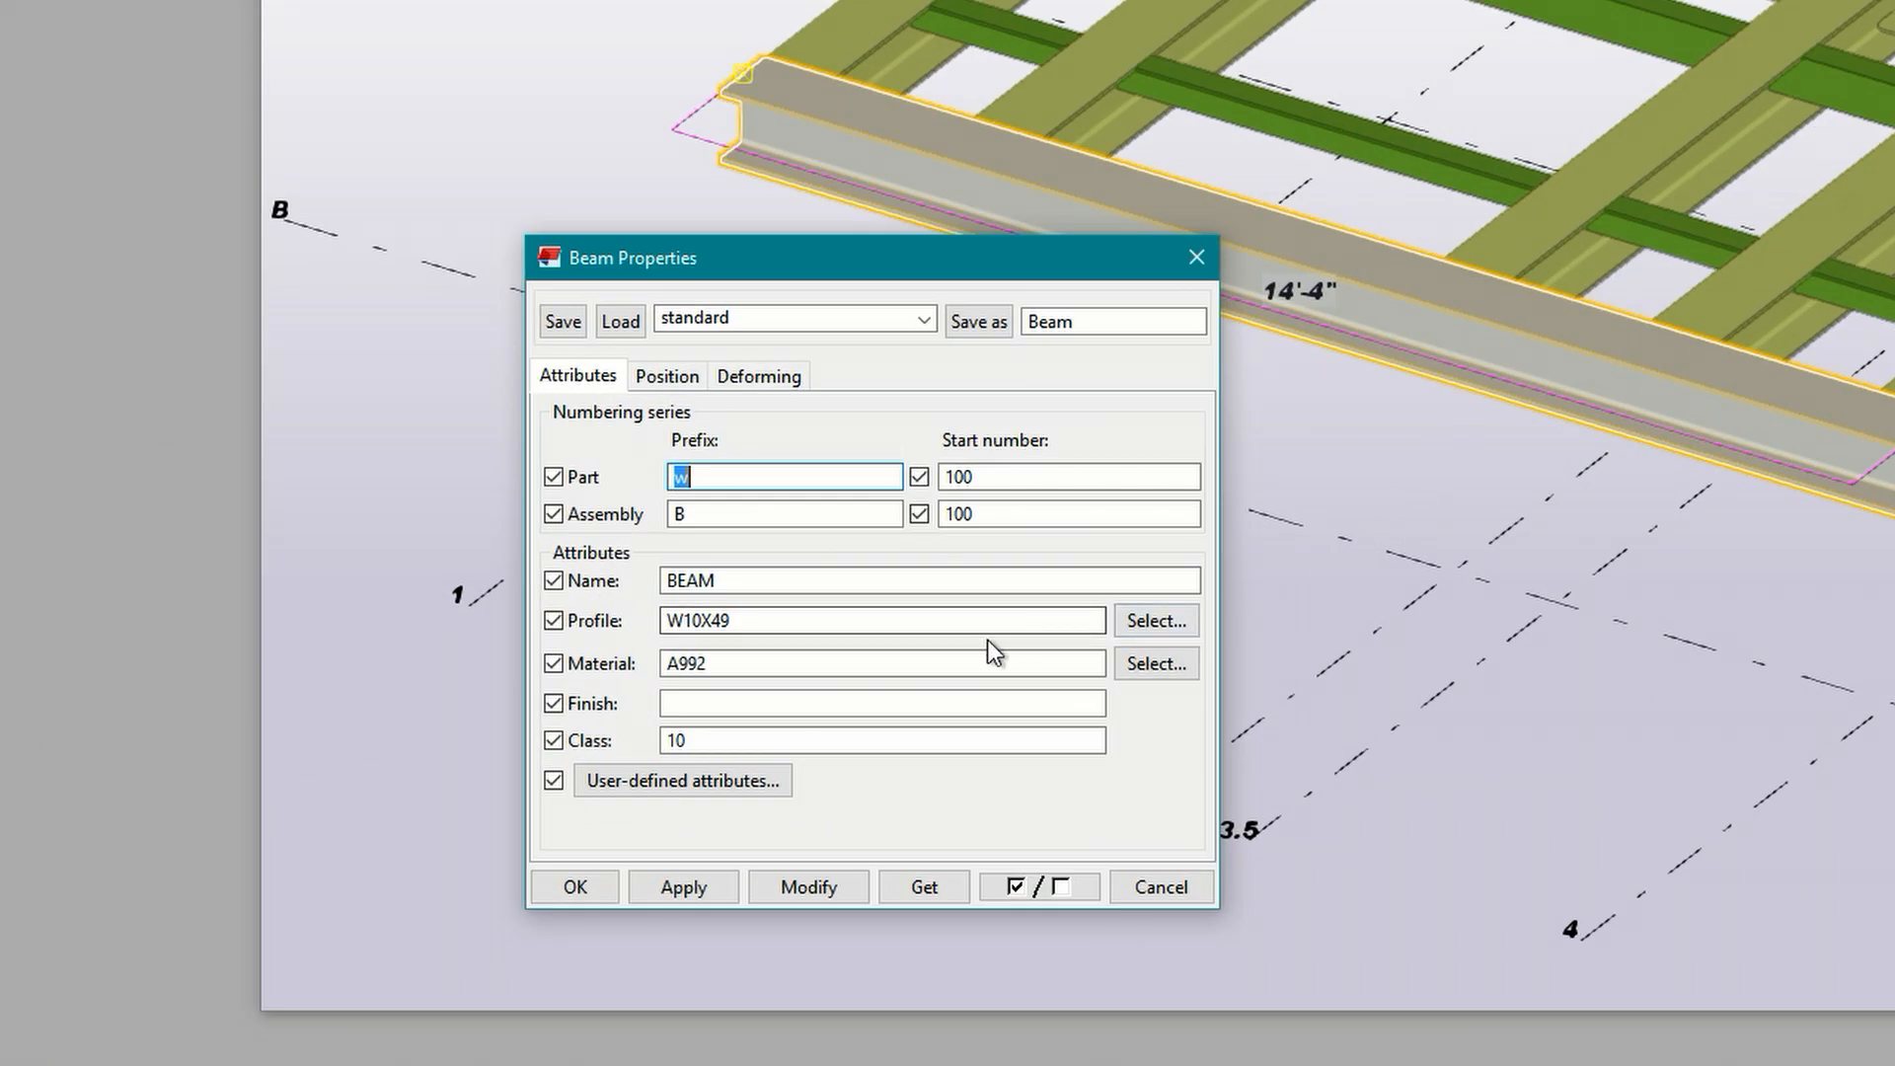
pyautogui.click(928, 581)
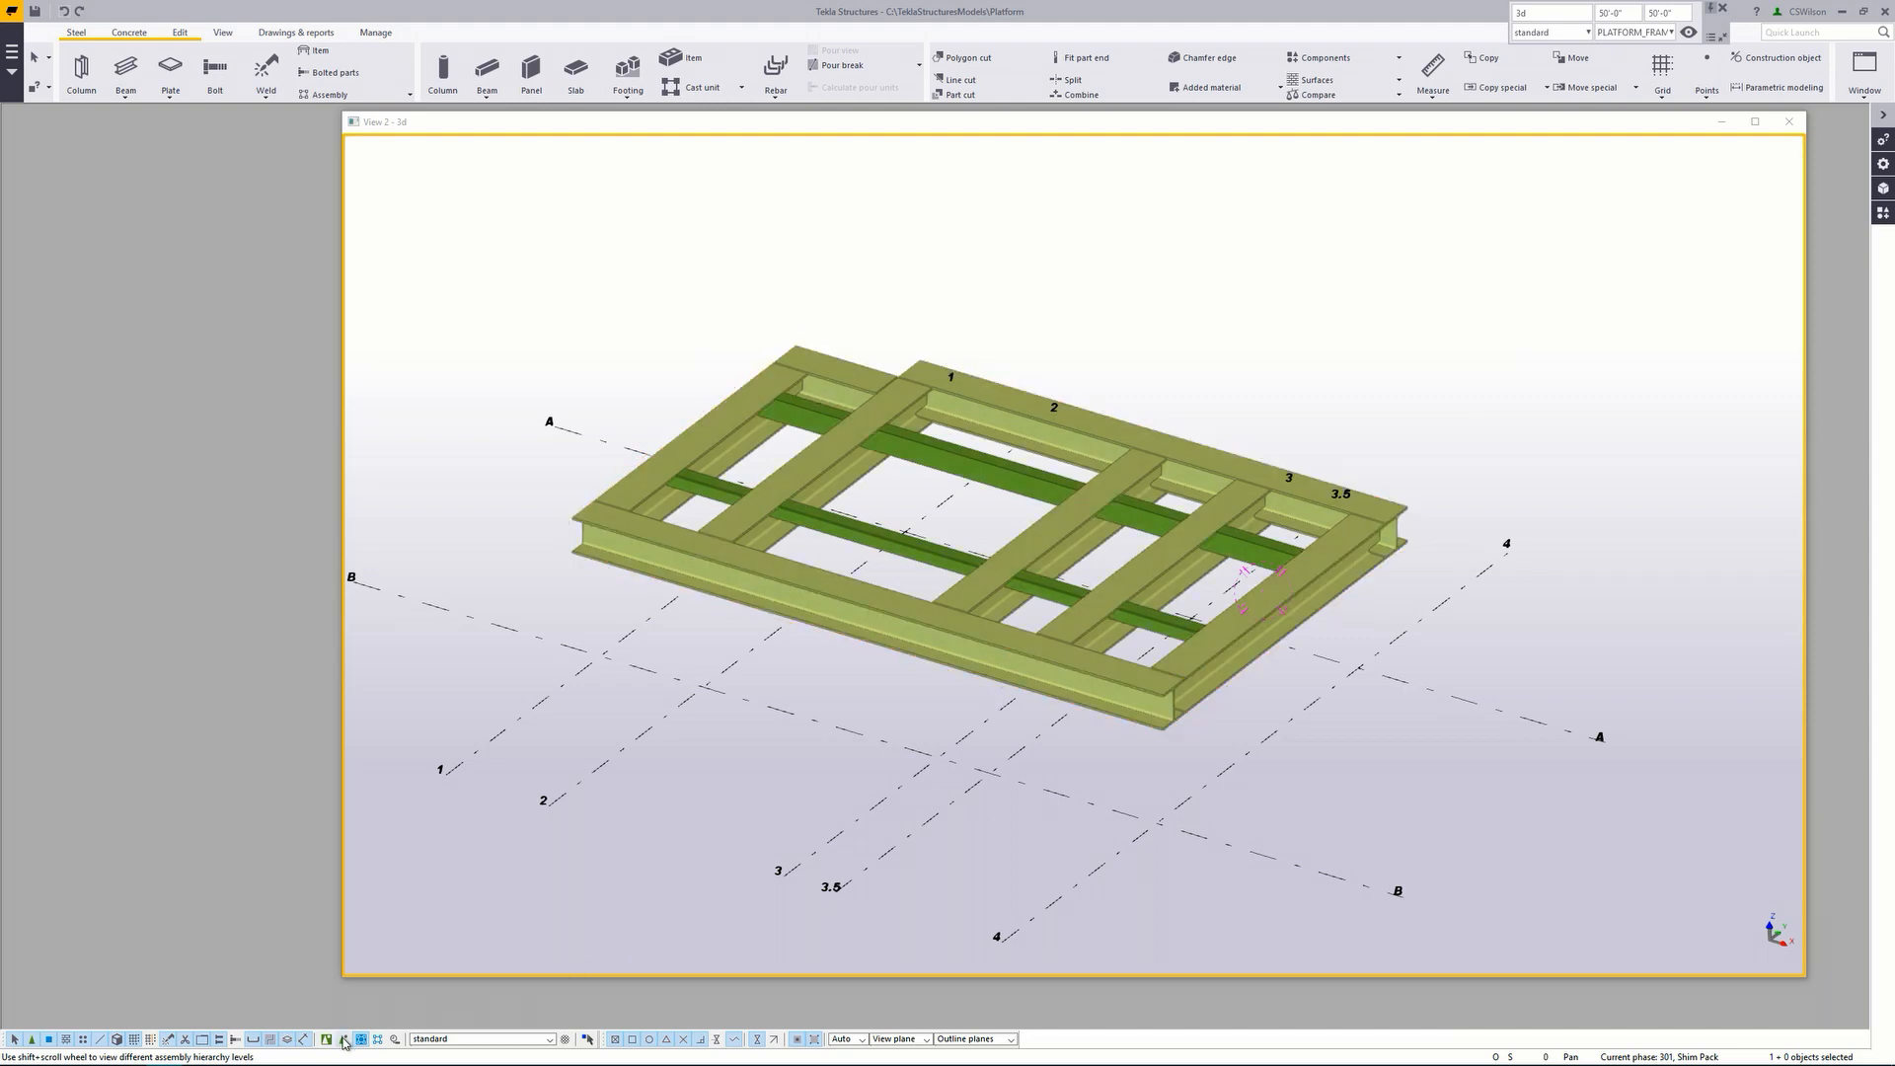
# Step: Set the front beam's Notes line1 user-defined attribute to PLATFORM FRAME
pyautogui.rightClick(870, 628)
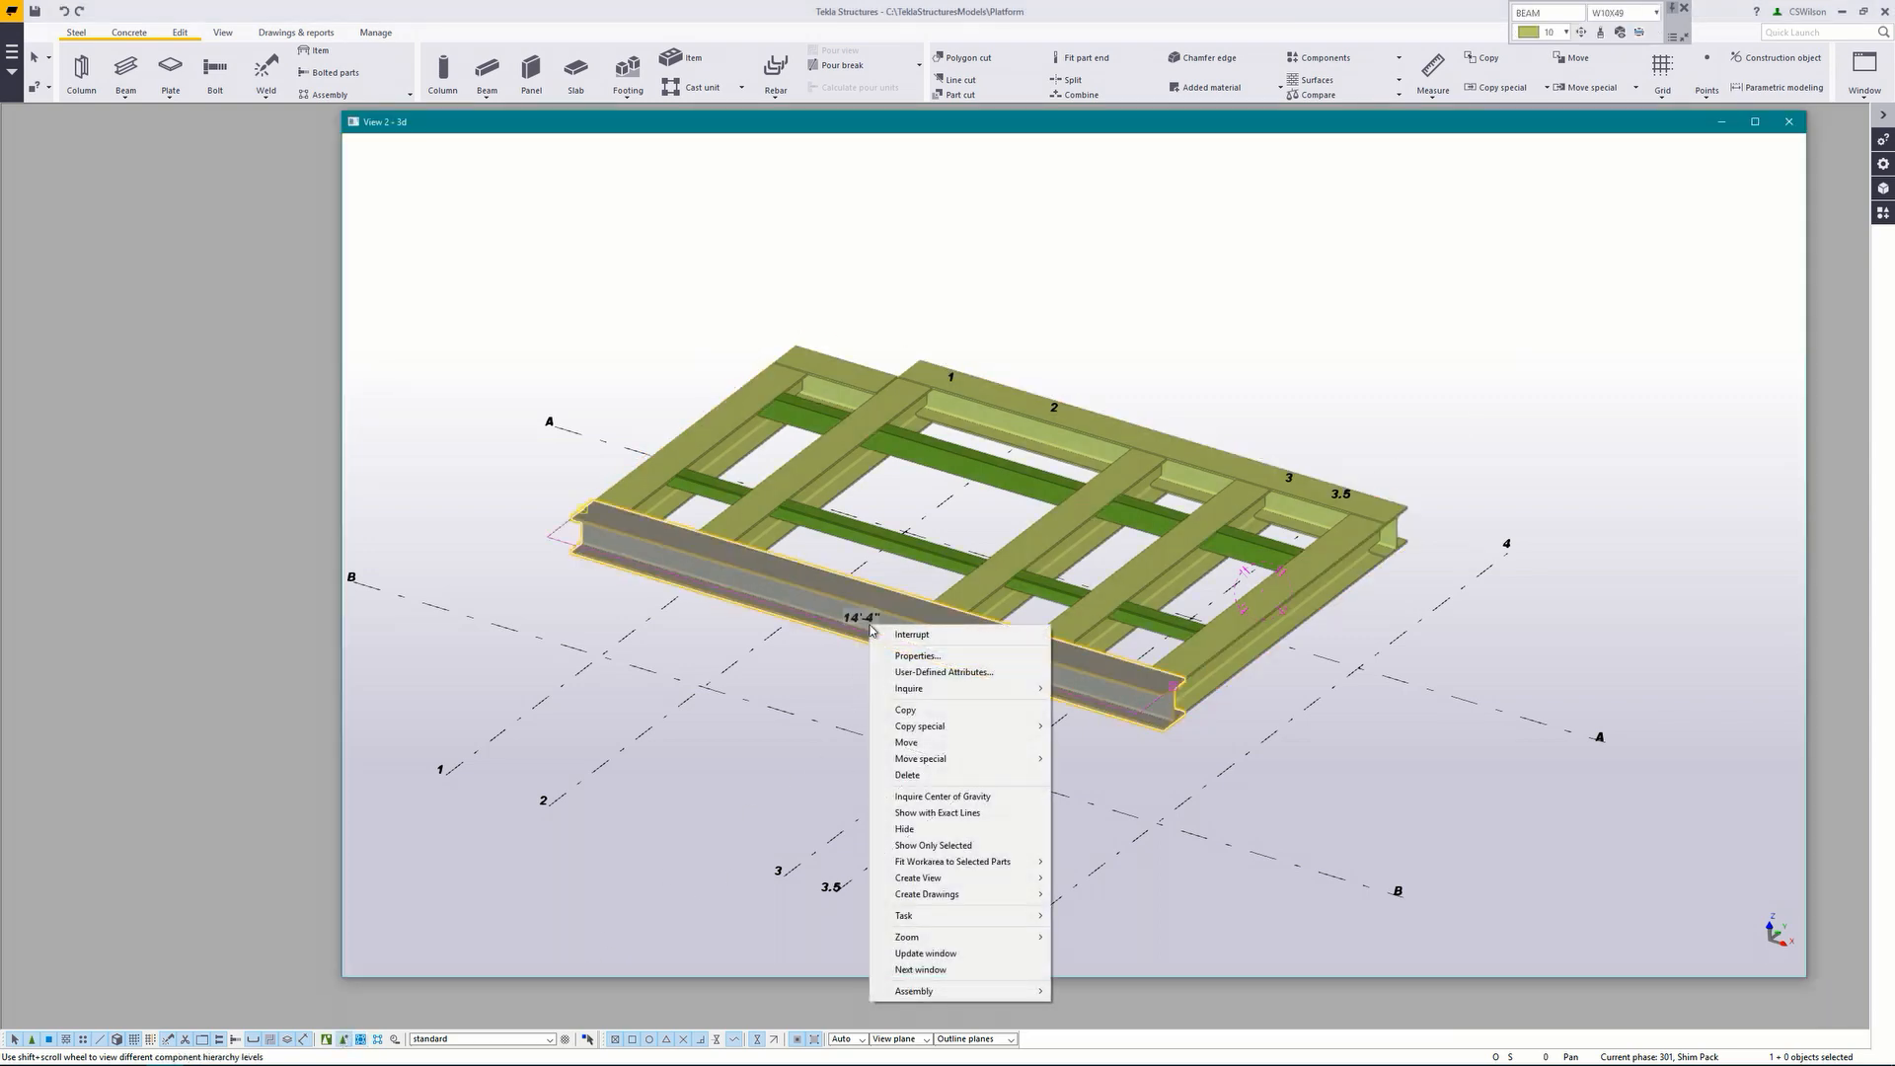
pyautogui.click(917, 656)
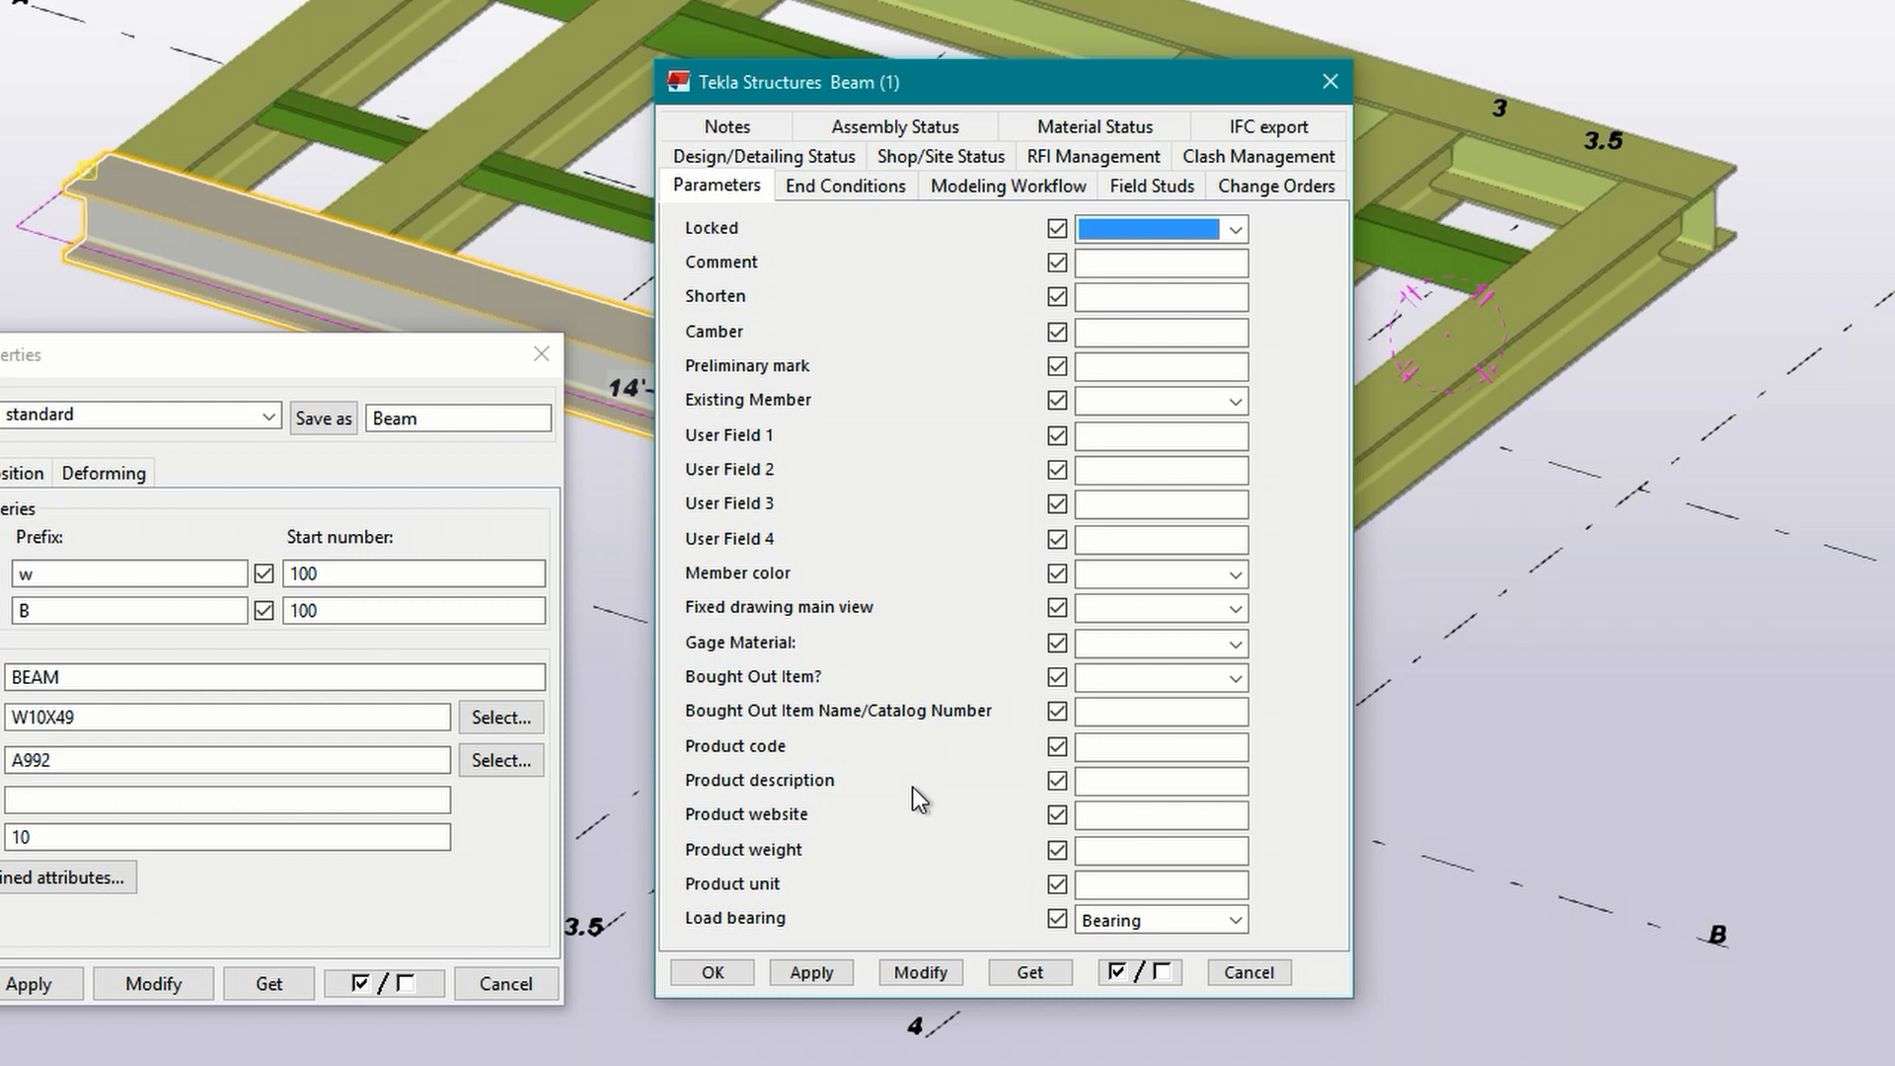
pyautogui.click(725, 185)
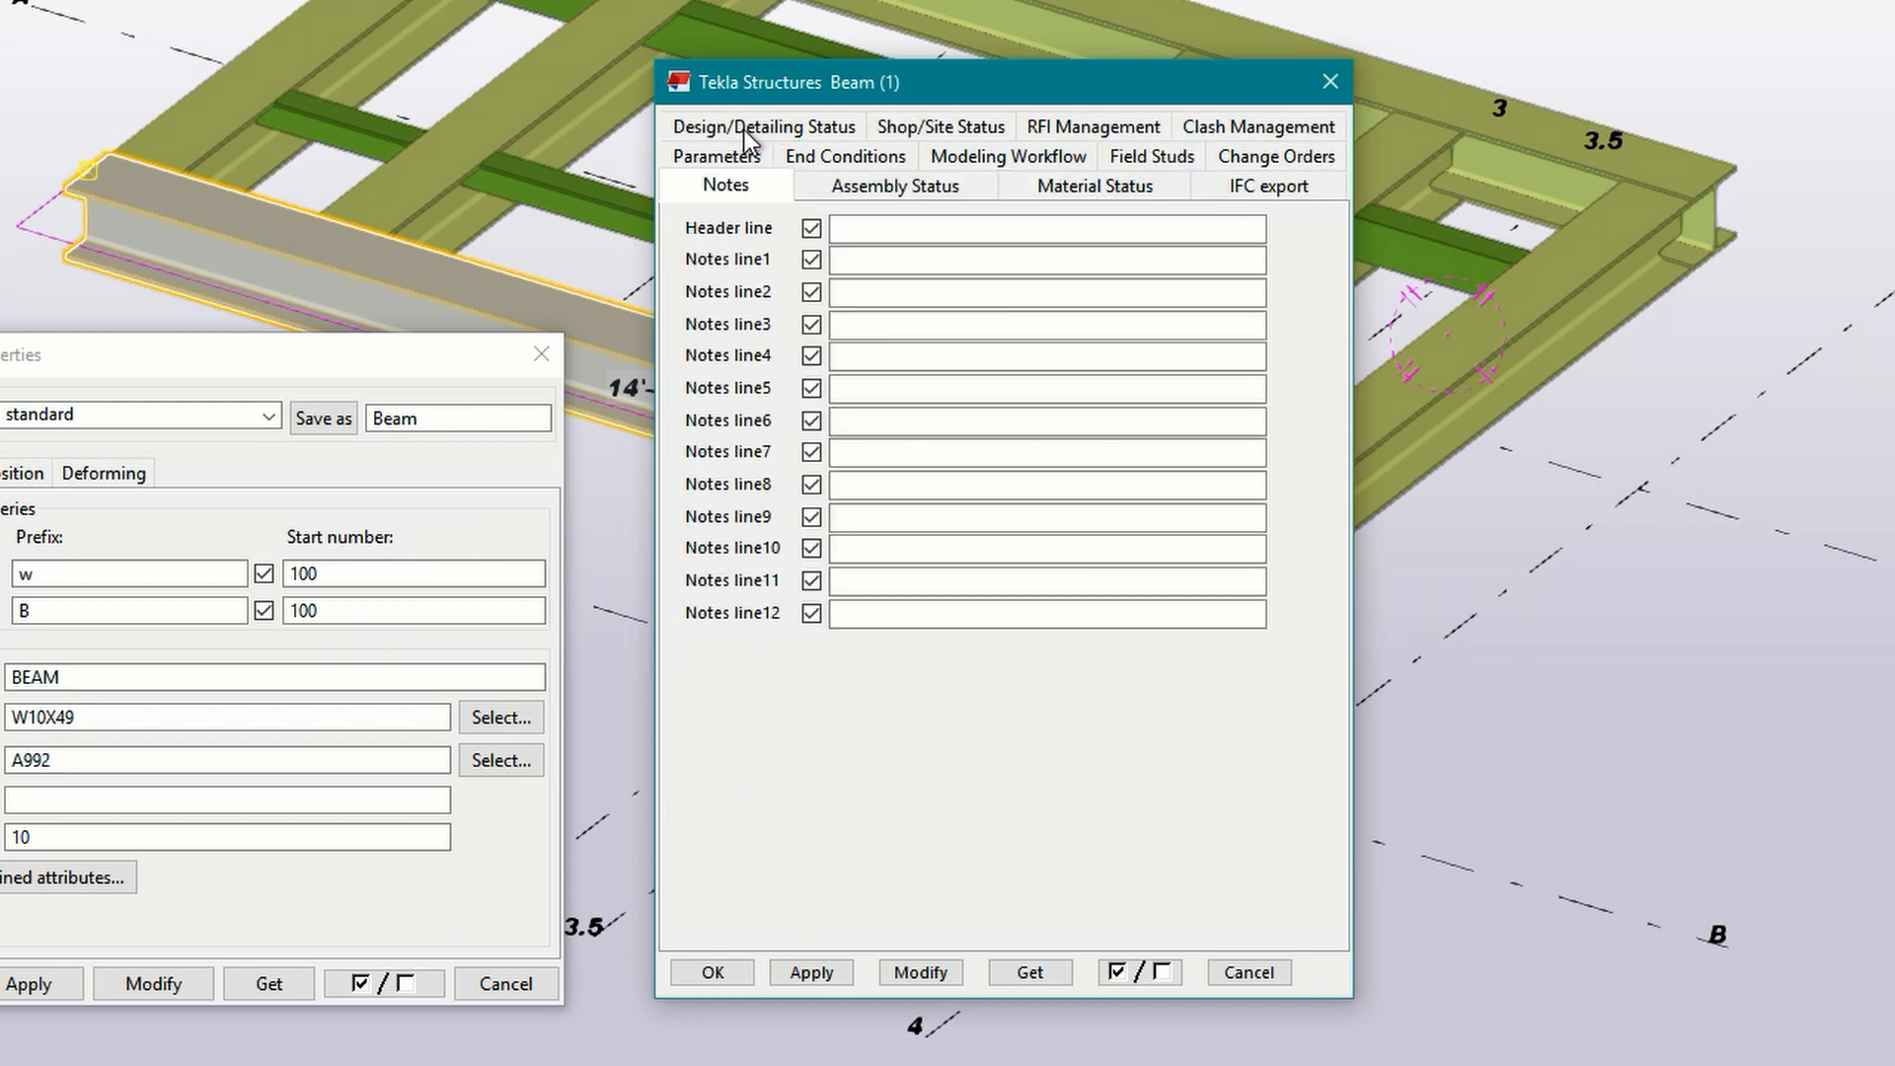
pyautogui.click(1043, 451)
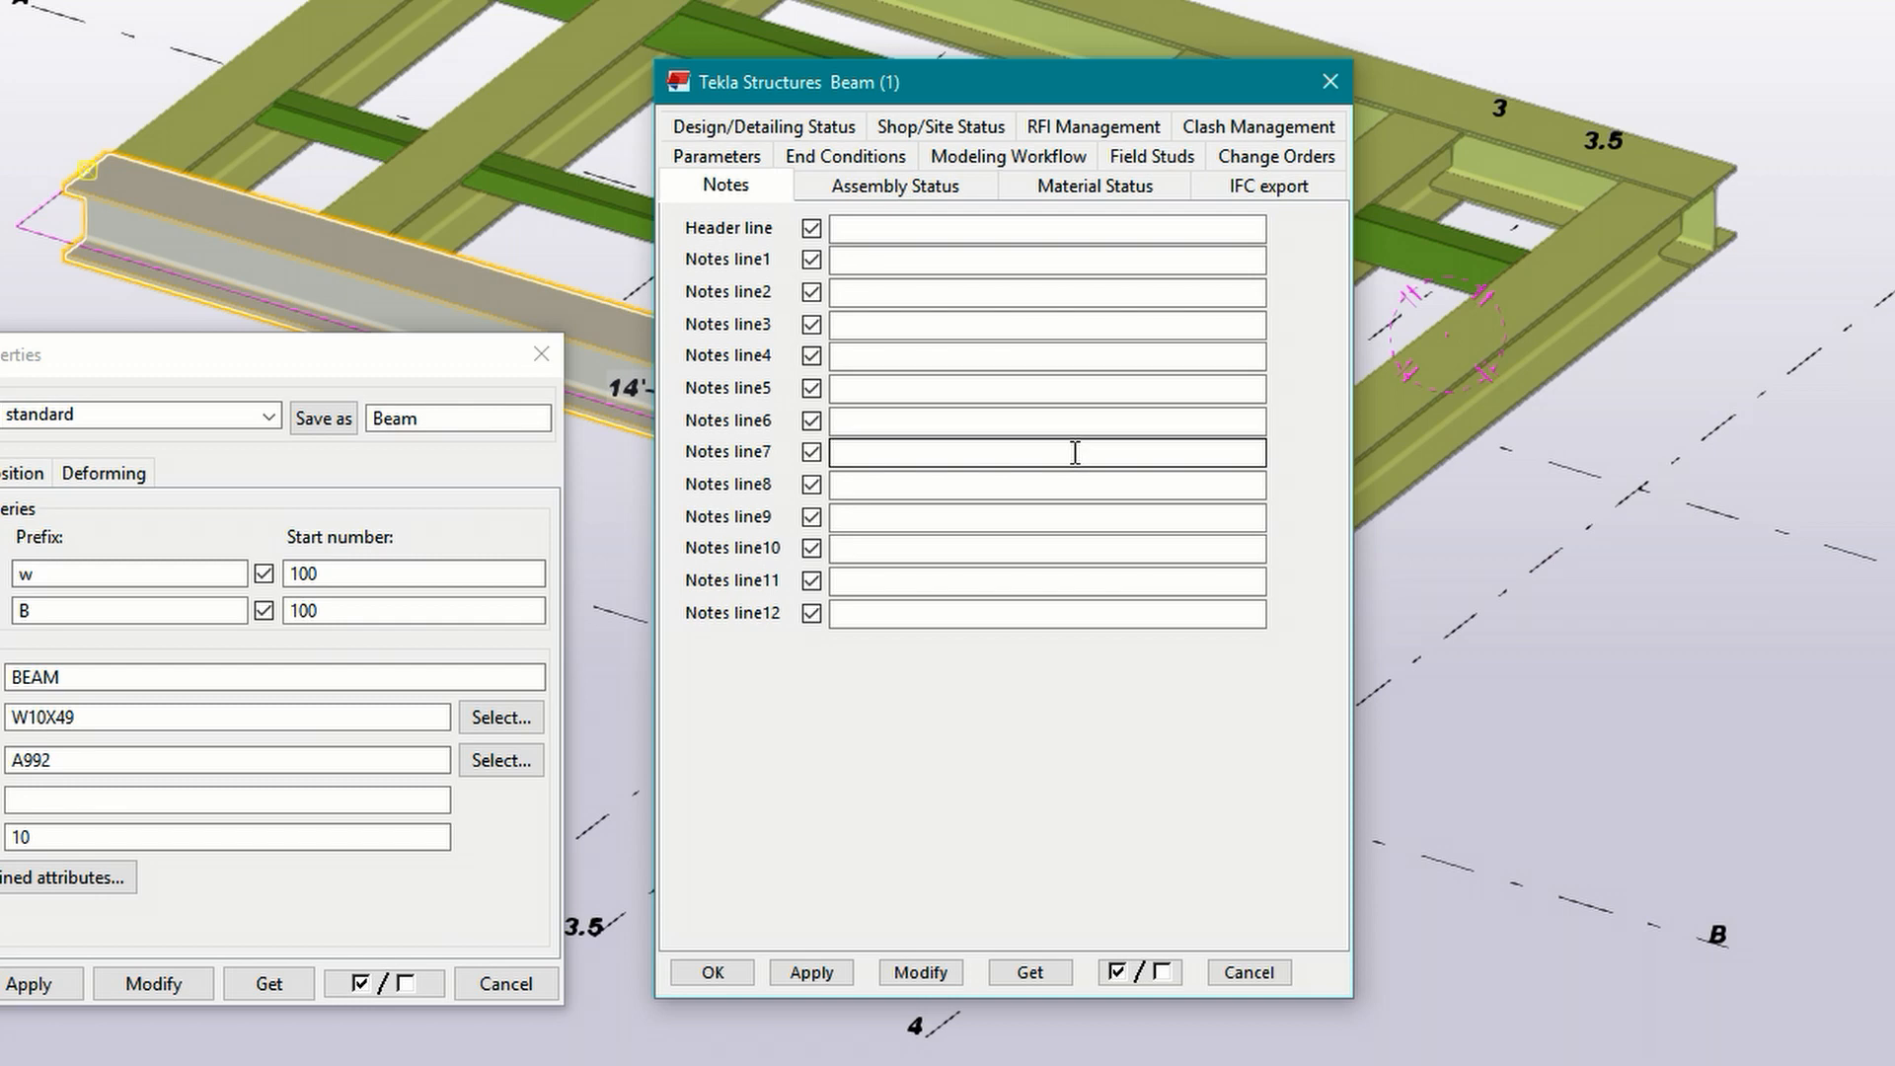
pyautogui.write('PLATFORM FRAME')
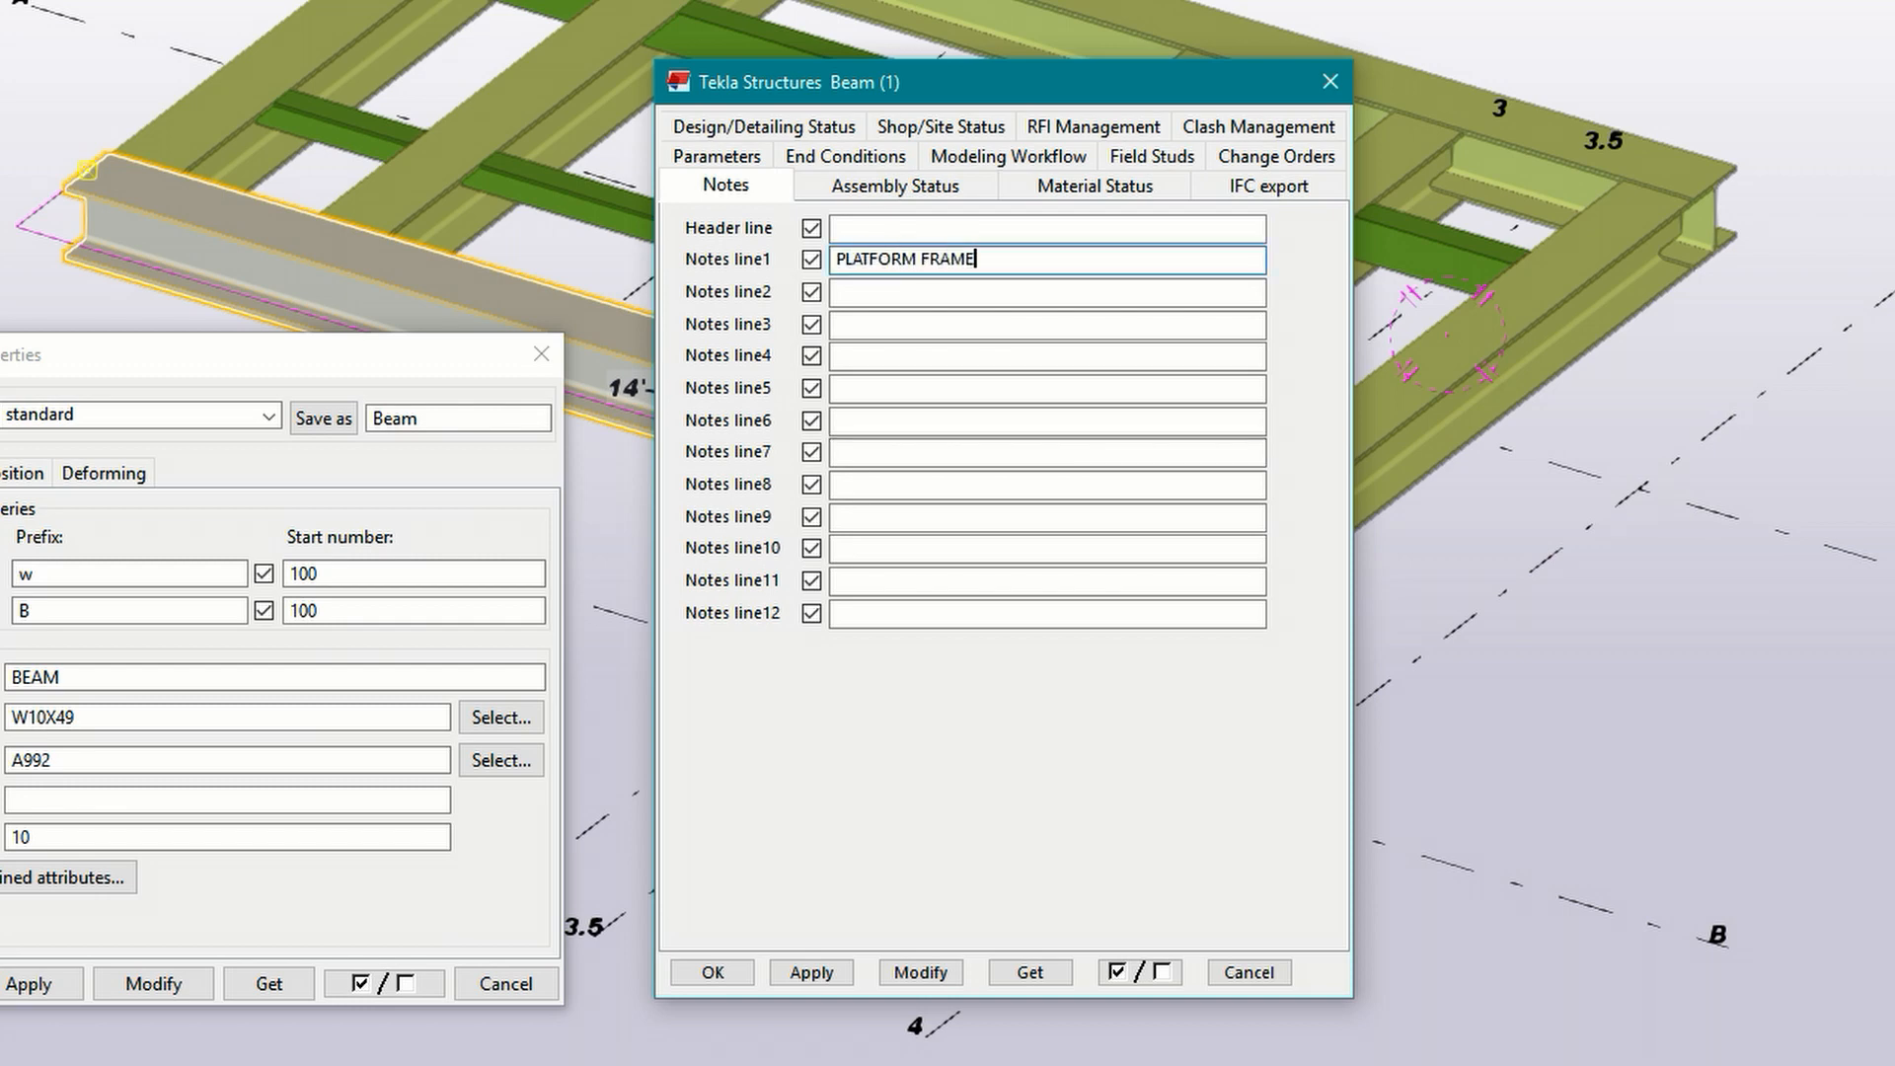
pyautogui.click(710, 971)
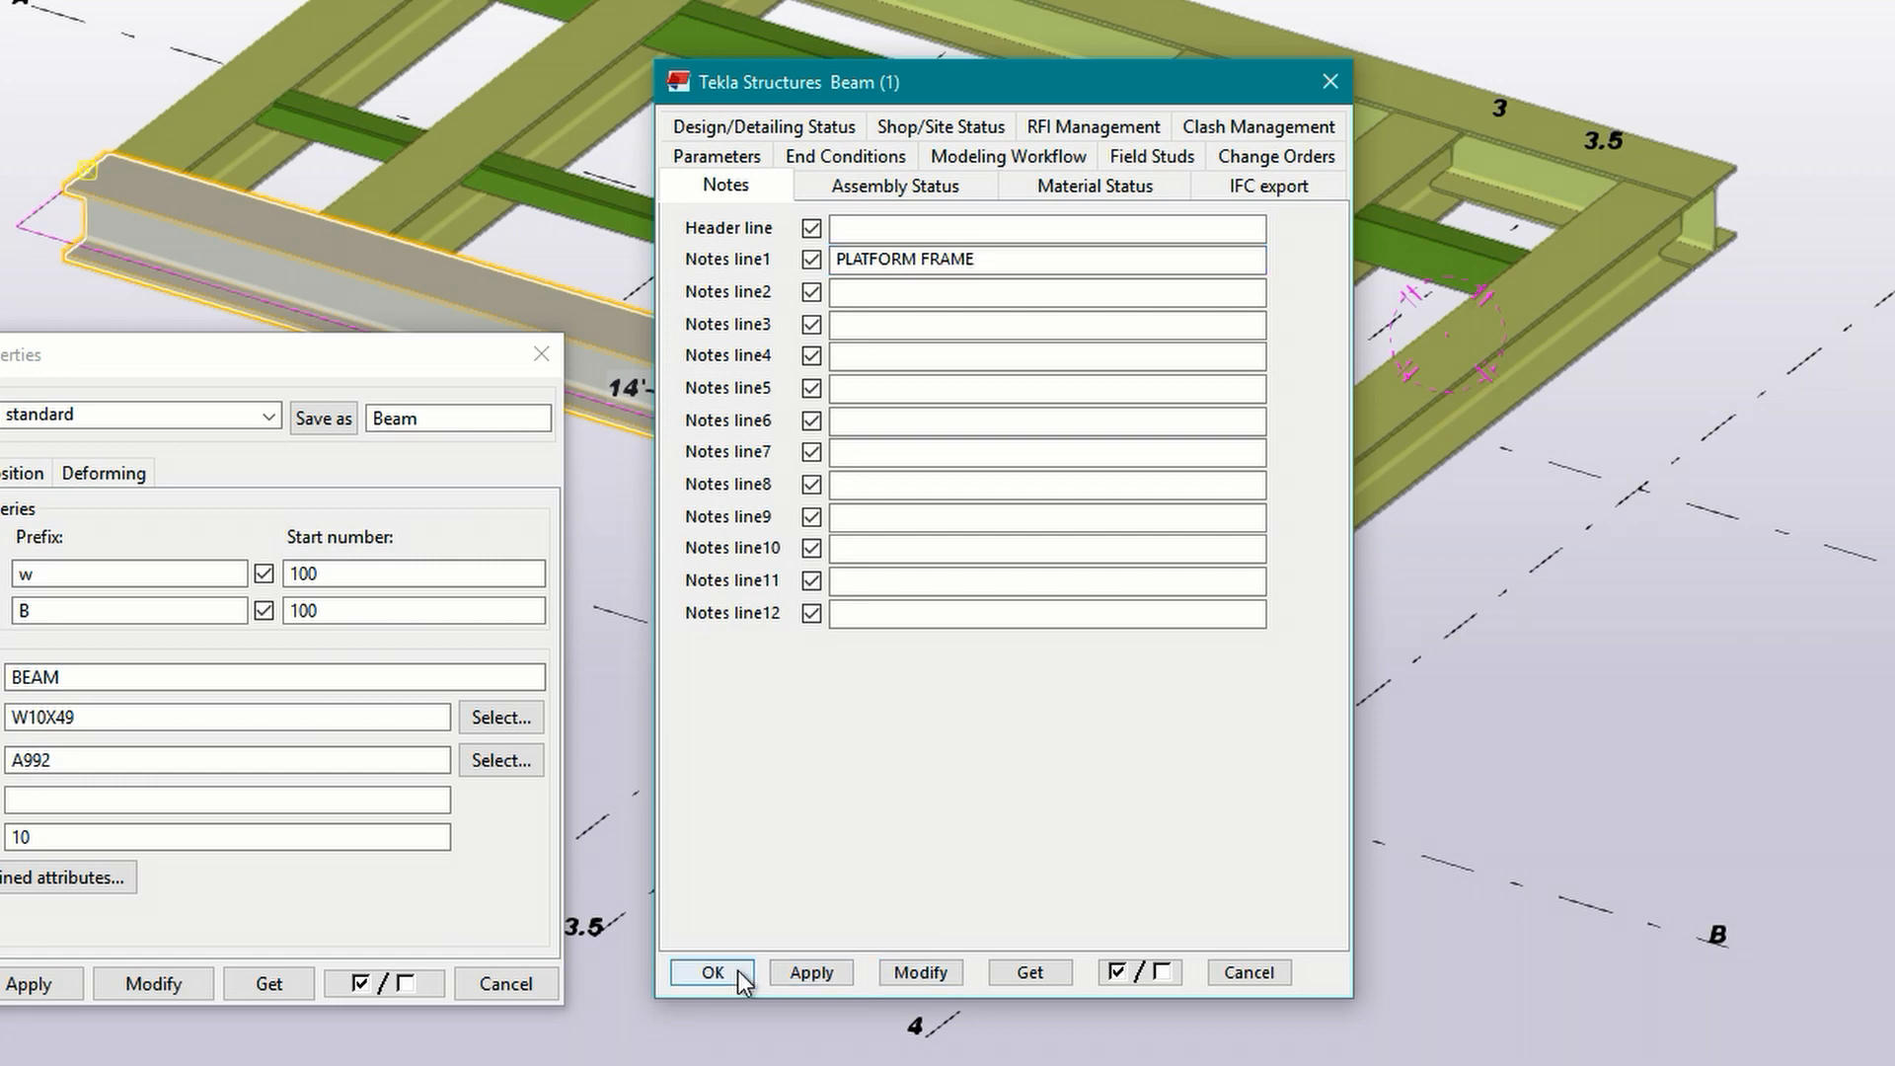
pyautogui.click(711, 972)
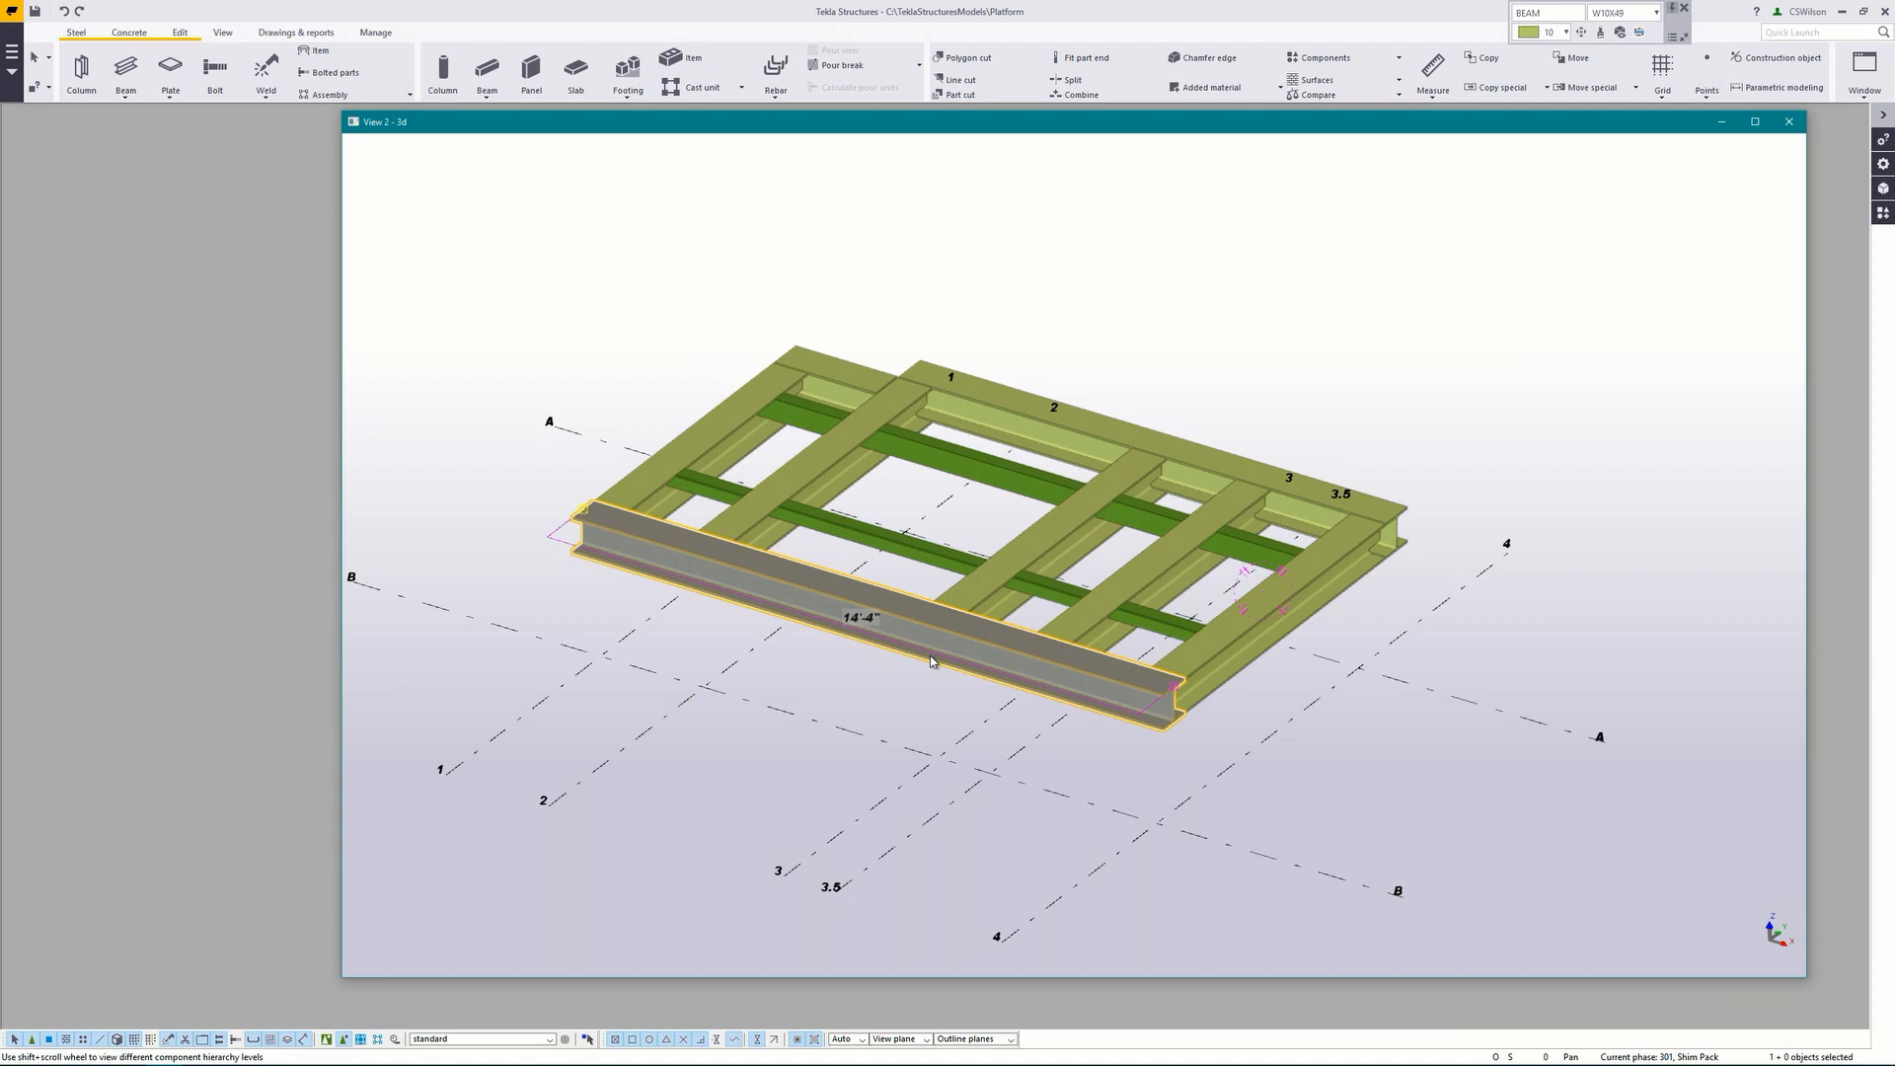
pyautogui.rightClick(931, 662)
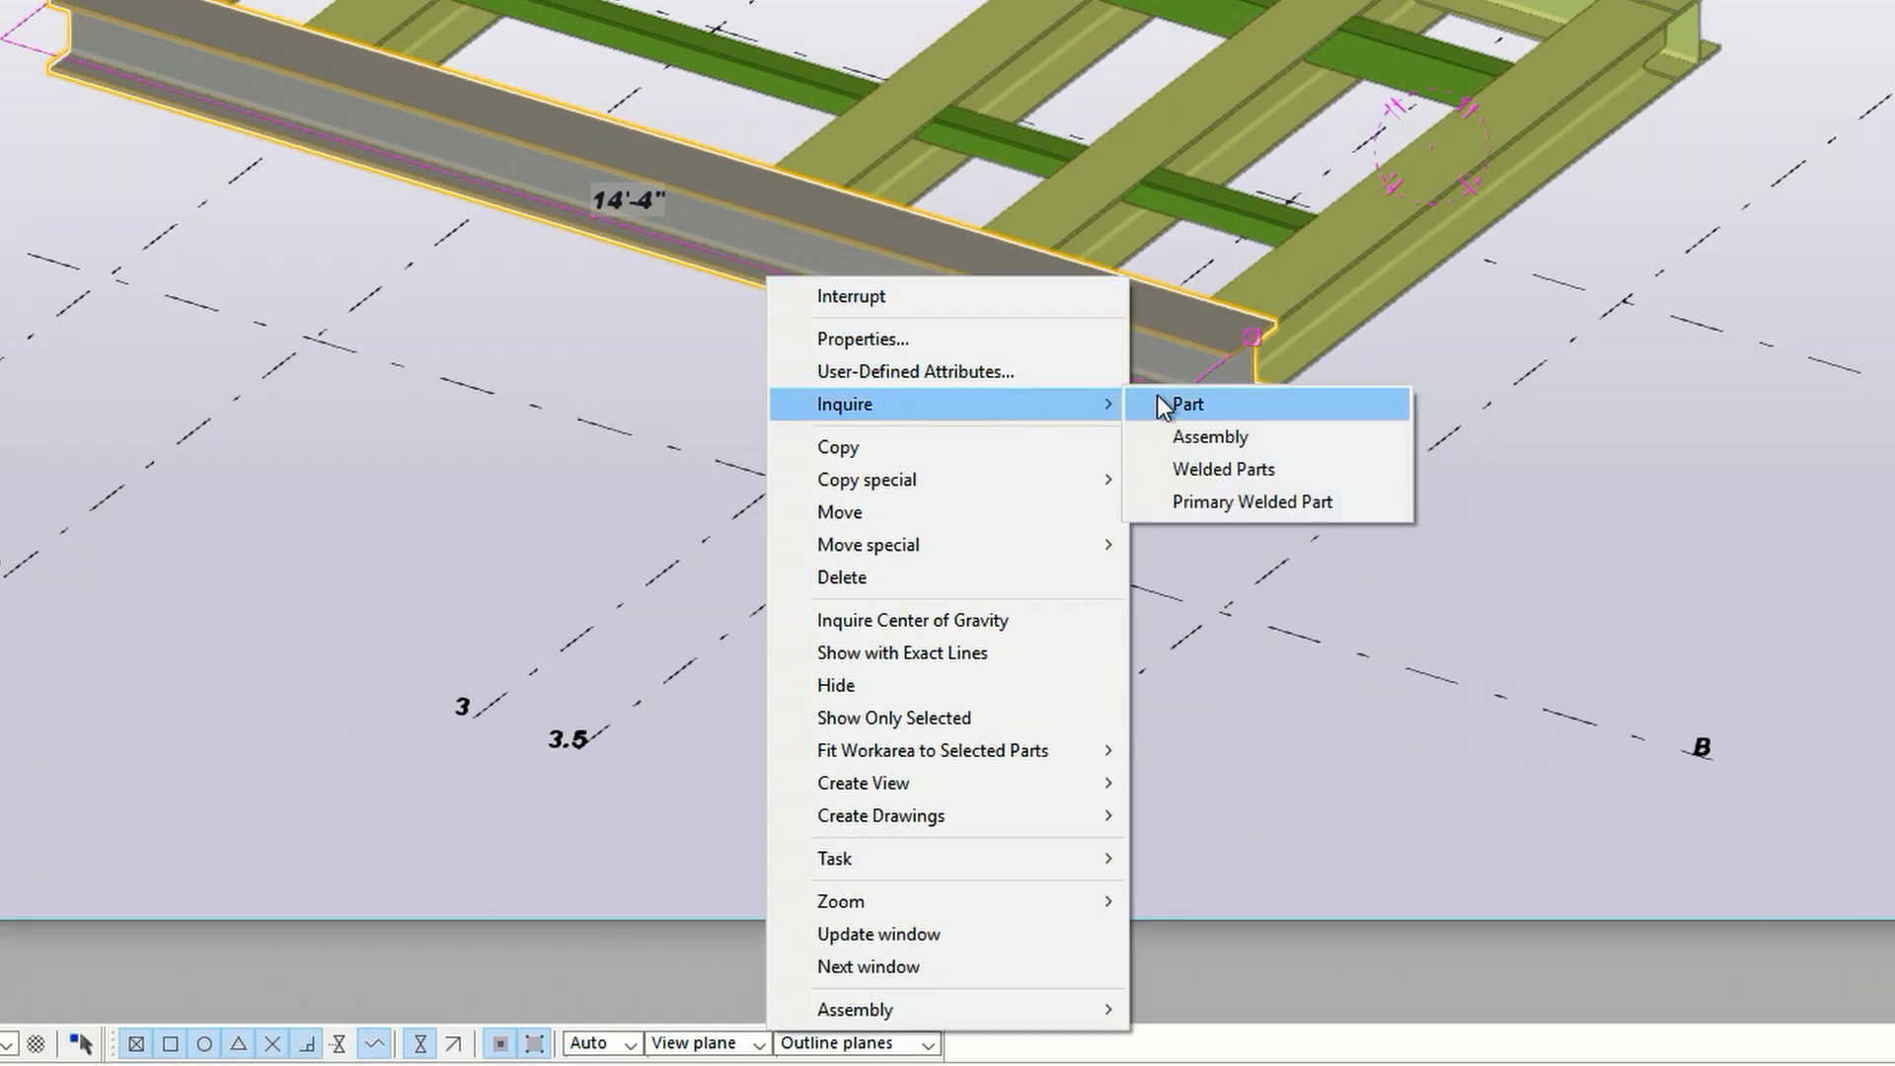
pyautogui.click(1185, 404)
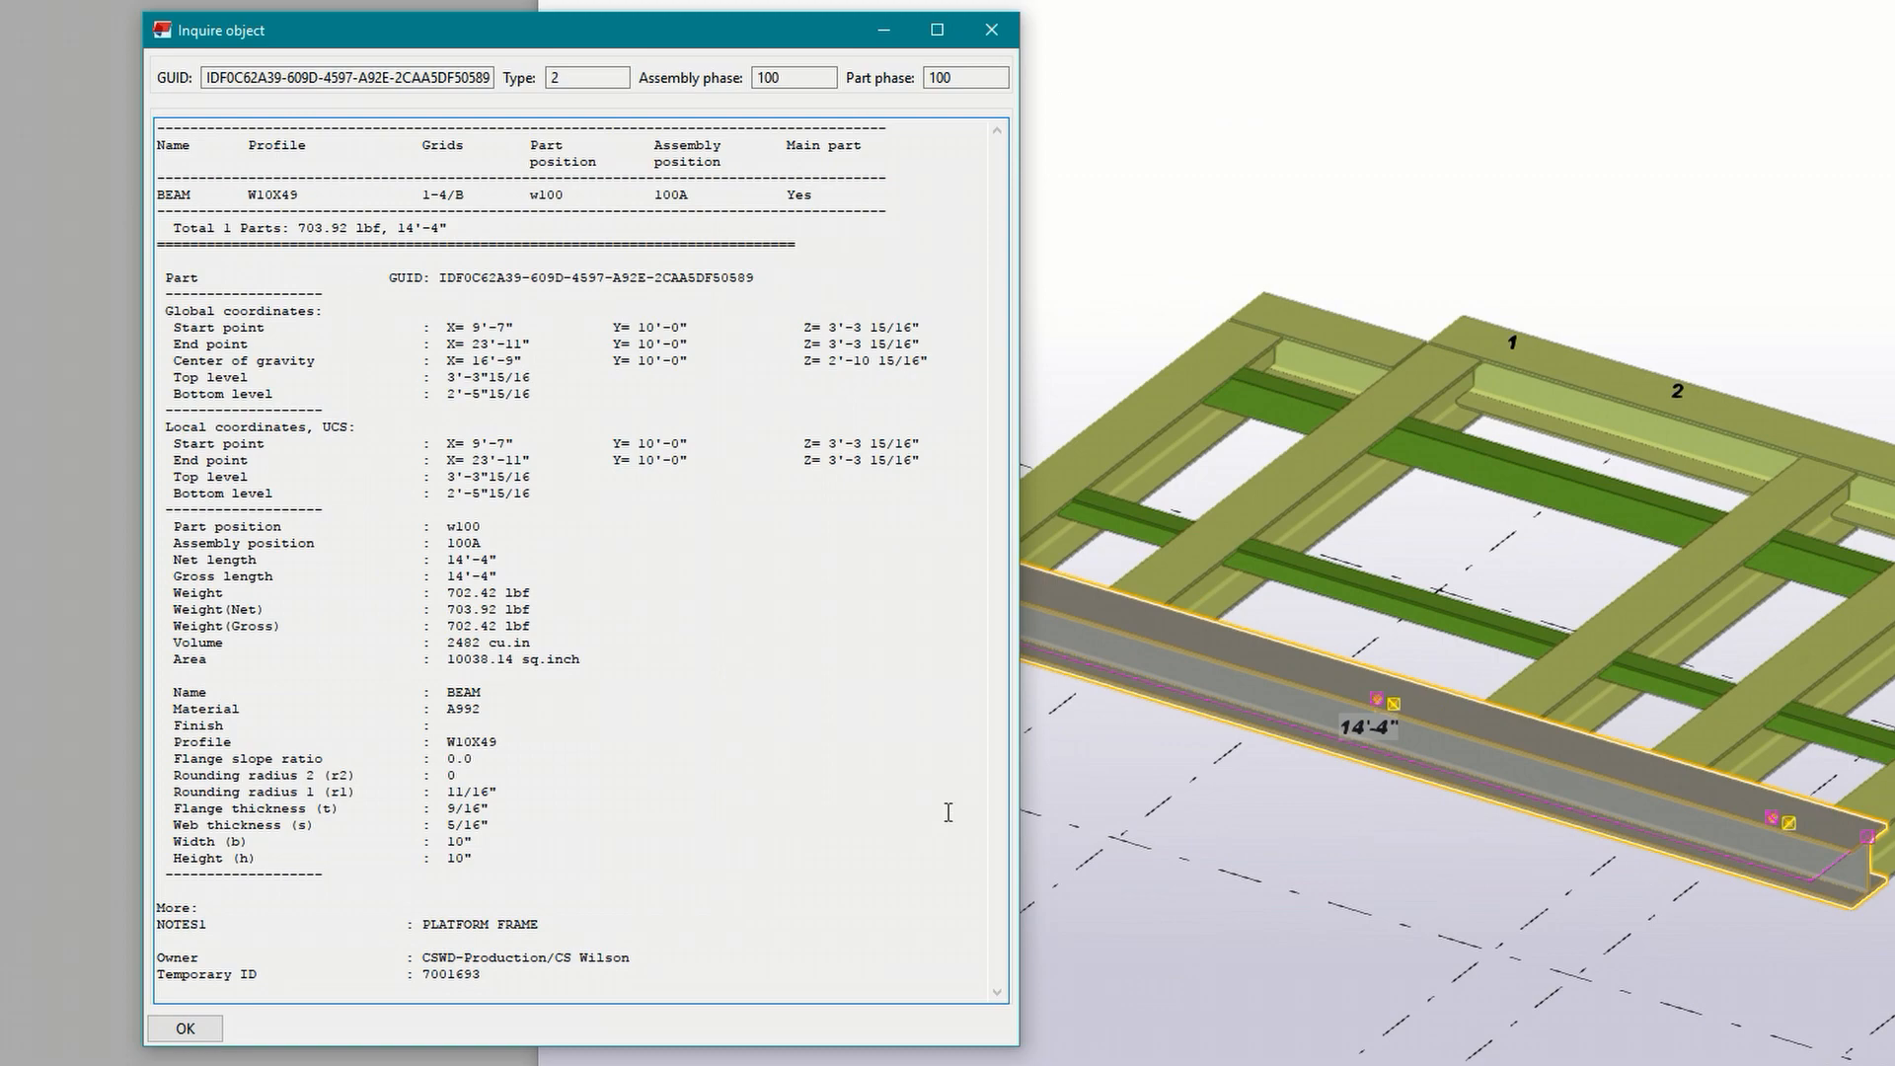
pyautogui.moveTo(242, 932)
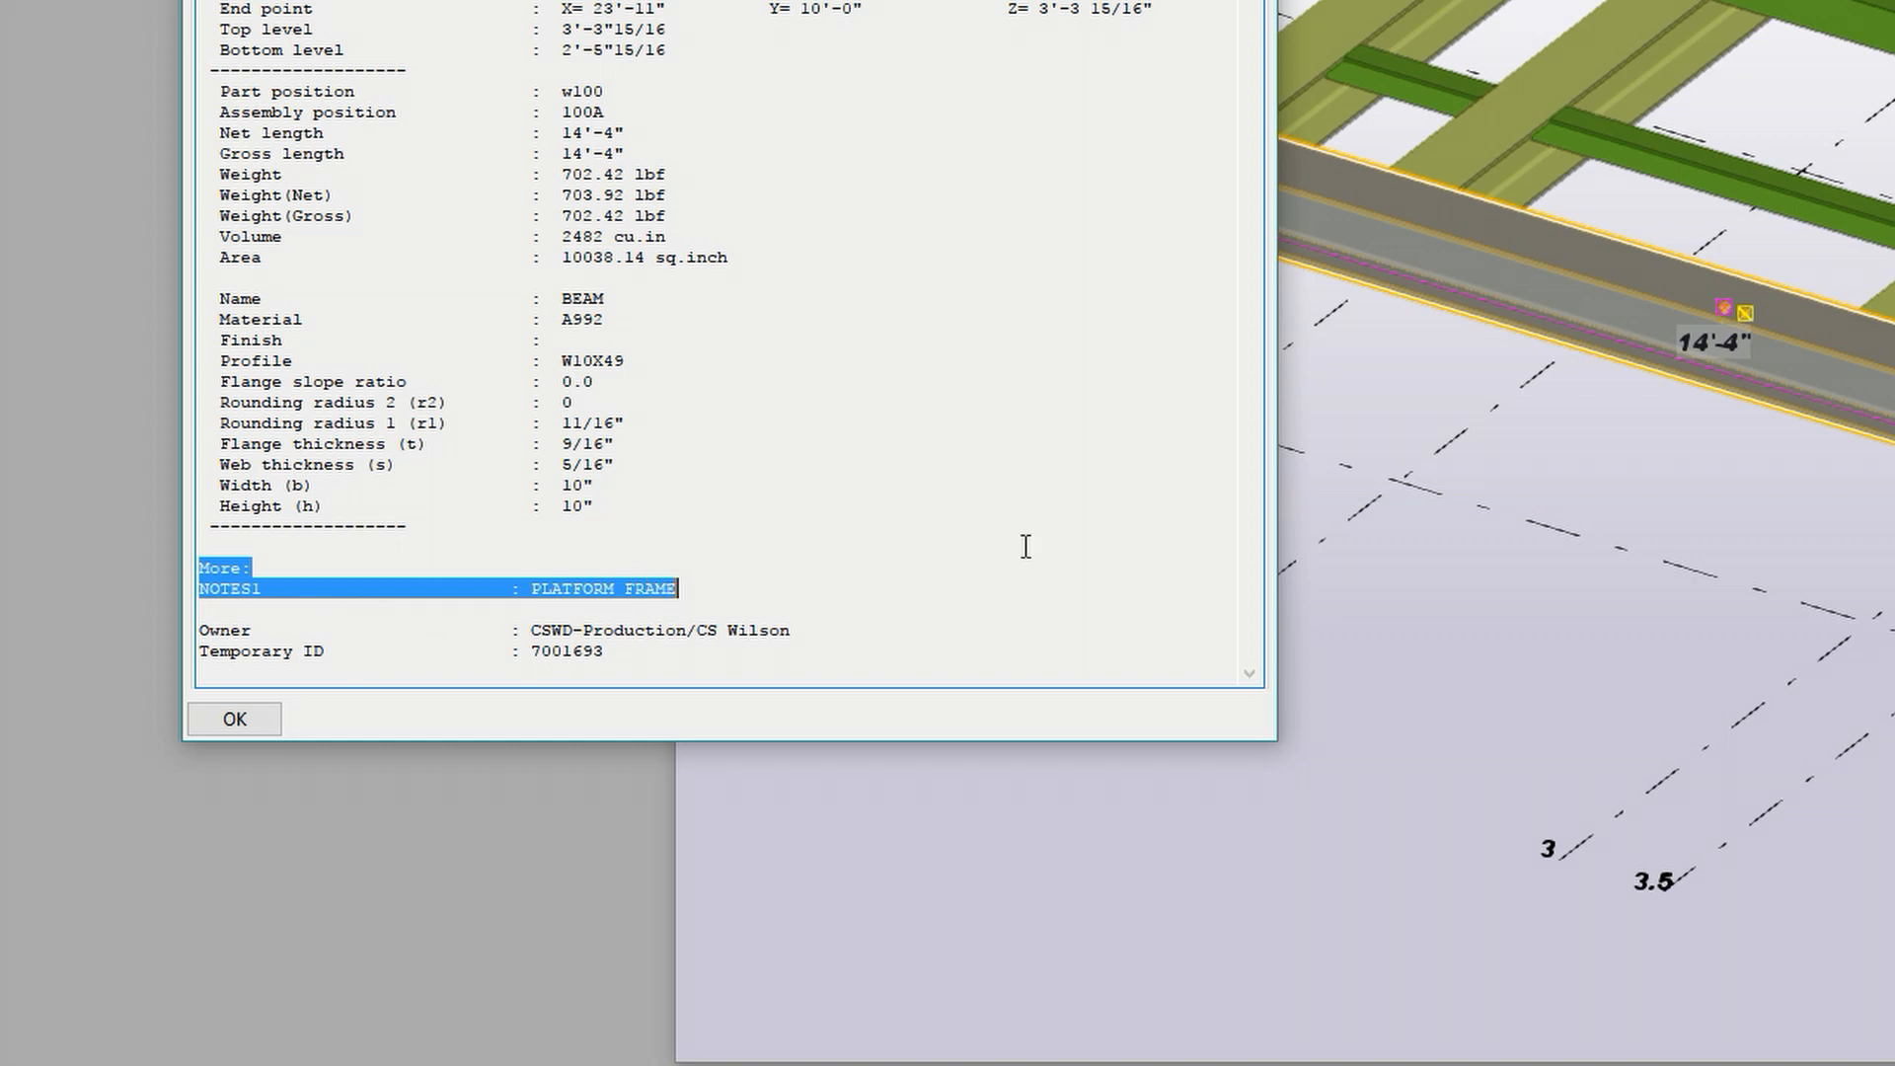
pyautogui.click(233, 719)
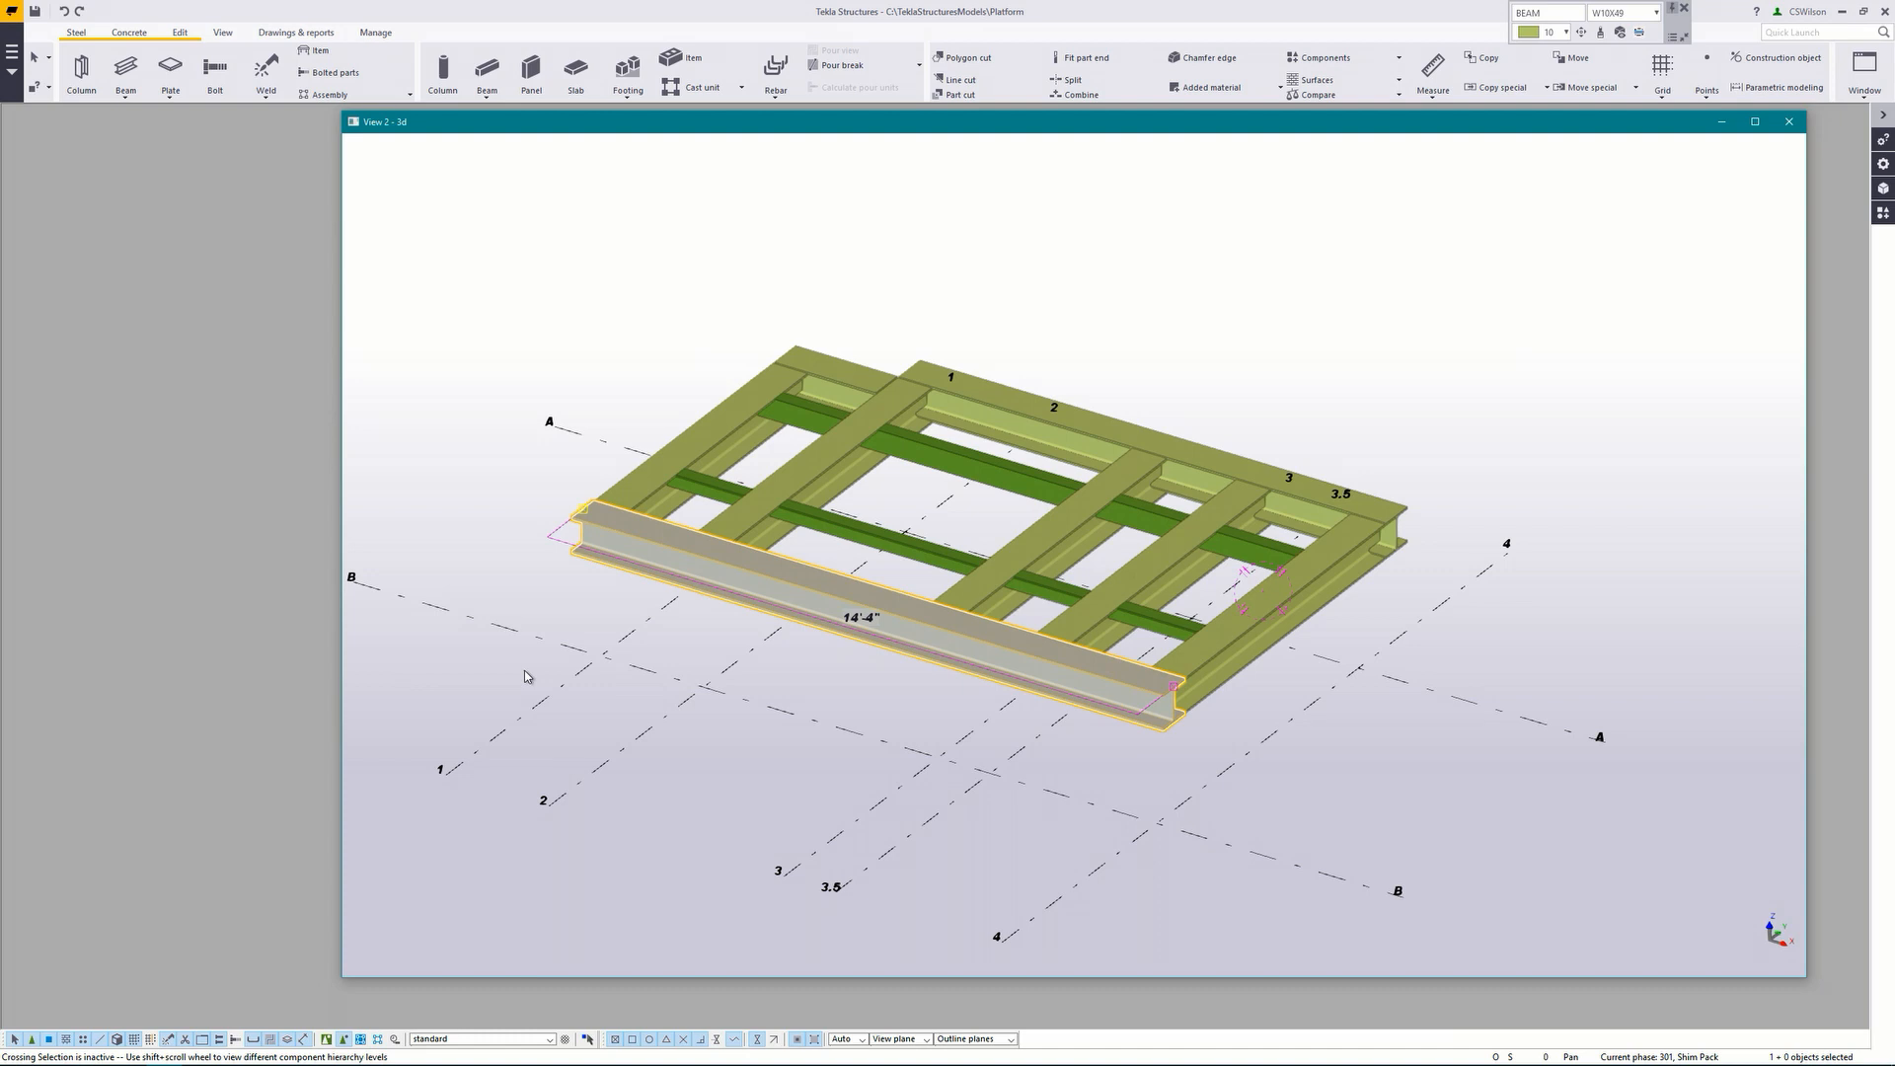
pyautogui.moveTo(442, 275)
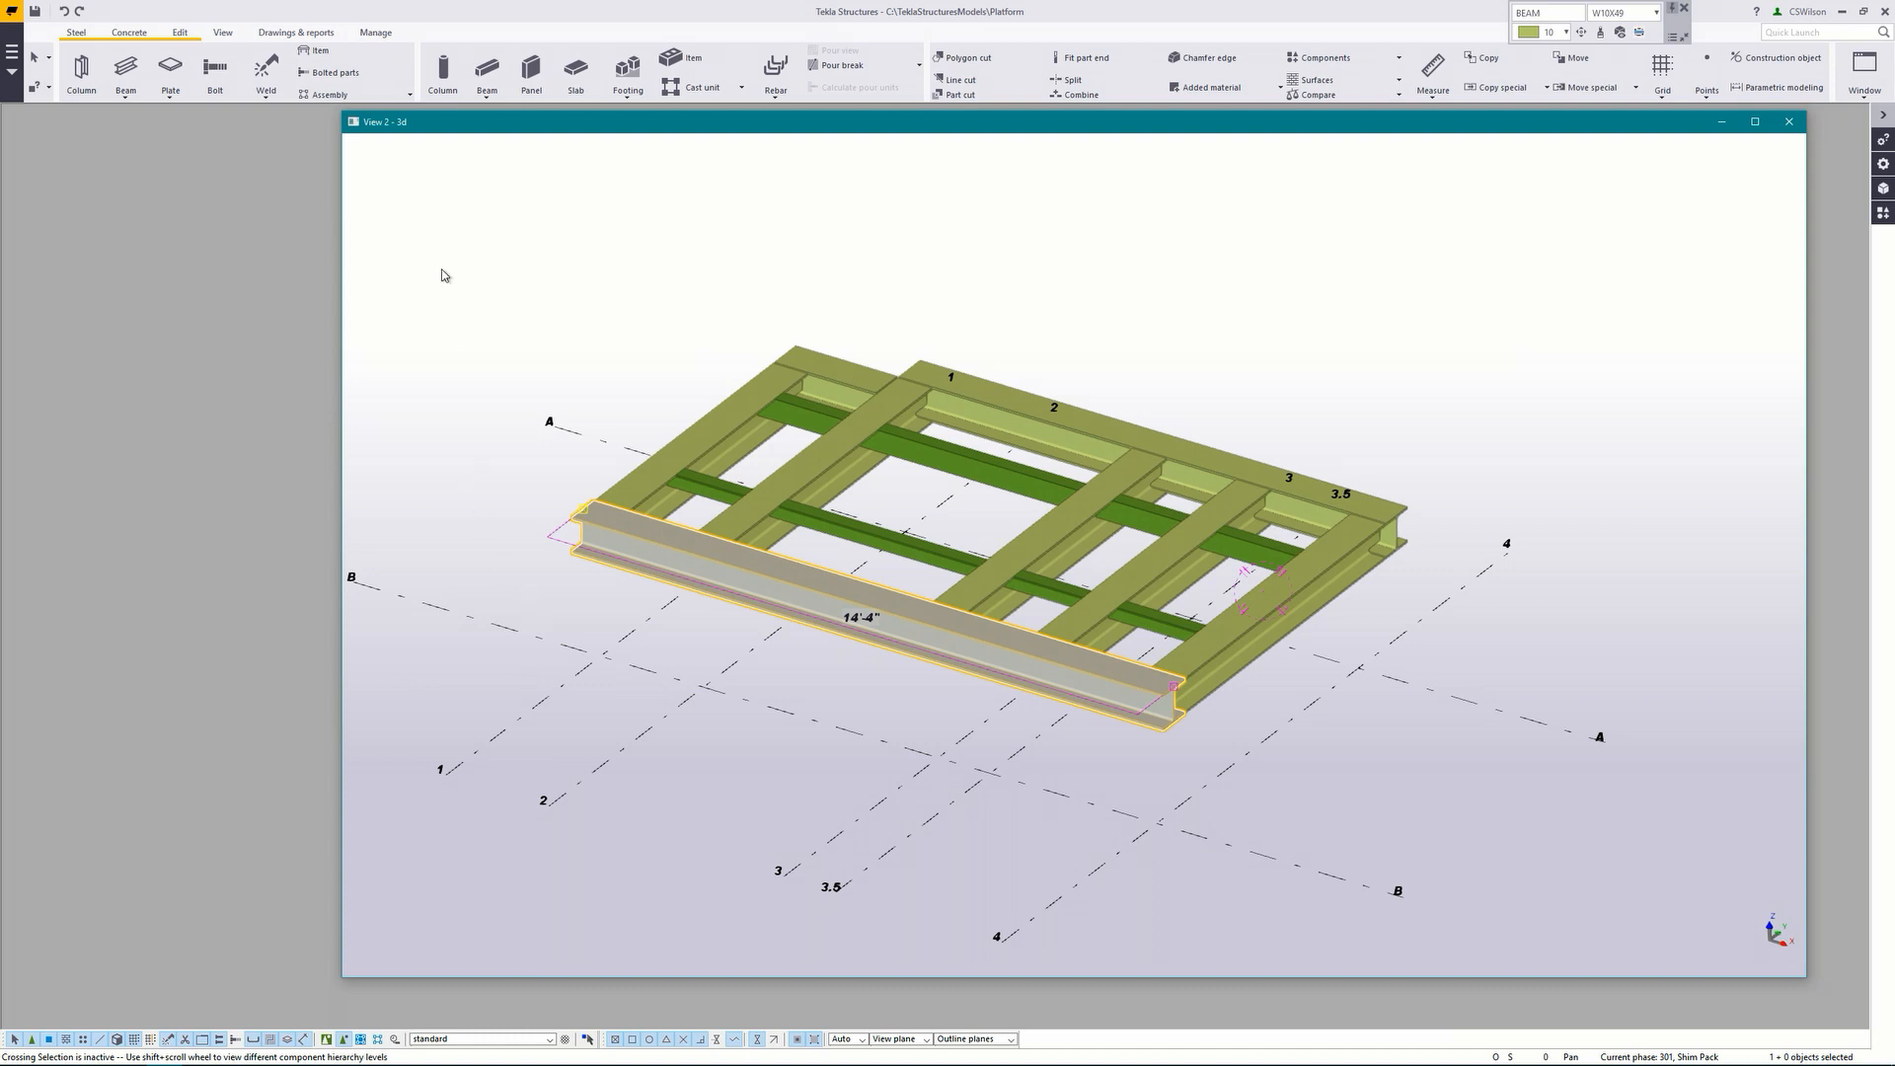
# Step: Bring up the drawing list showing the PLATFORM FRAME assembly drawing
pyautogui.click(295, 33)
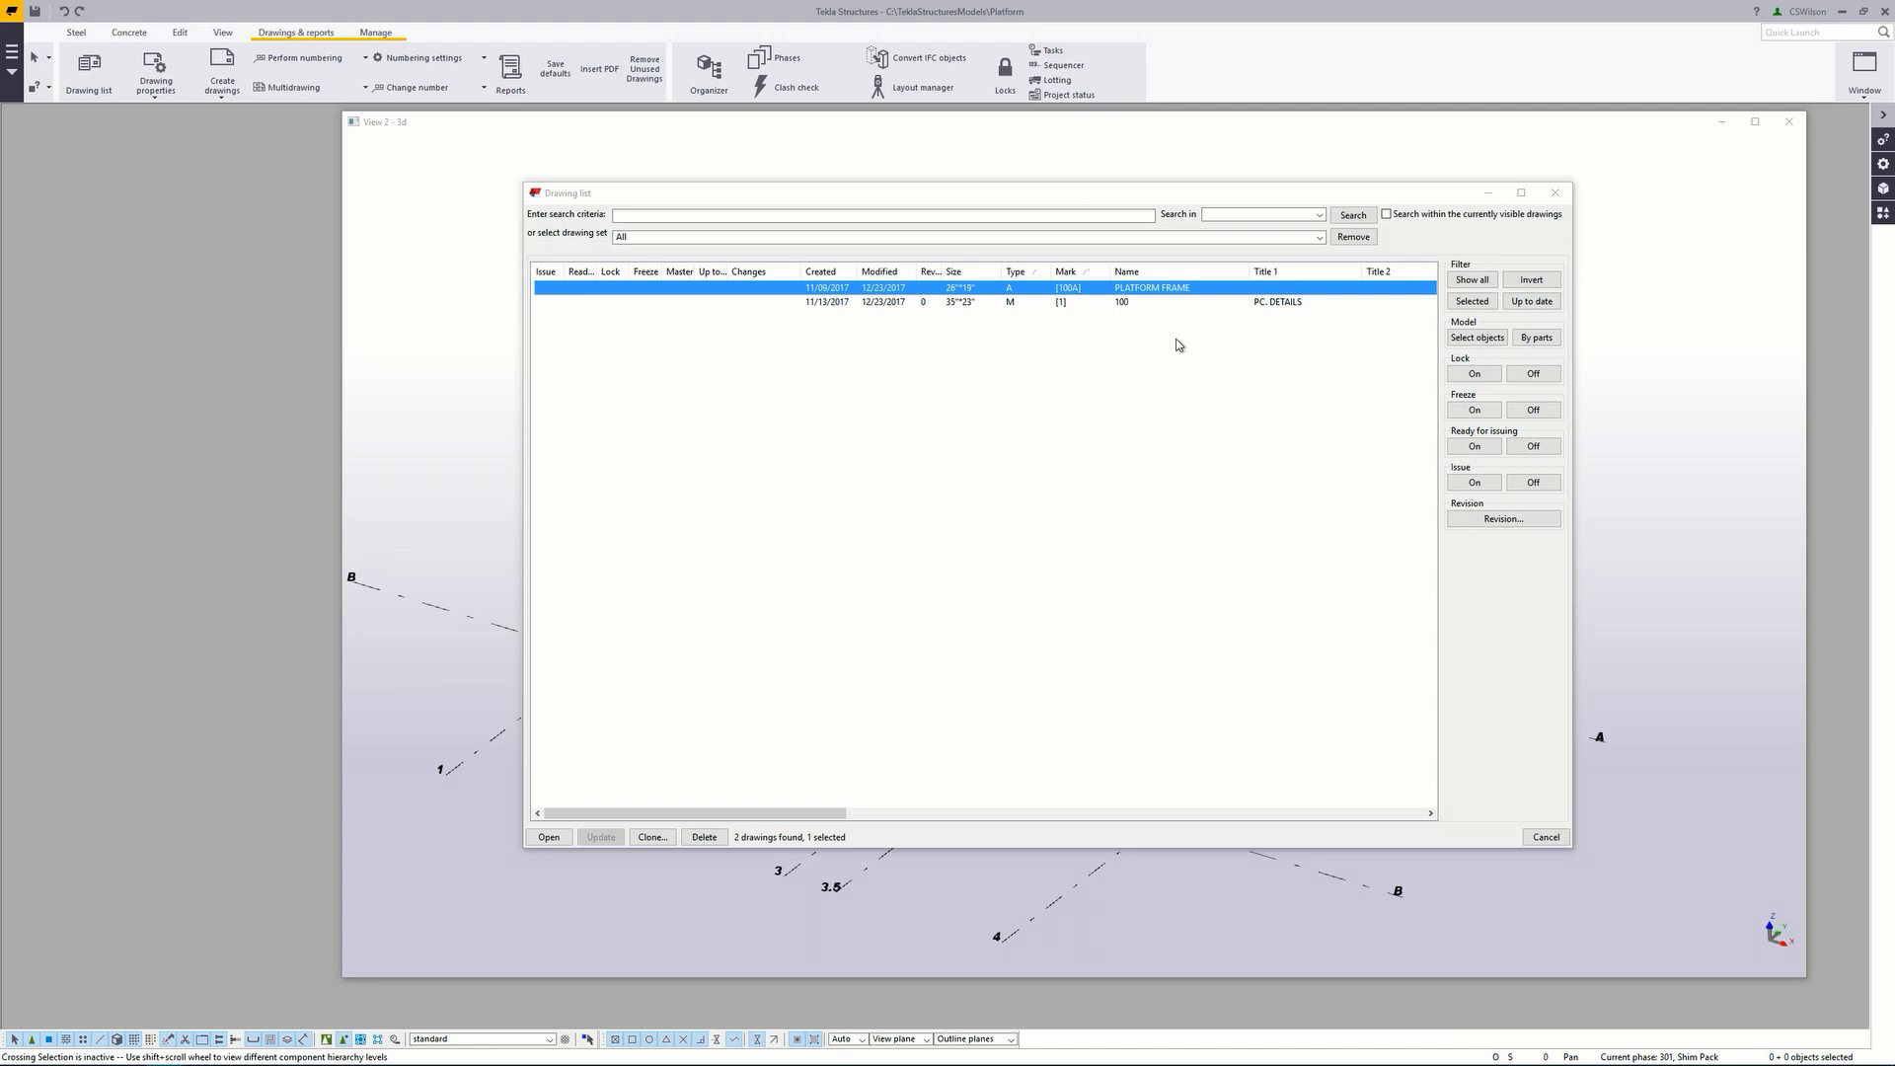
pyautogui.moveTo(1097, 313)
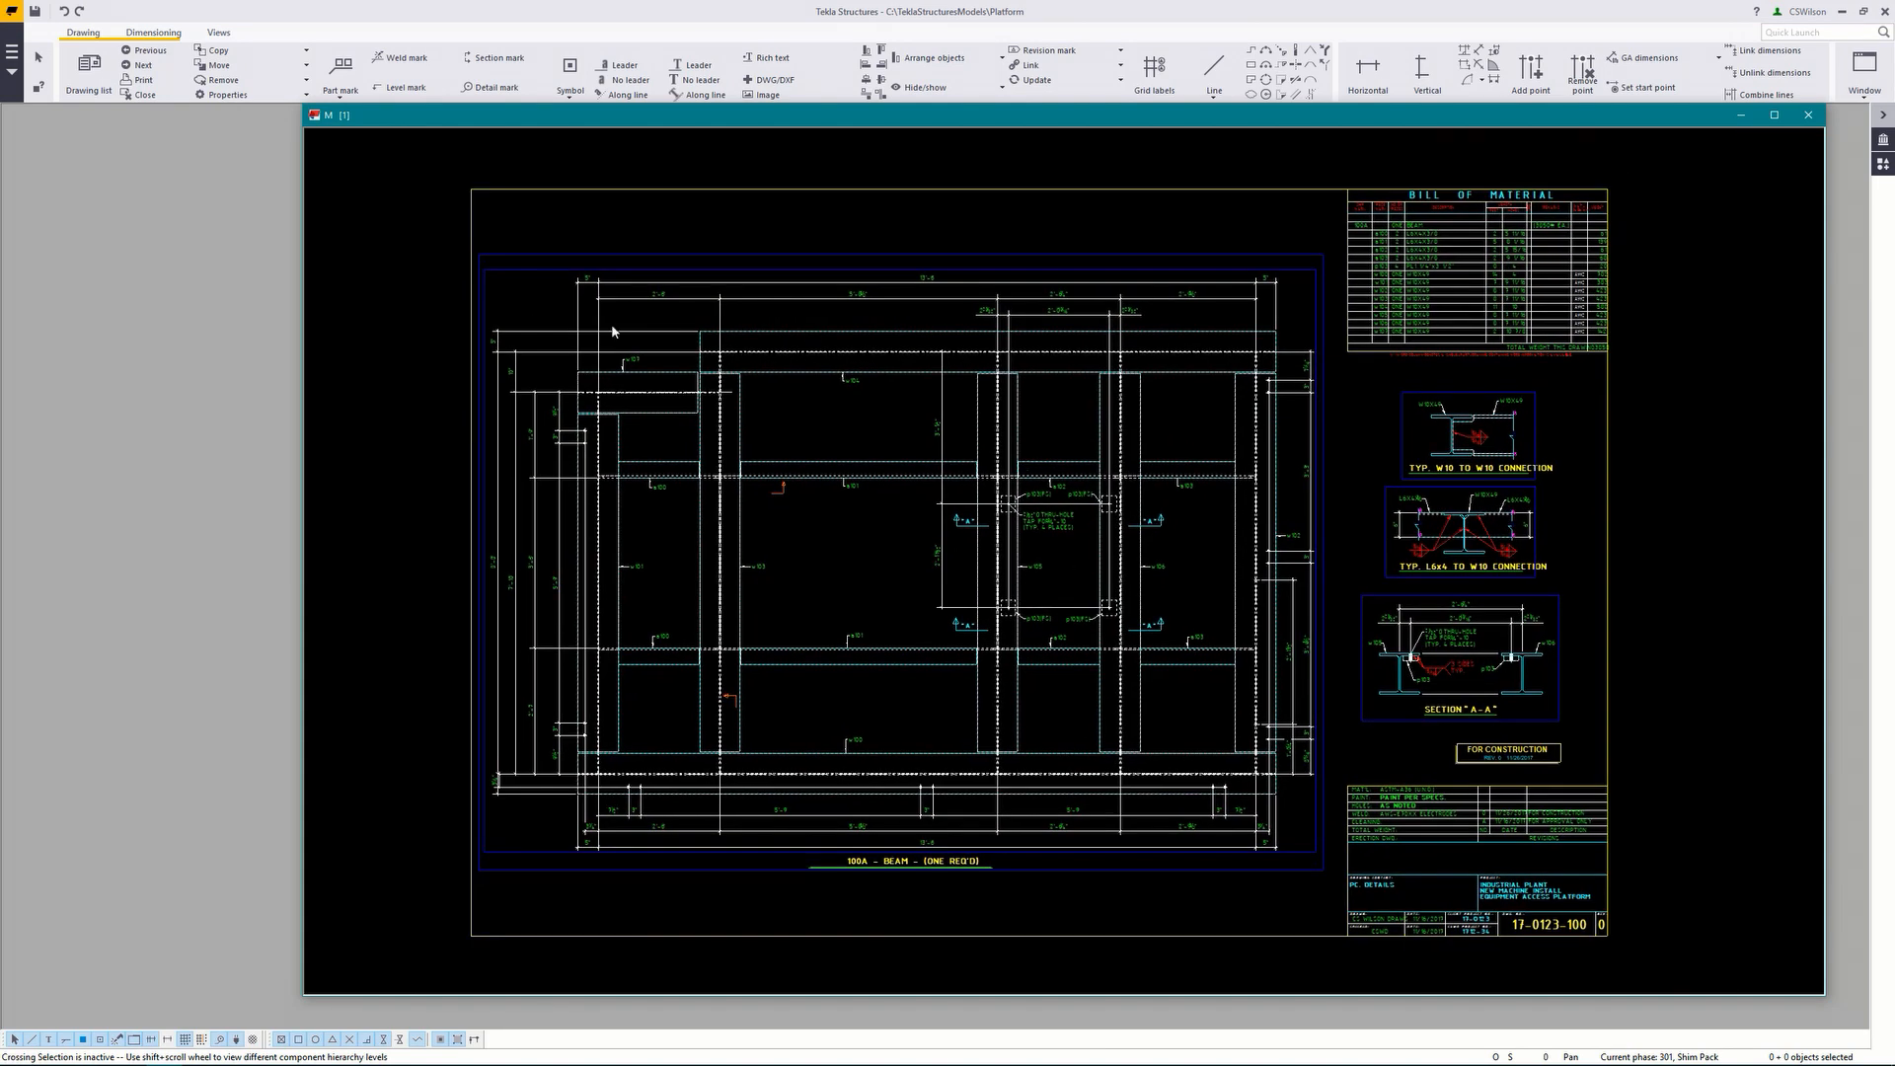
pyautogui.click(85, 76)
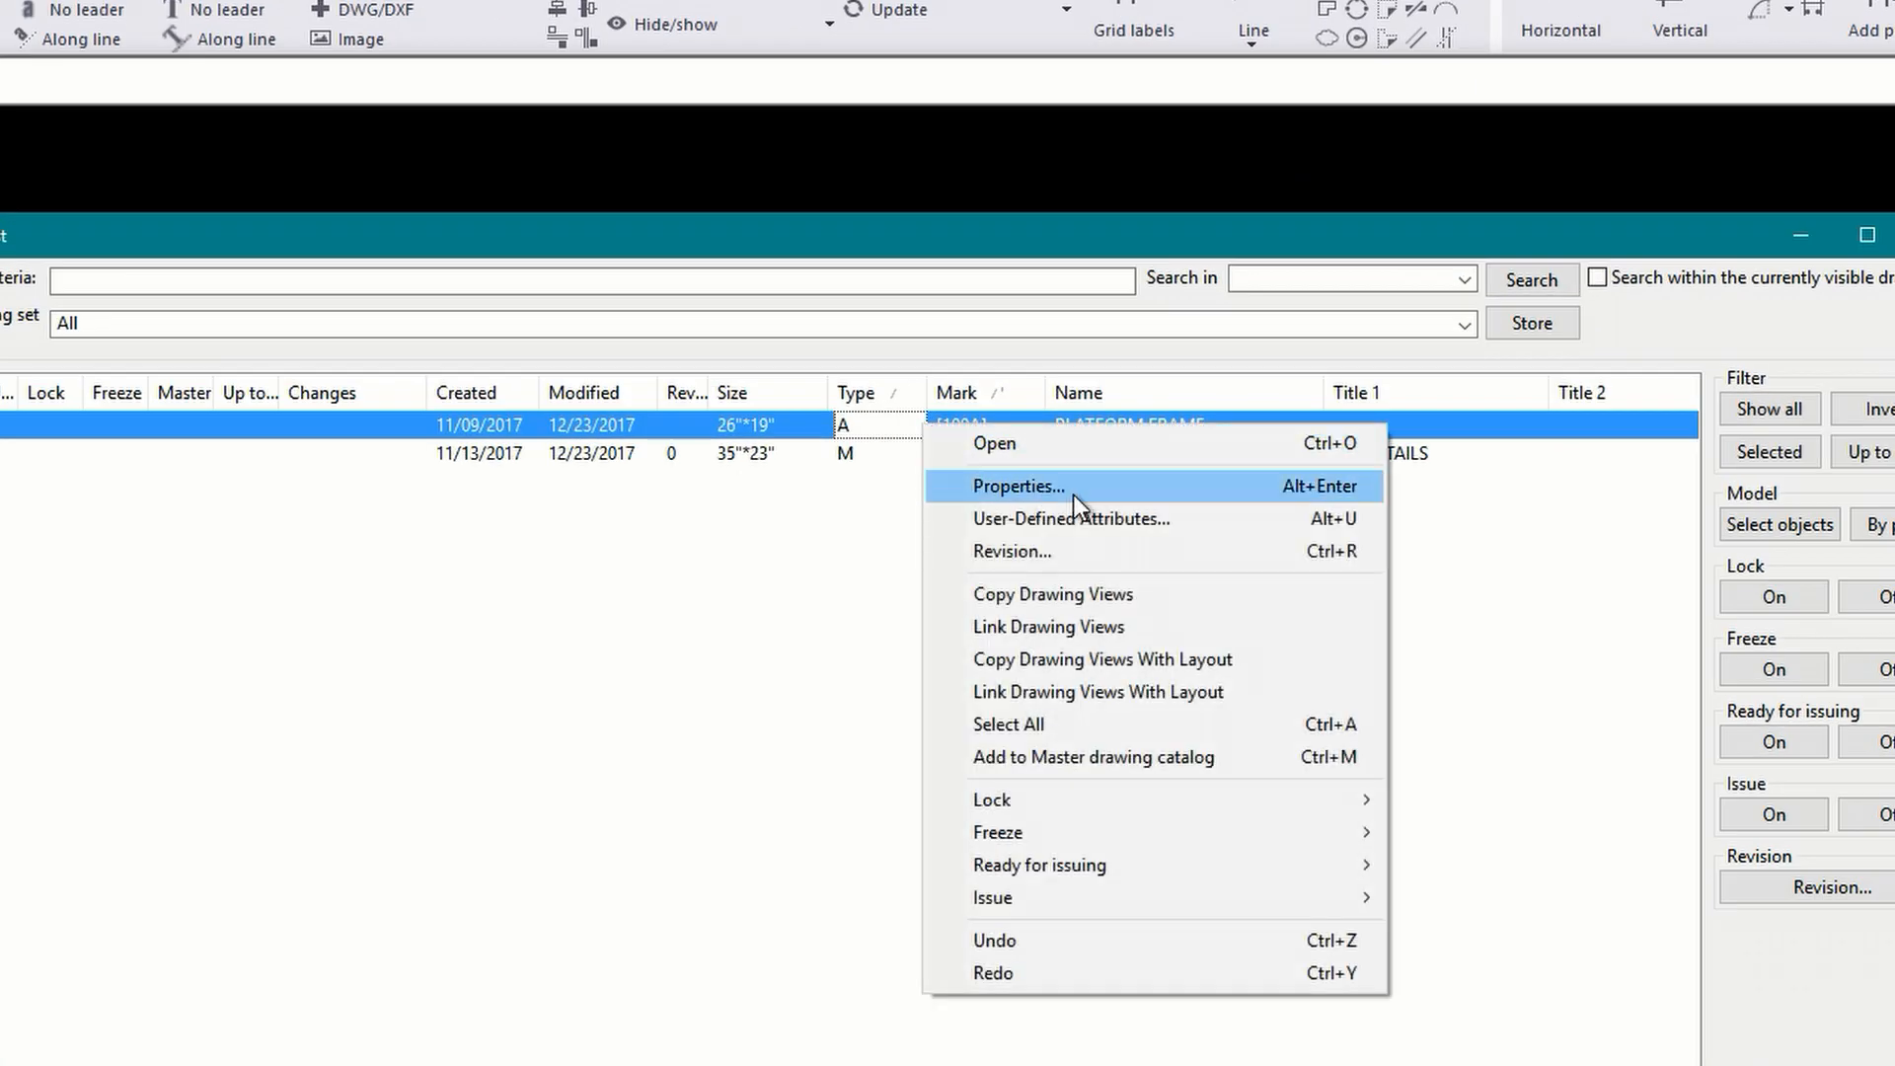
pyautogui.moveTo(1109, 704)
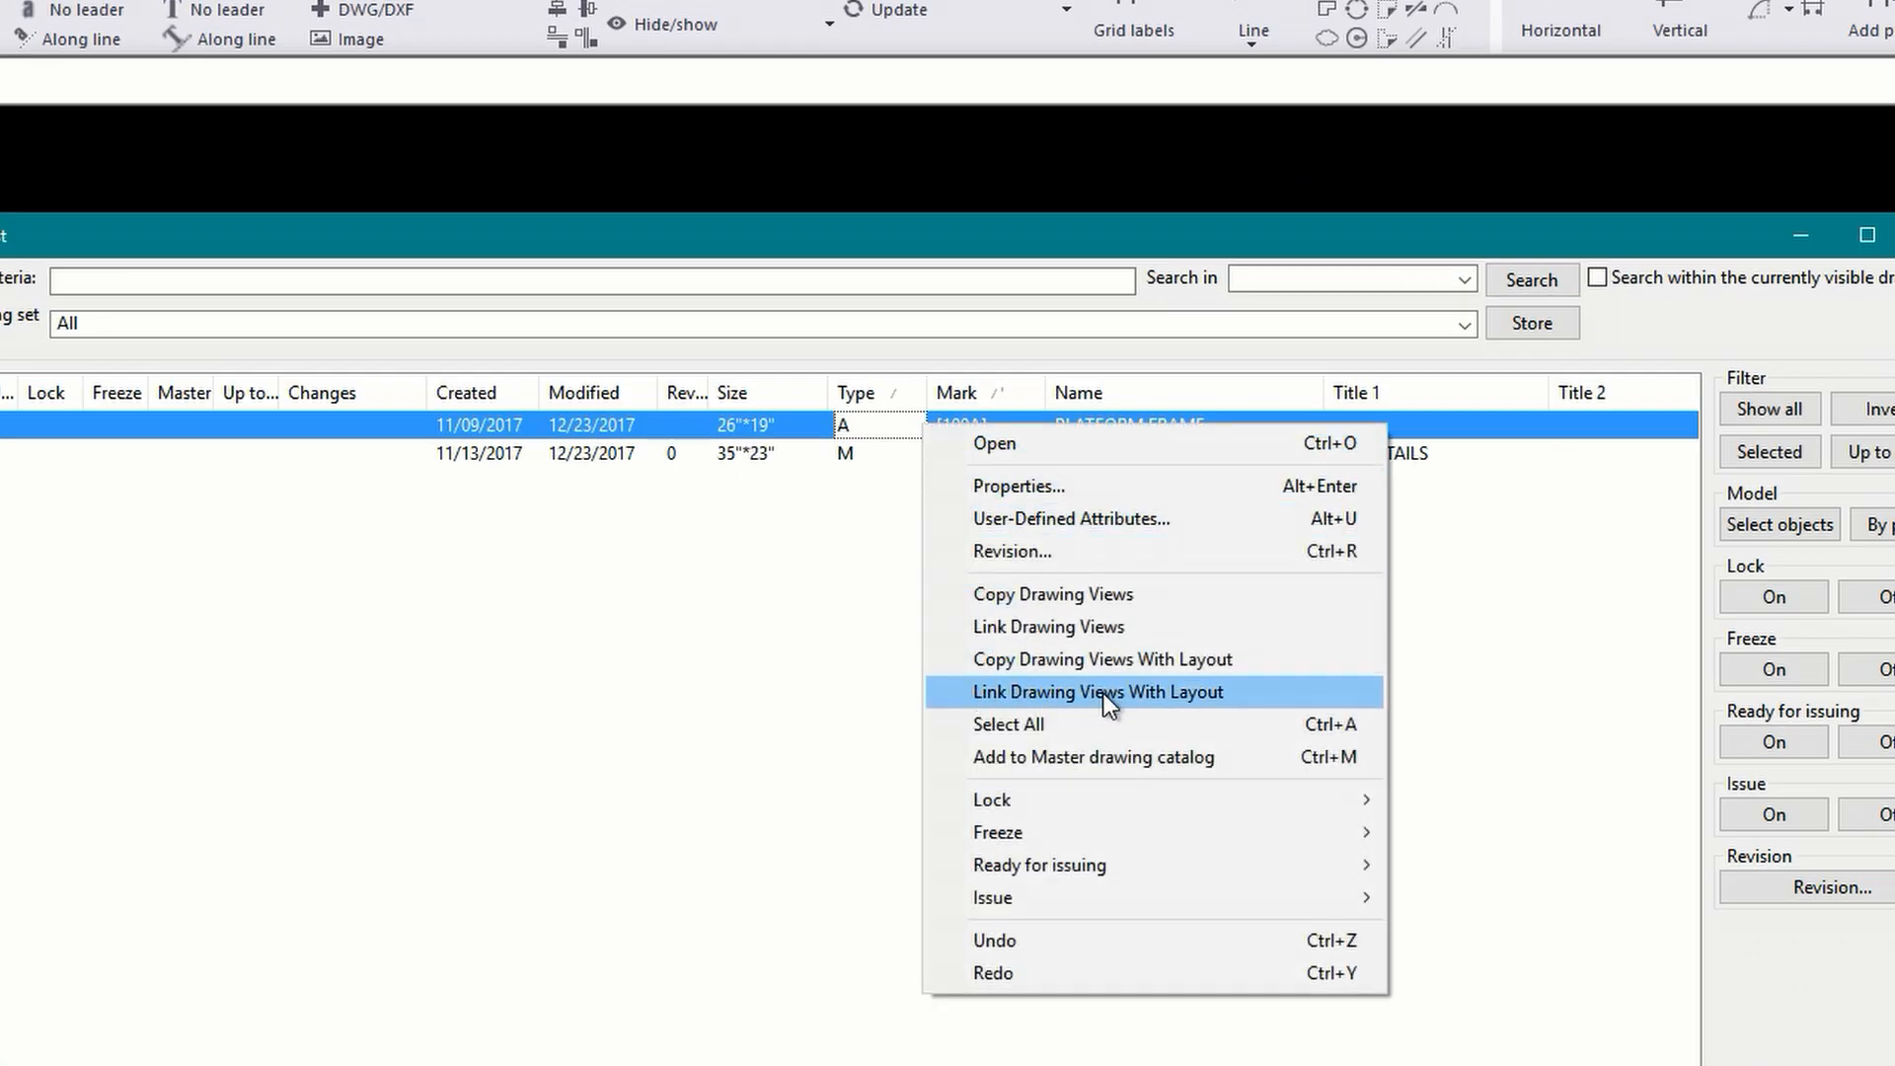
pyautogui.moveTo(1264, 701)
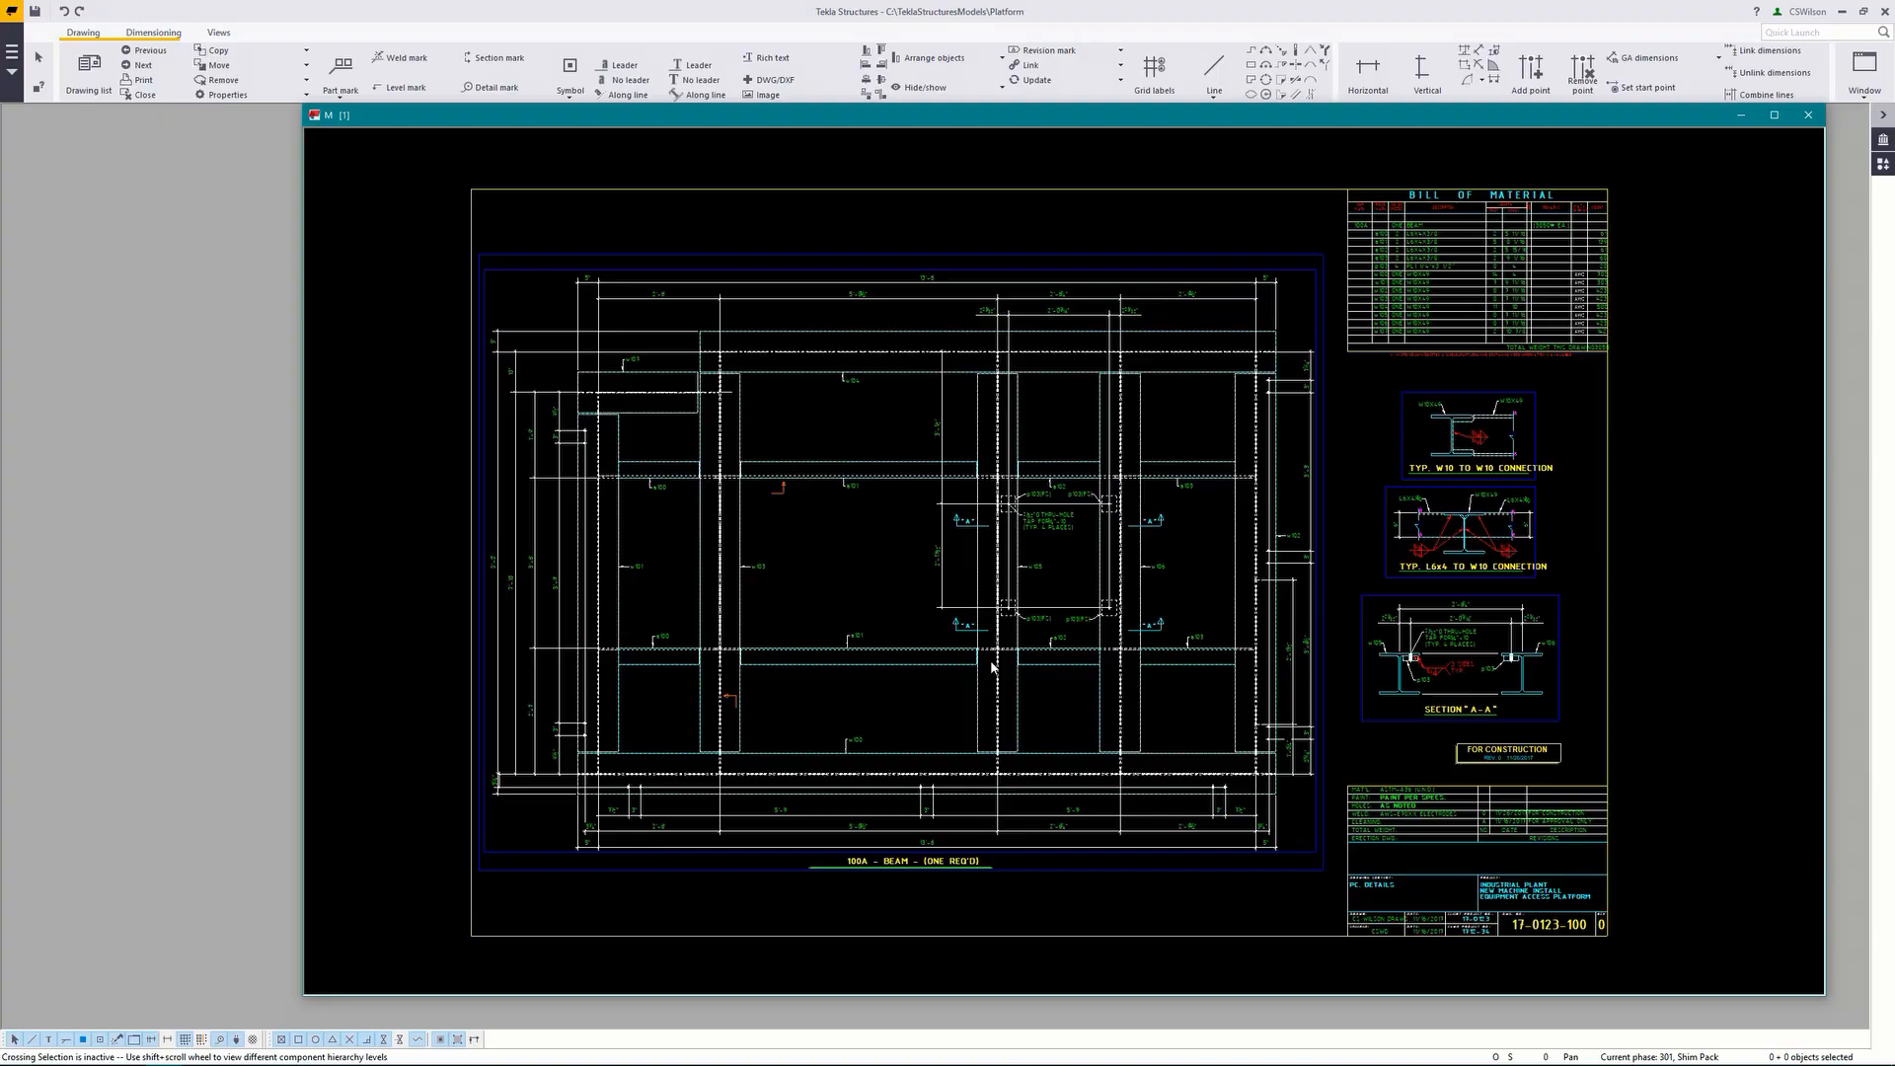
pyautogui.moveTo(1229, 628)
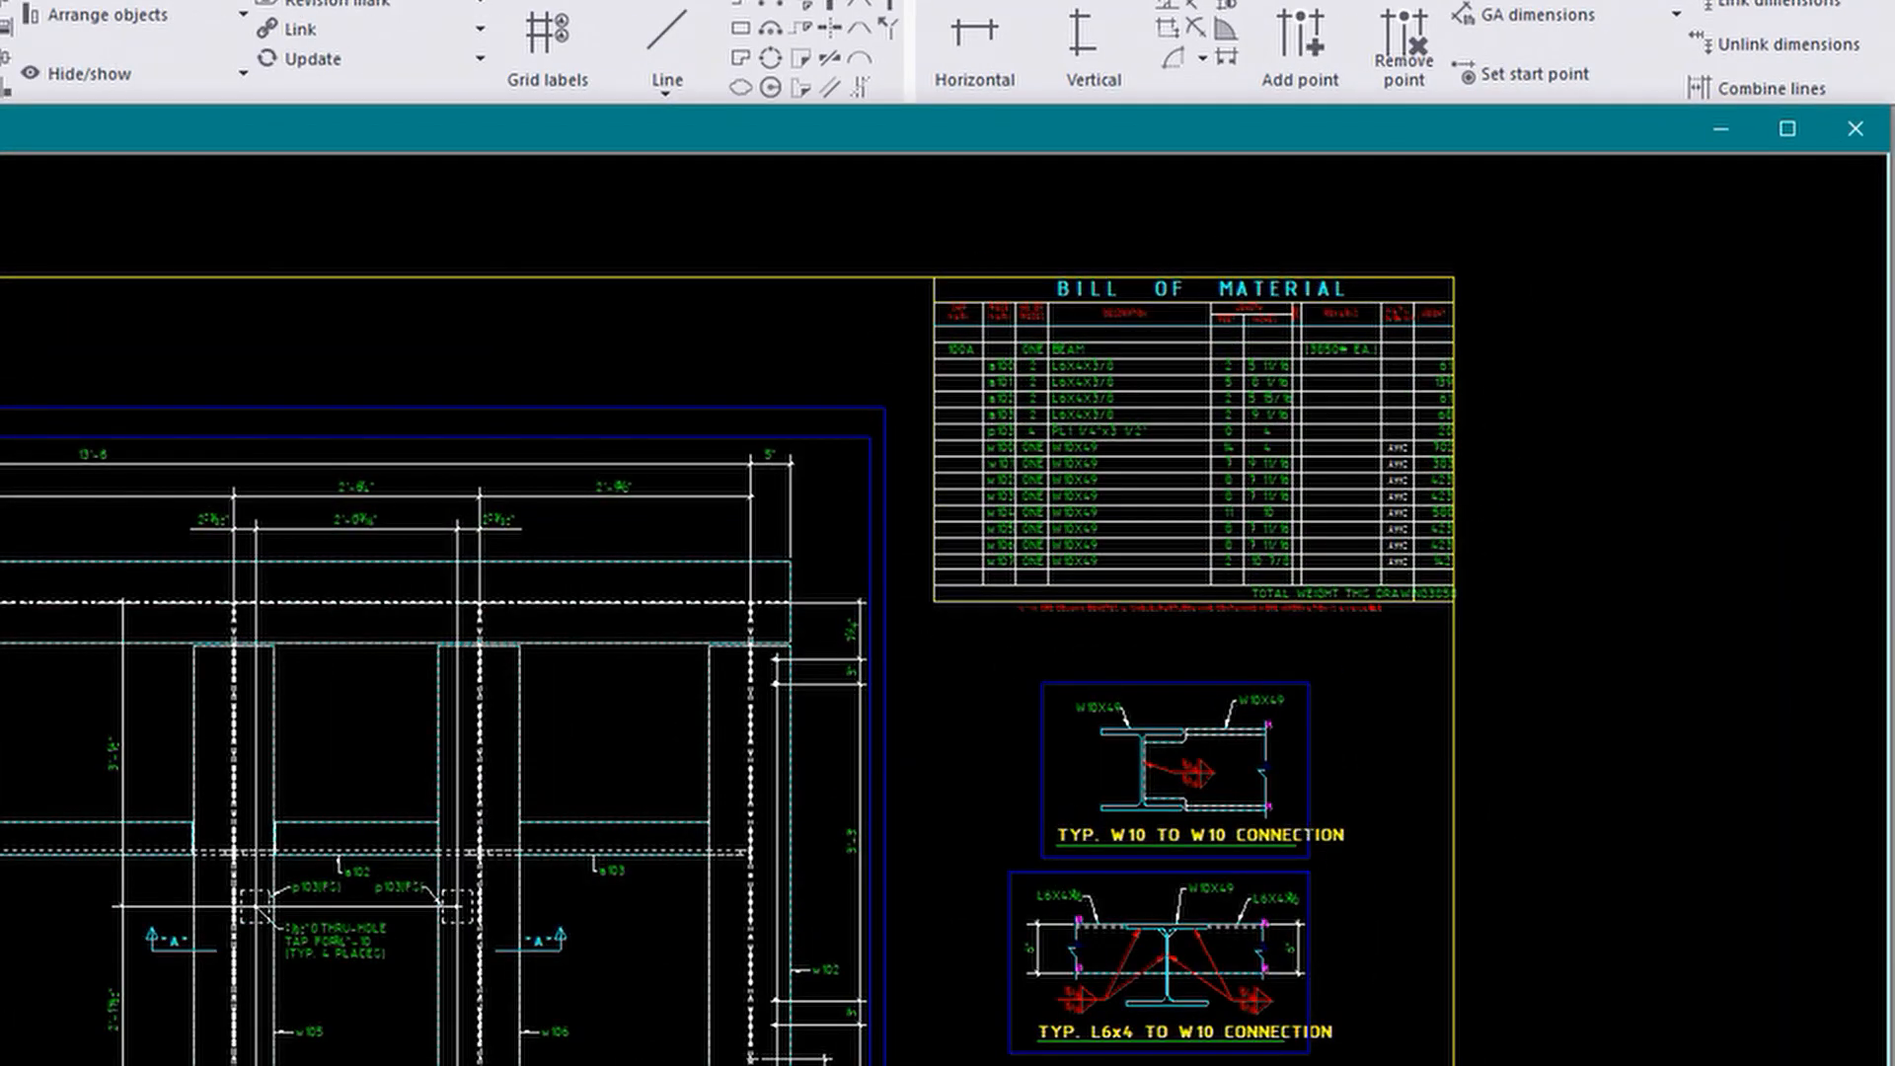
# Step: Scroll through the open 100A assembly drawing and its bill of material
pyautogui.scroll(-3)
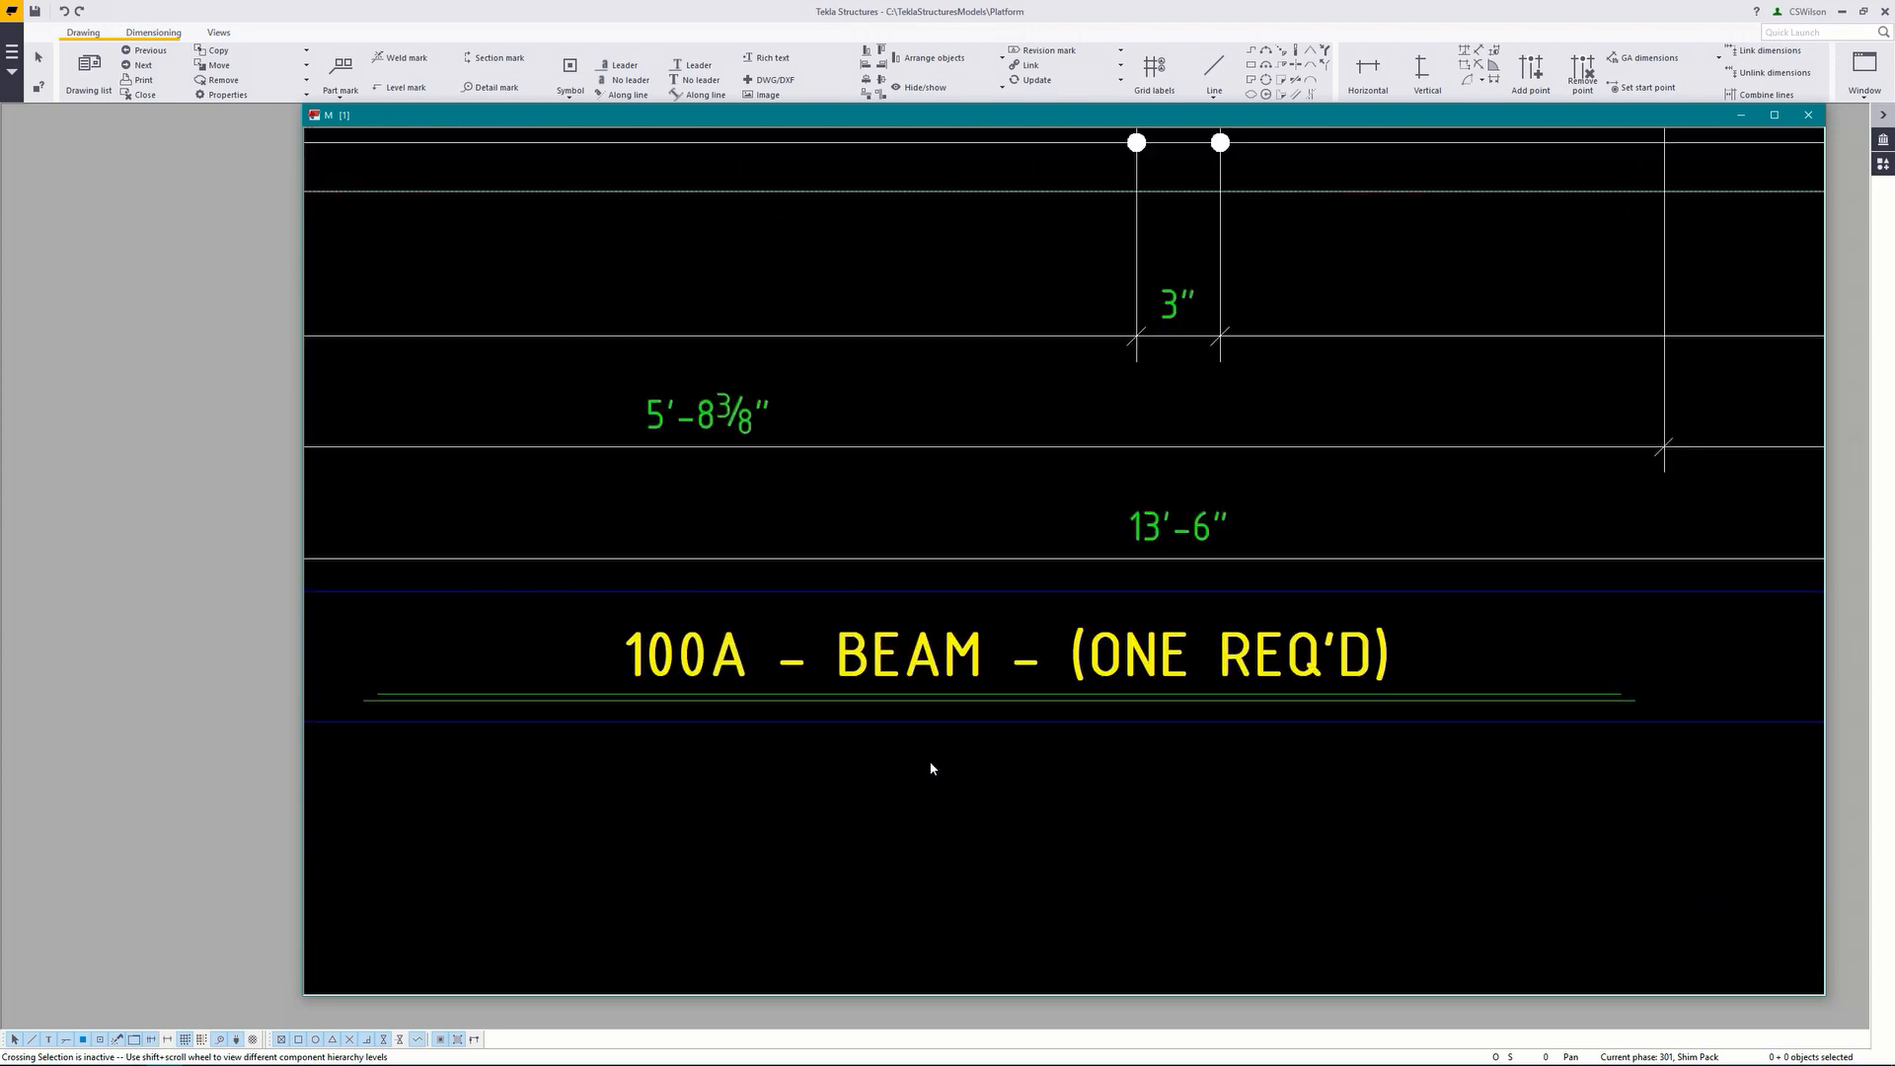
pyautogui.moveTo(931, 796)
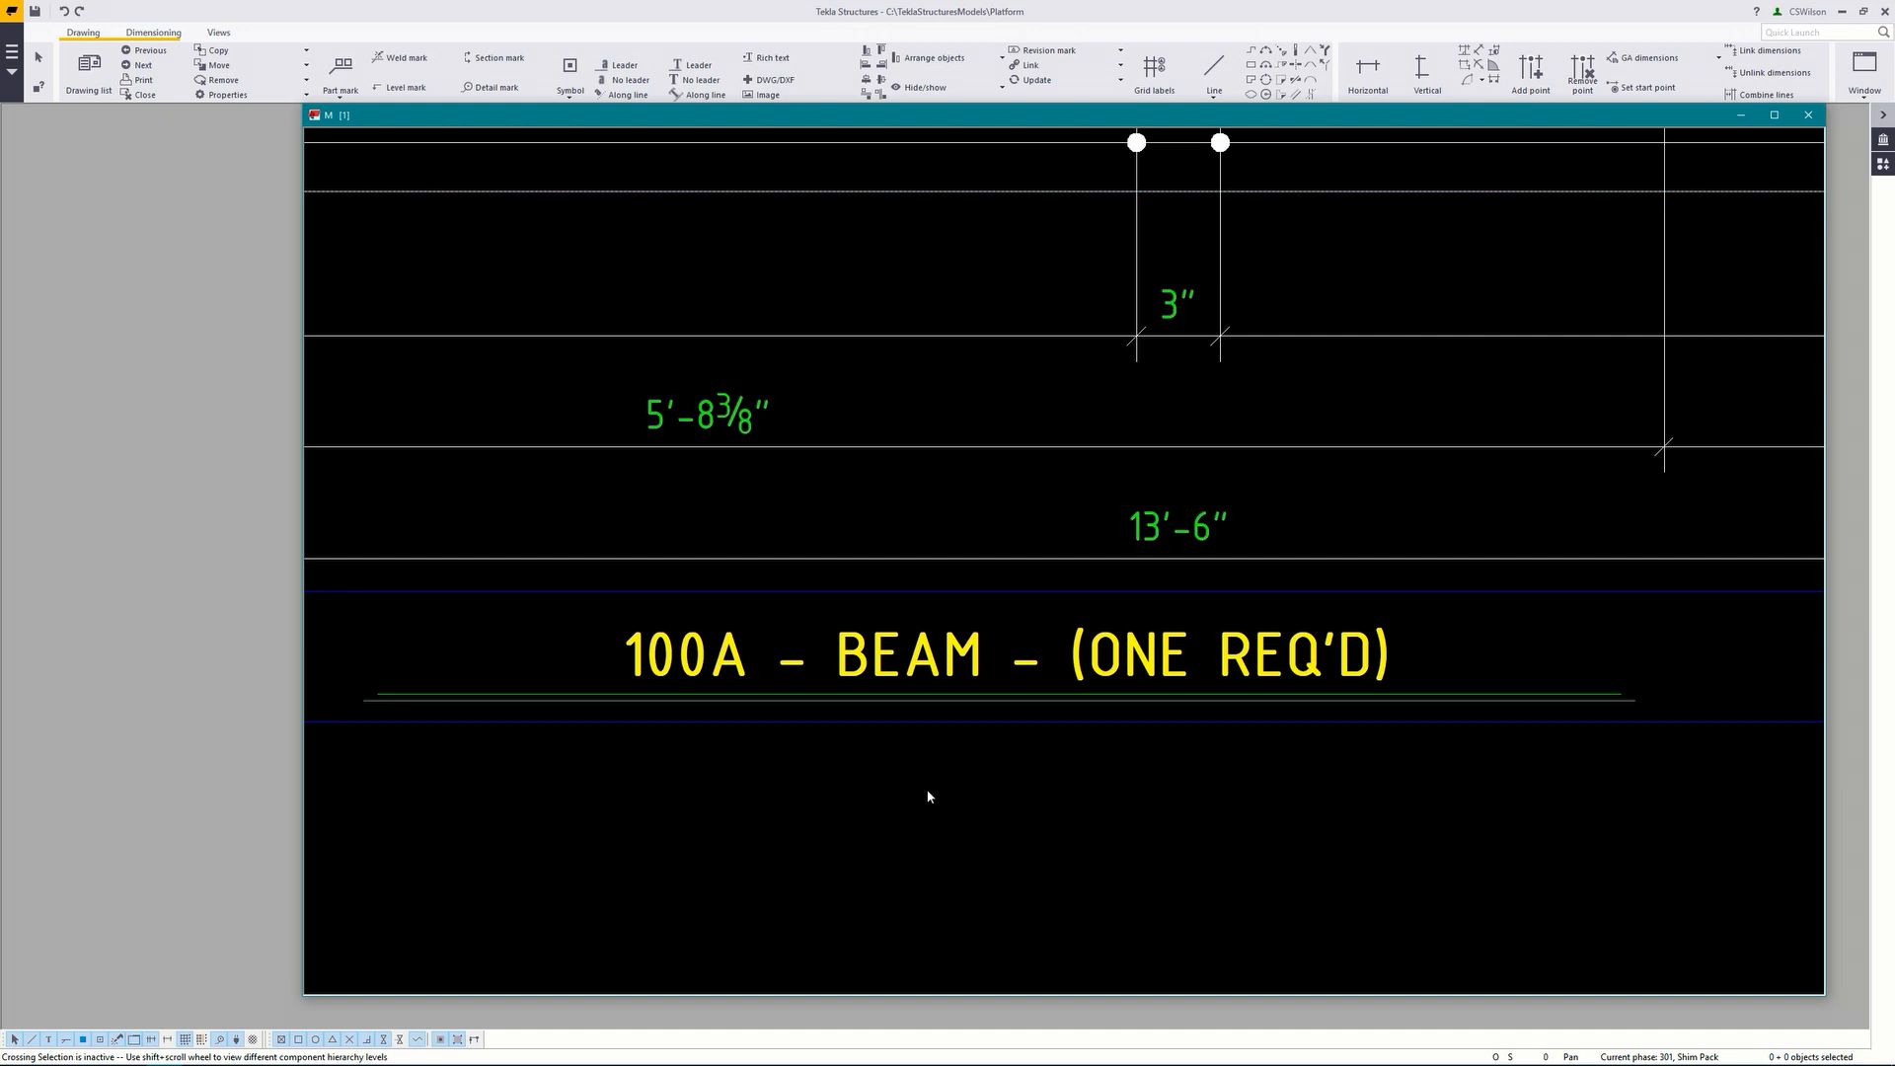
pyautogui.moveTo(927, 798)
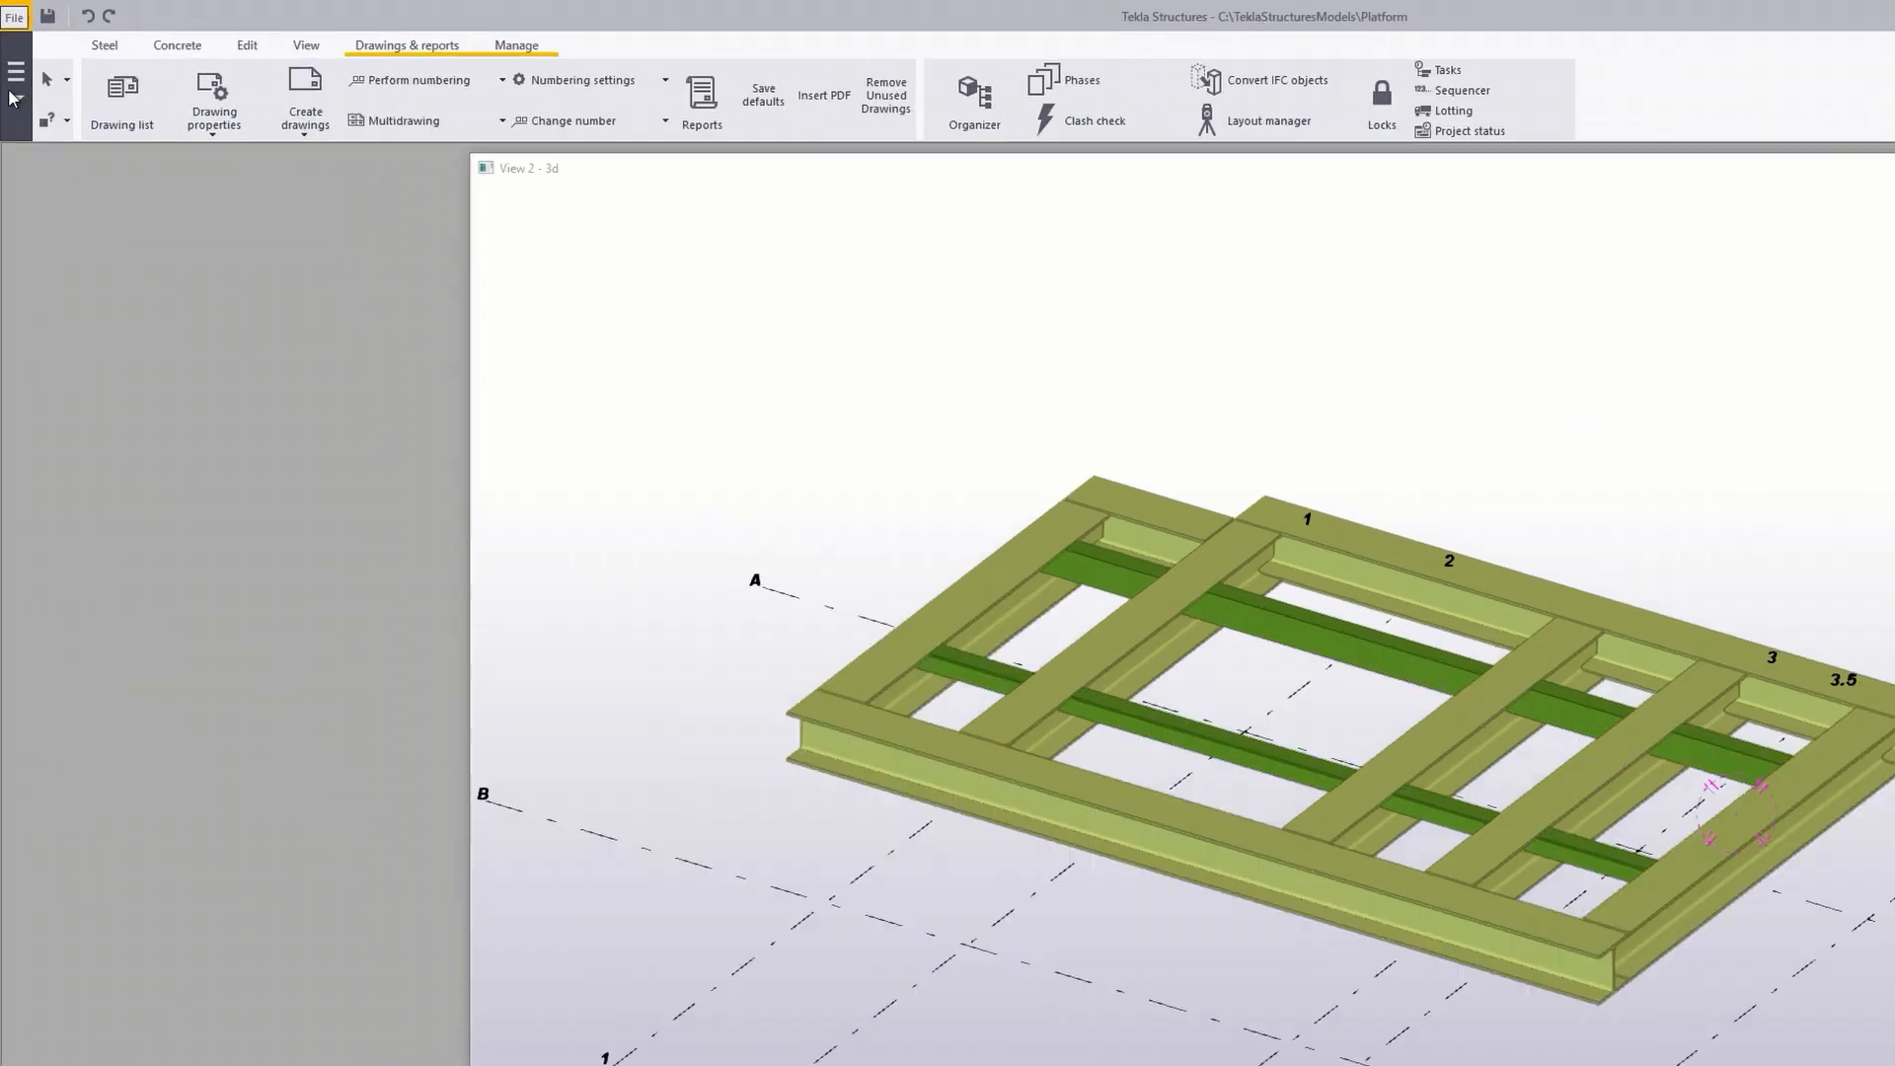
# Step: Launch the Template editor from File > Editors and browse to CSWD_BOM.tpl in Platform
pyautogui.click(13, 16)
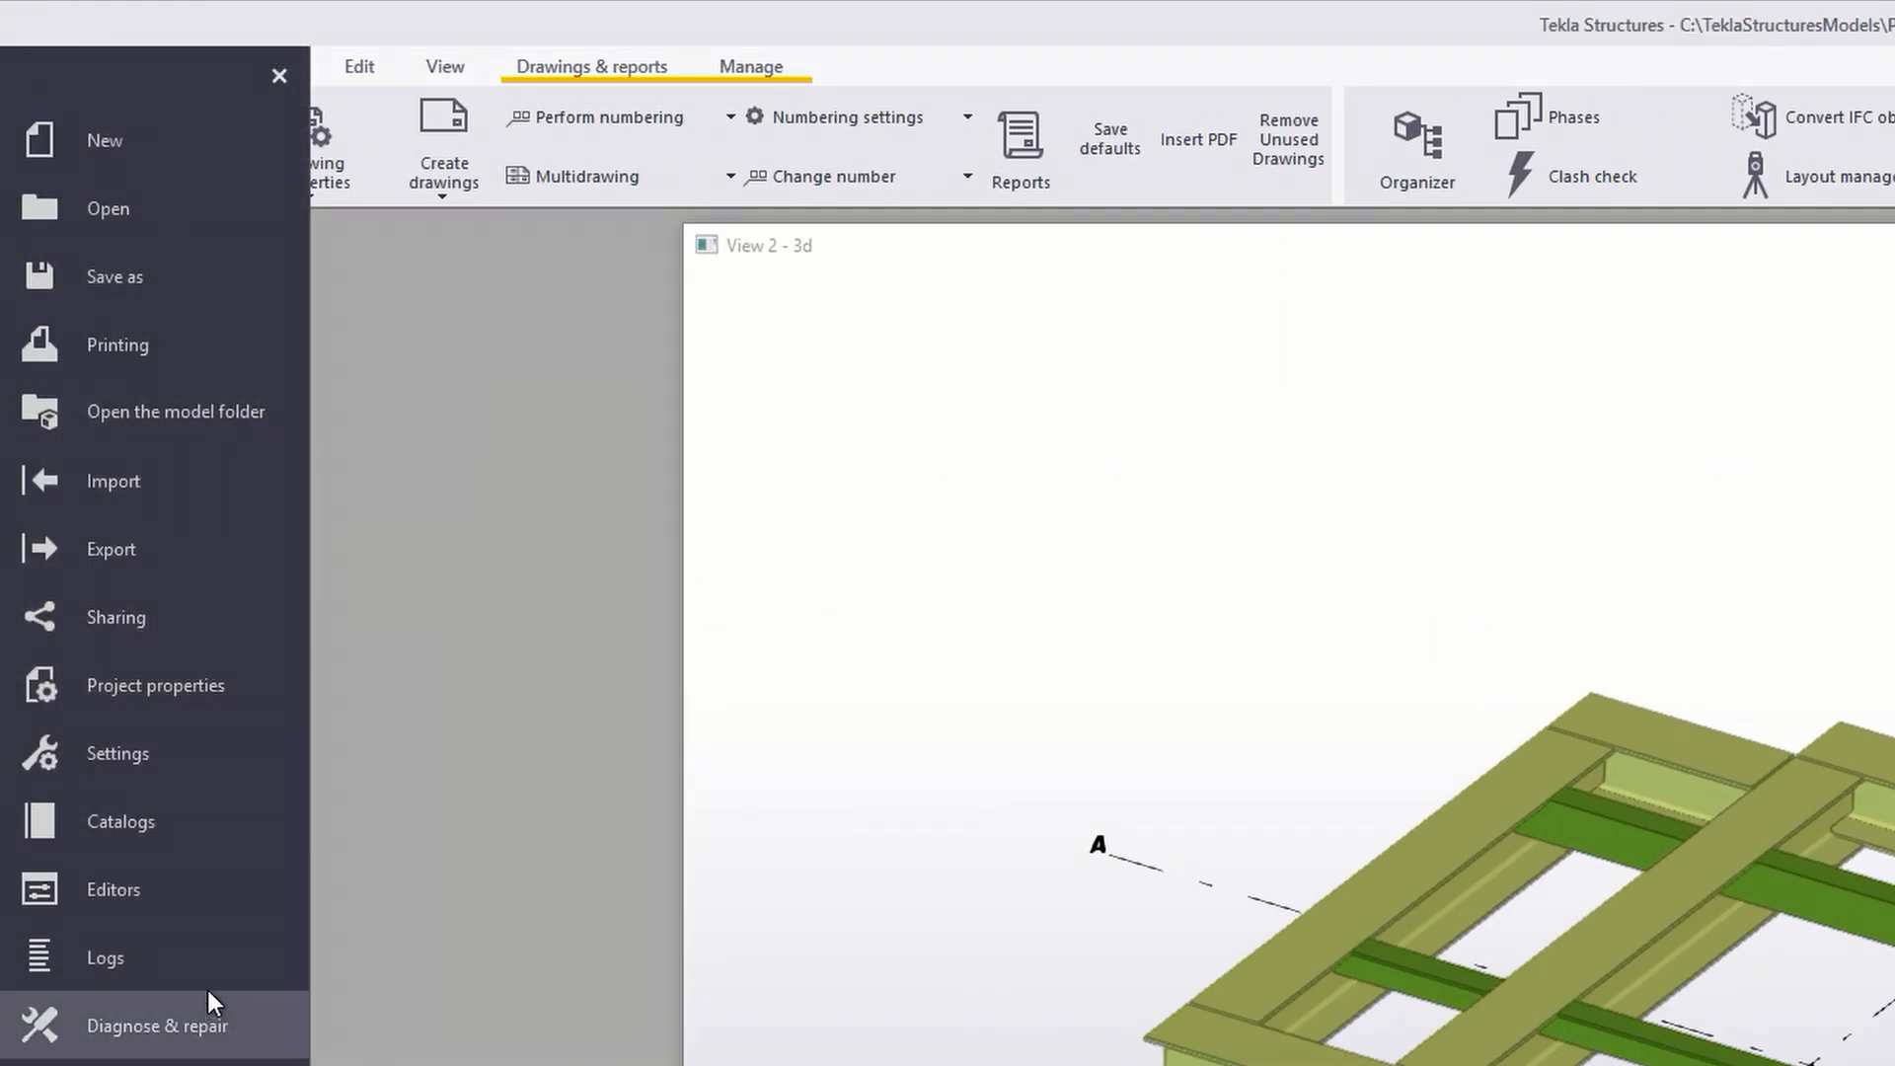
pyautogui.click(112, 889)
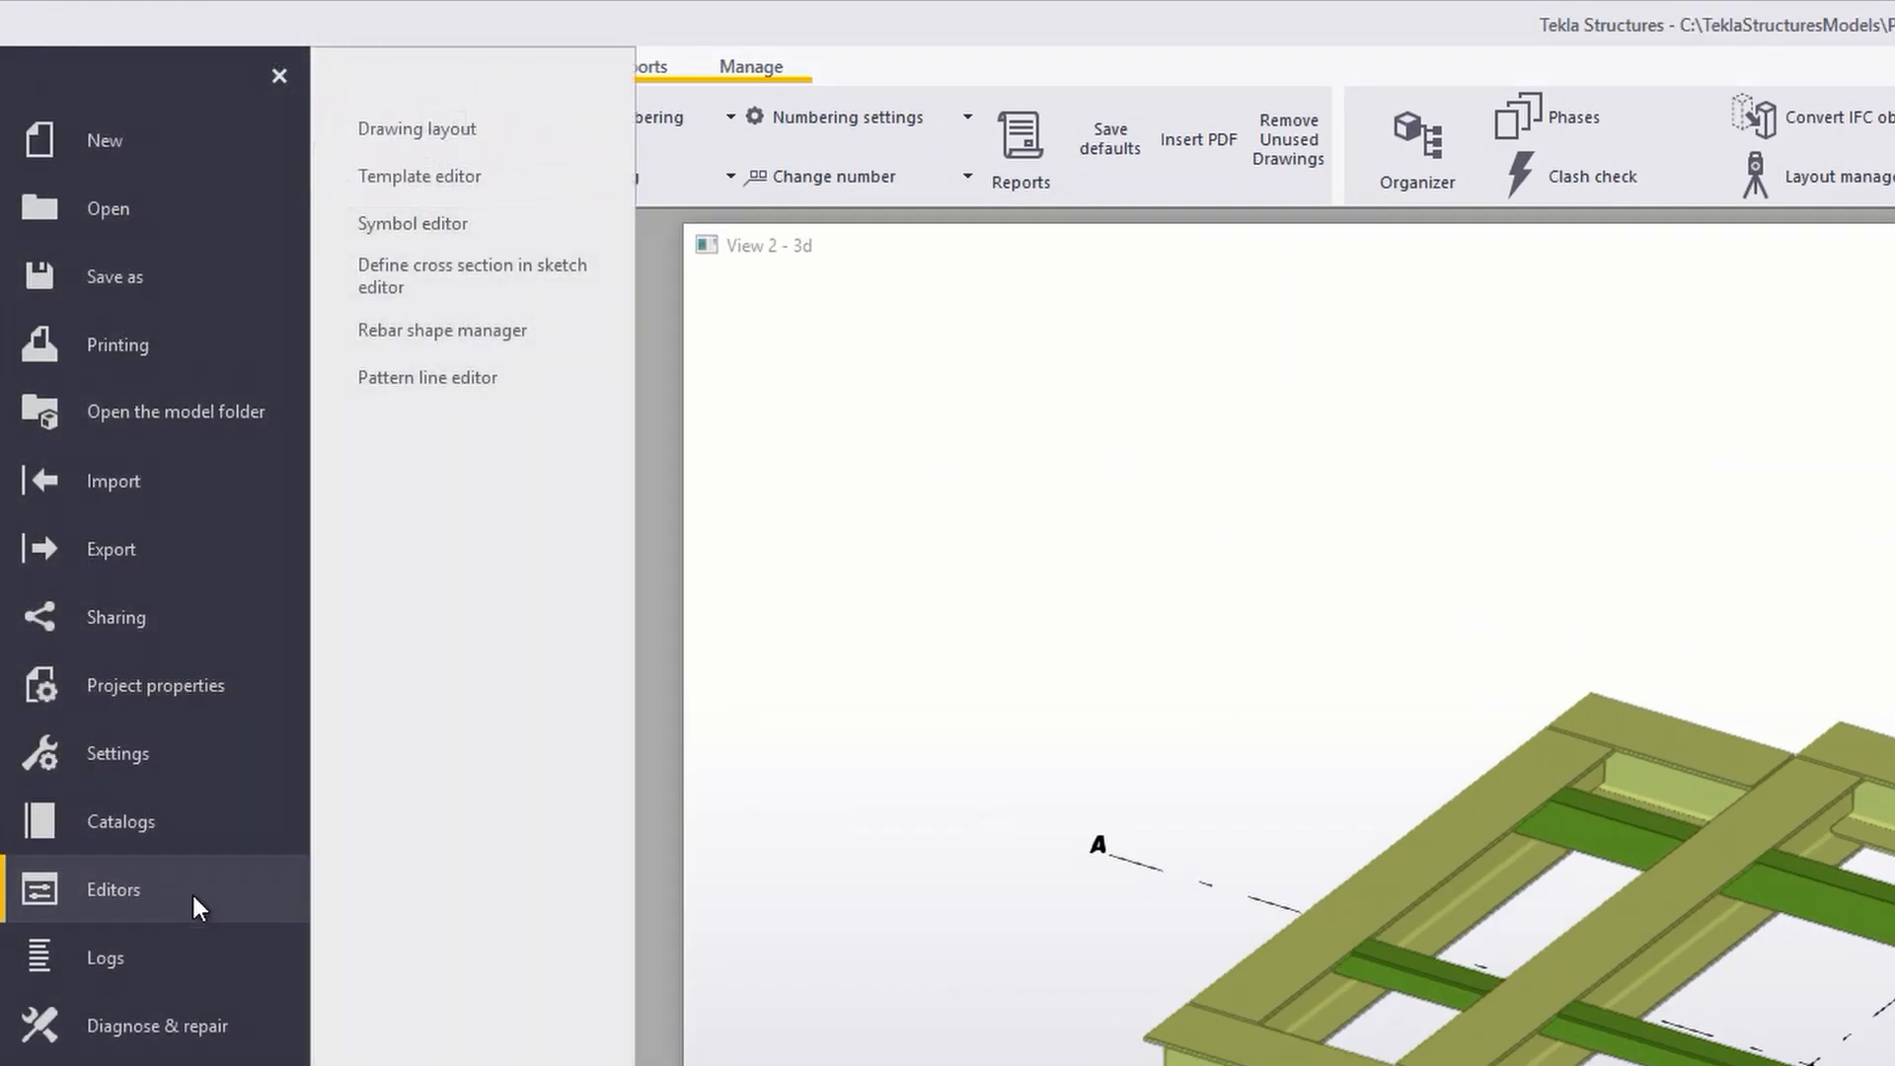
pyautogui.click(280, 76)
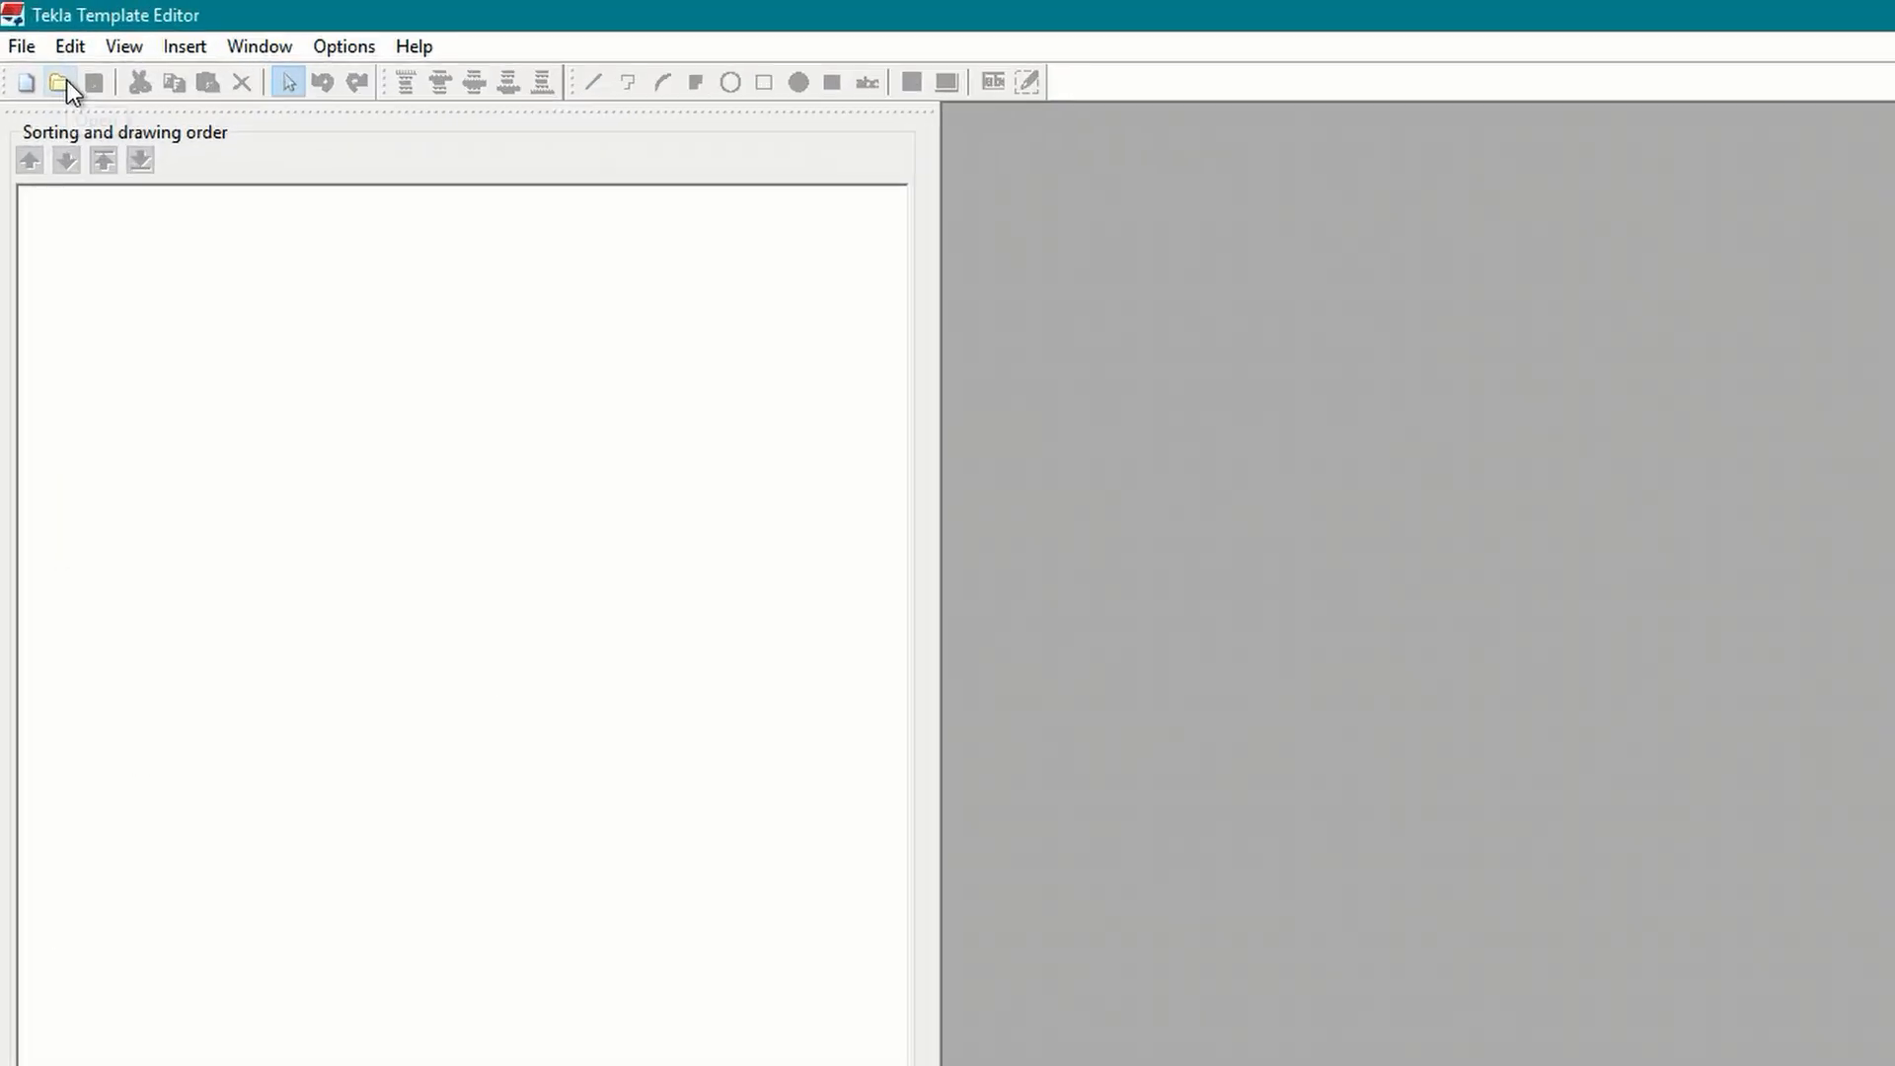
pyautogui.moveTo(59, 81)
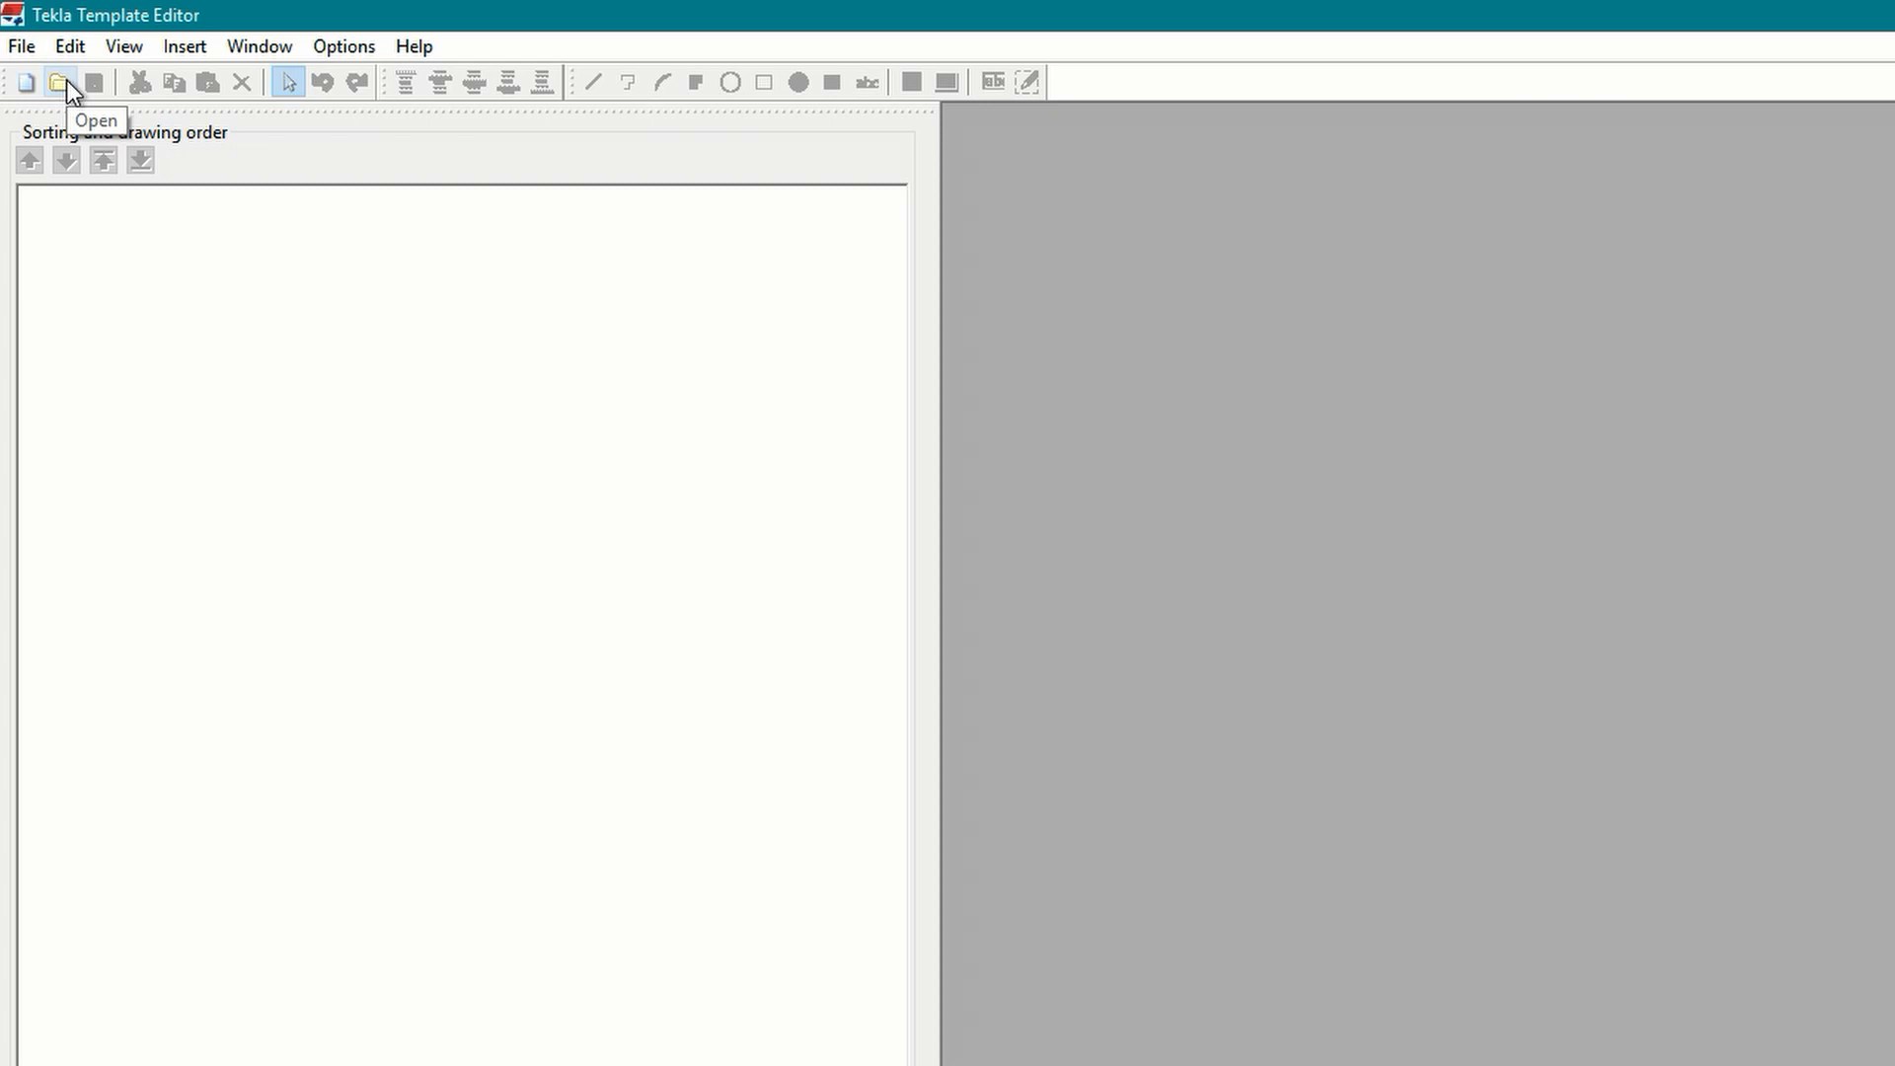
pyautogui.click(58, 81)
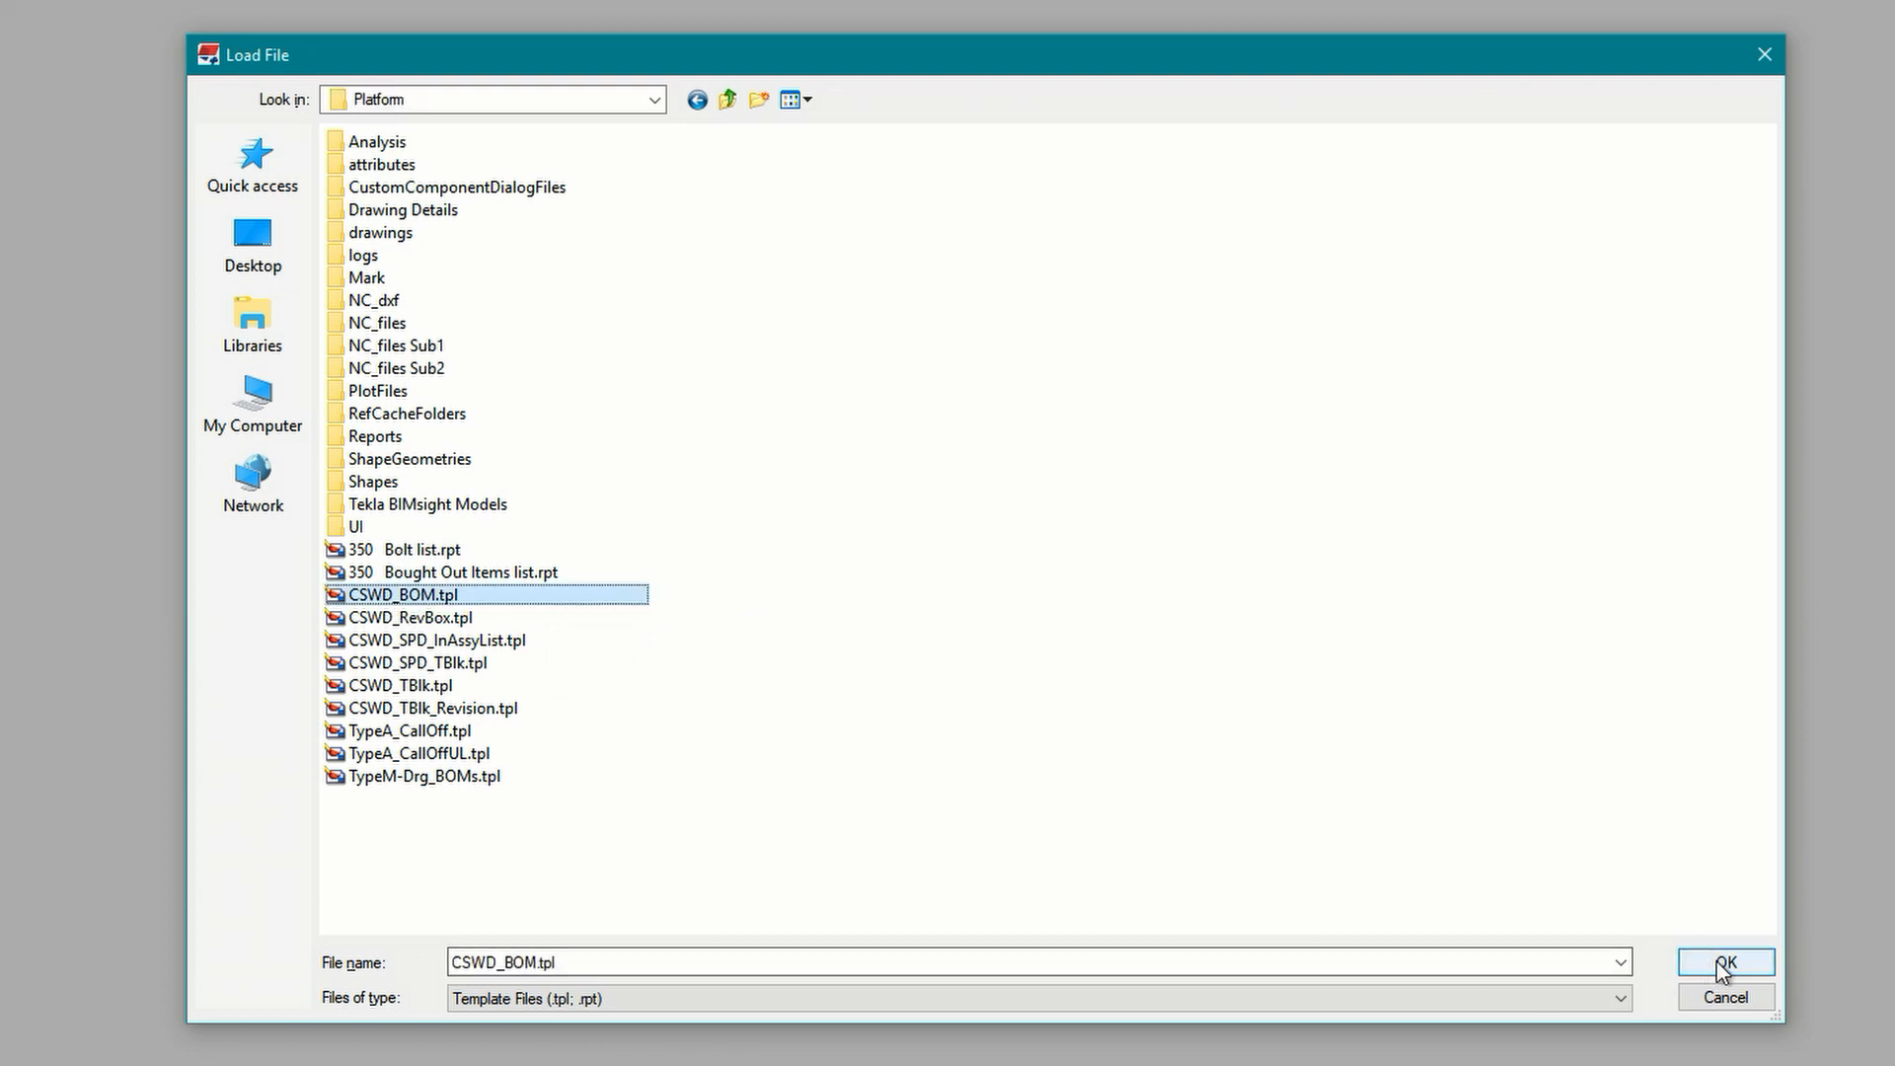
# Step: Load CSWD_BOM.tpl and expand Template, CSWD_STANDARD, ASSEMBLY and MAINPART in the tree
pyautogui.click(1723, 962)
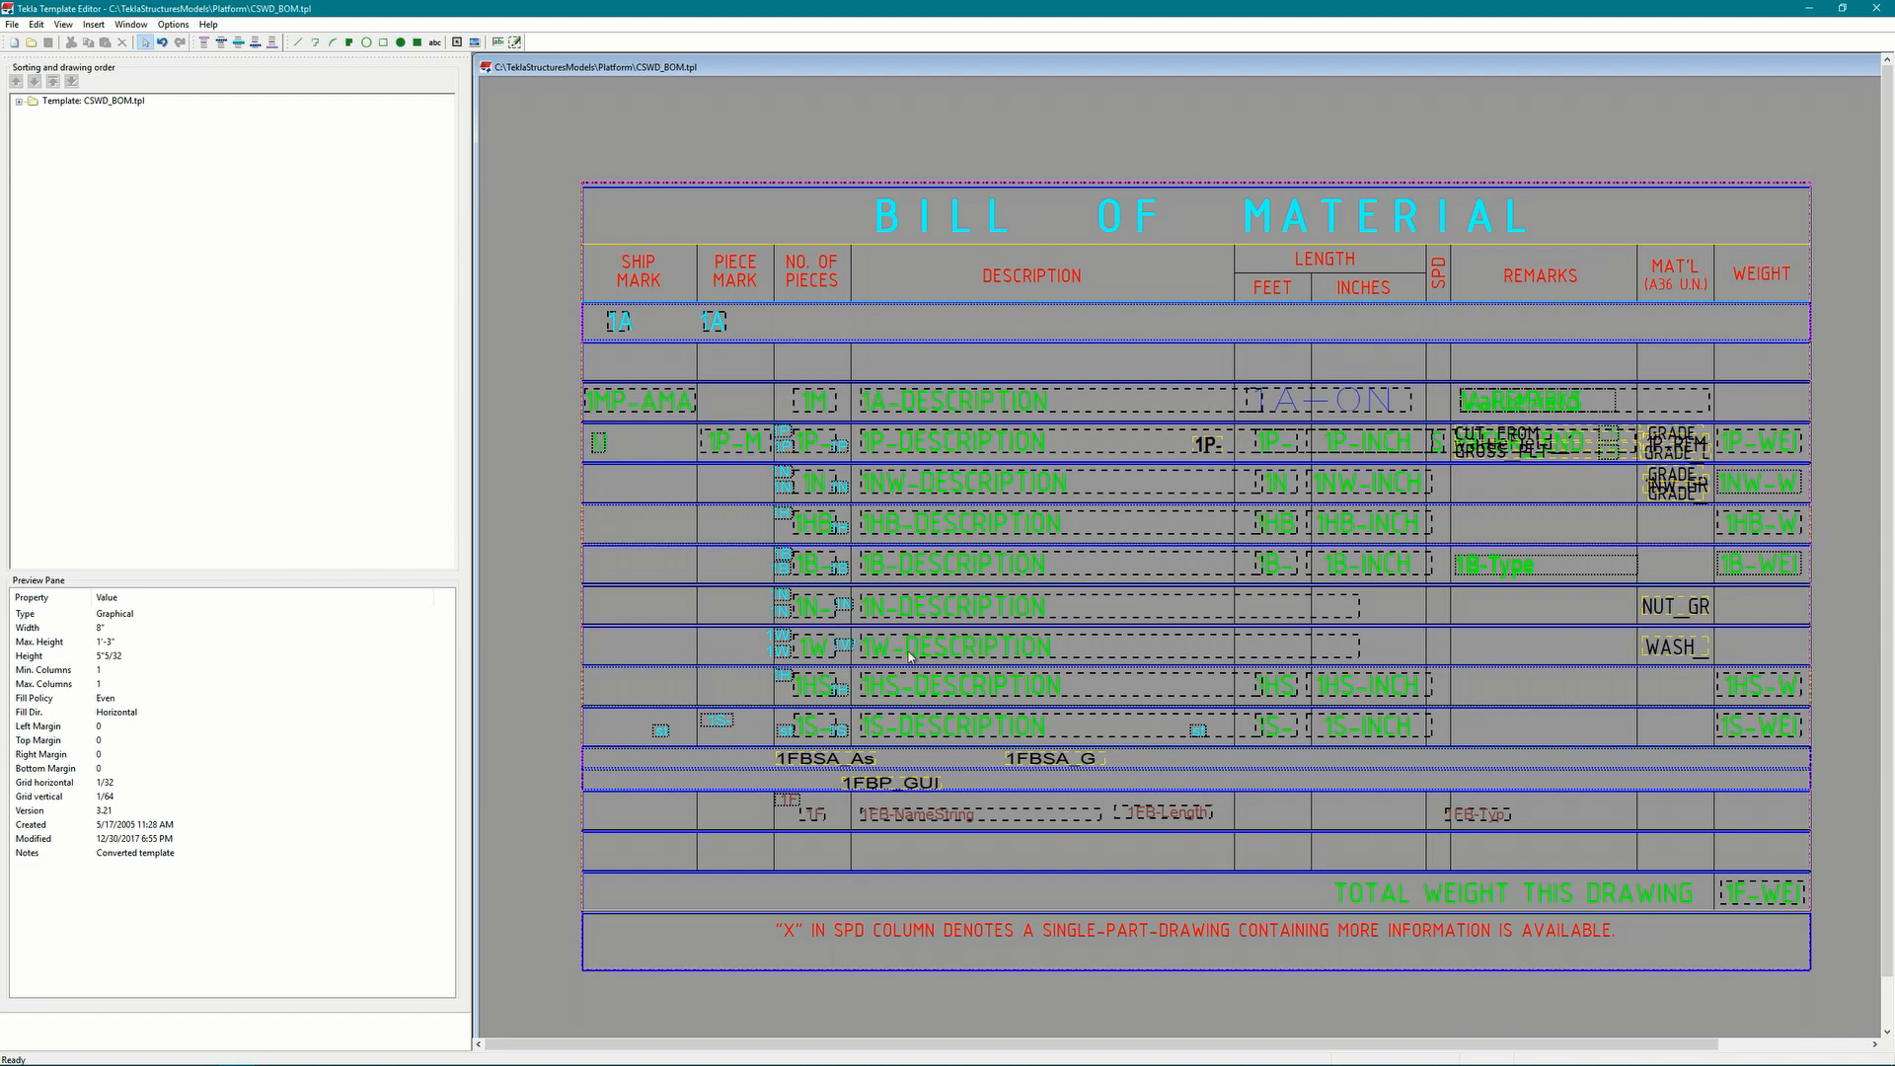
pyautogui.click(93, 100)
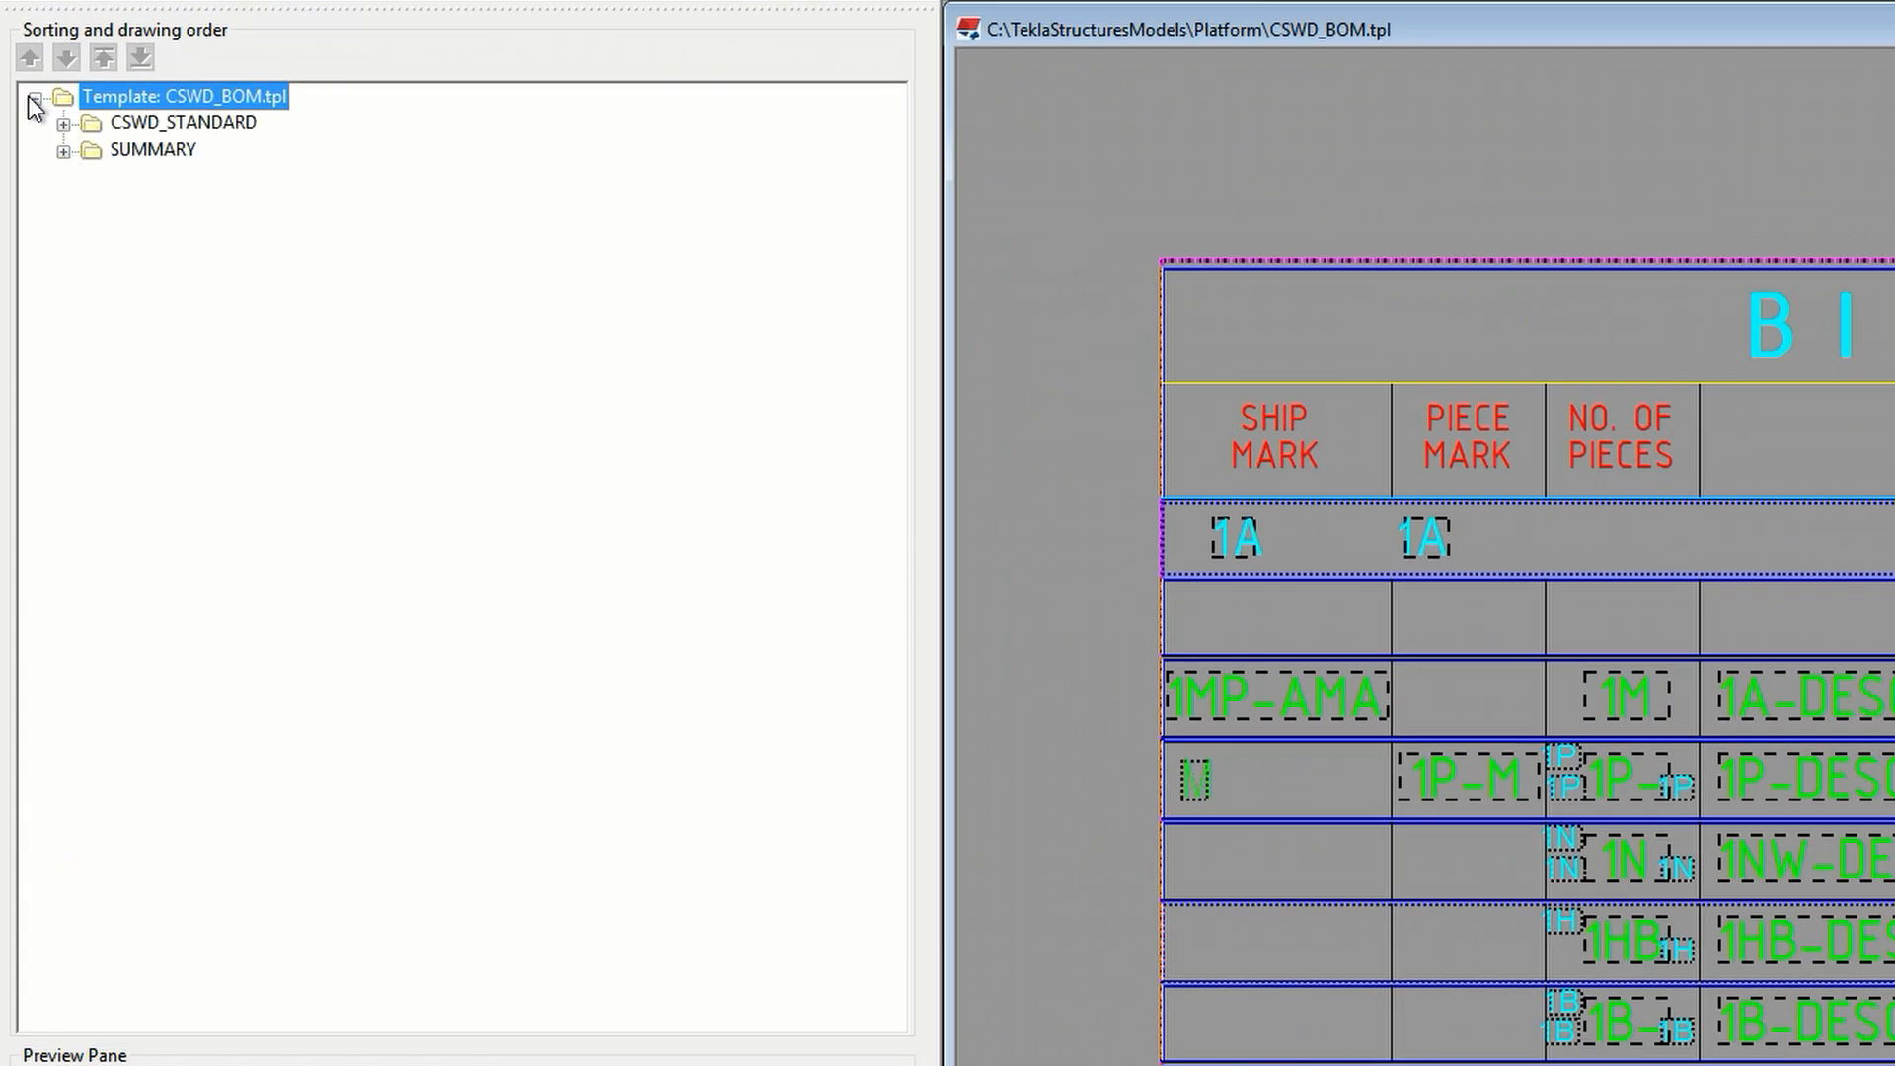
pyautogui.click(59, 123)
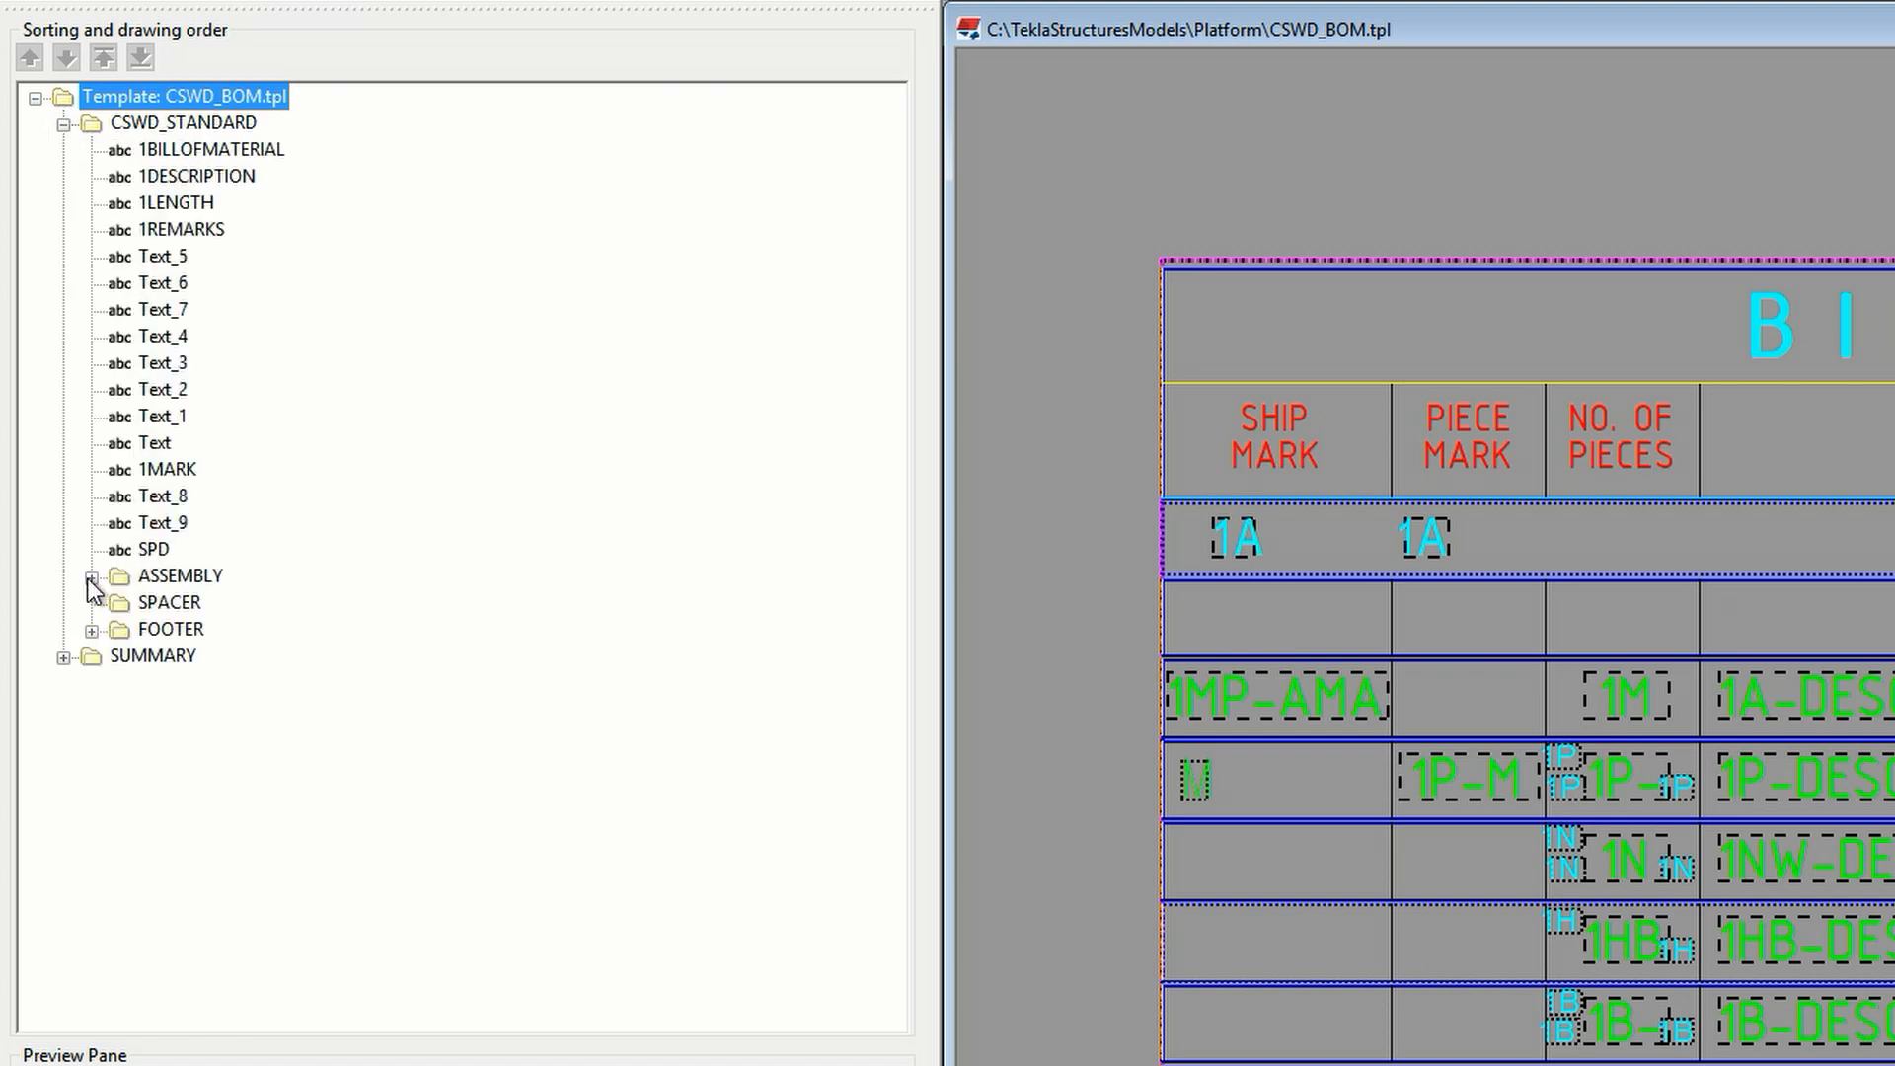
pyautogui.click(91, 576)
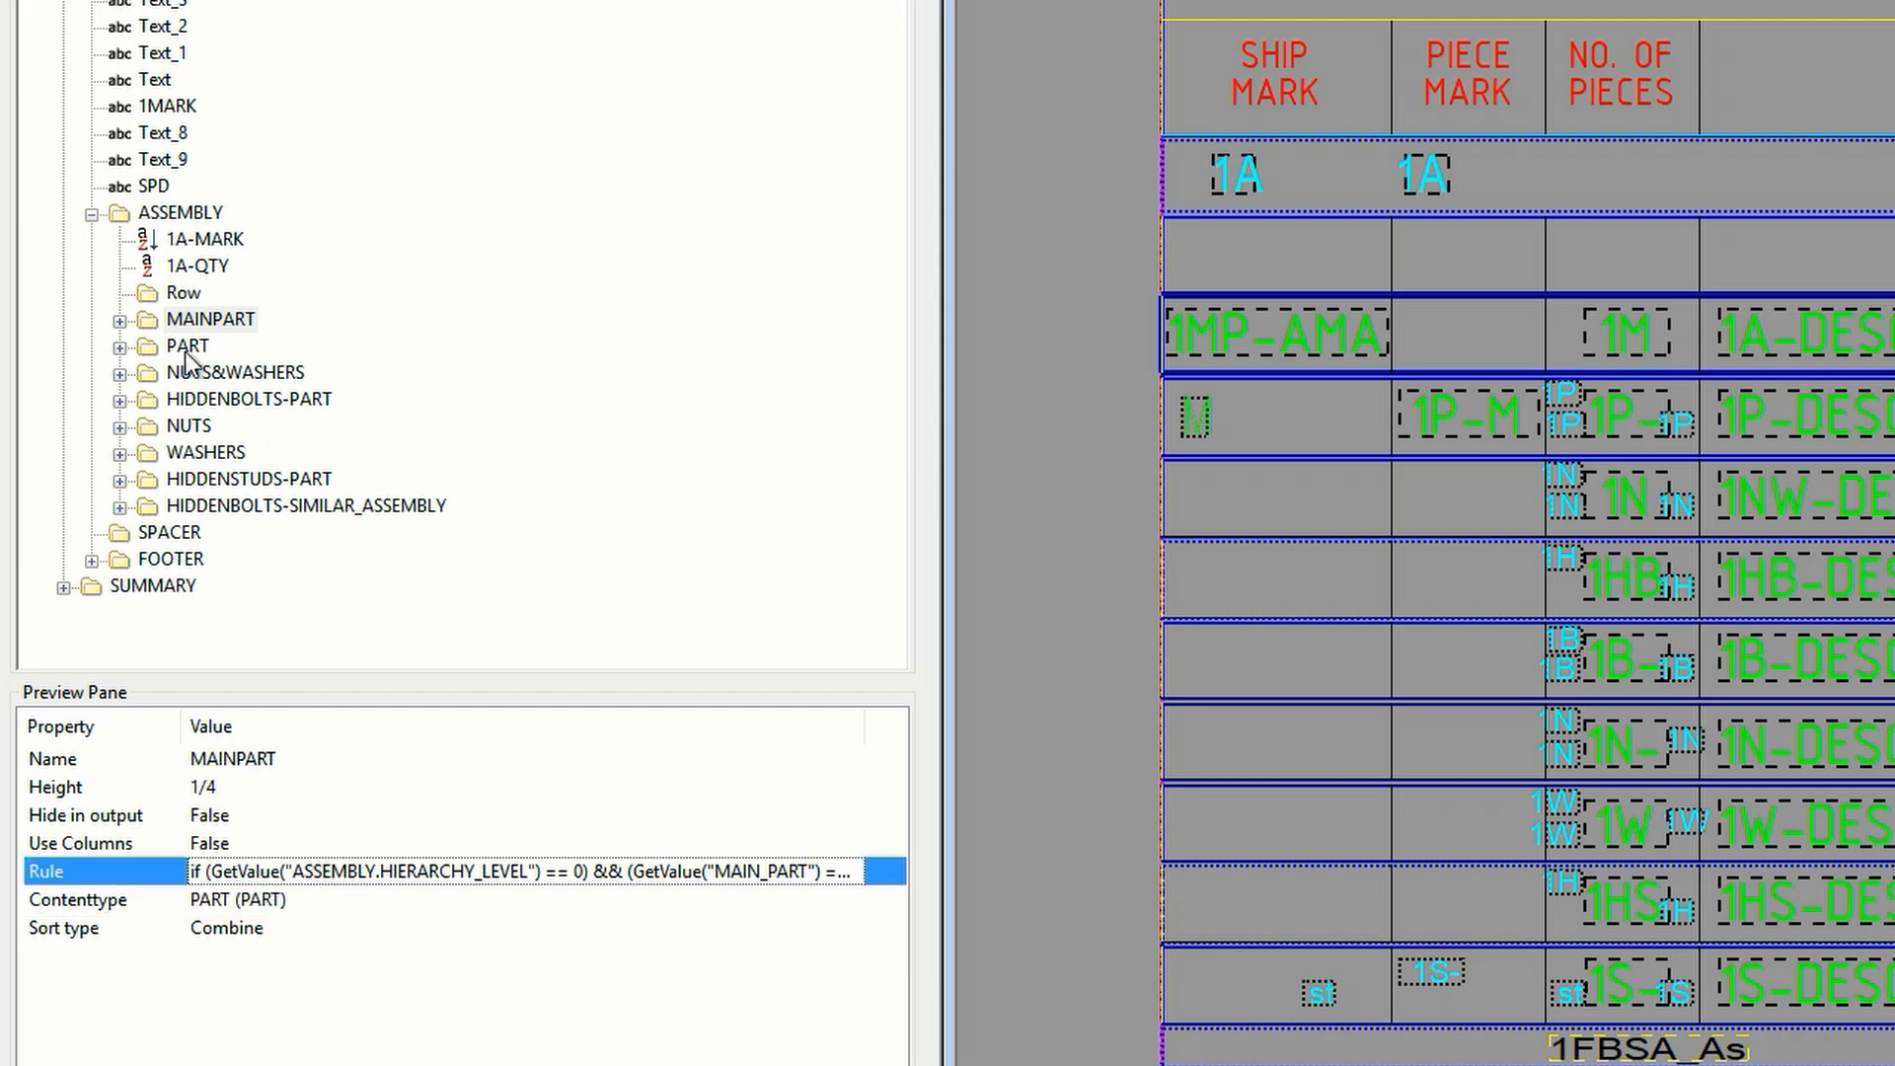
pyautogui.click(118, 319)
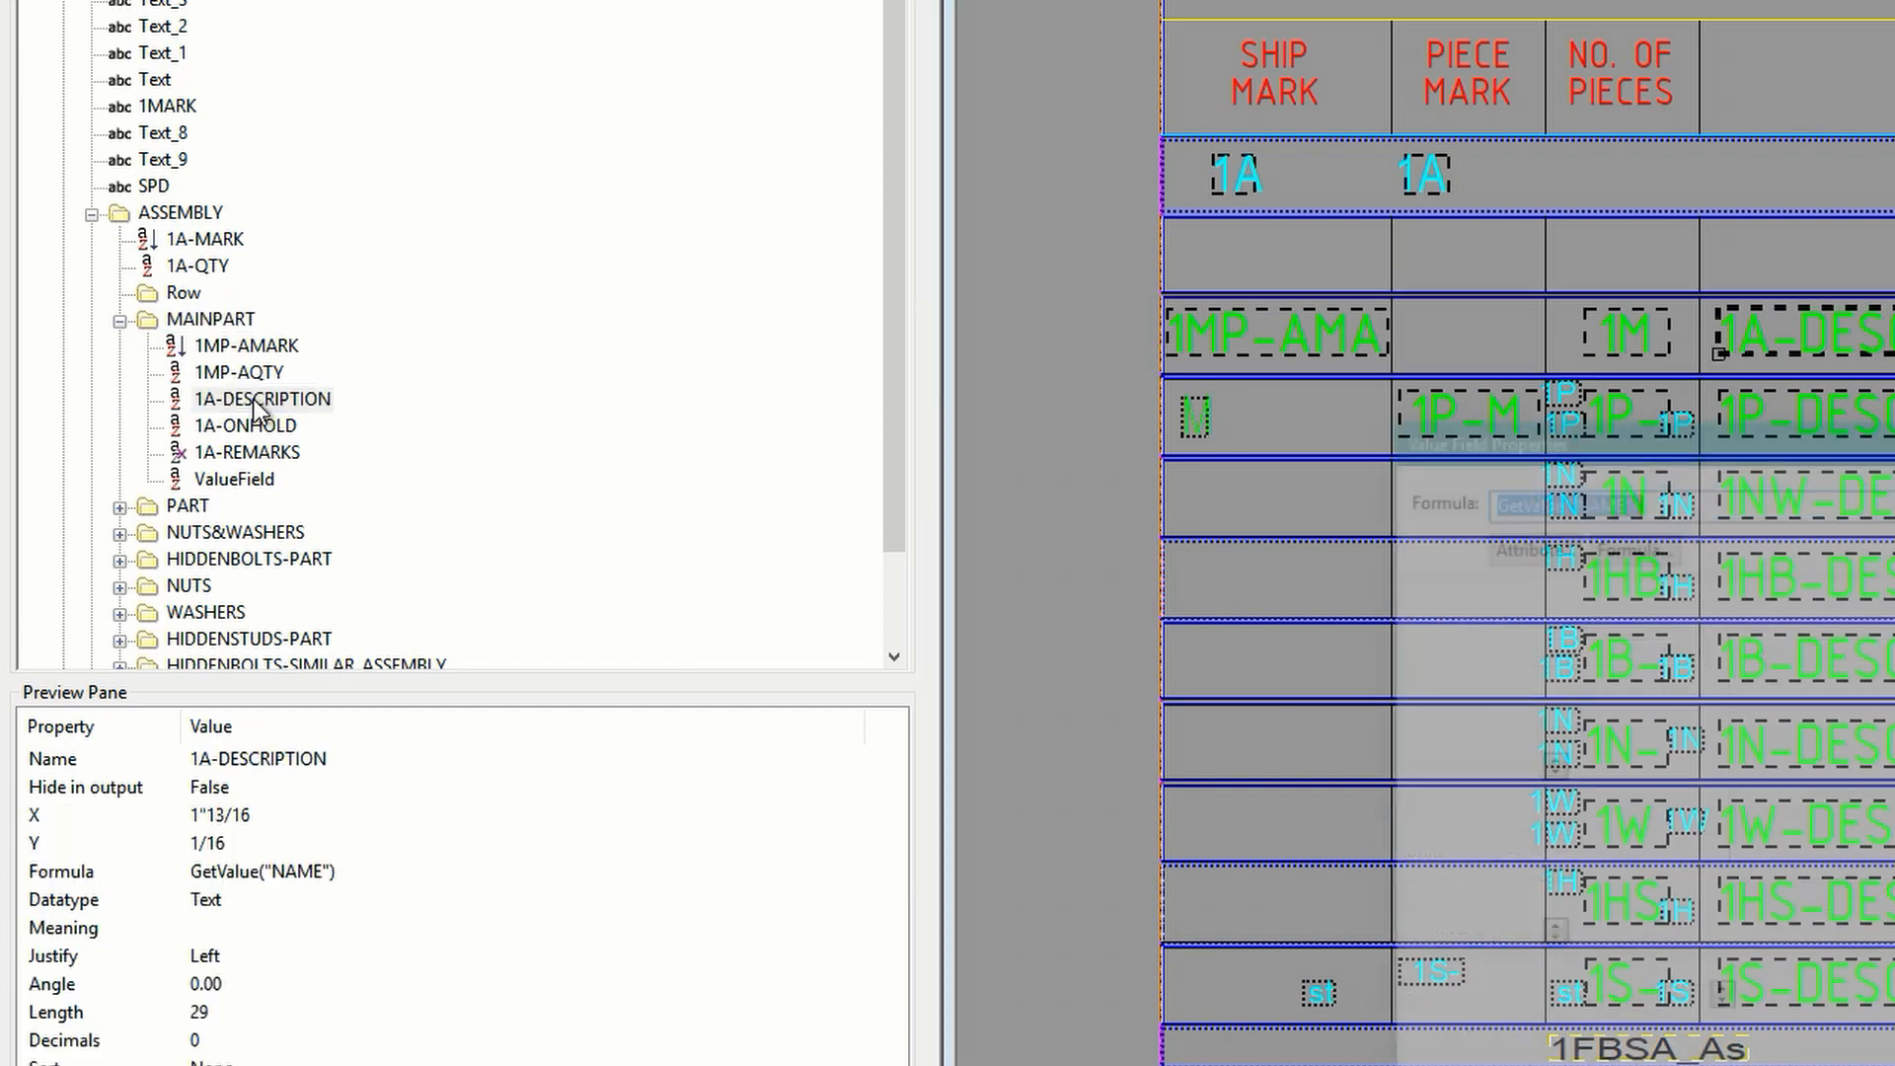
# Step: Open the 1A-DESCRIPTION field's properties and its full formula editor
pyautogui.doubleClick(263, 399)
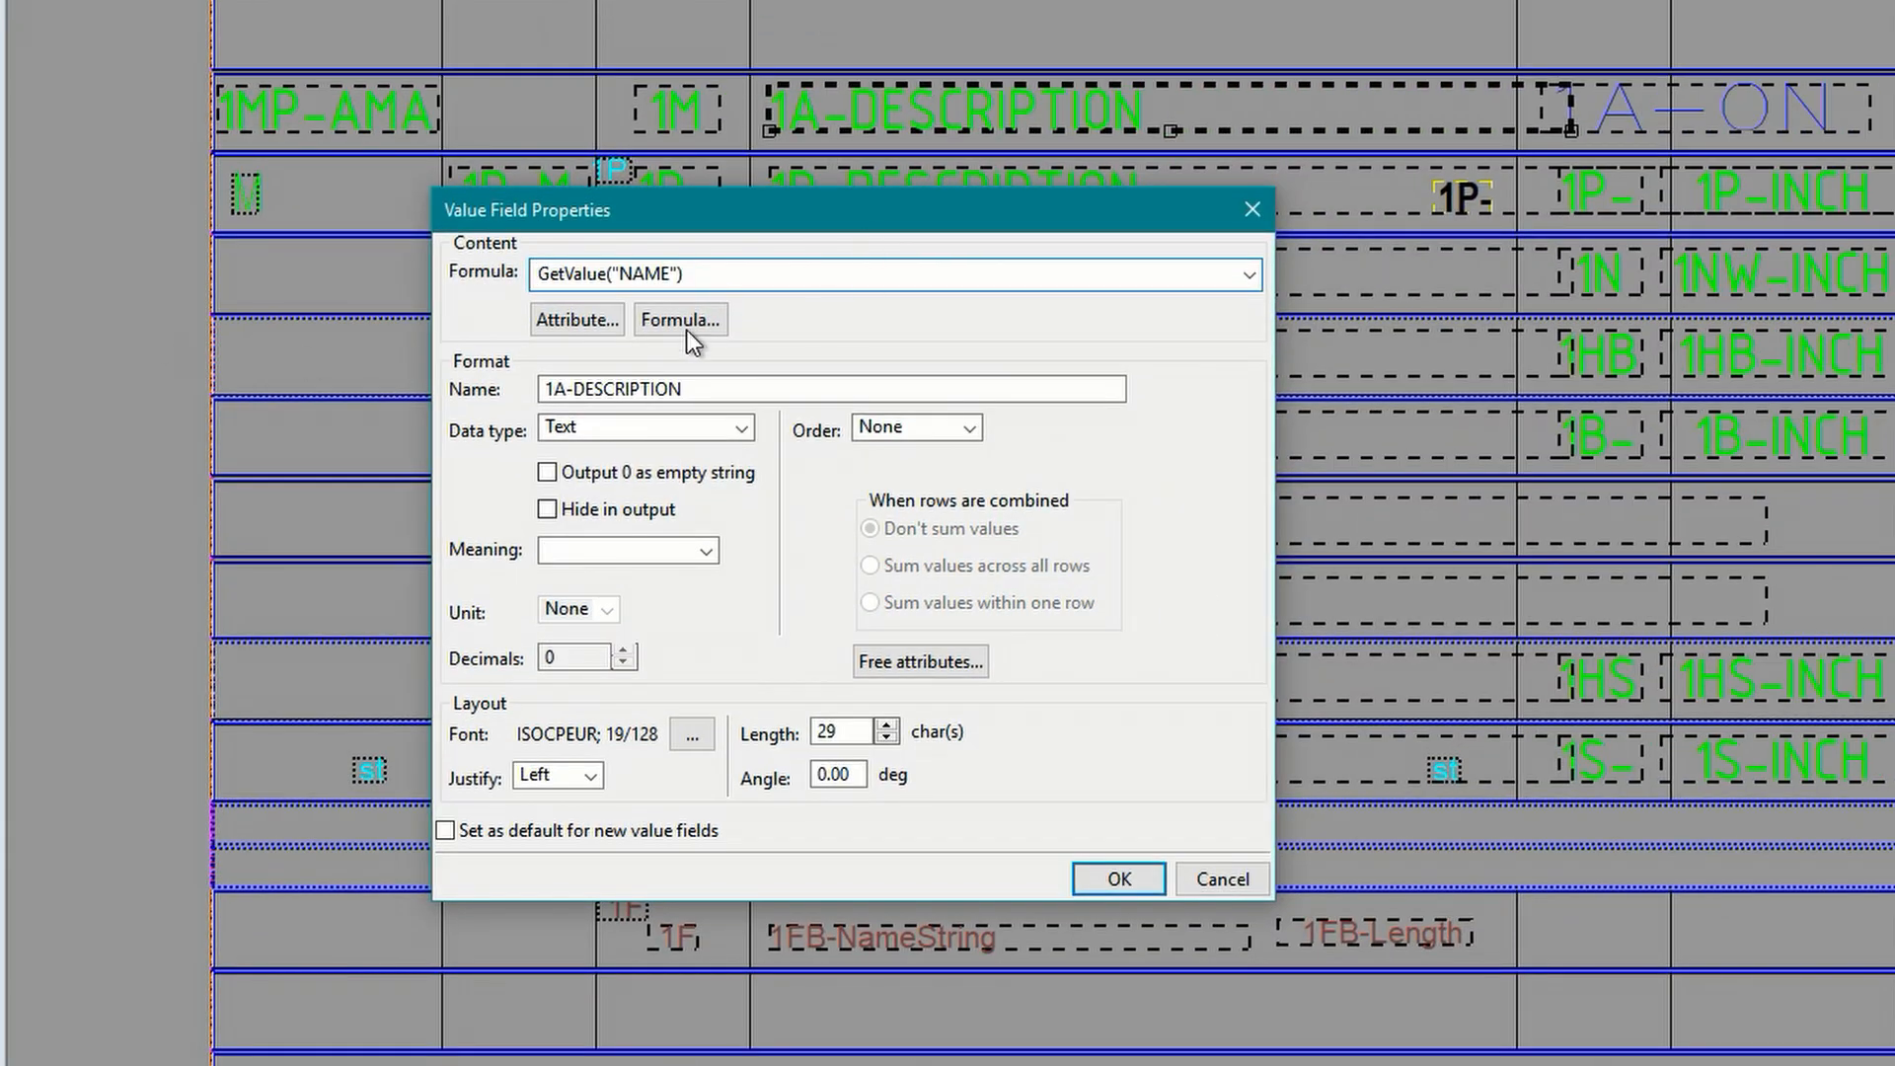
pyautogui.click(679, 319)
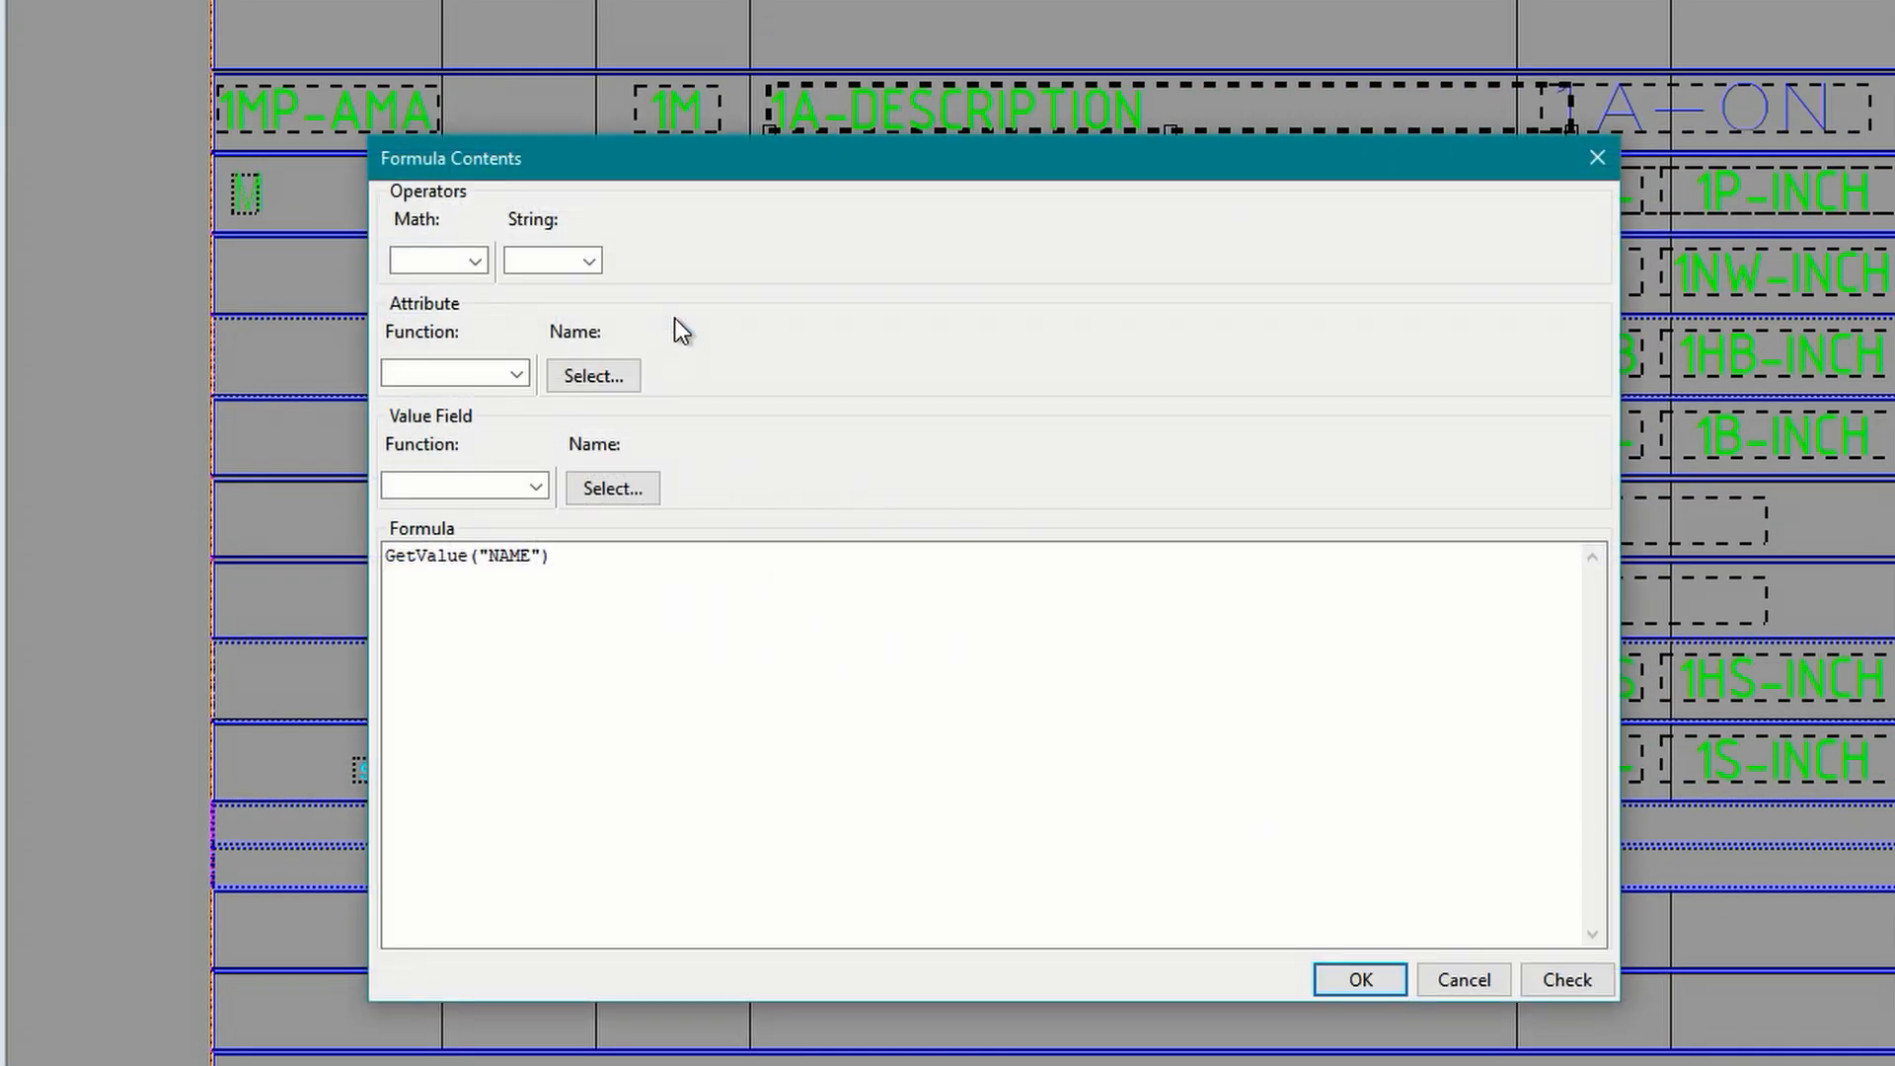
pyautogui.moveTo(991, 168)
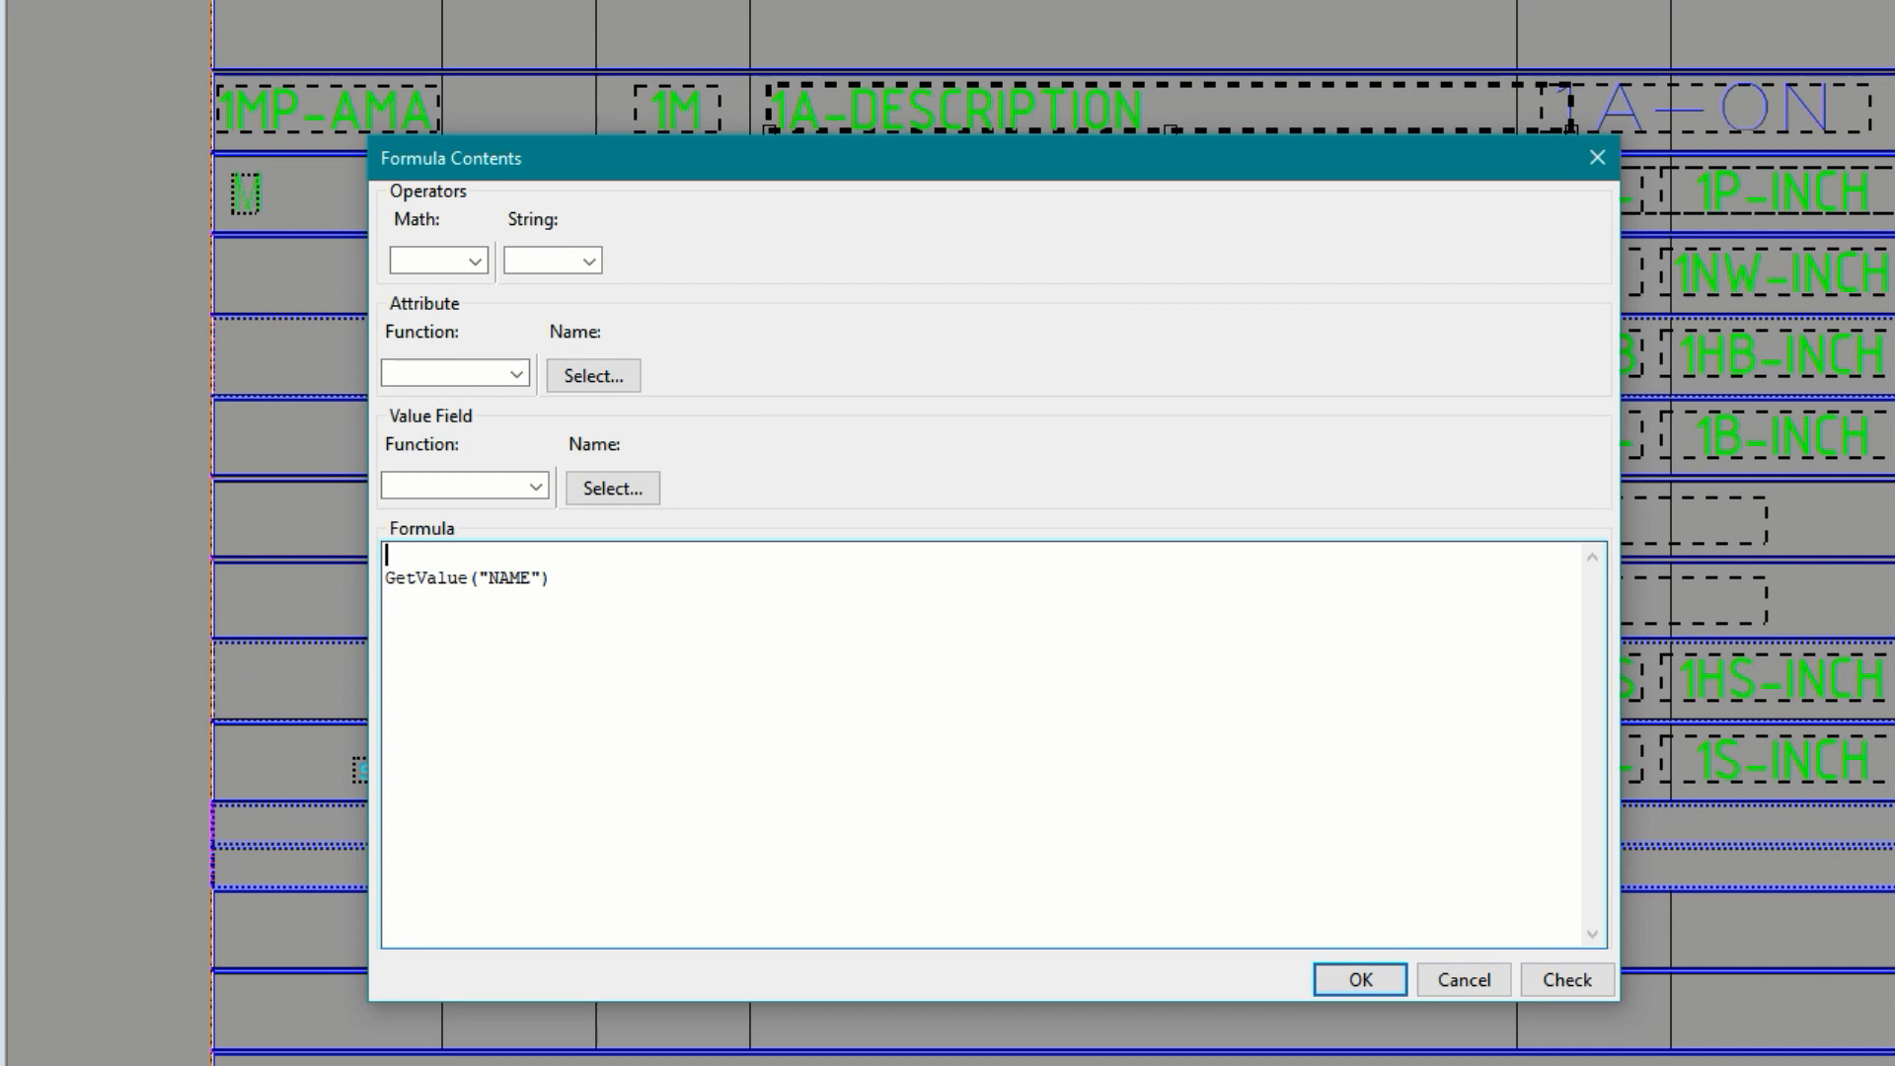
# Step: Type if GetValue("USERDEFINED.NOTES1") != 0 then, and begin a second GetValue("USERDEFINED.NOTE lookup
pyautogui.write('if GetValue("U')
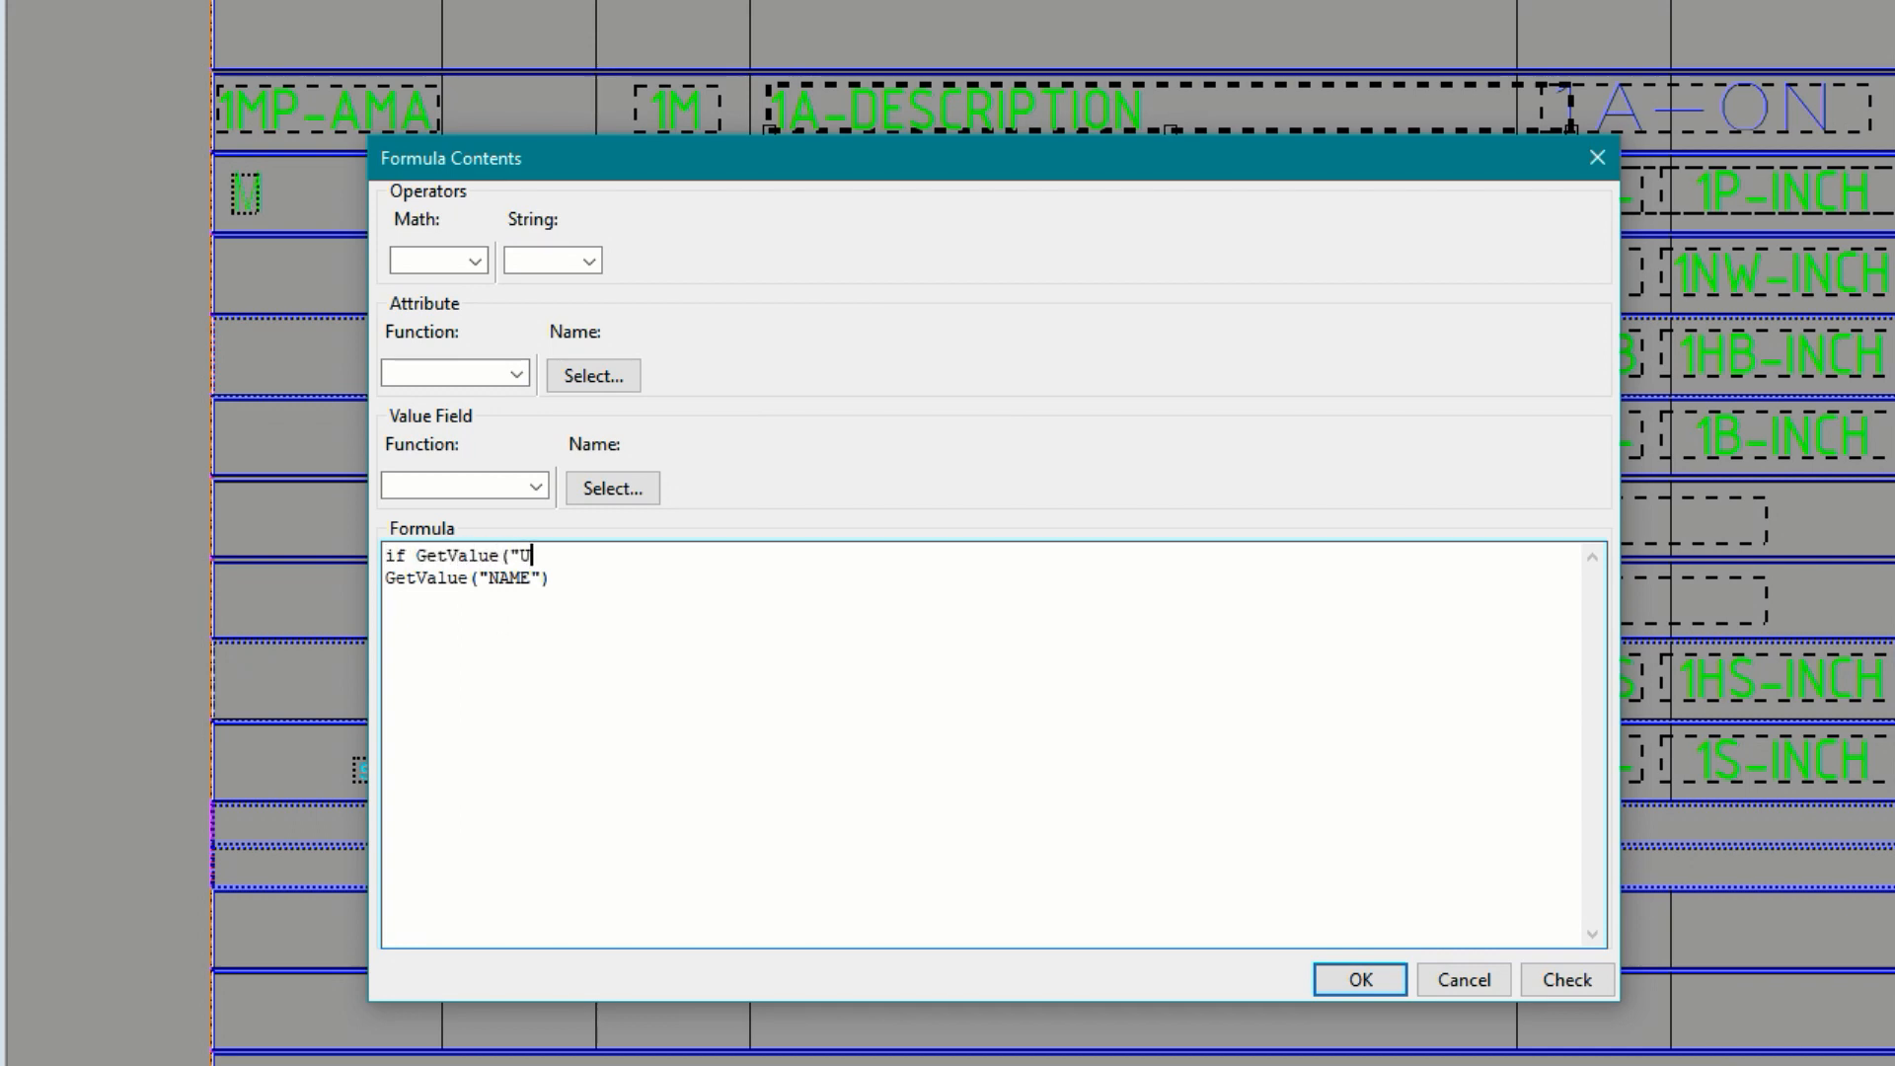
pyautogui.write('SERDEFIN')
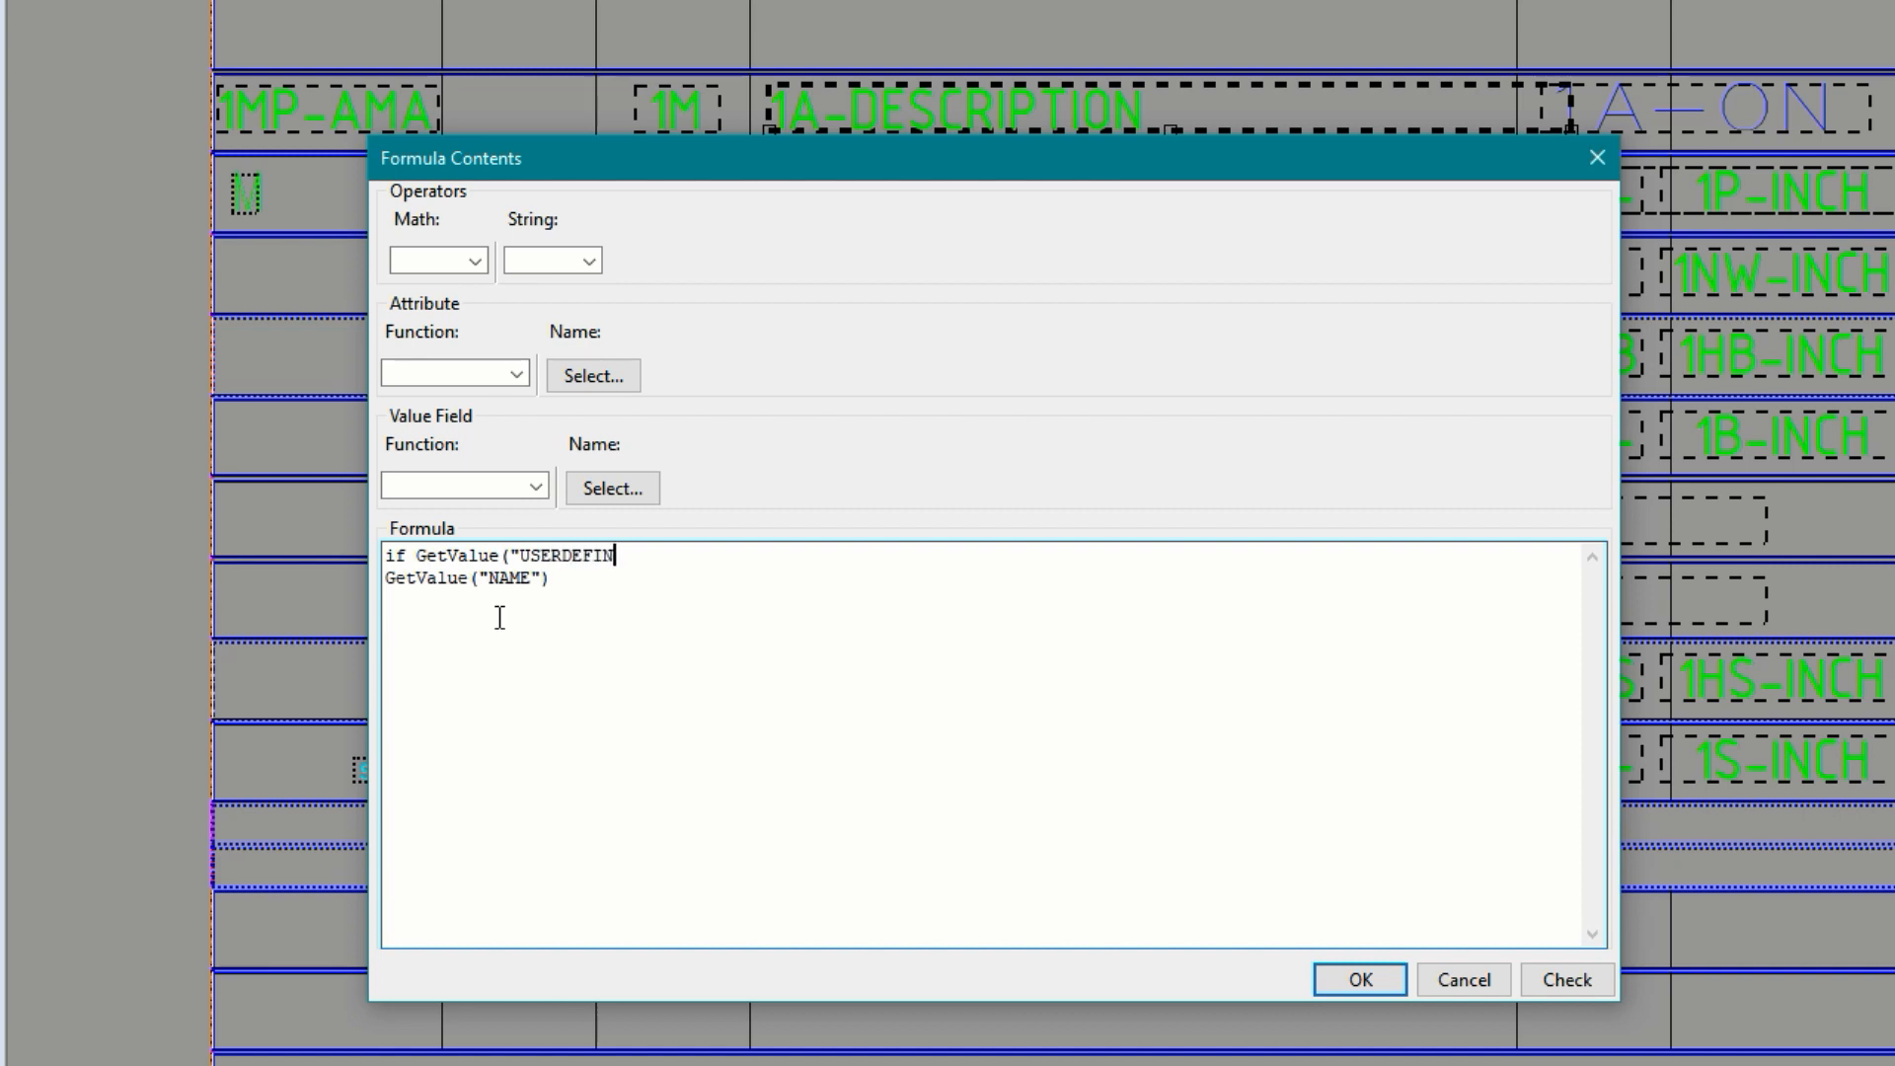
pyautogui.write('ED.NOTES1"')
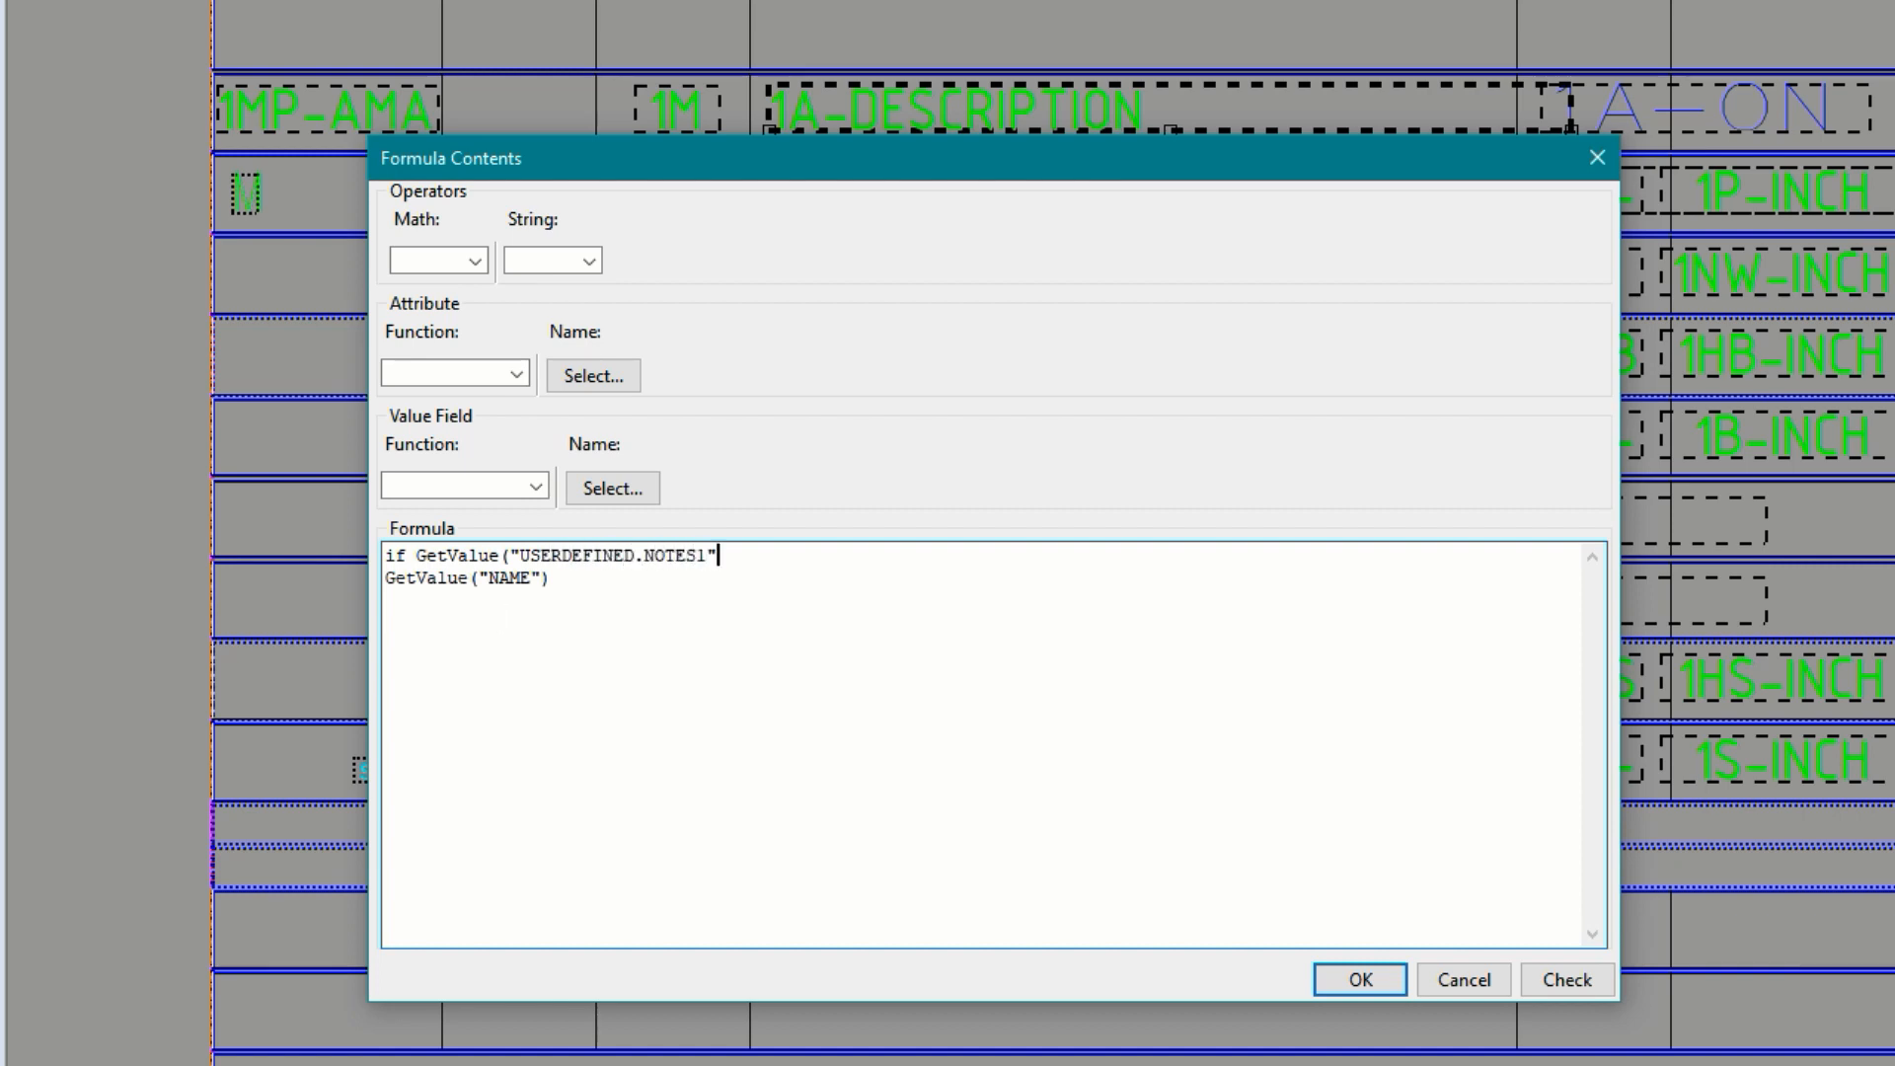
pyautogui.write('!=')
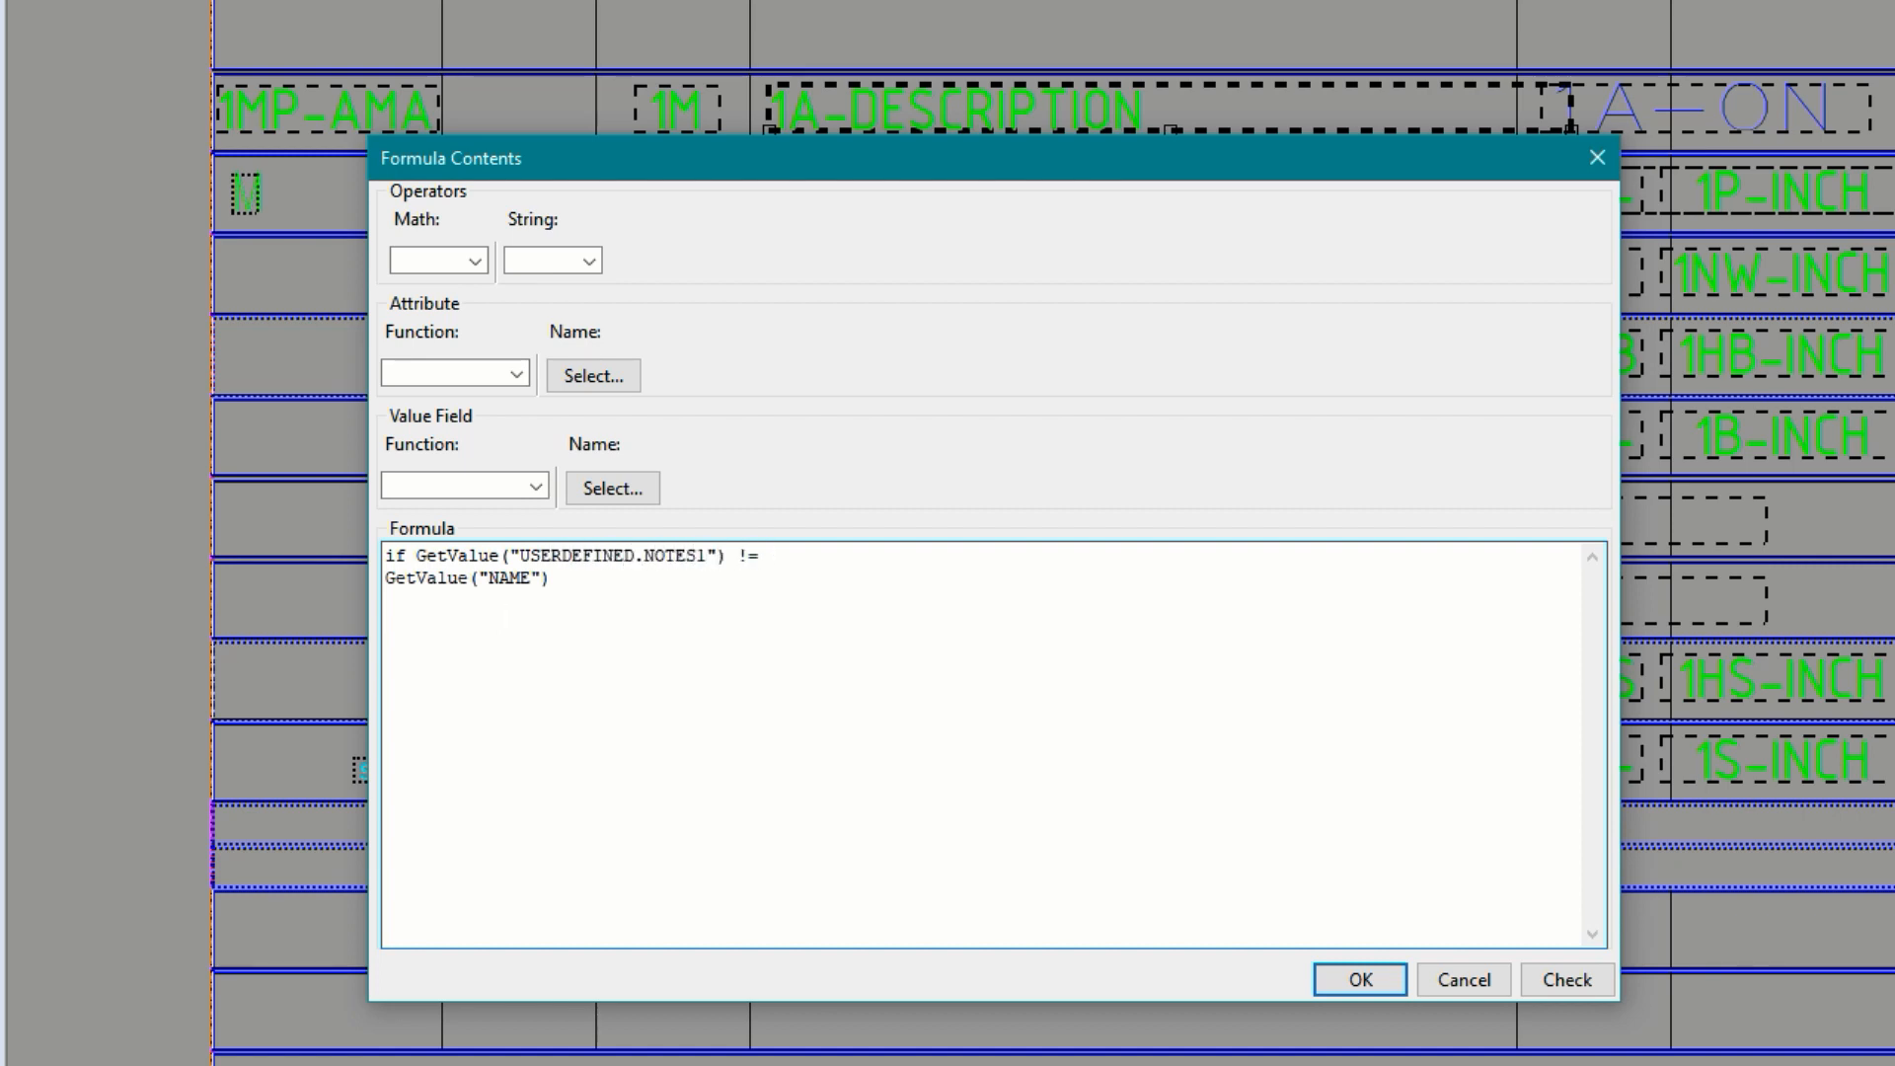
pyautogui.write('0 then')
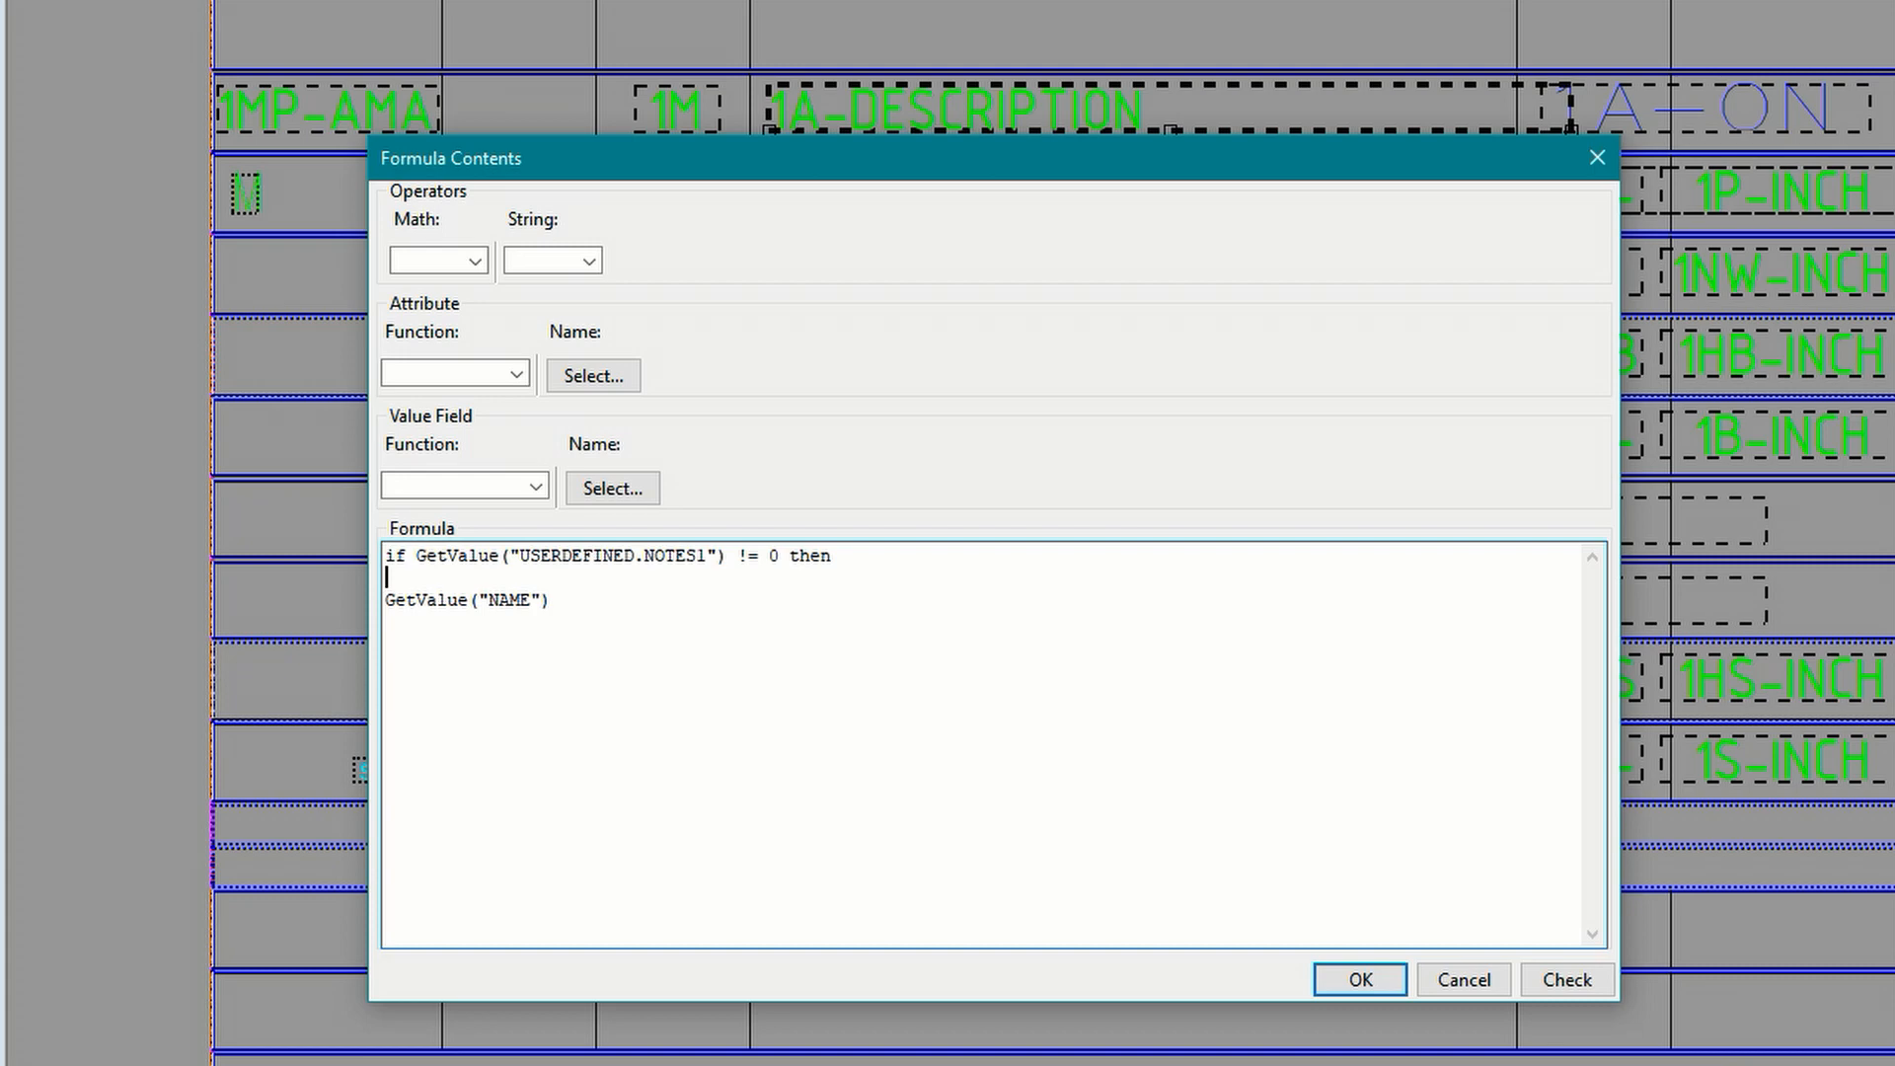
pyautogui.write('GetValue(')
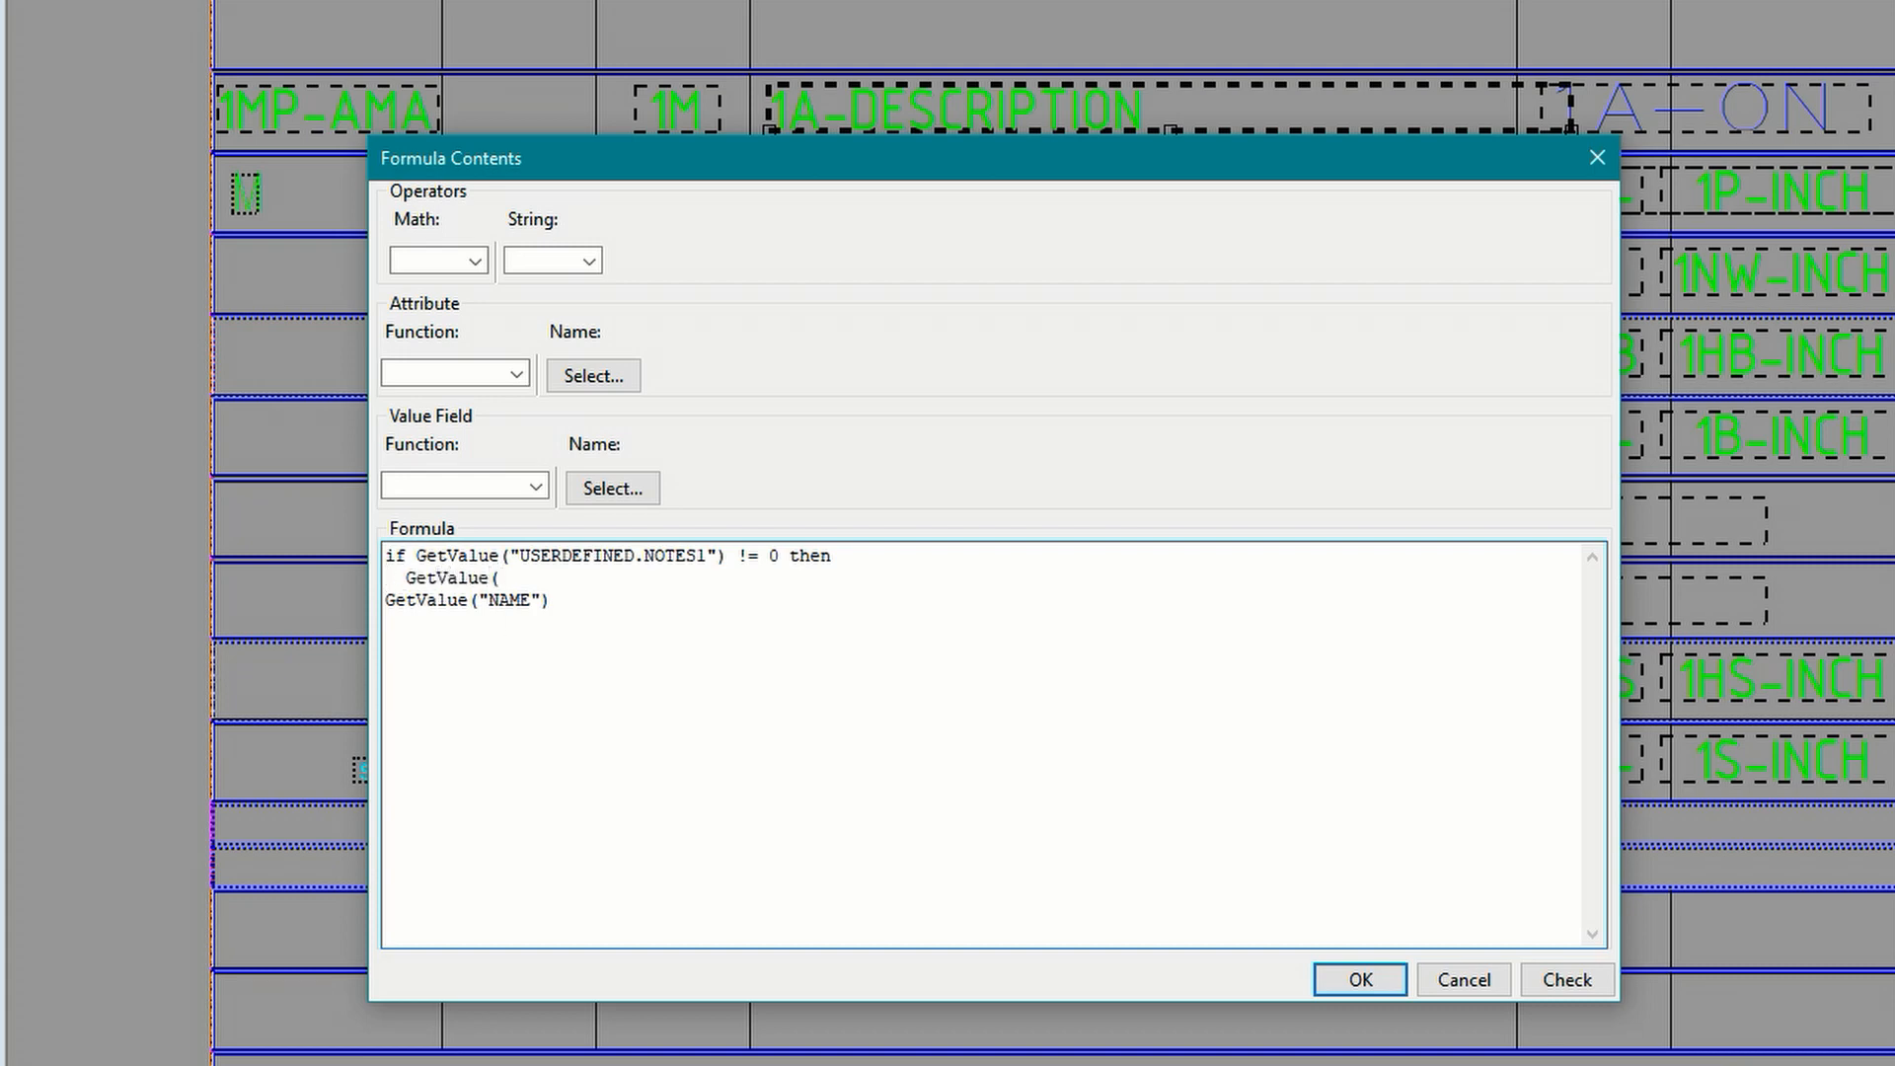
pyautogui.write('"USERDEFINED.NOTE')
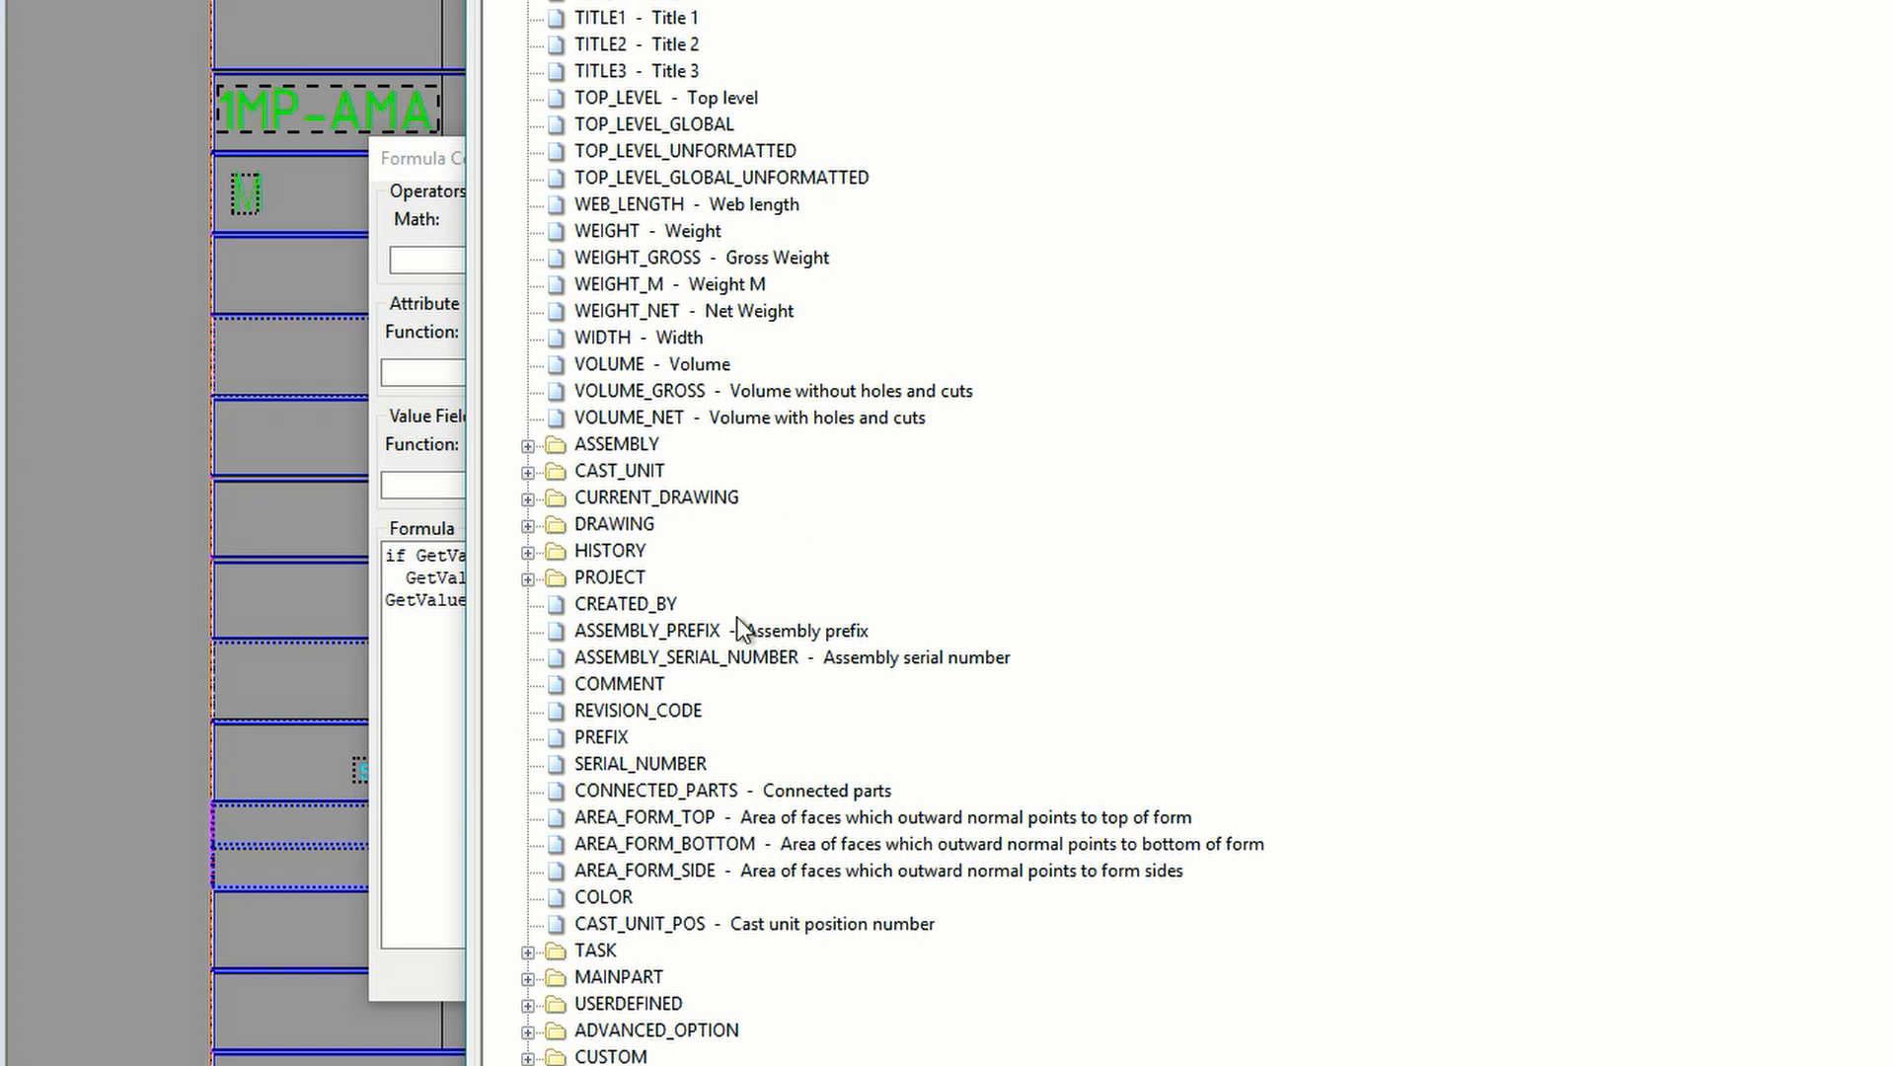
# Step: Find NOTES1 under USERDEFINED and complete the then-branch GetValue("USERDEFINED.NOTES1")
pyautogui.click(526, 1003)
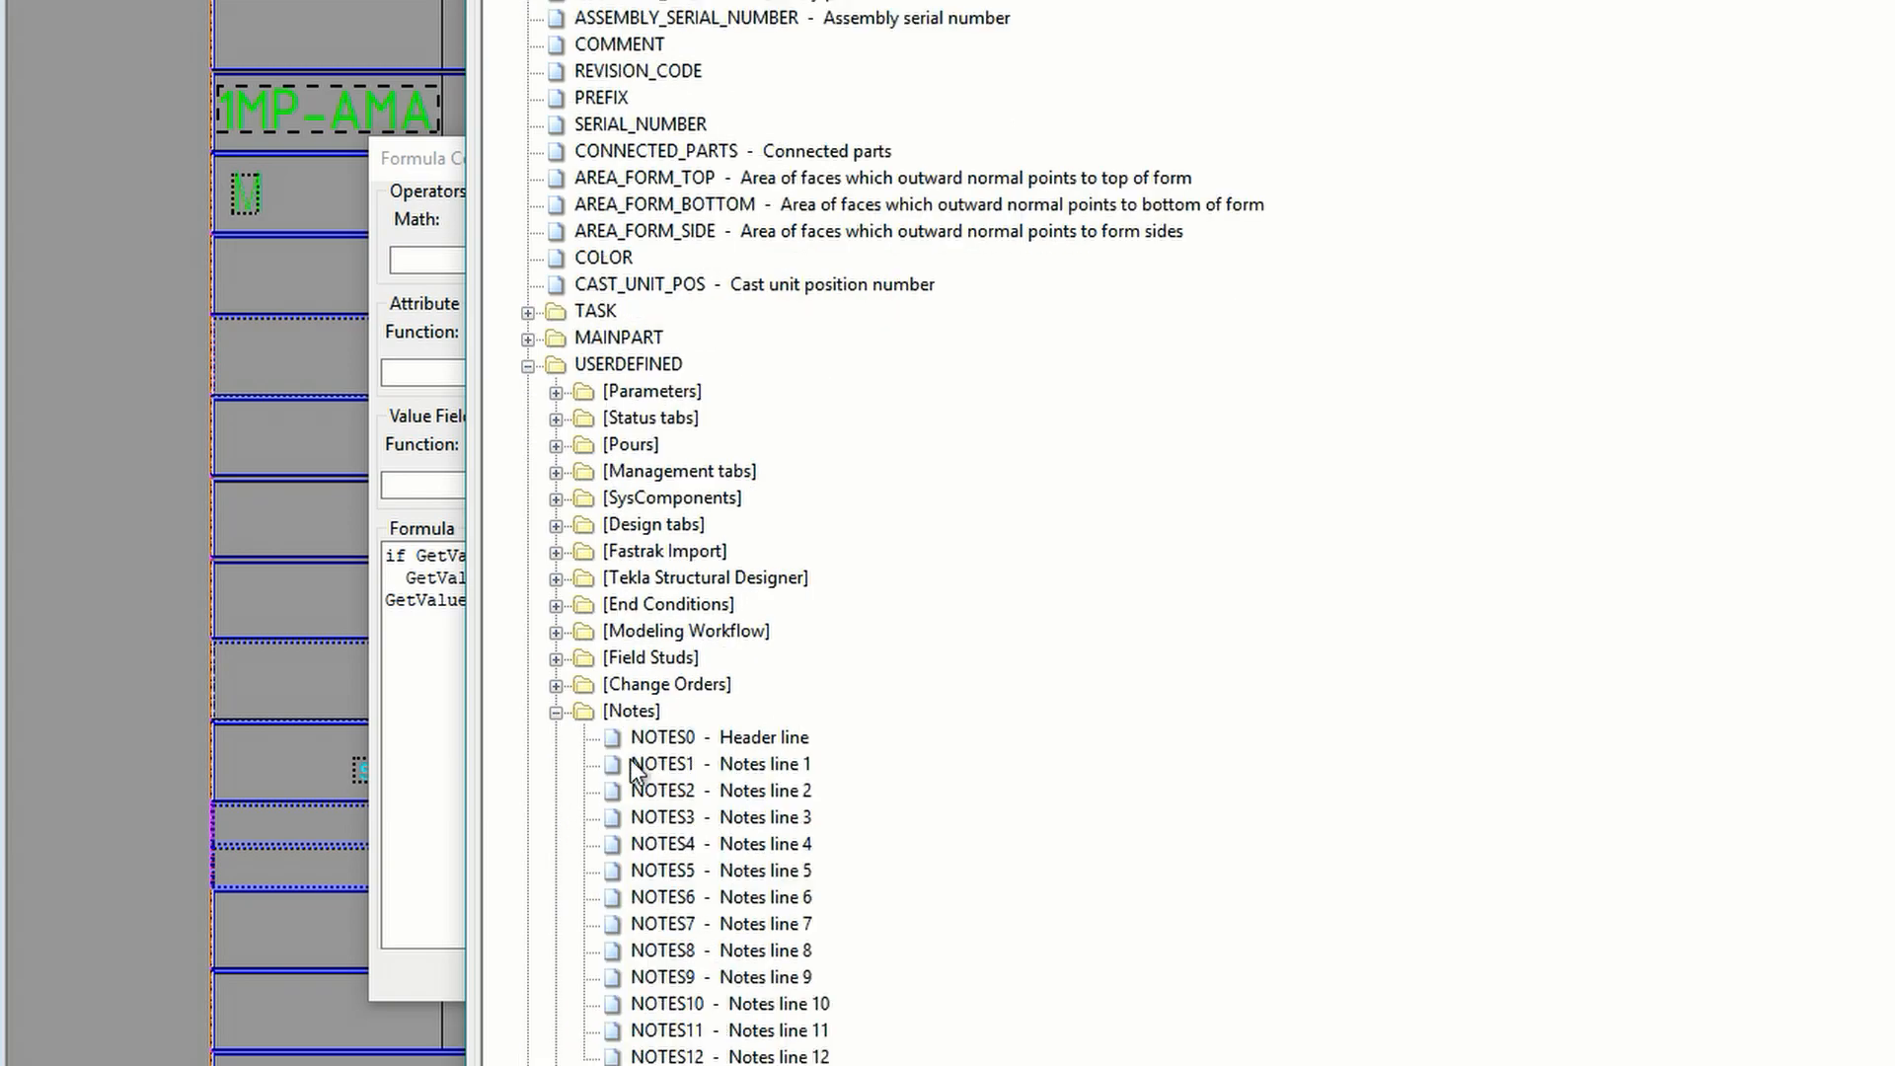
pyautogui.write('e')
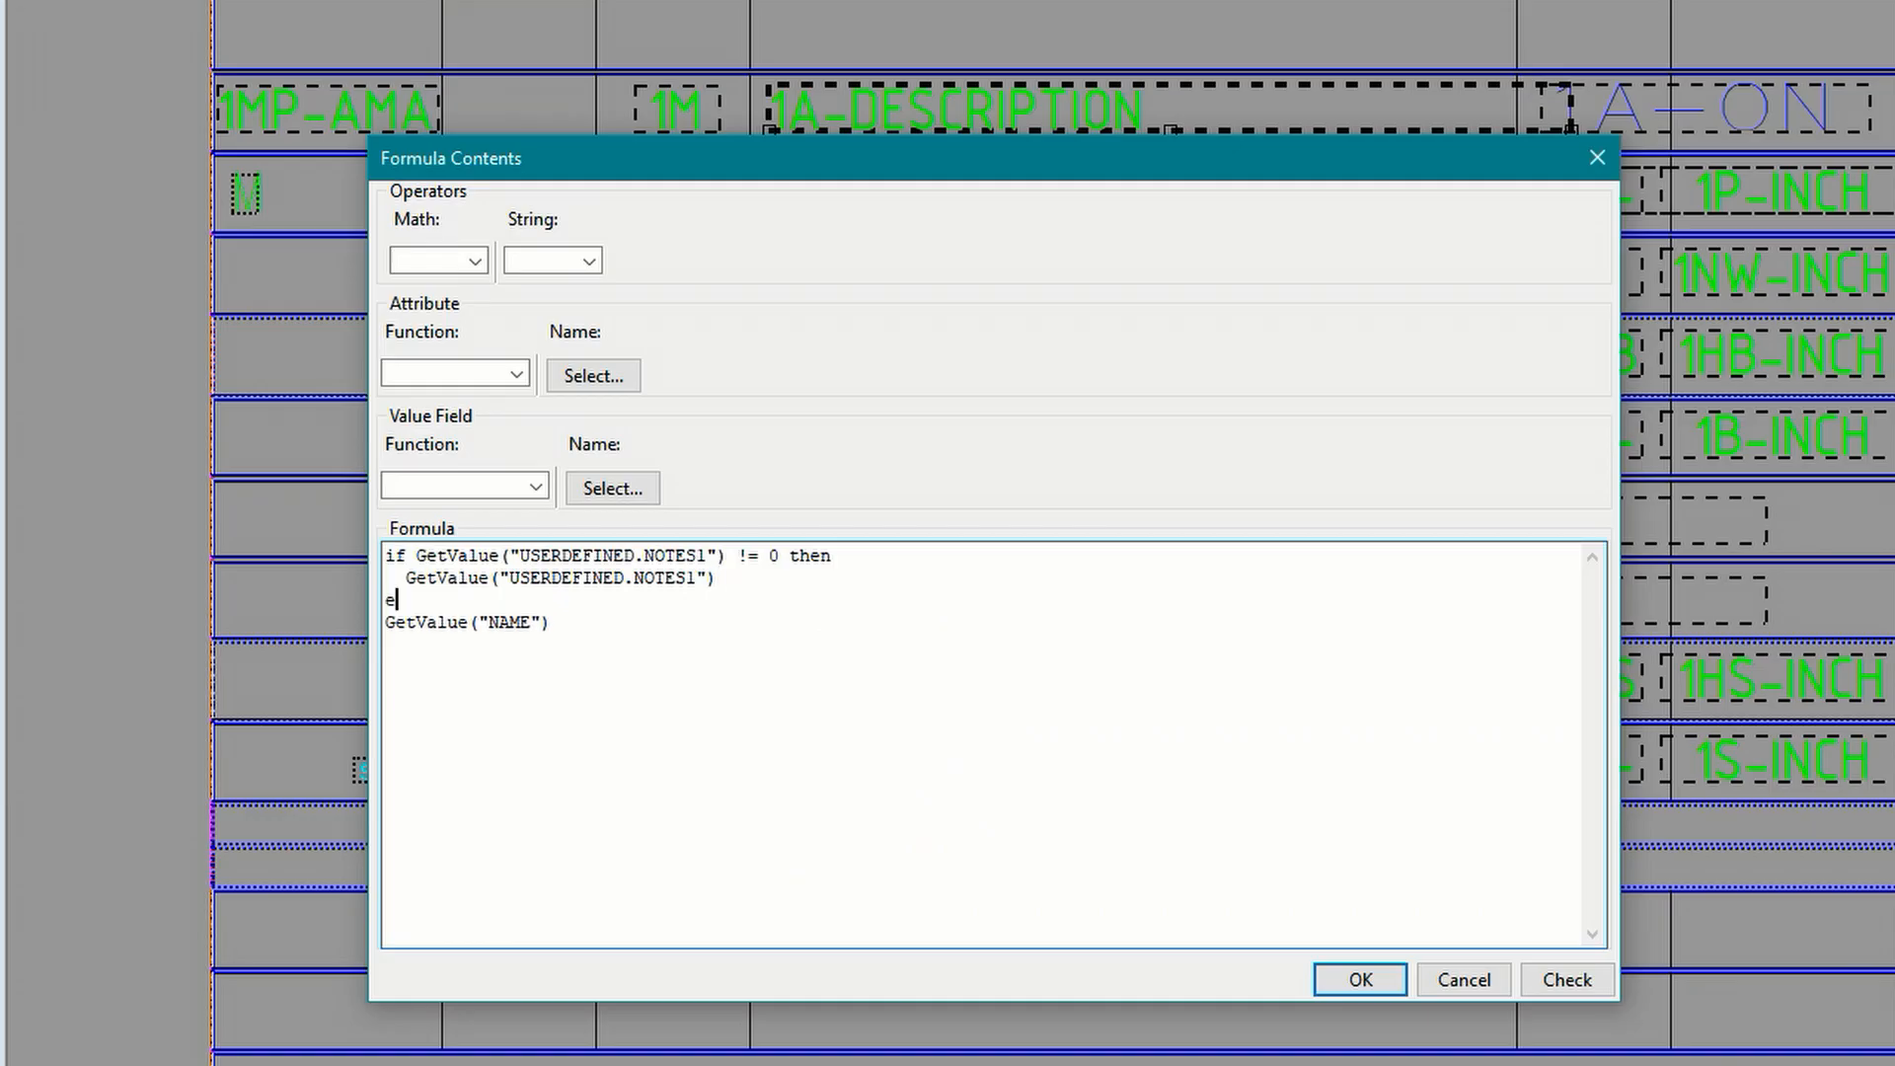
# Step: Add else GetValue("NAME") and endif, verify the formula, and accept it
pyautogui.write('lse')
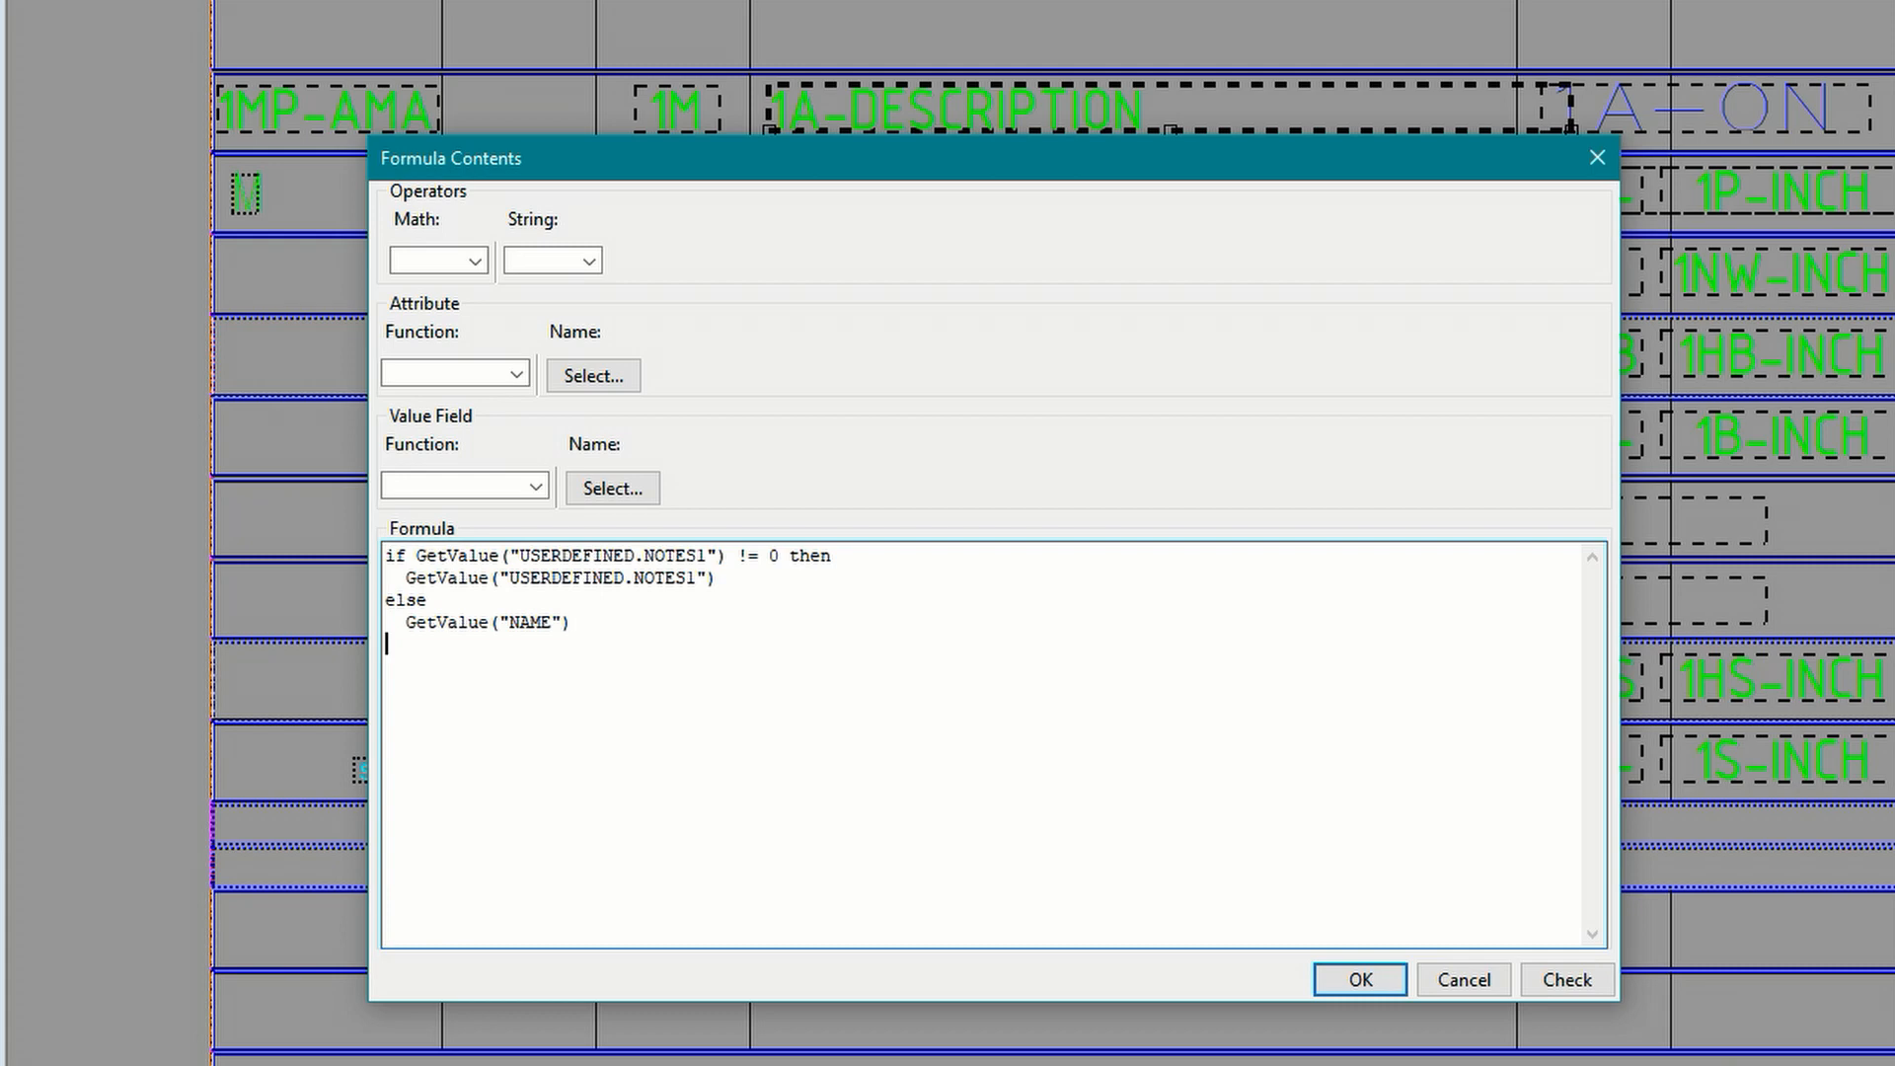
pyautogui.write('endif')
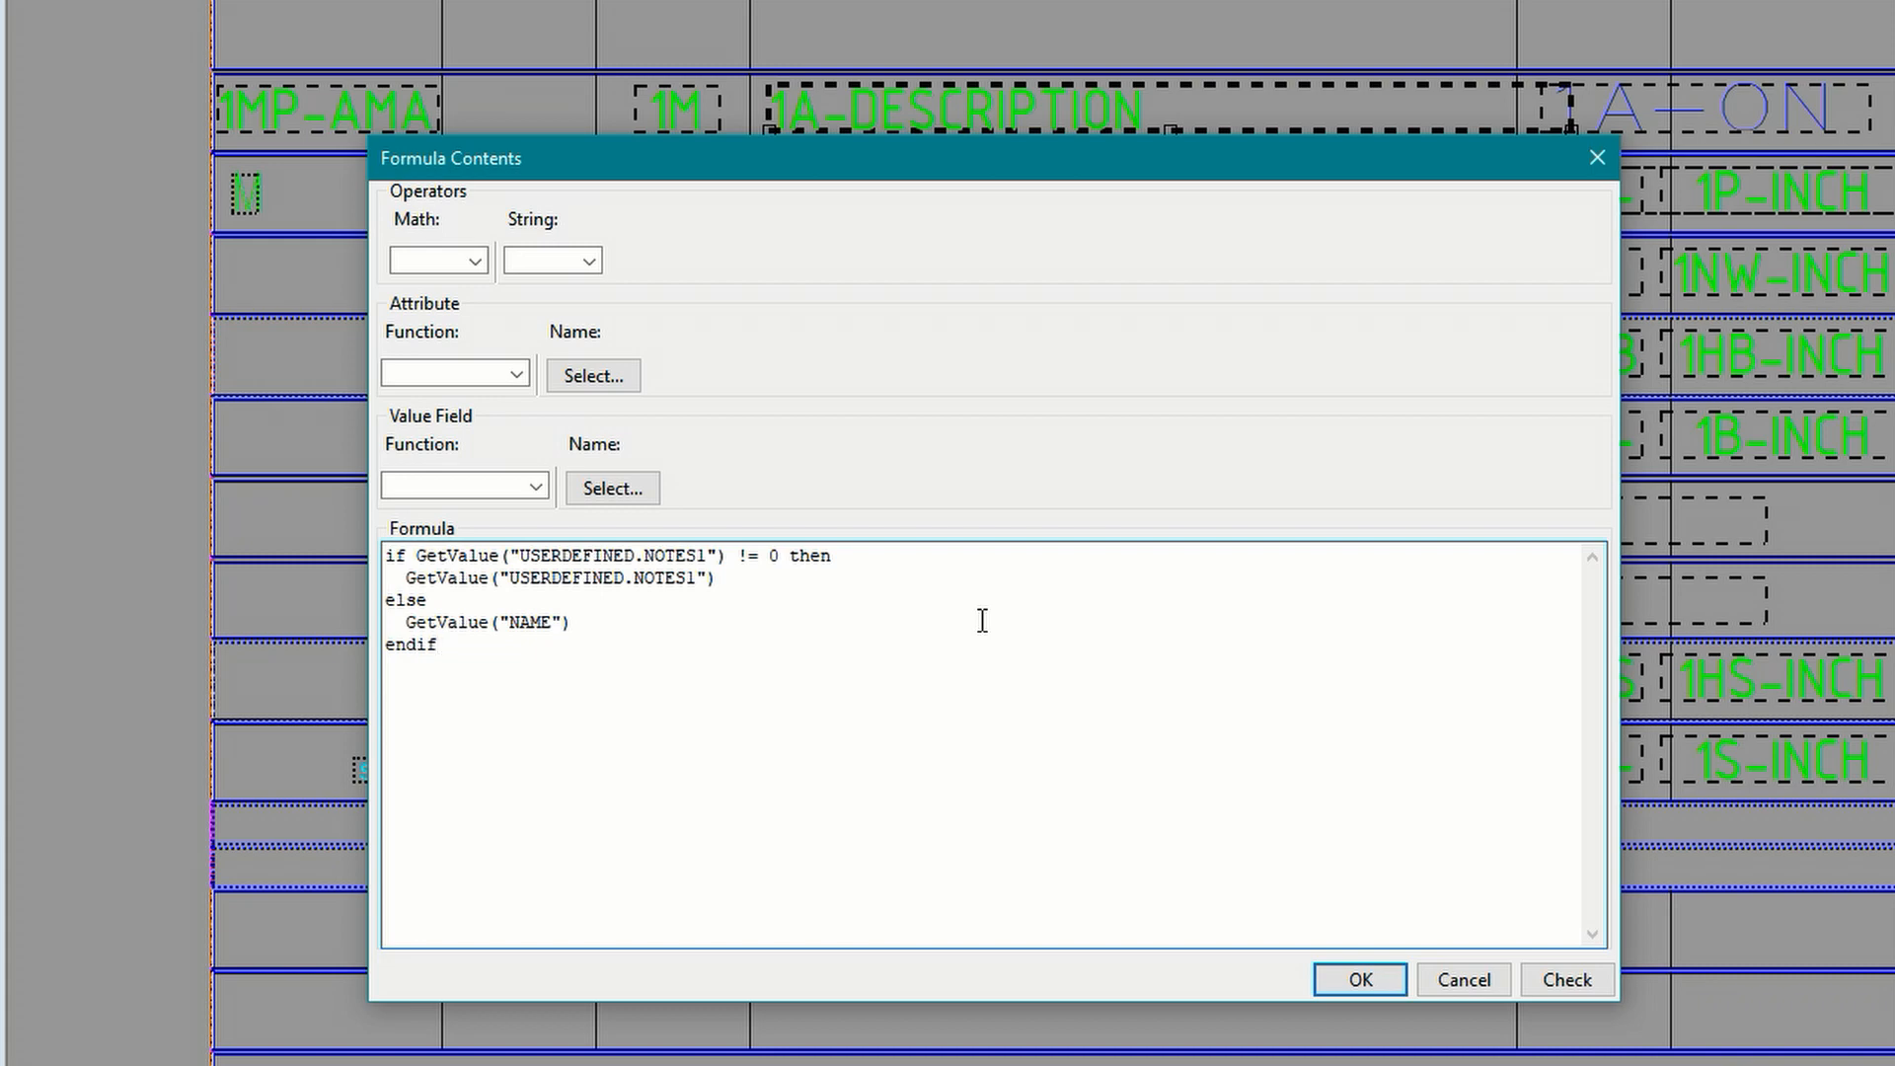
pyautogui.click(1566, 979)
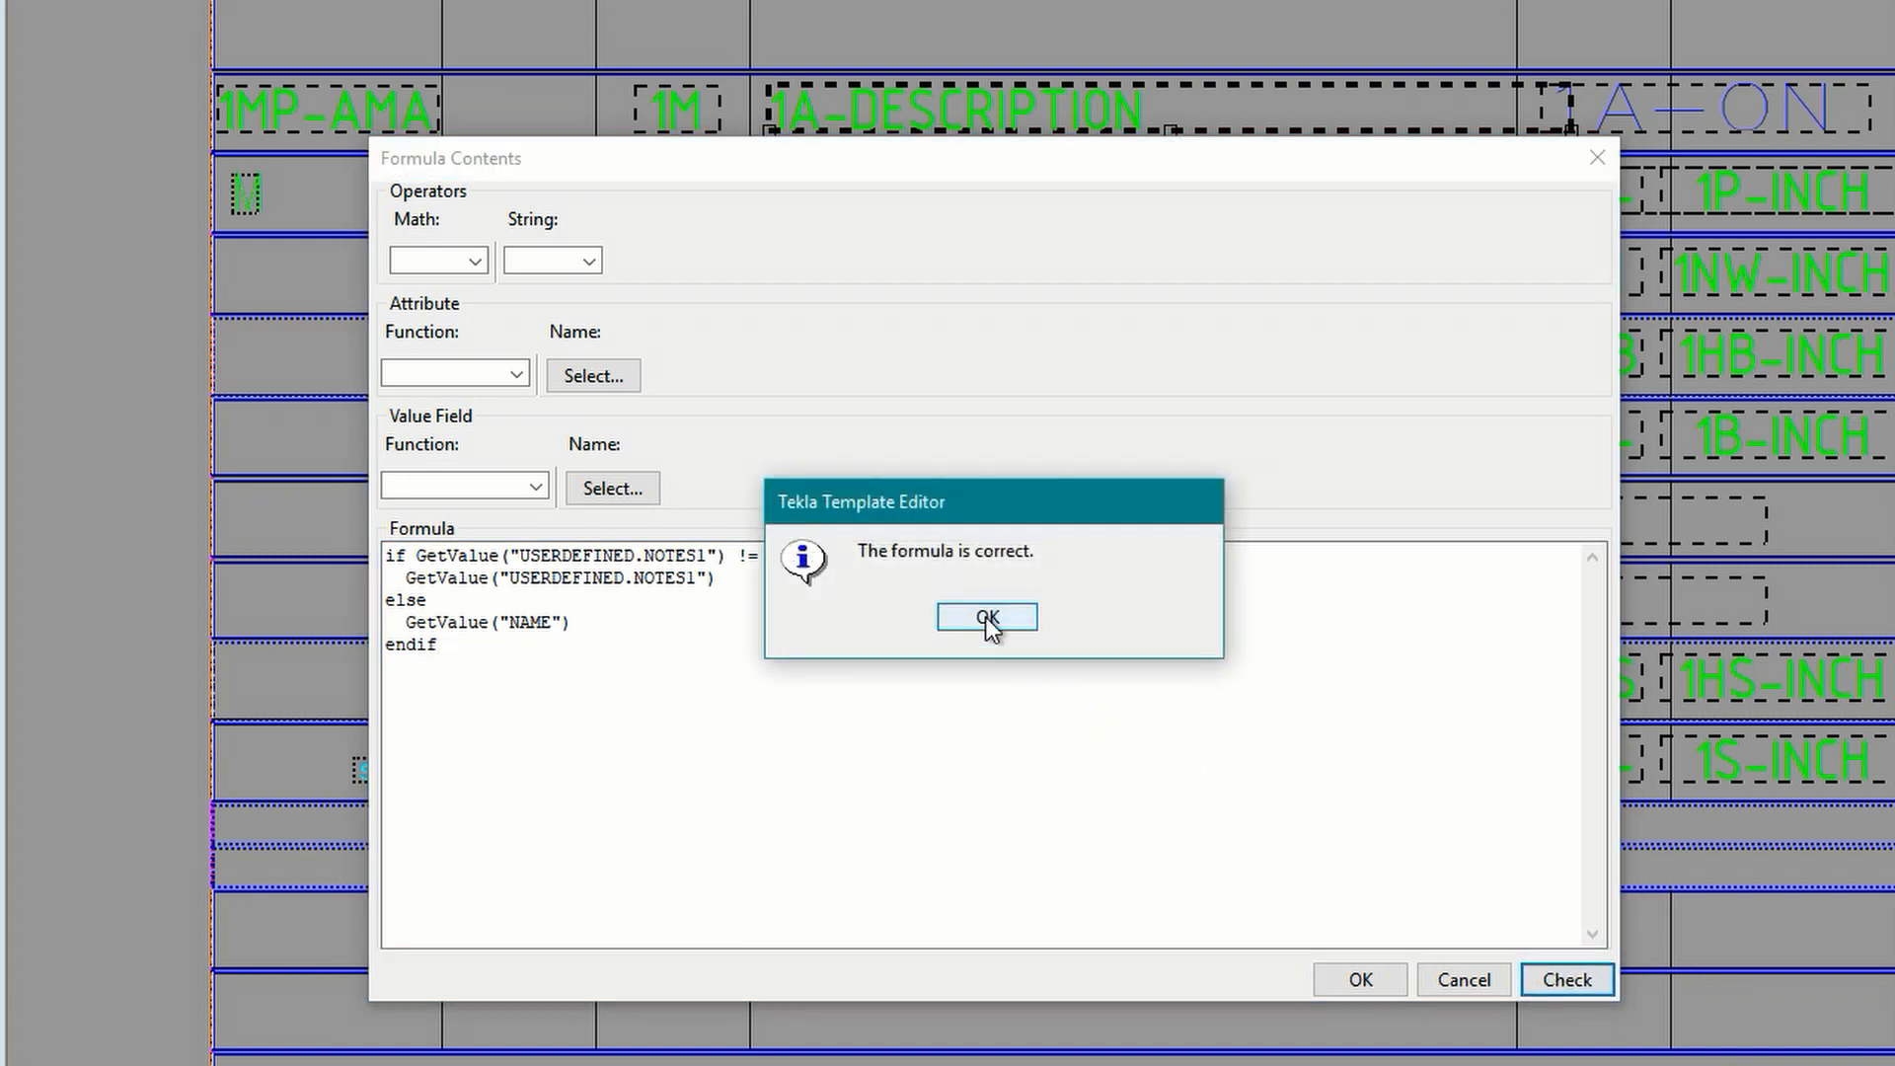
pyautogui.click(986, 615)
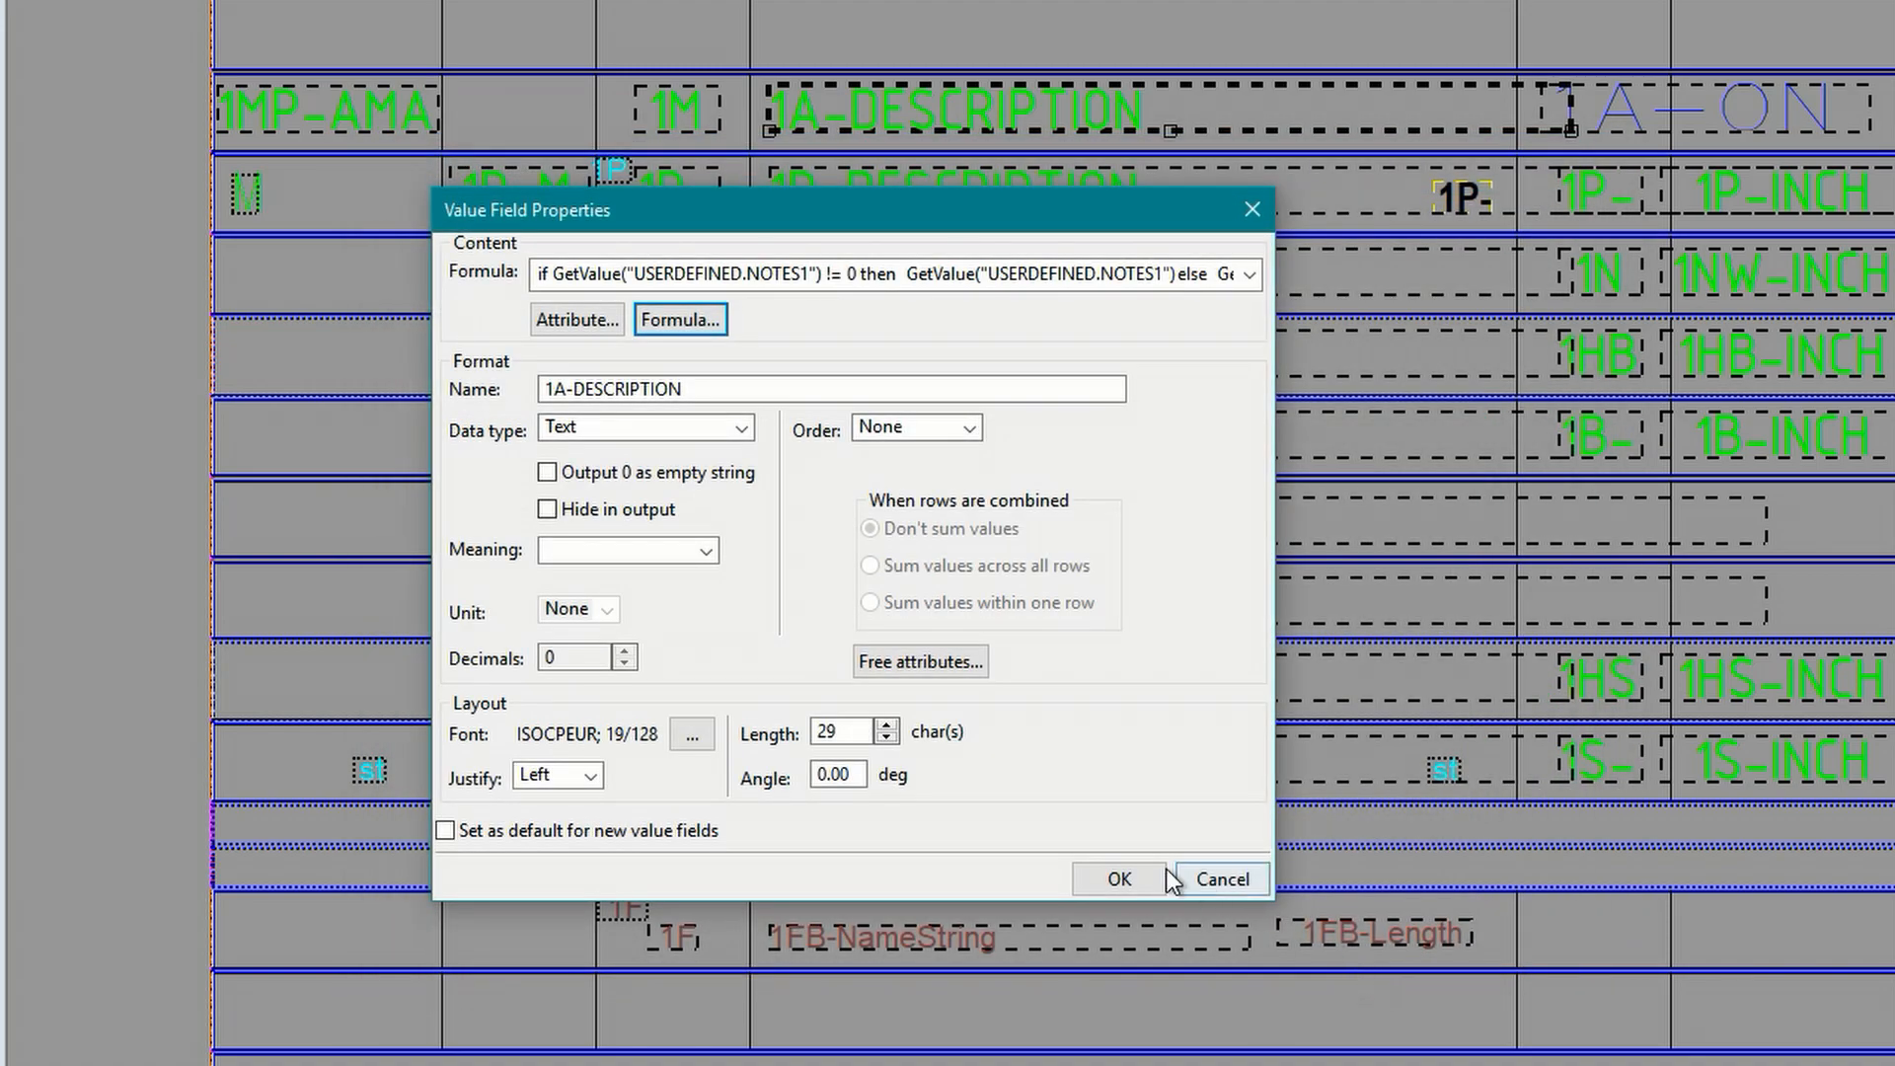
pyautogui.click(1117, 878)
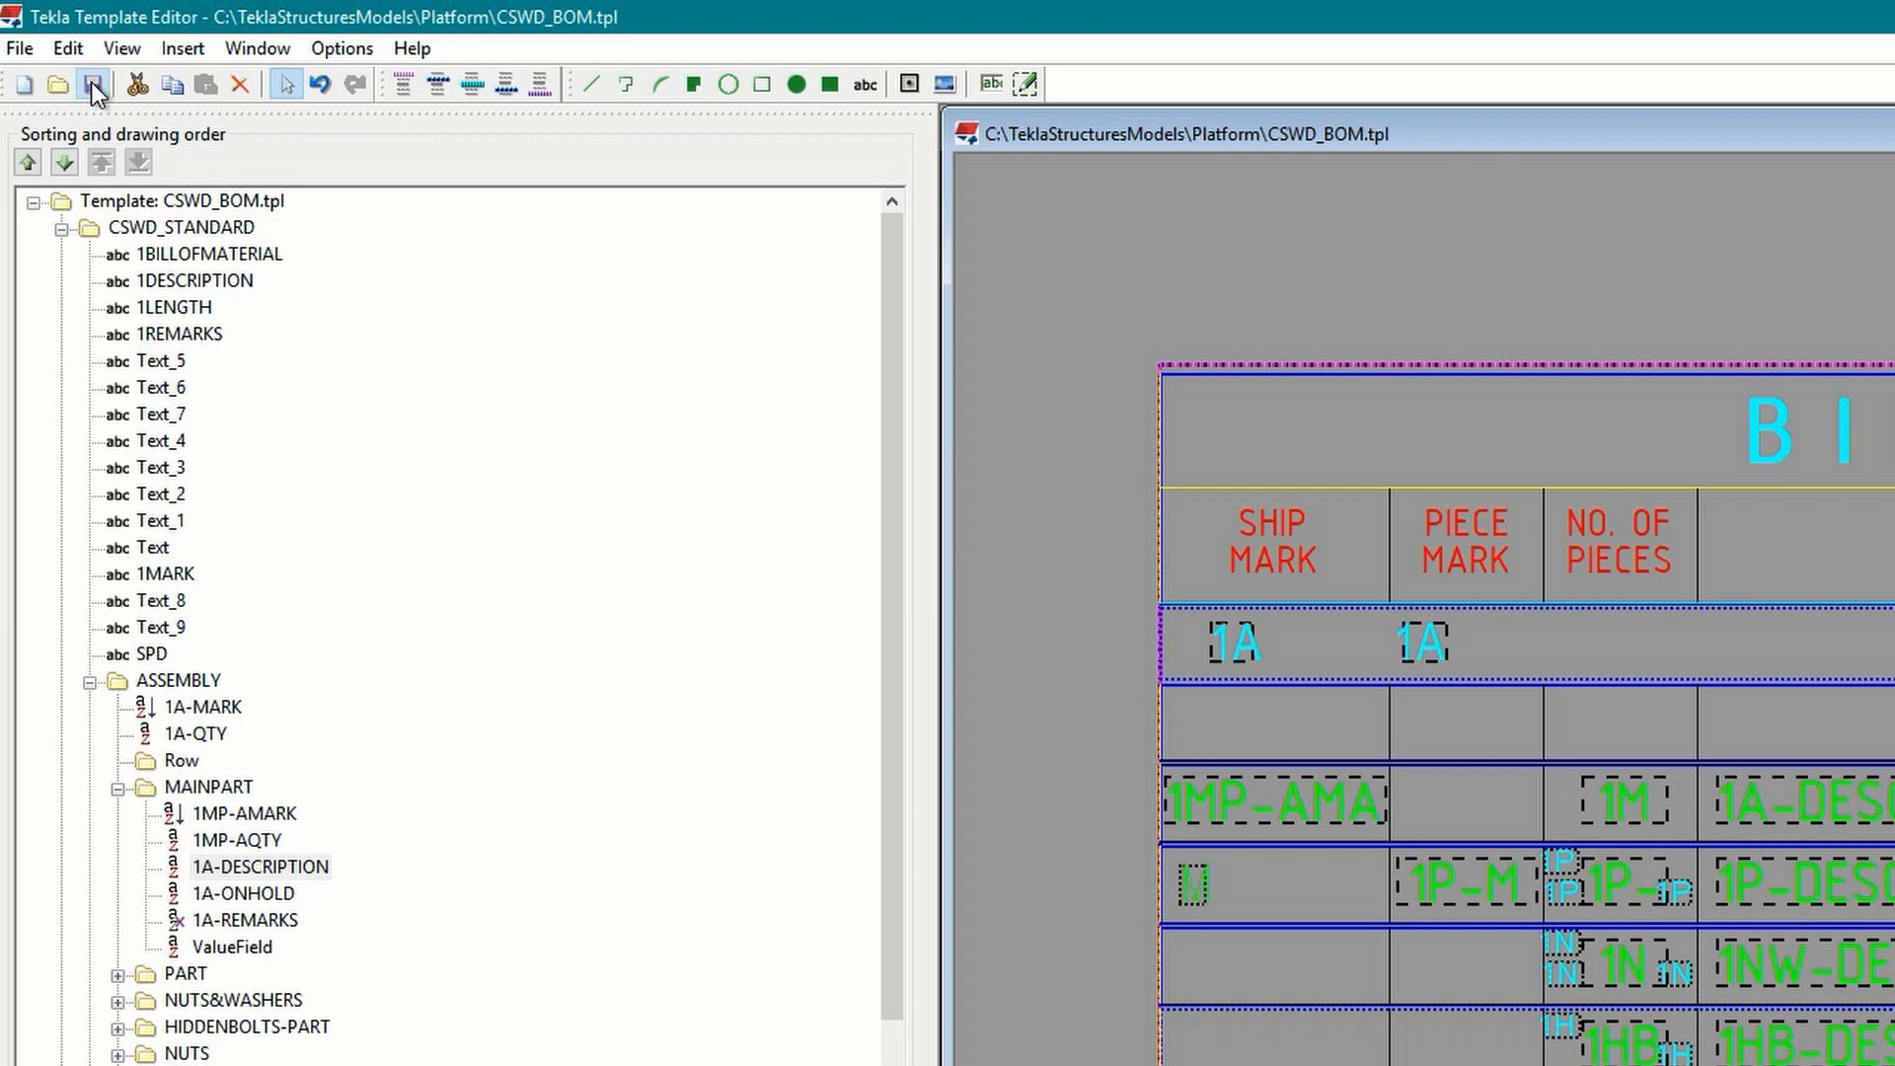
# Step: Save CSWD_BOM.tpl and load TypeA_CallOff.tpl as a second template
pyautogui.click(93, 83)
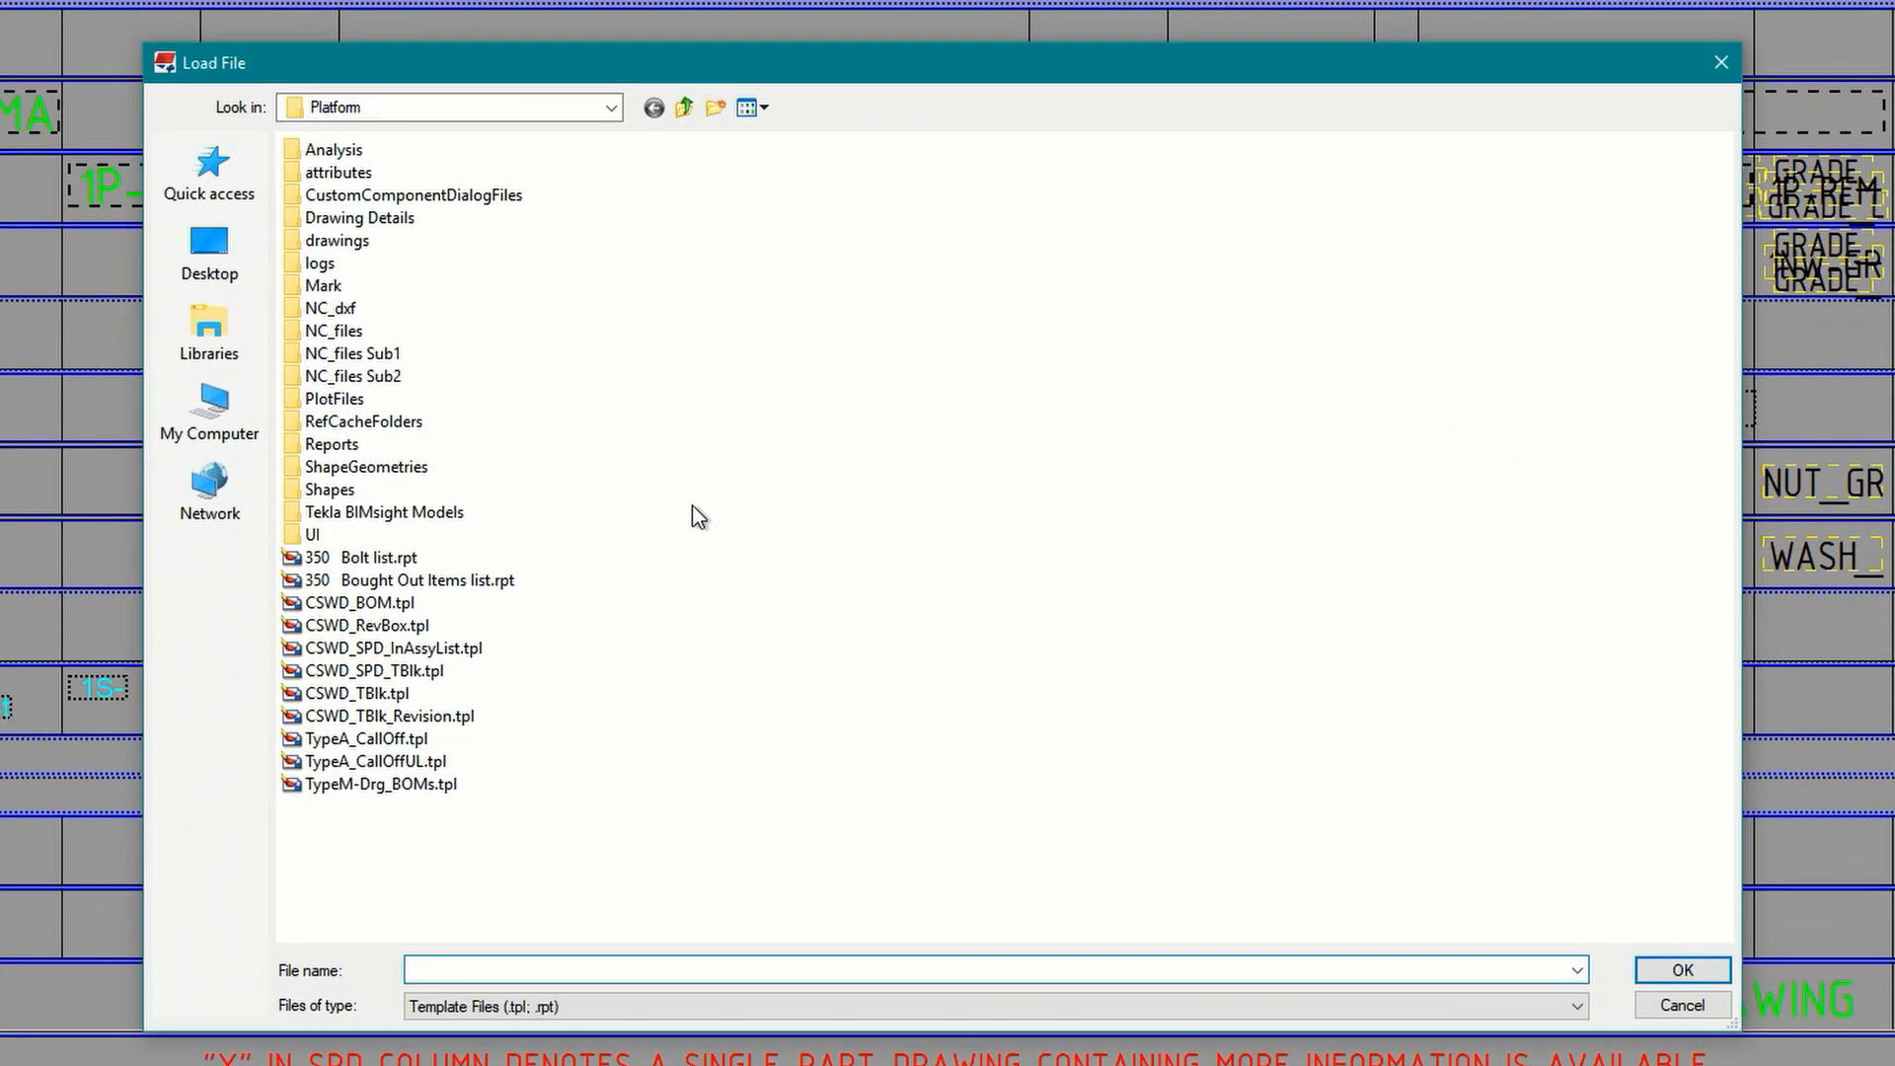
pyautogui.click(365, 738)
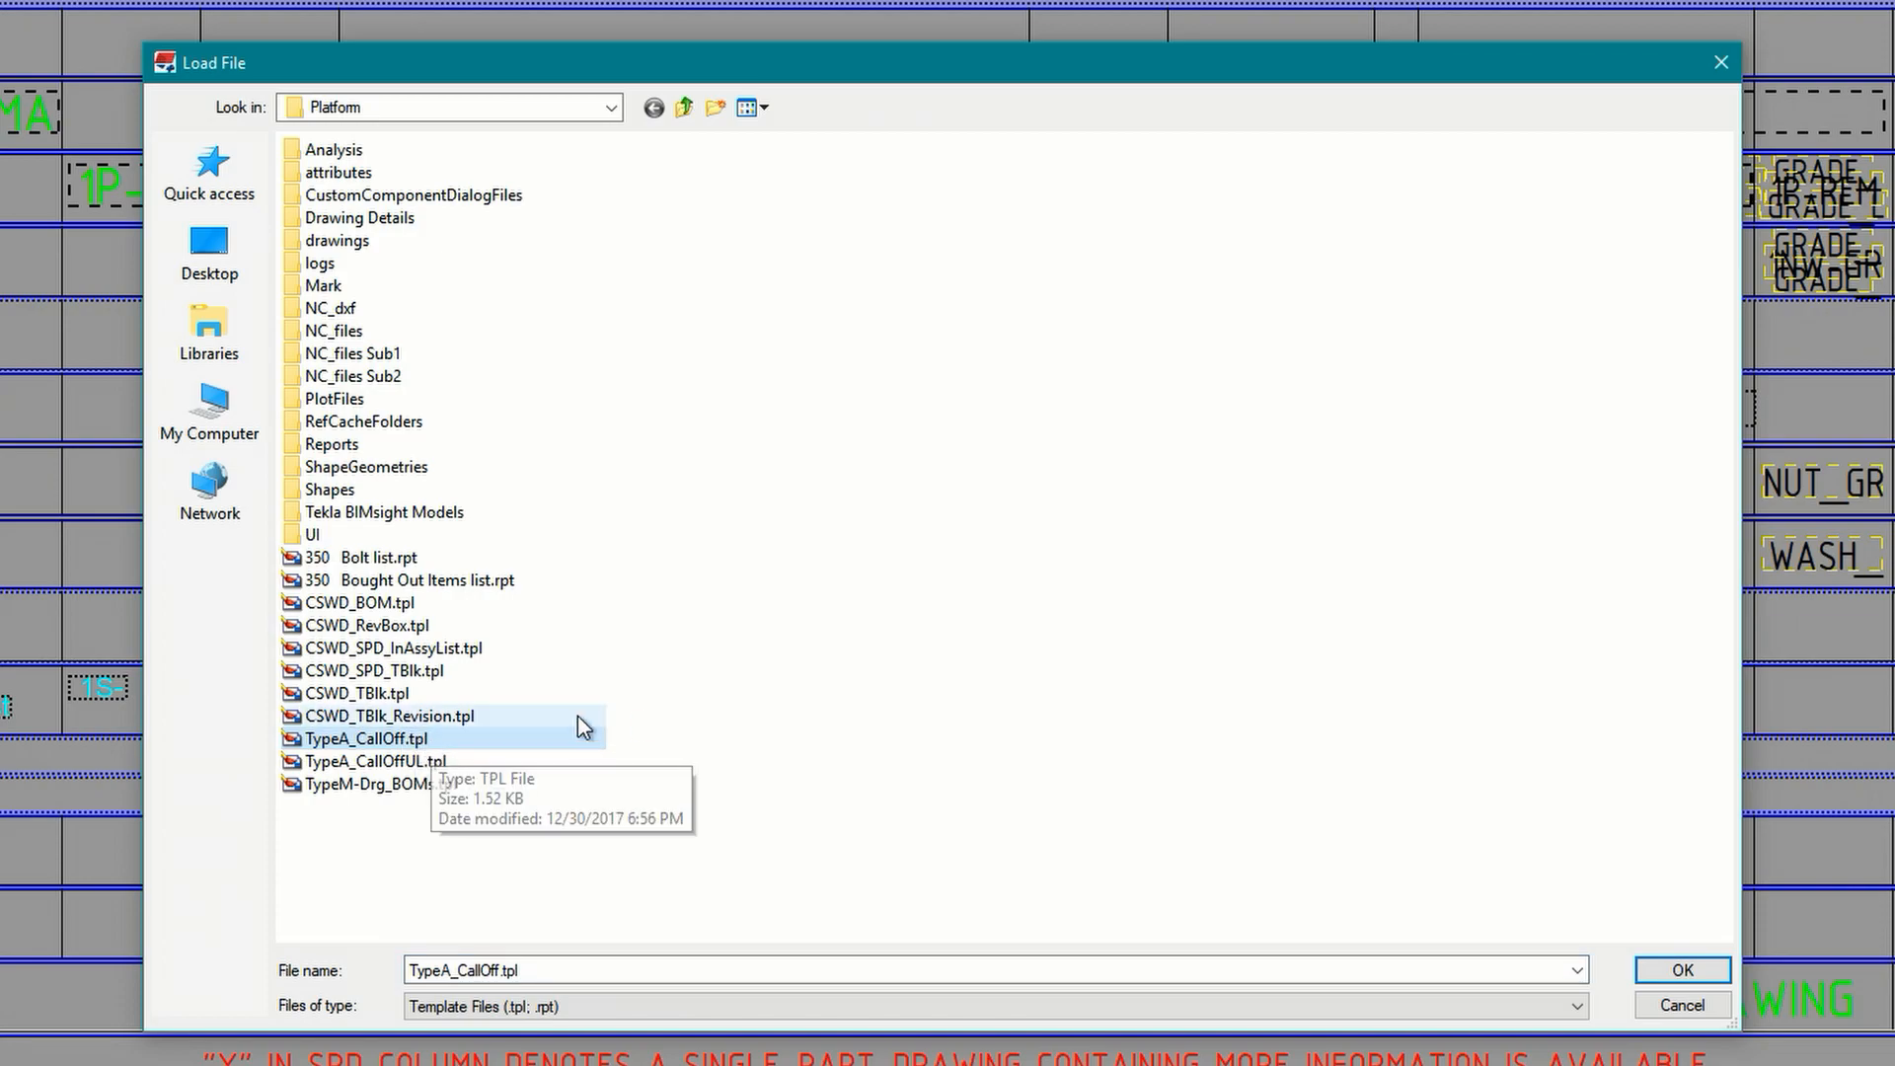
pyautogui.click(1678, 969)
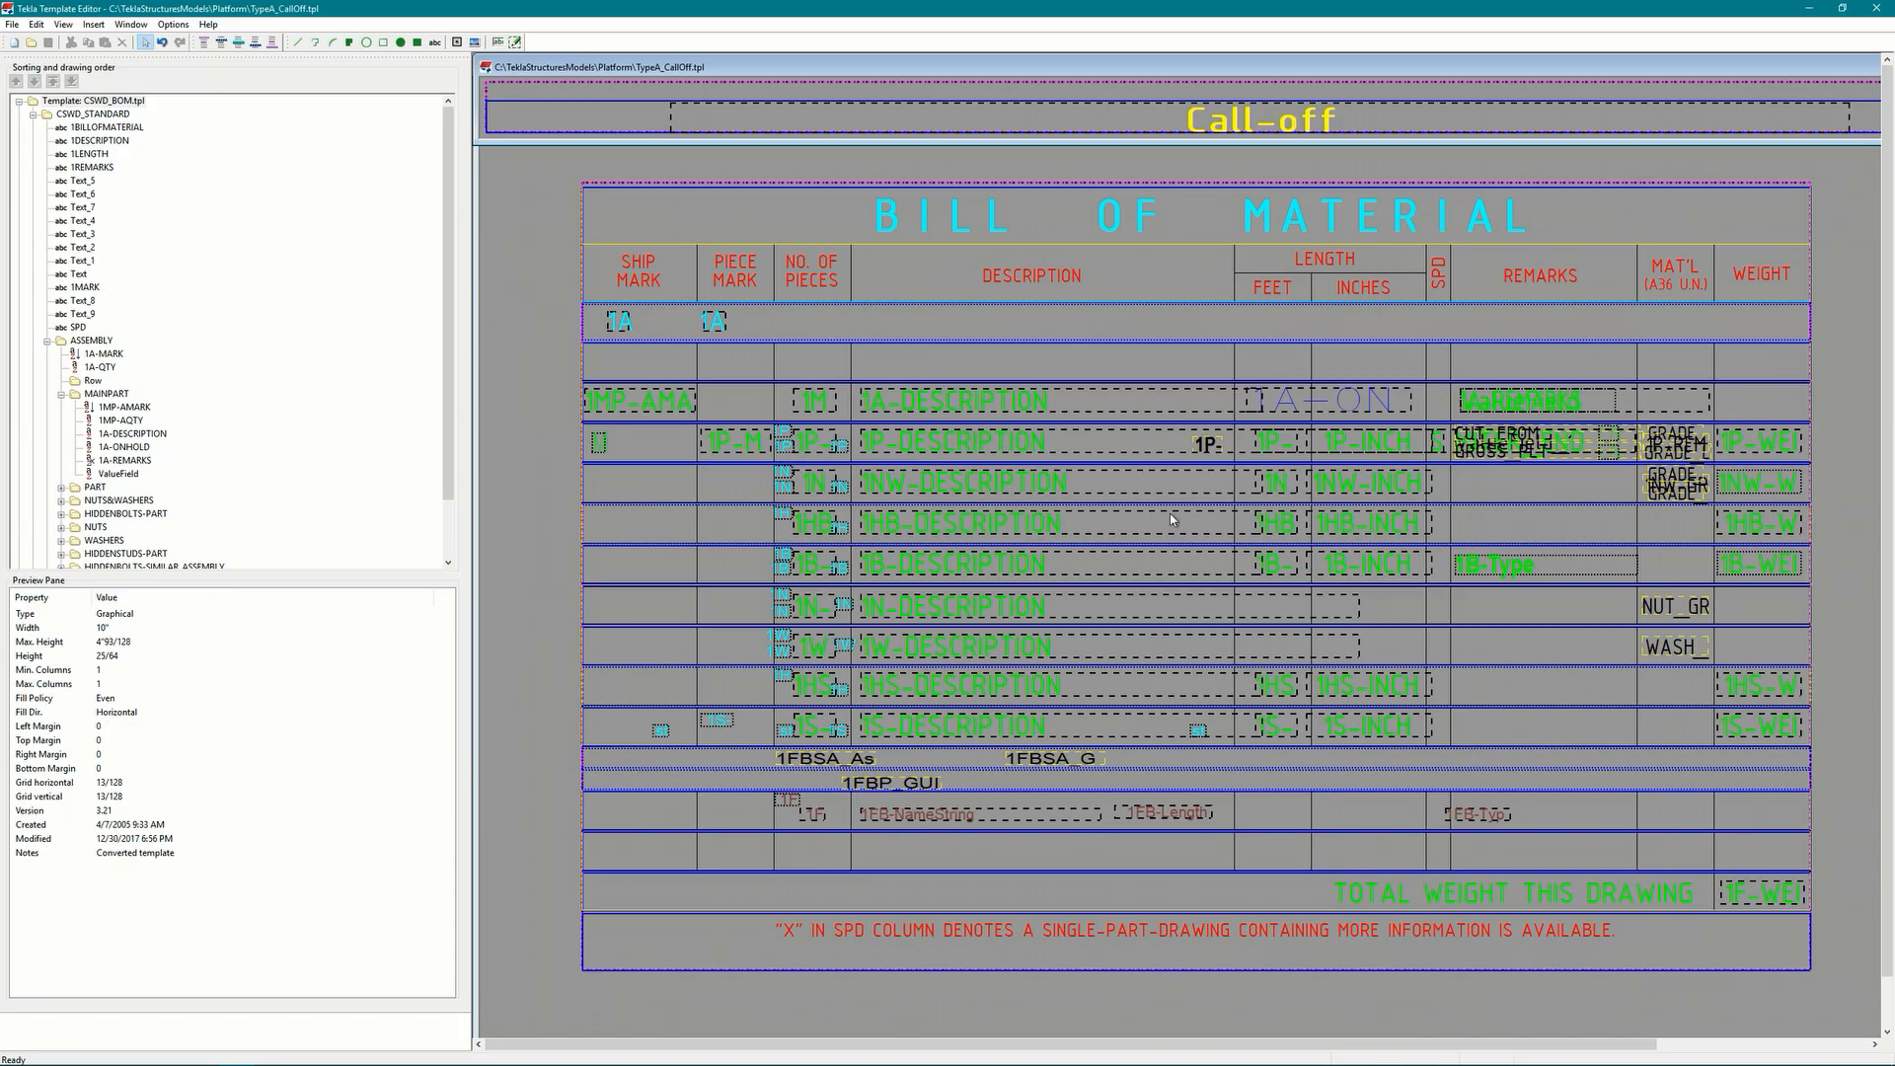
pyautogui.scroll(-3)
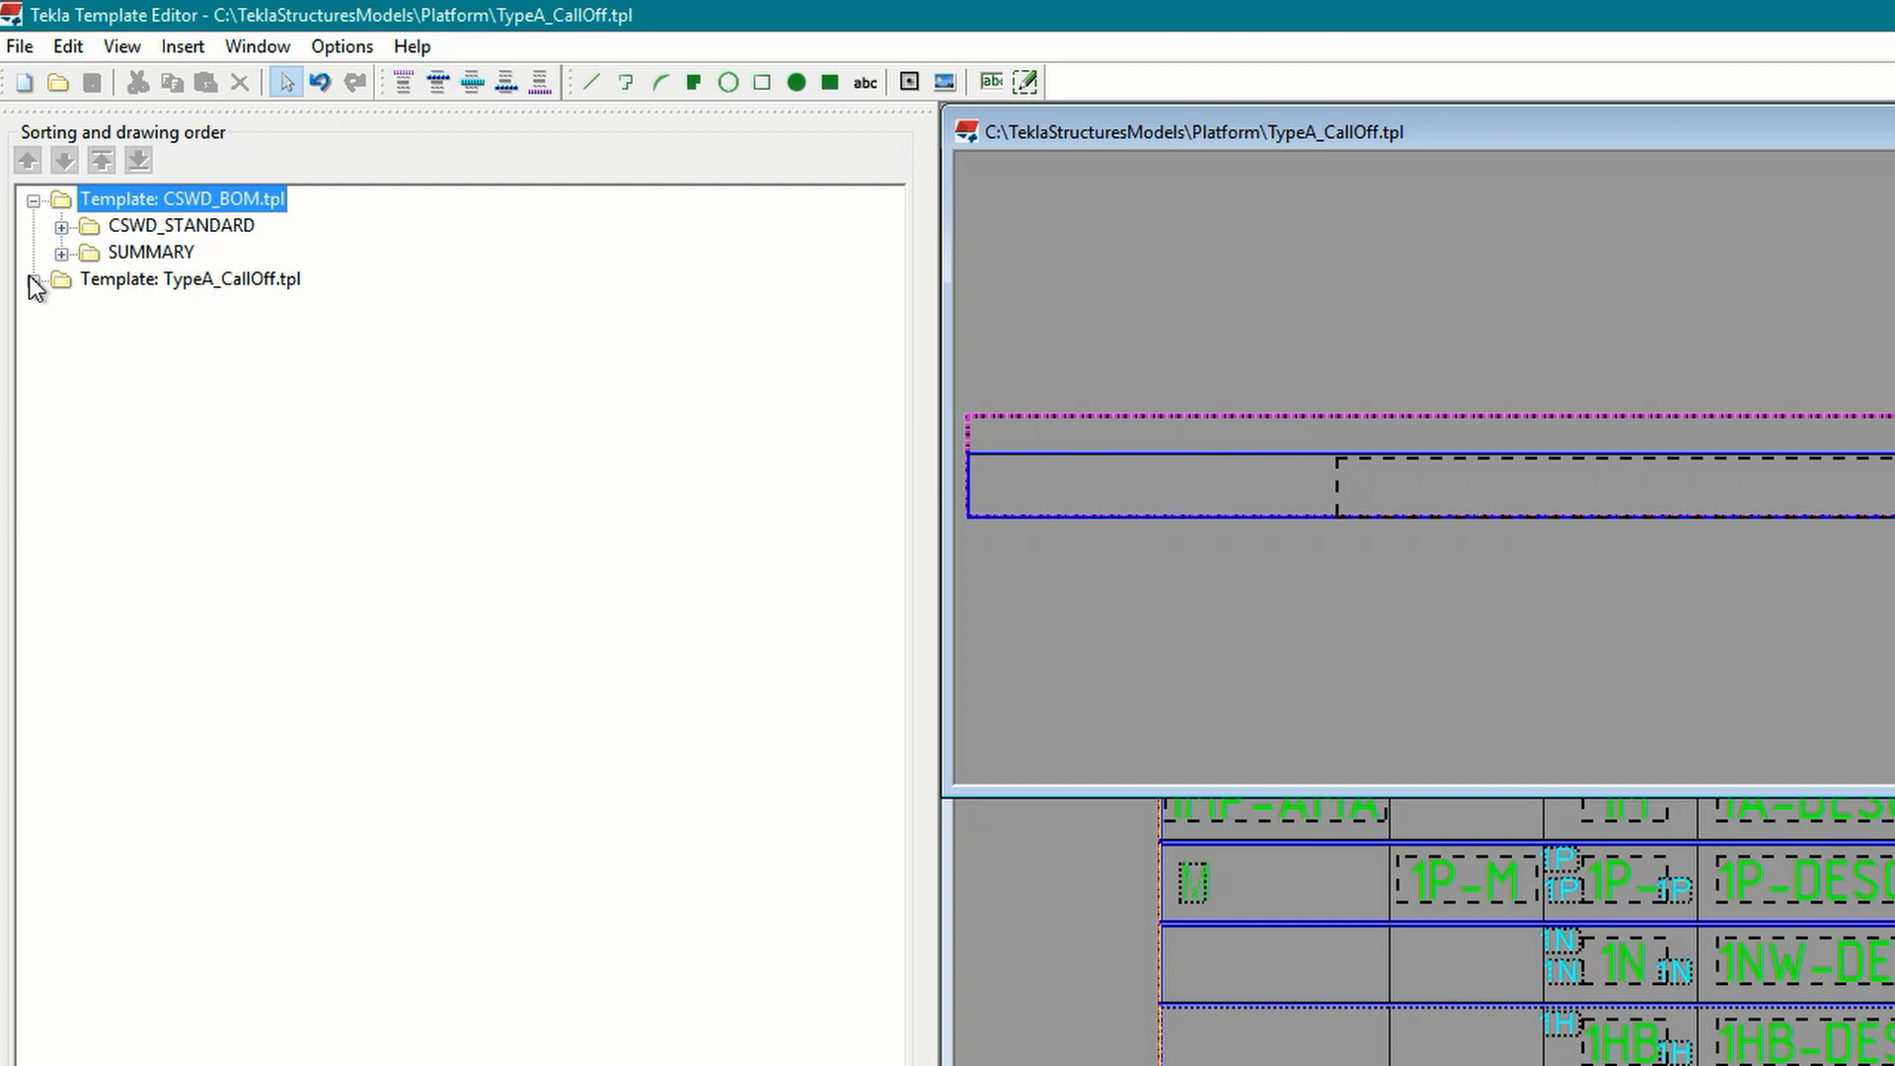
# Step: Expand the TypeA_CallOff tree, inspect the Call-Off row, and open the Call-off value field's properties
pyautogui.click(34, 279)
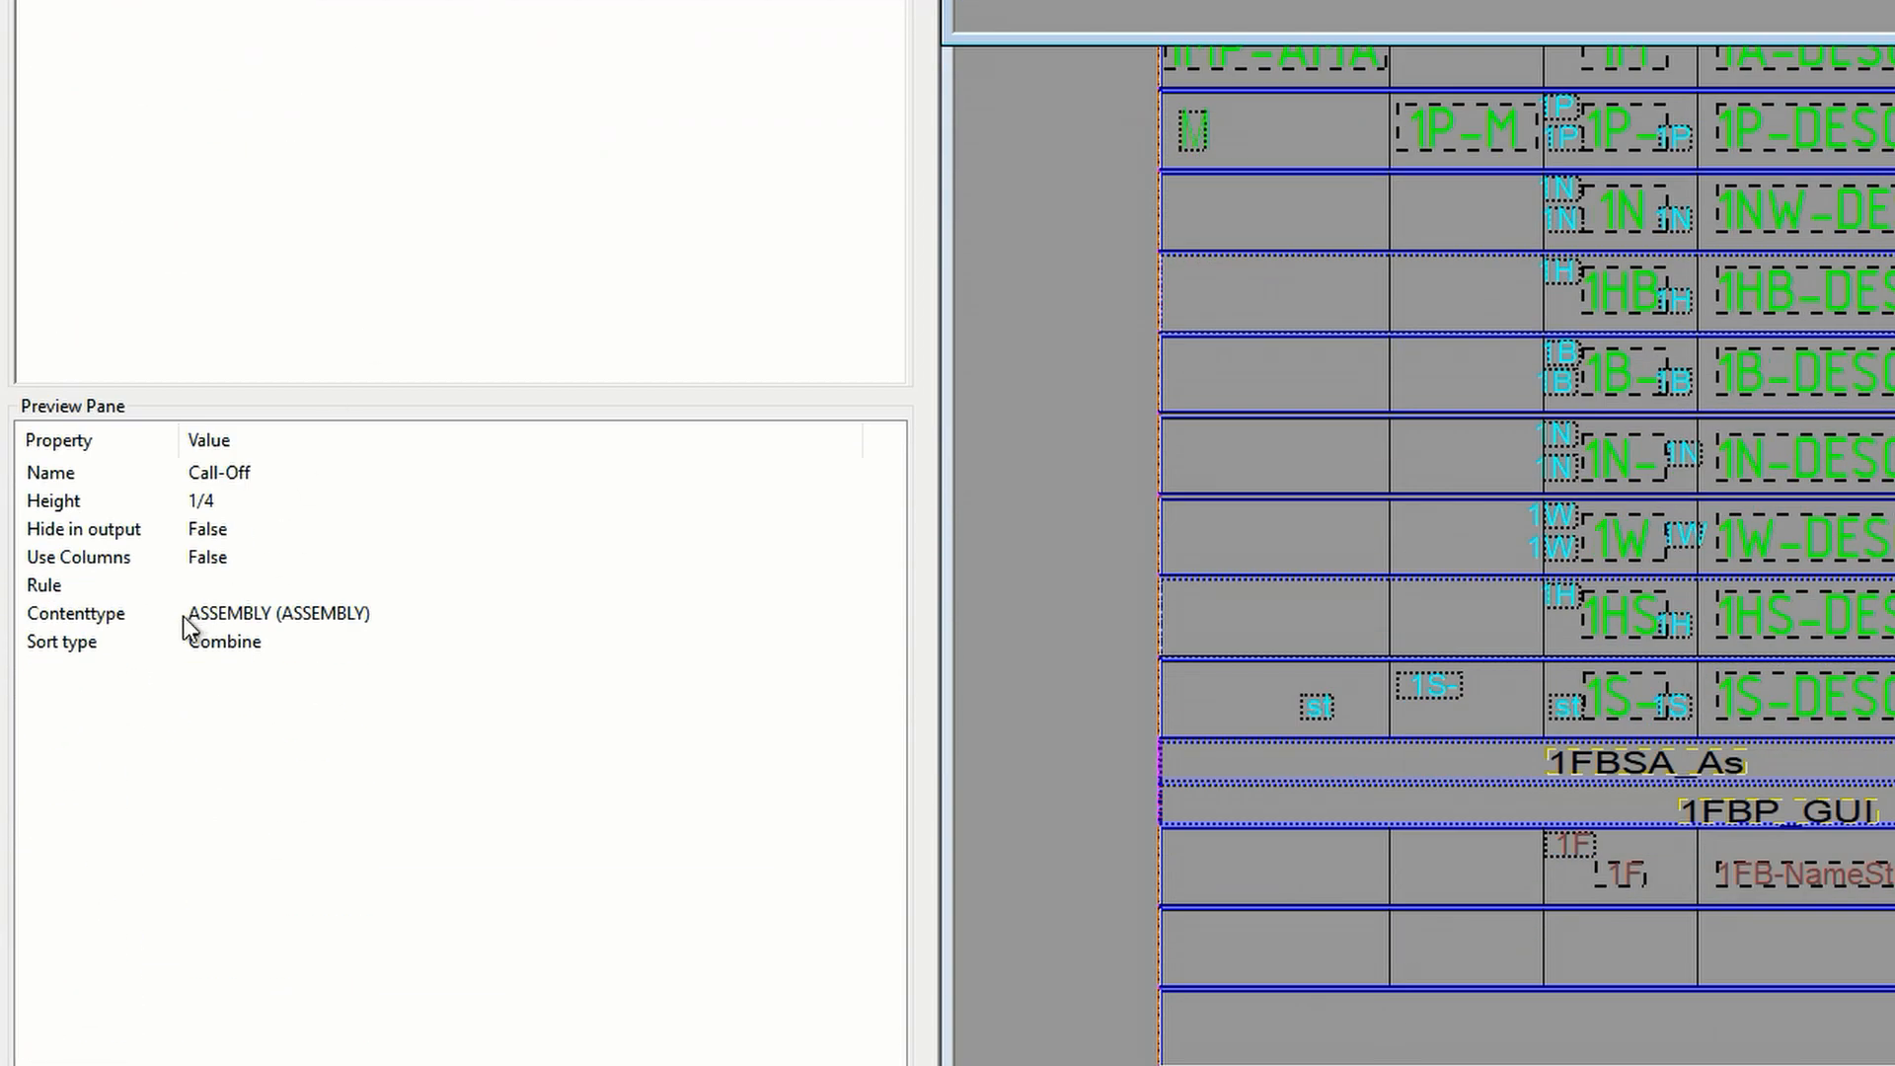
pyautogui.click(278, 613)
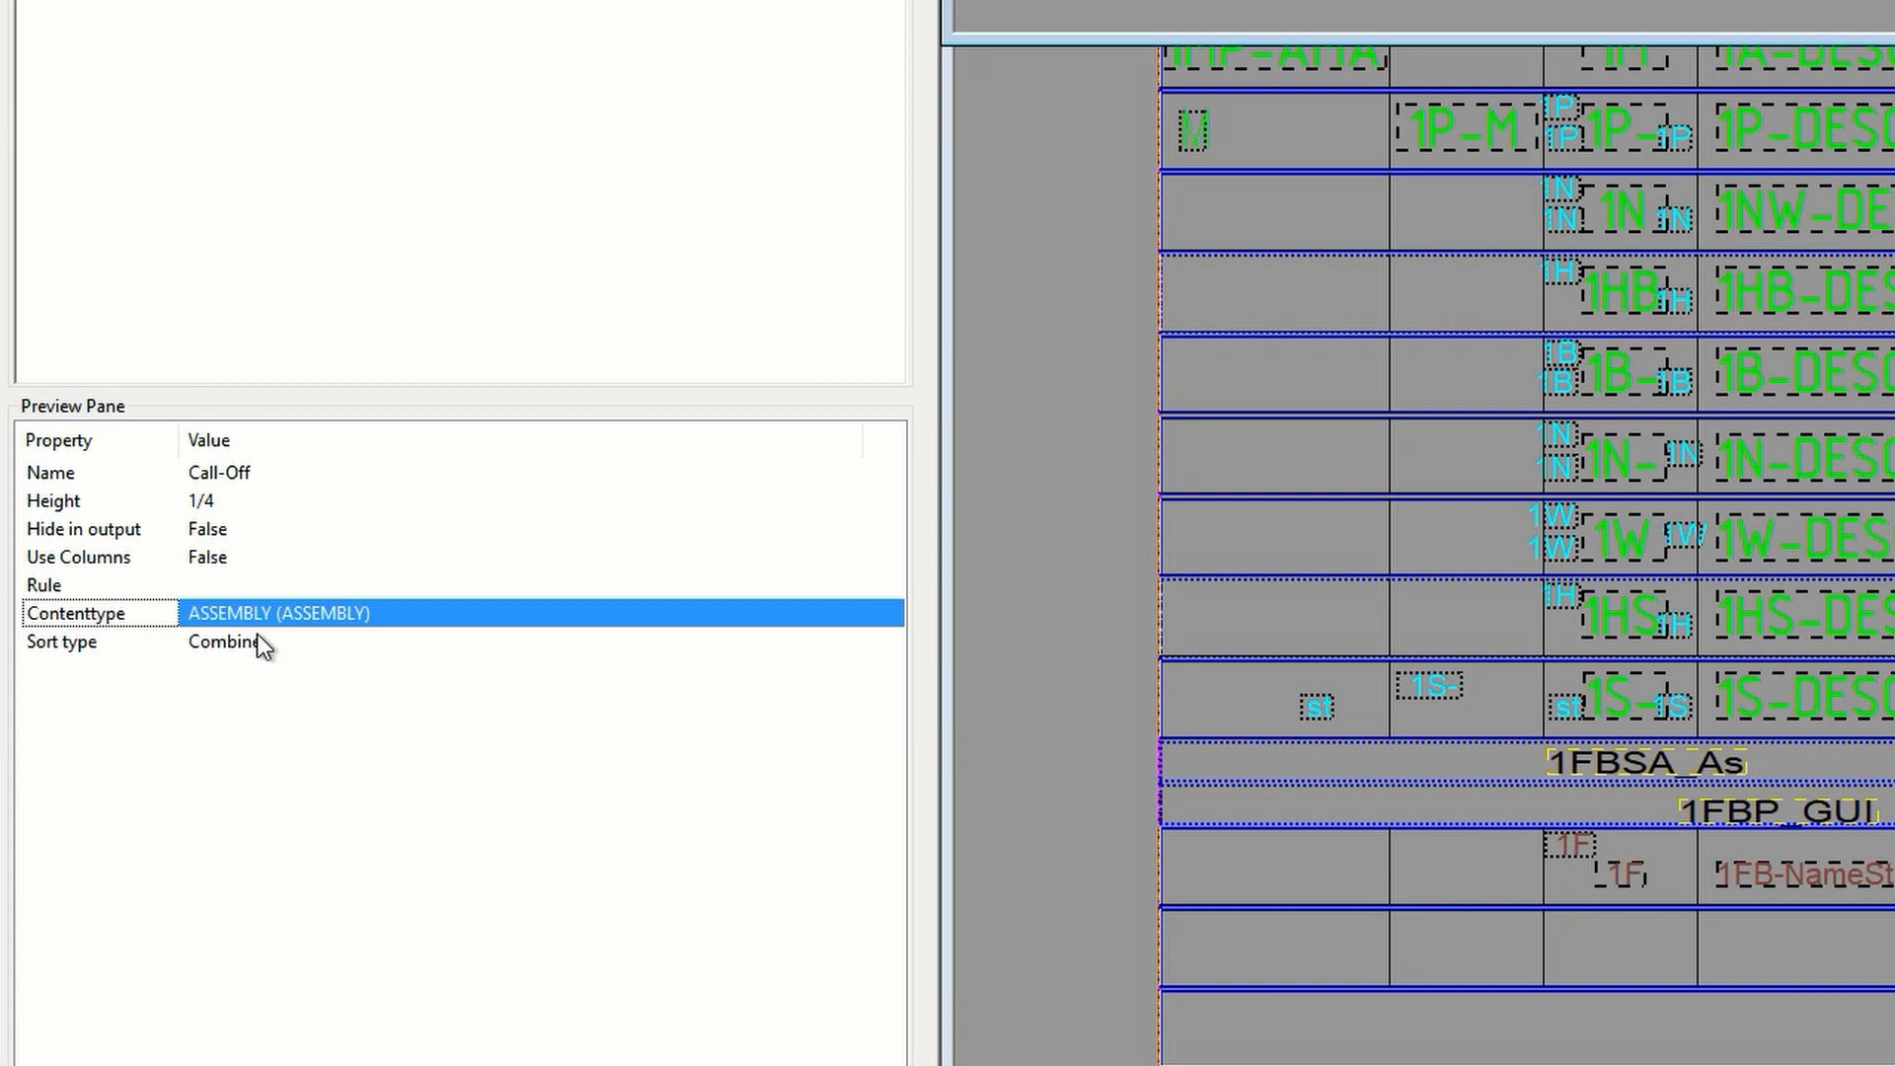
pyautogui.click(165, 330)
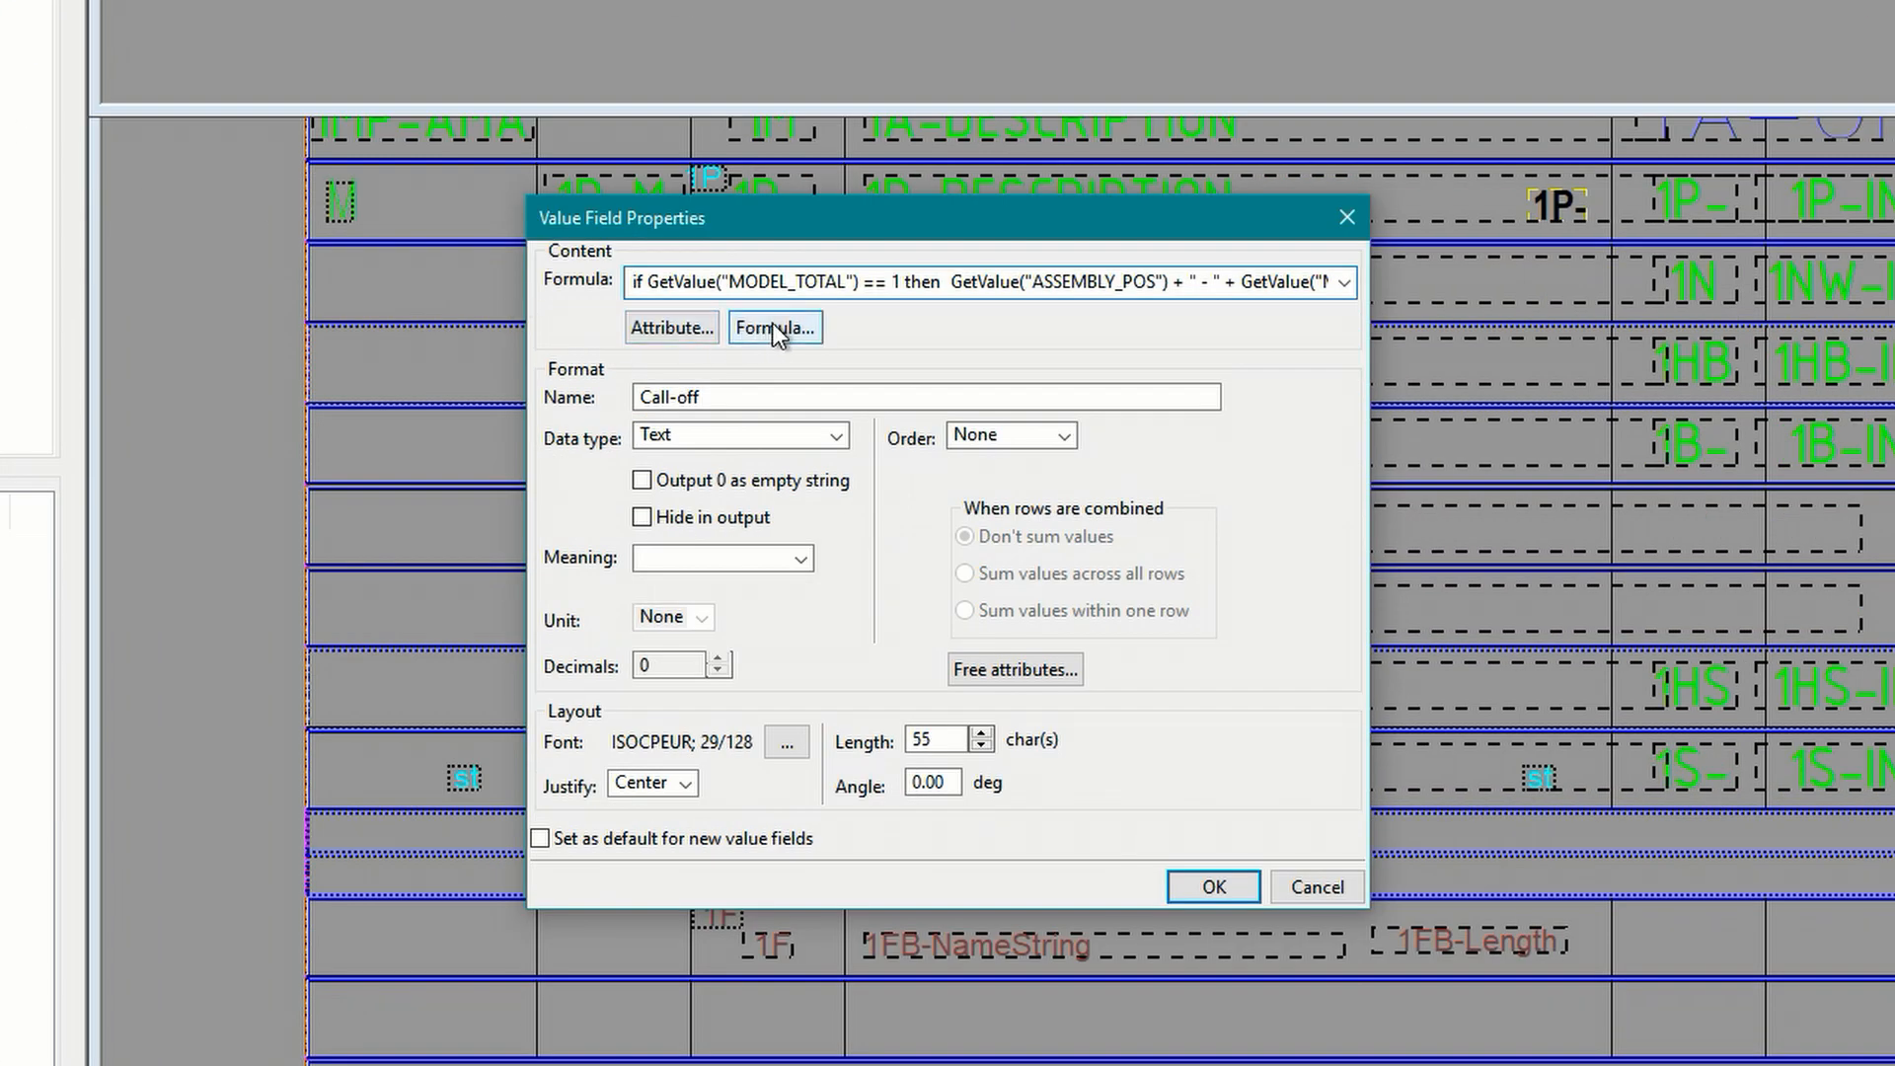
# Step: Open the Call-off field's Formula Contents and enter 'if GetValue("MODEL_TOTAL") == 1 then'
pyautogui.click(775, 327)
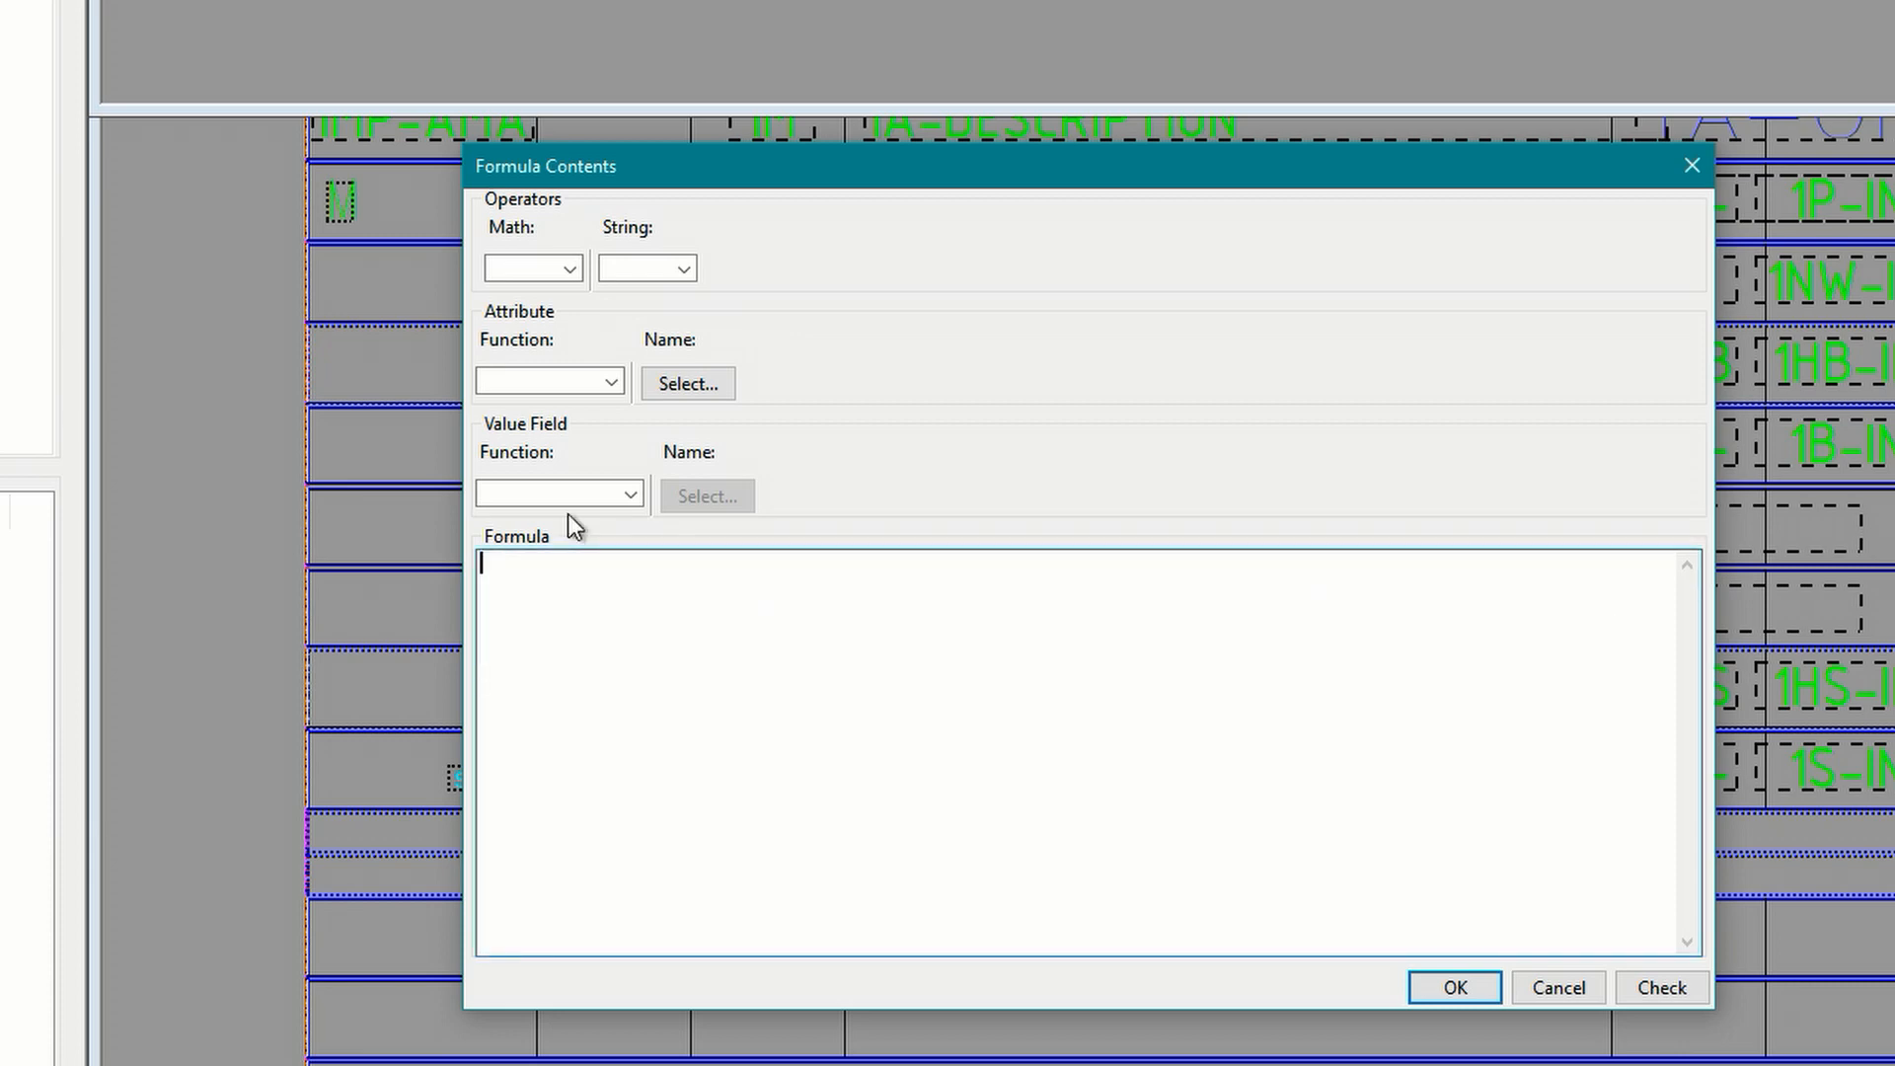
pyautogui.write('if GetValue("MODEL_TOTAL") == 1 then')
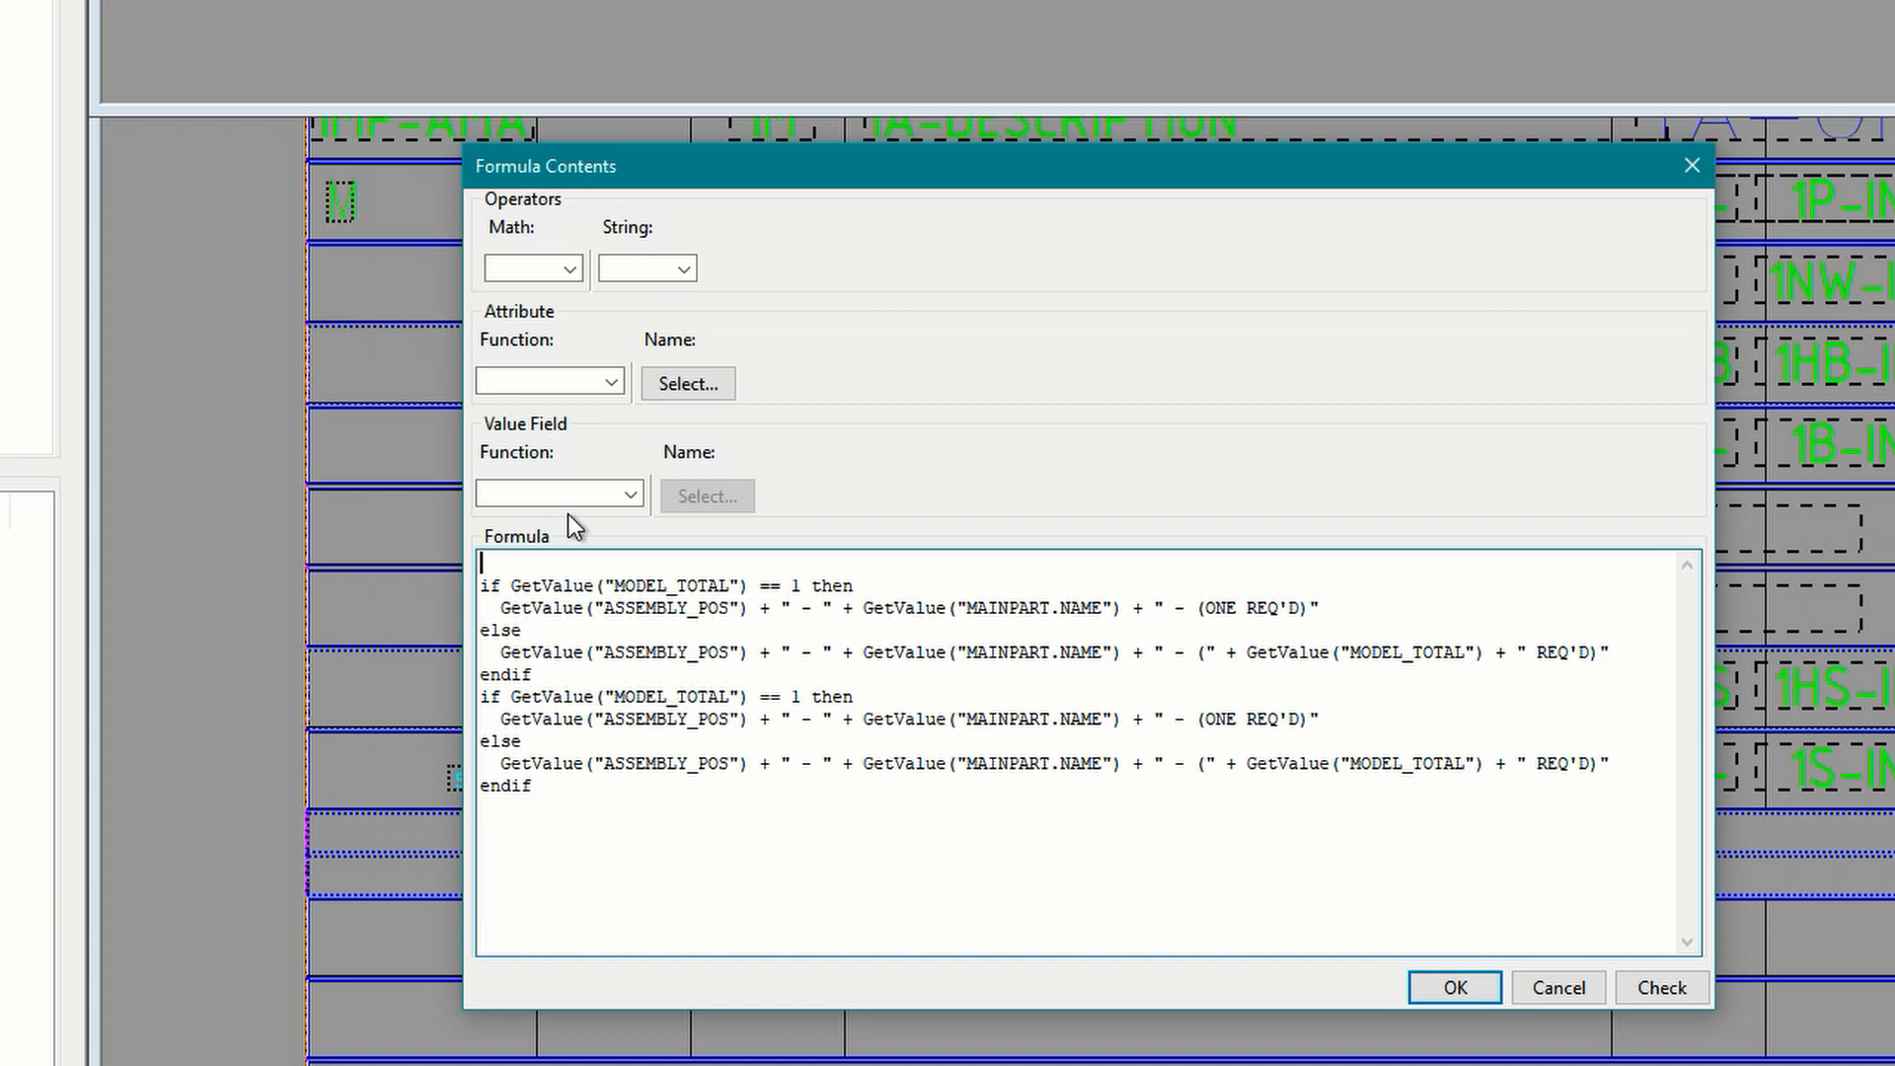
# Step: Add an outer 'if GetValue("MAINPART.USERDEFINED.NOTES1") != 0 then' test, using NOTES1 in the first branch
pyautogui.write('if')
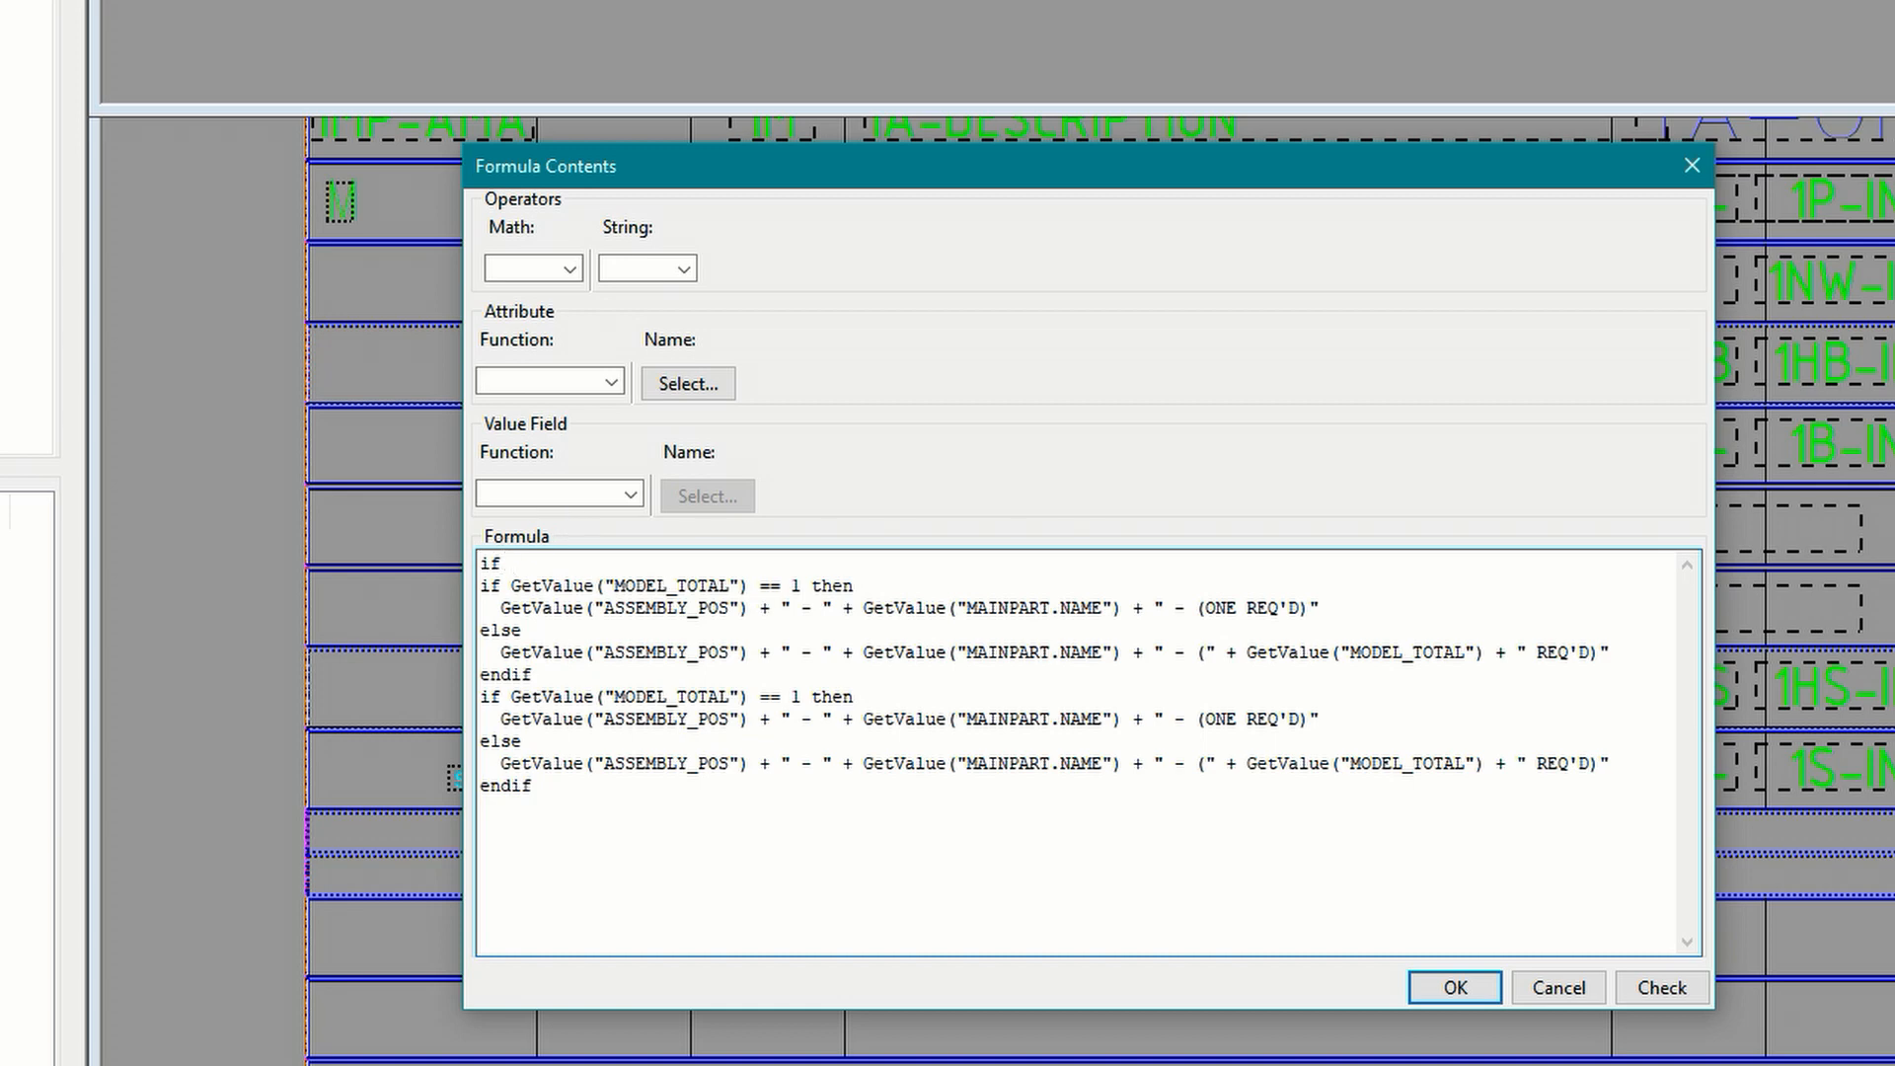
pyautogui.write('GetValue')
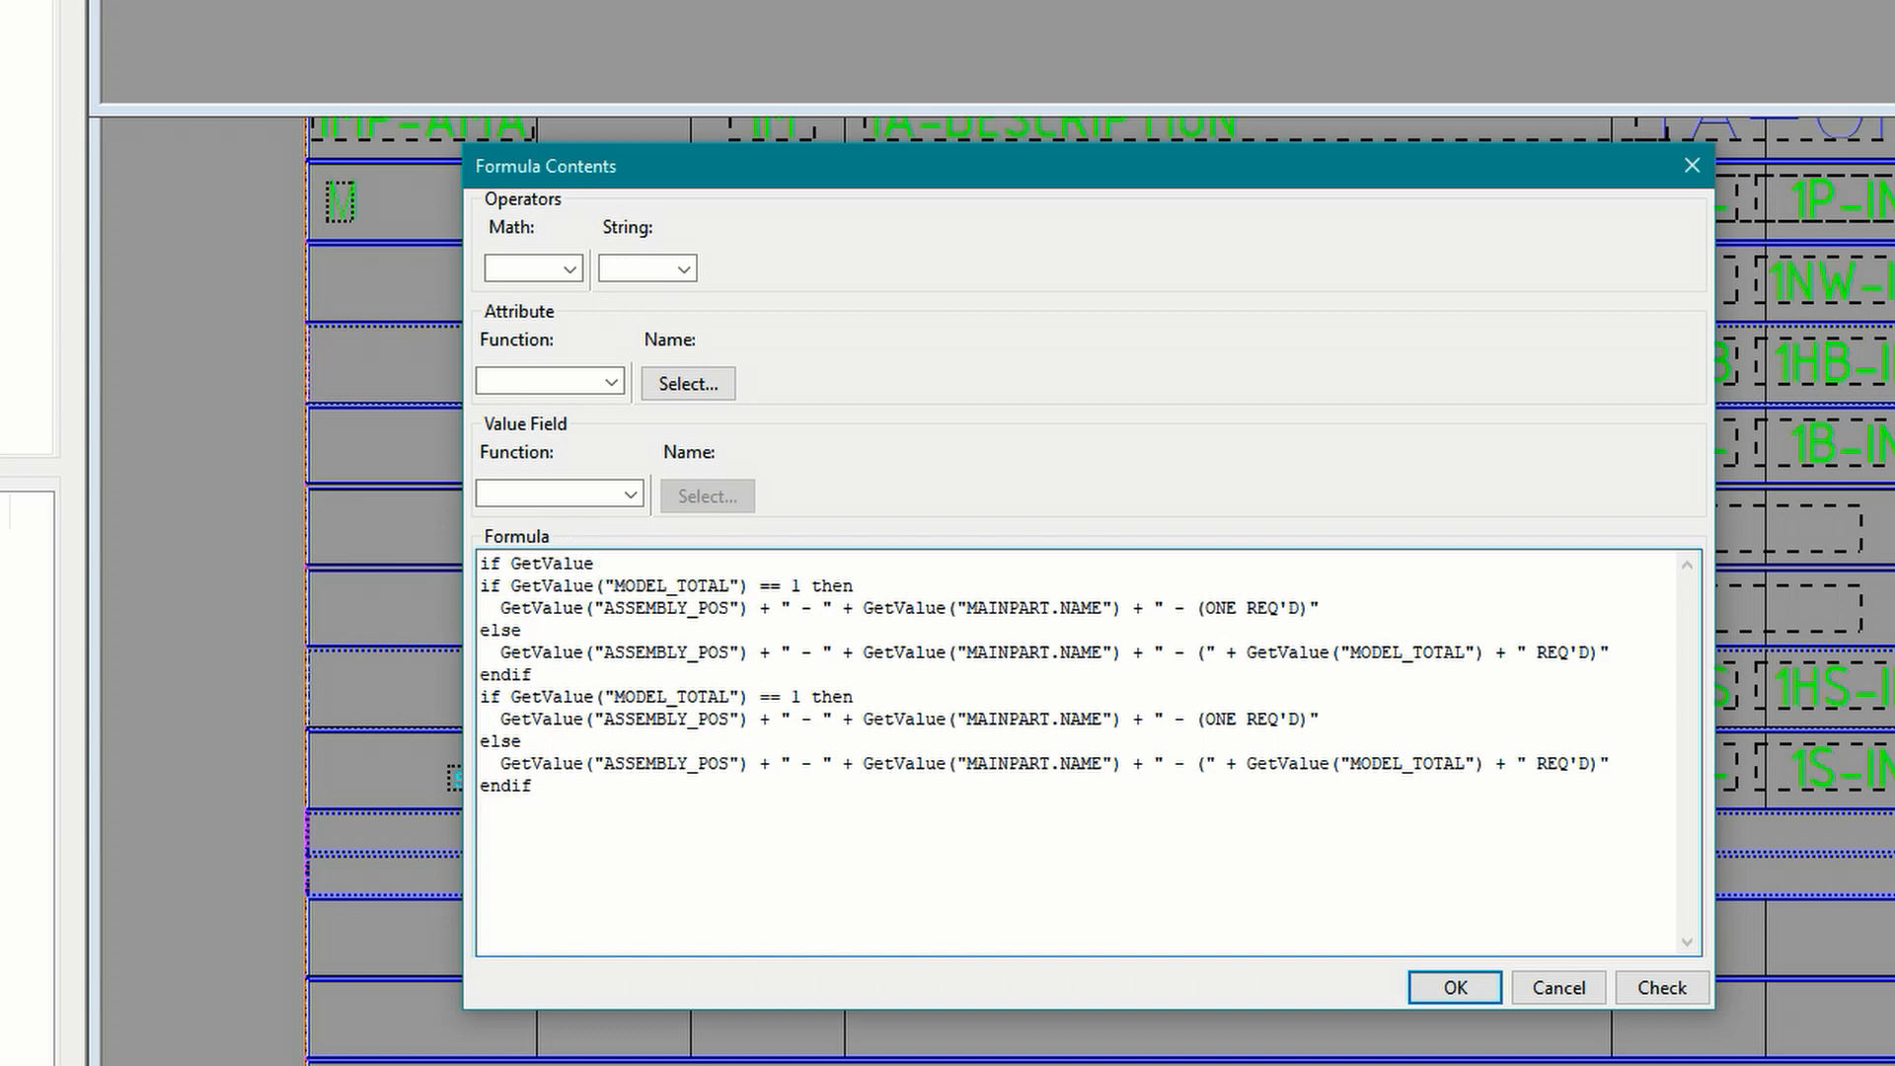
pyautogui.write('("MAINPART')
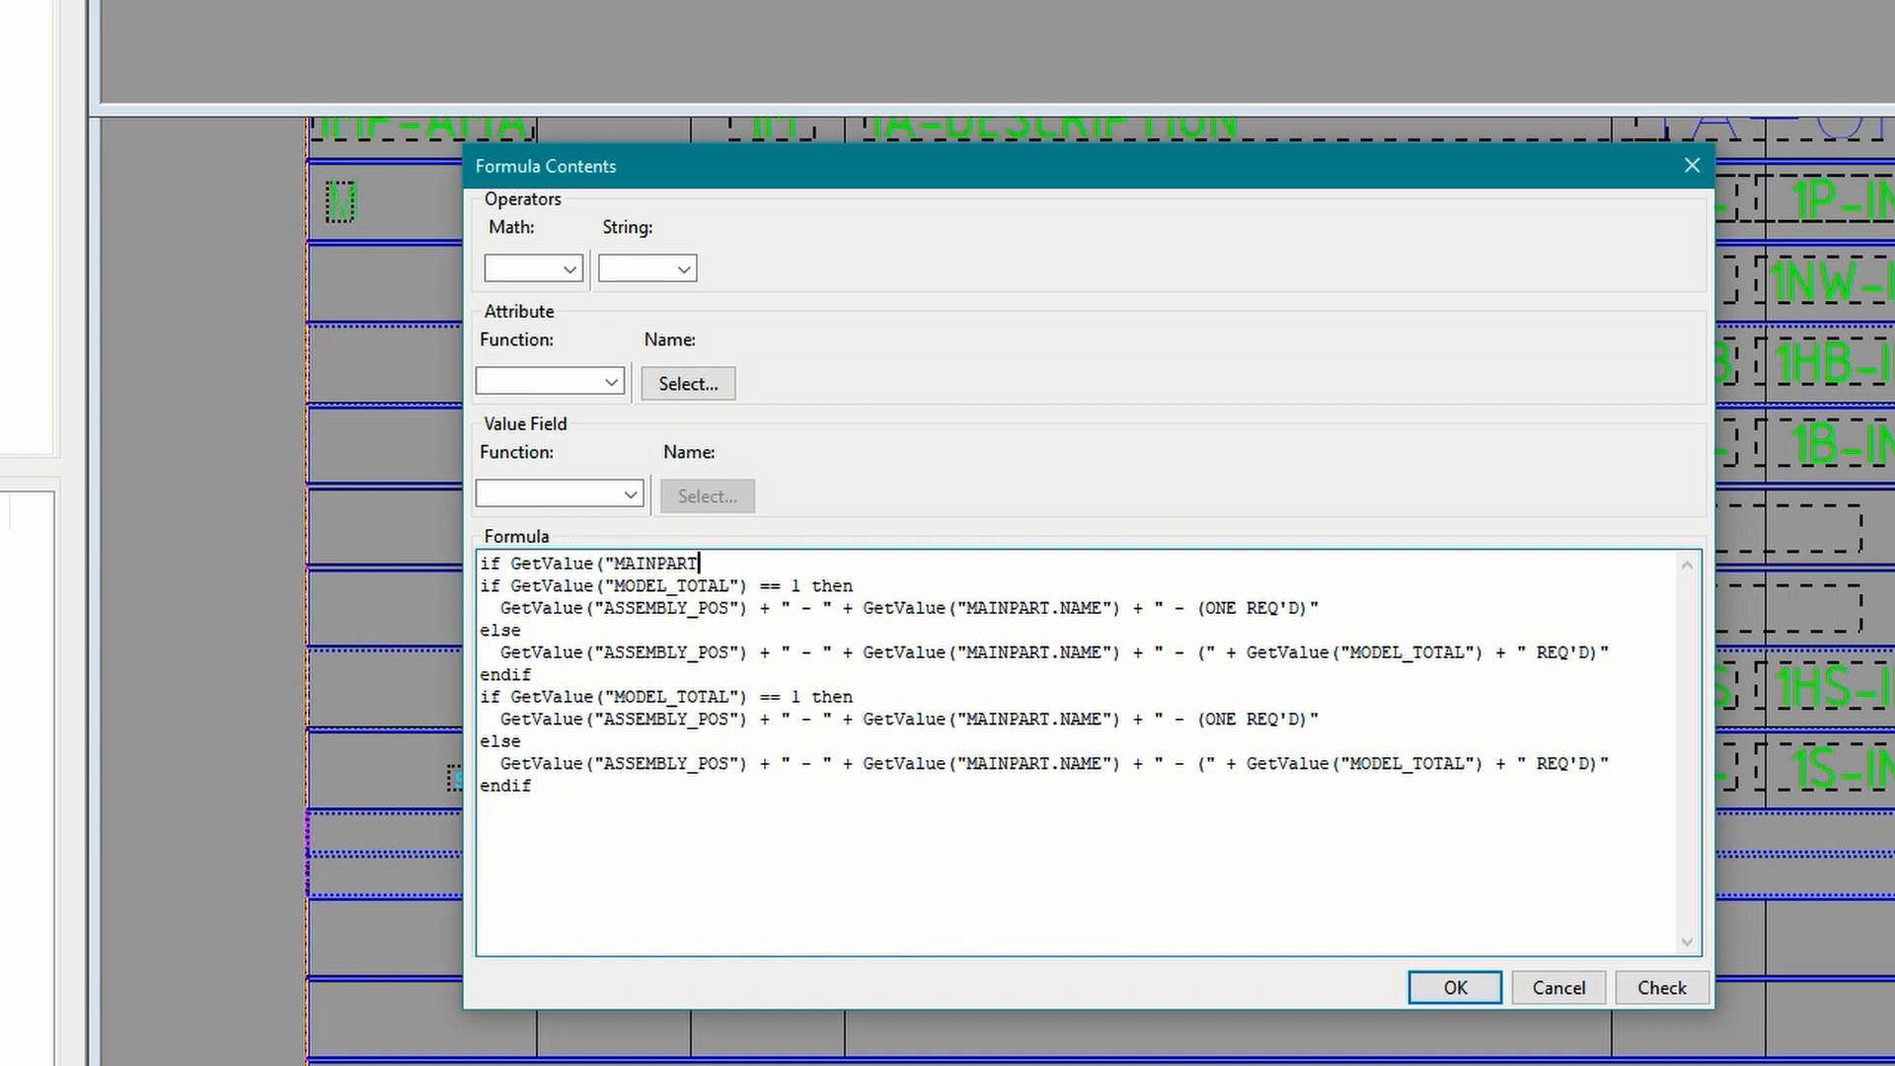
pyautogui.write('.USERDEFINE')
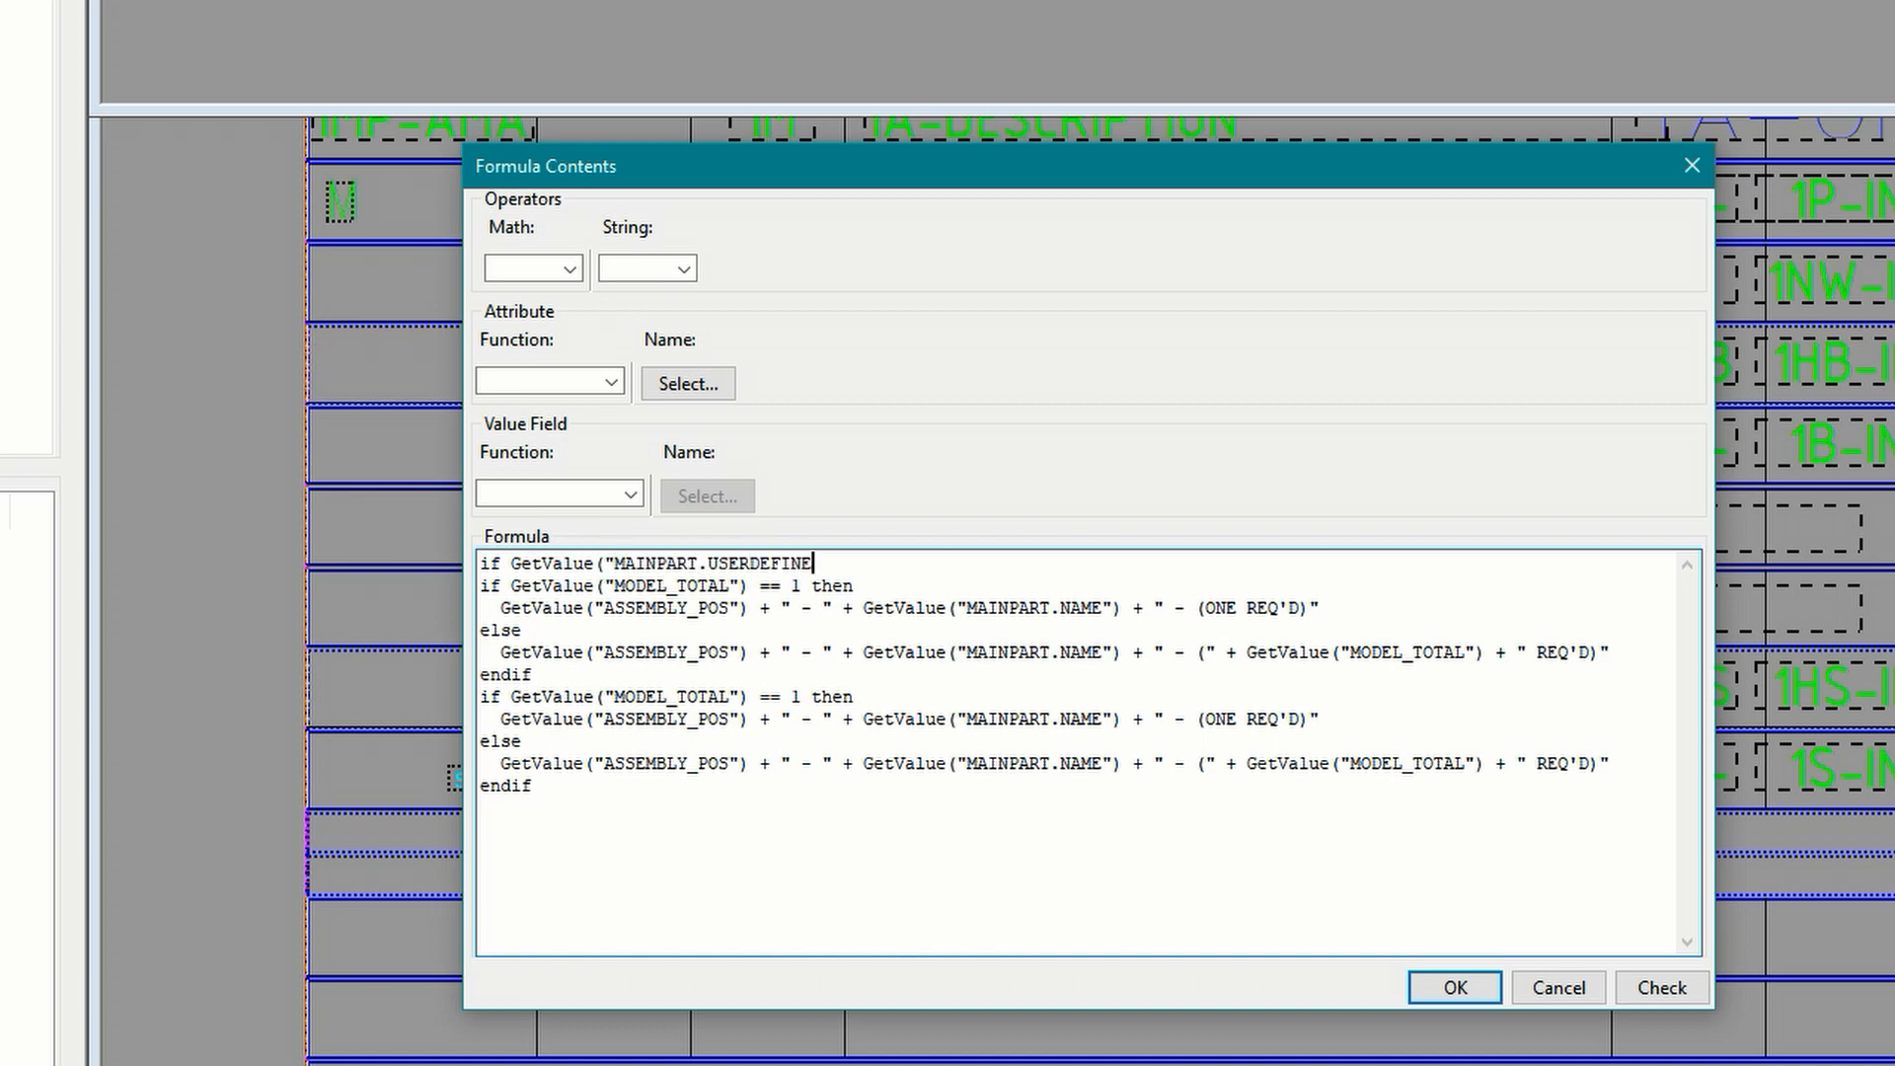
pyautogui.write('D.NOTES1")')
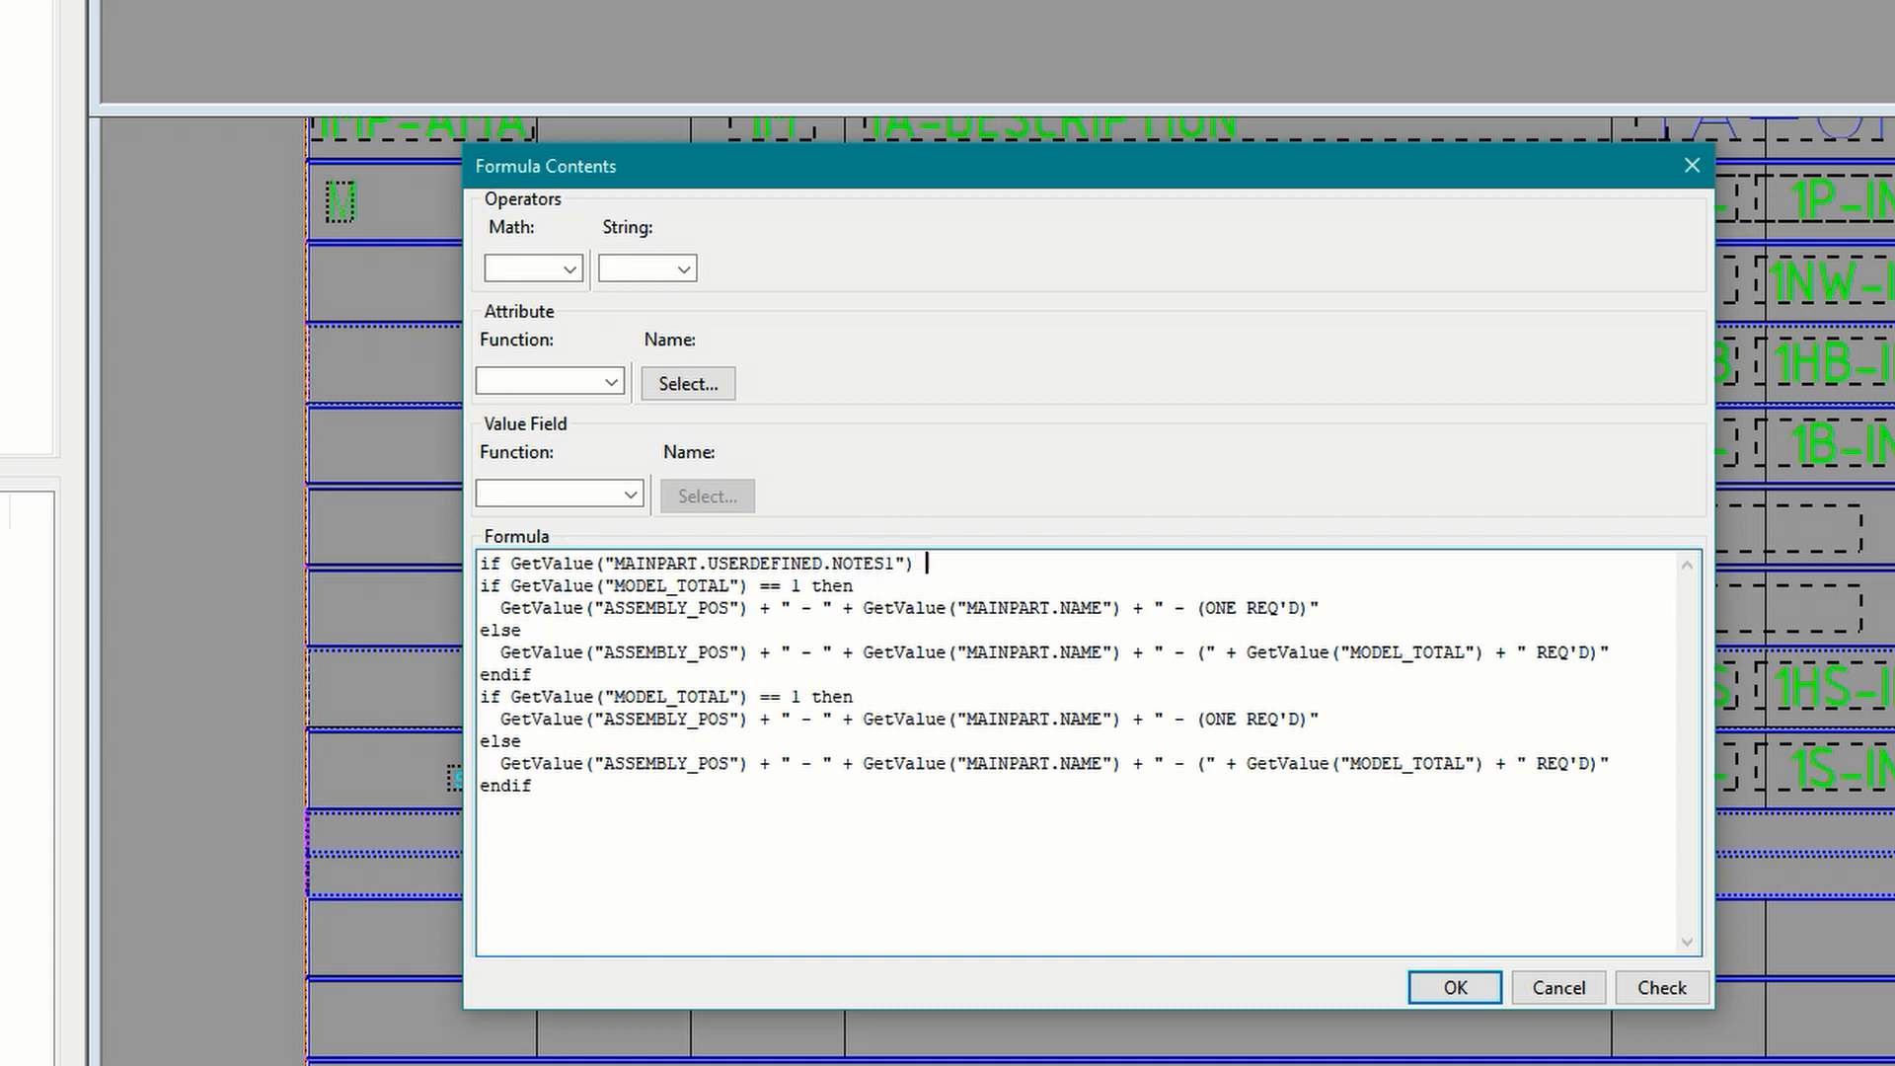
pyautogui.write('!= 0')
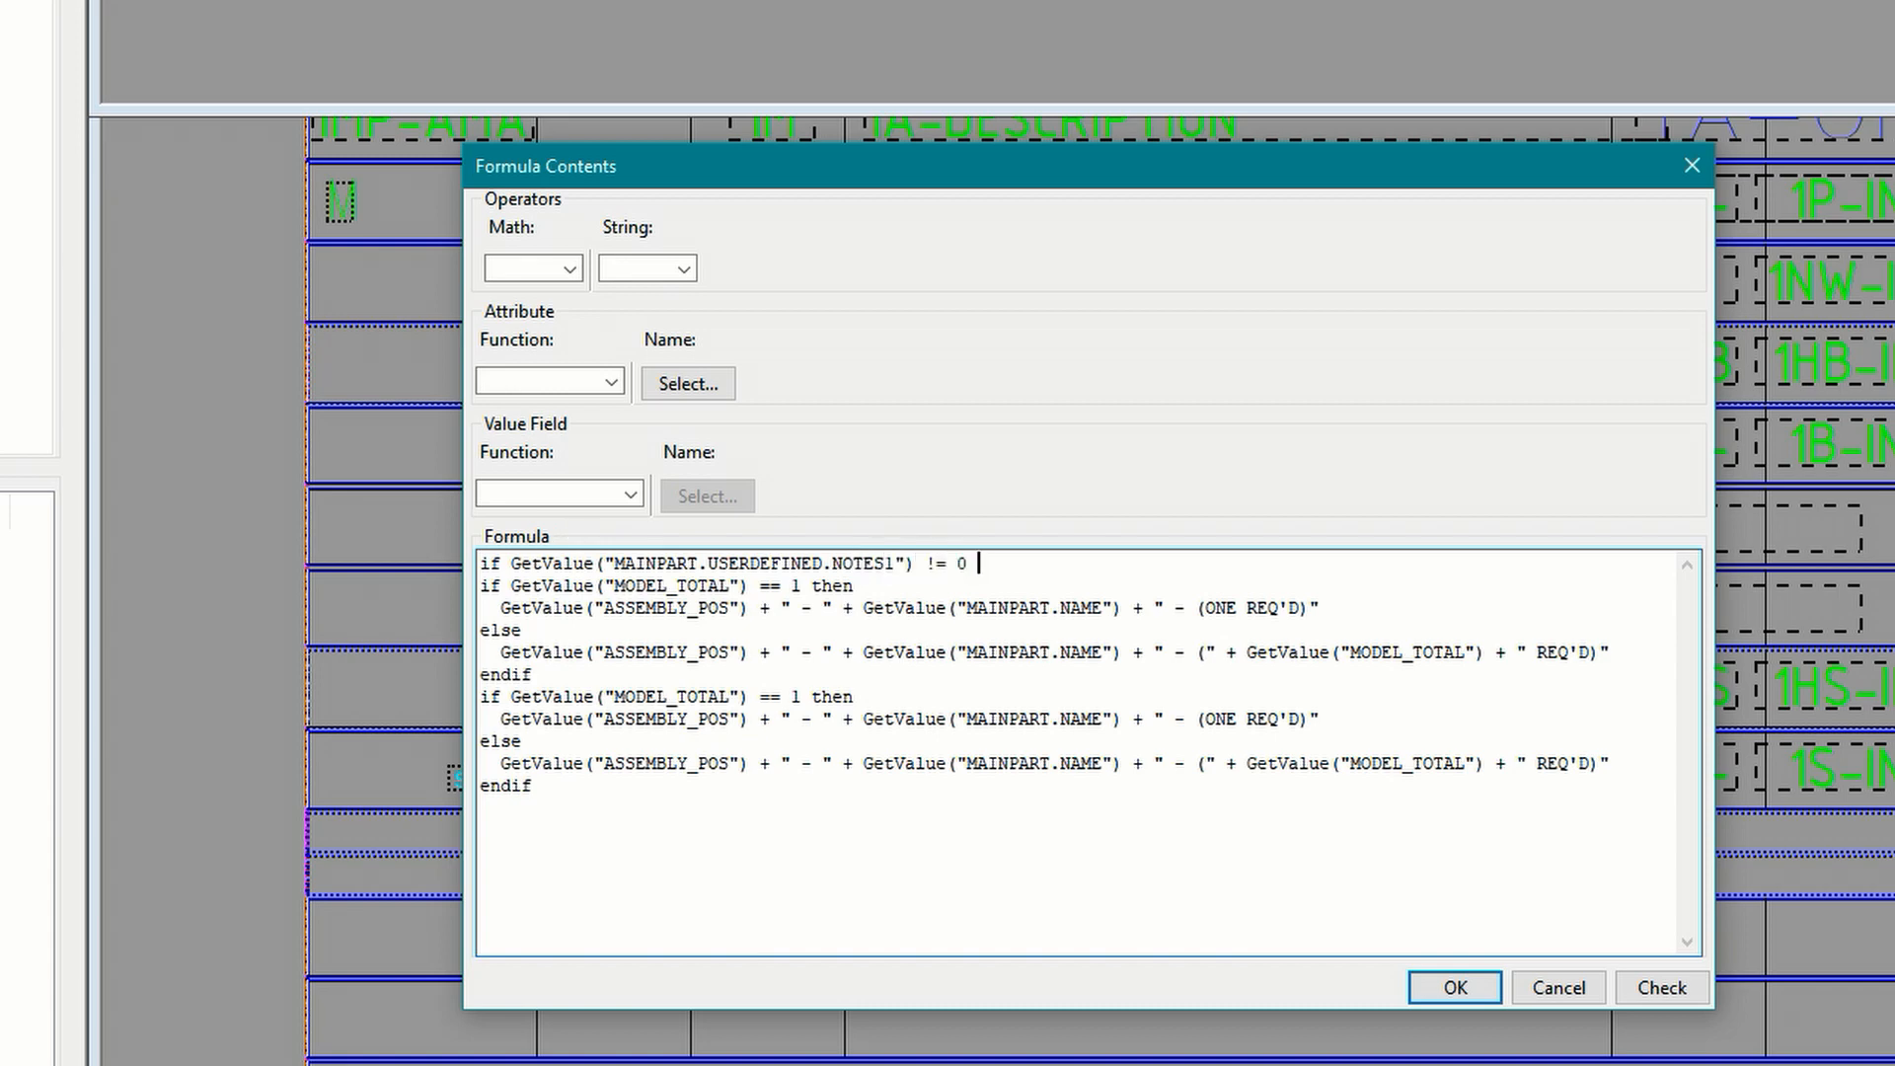
pyautogui.write('then')
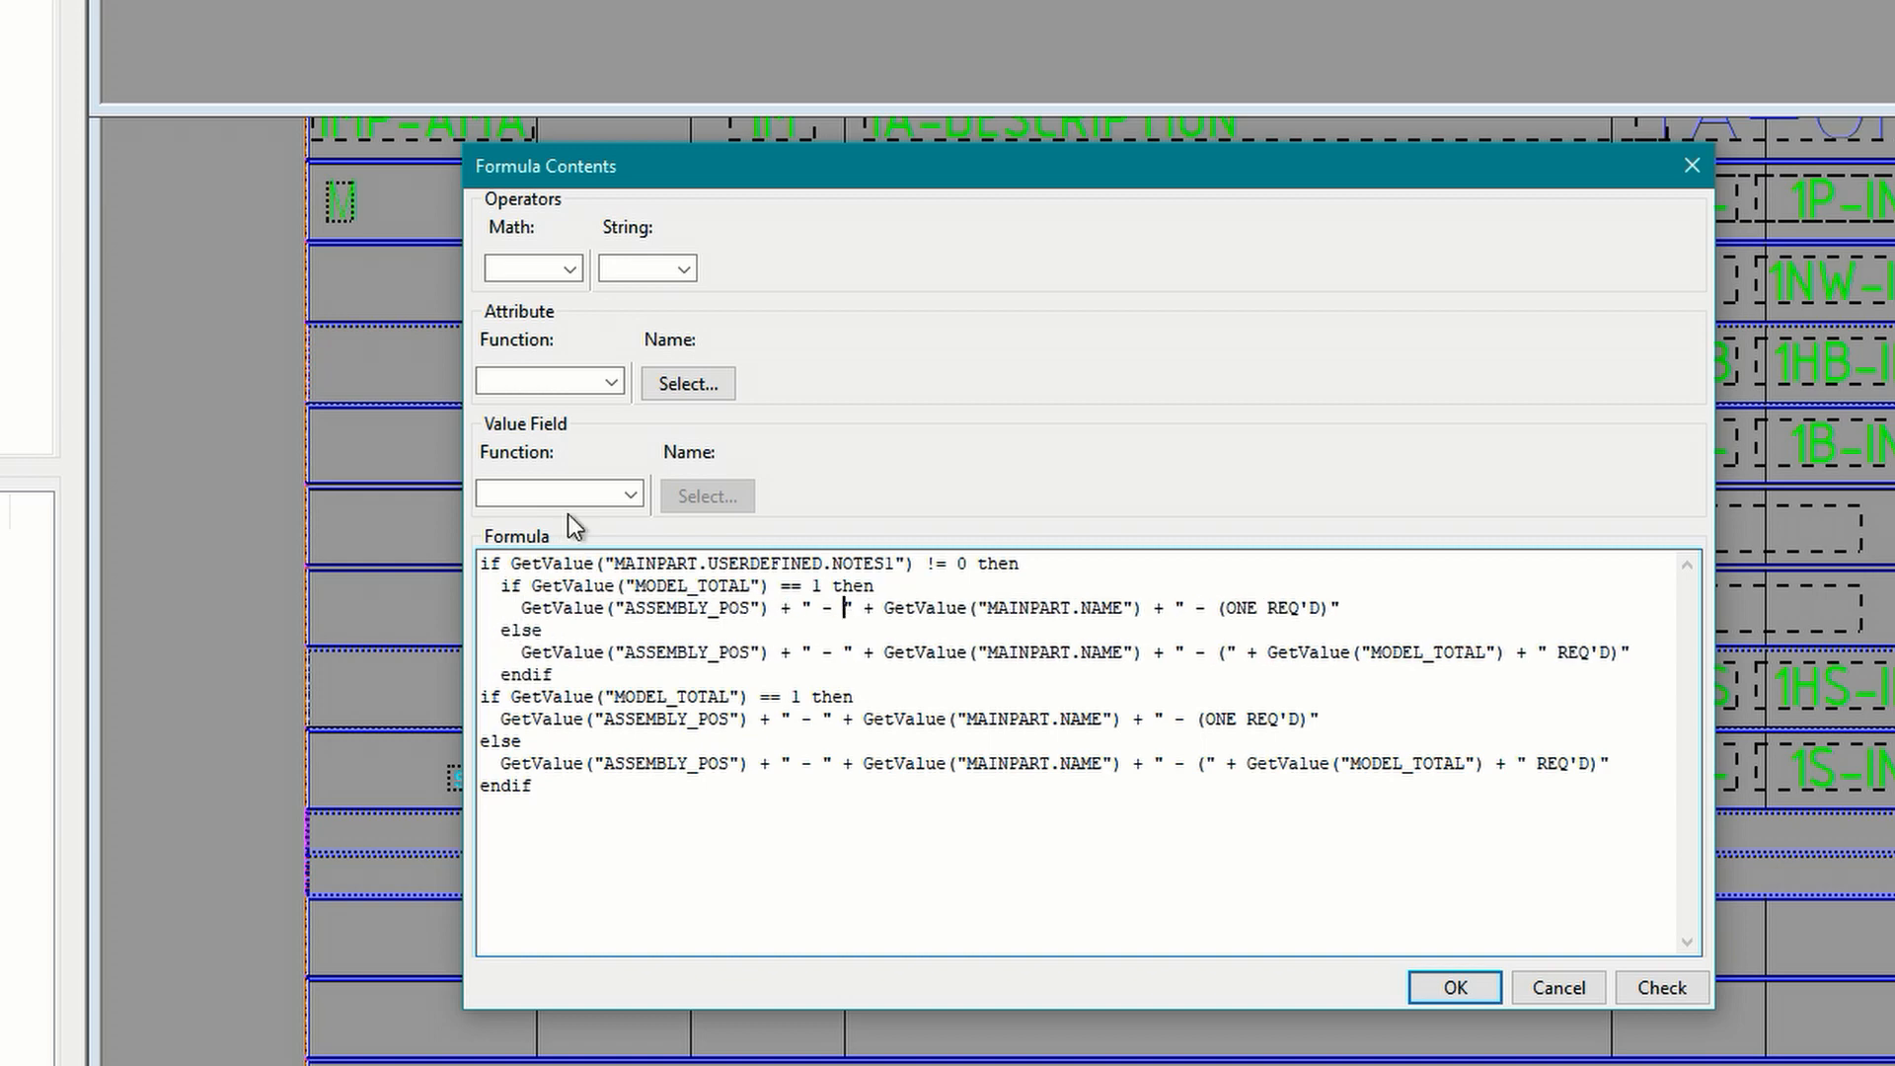
pyautogui.write('USERDEFINED.NOTES1')
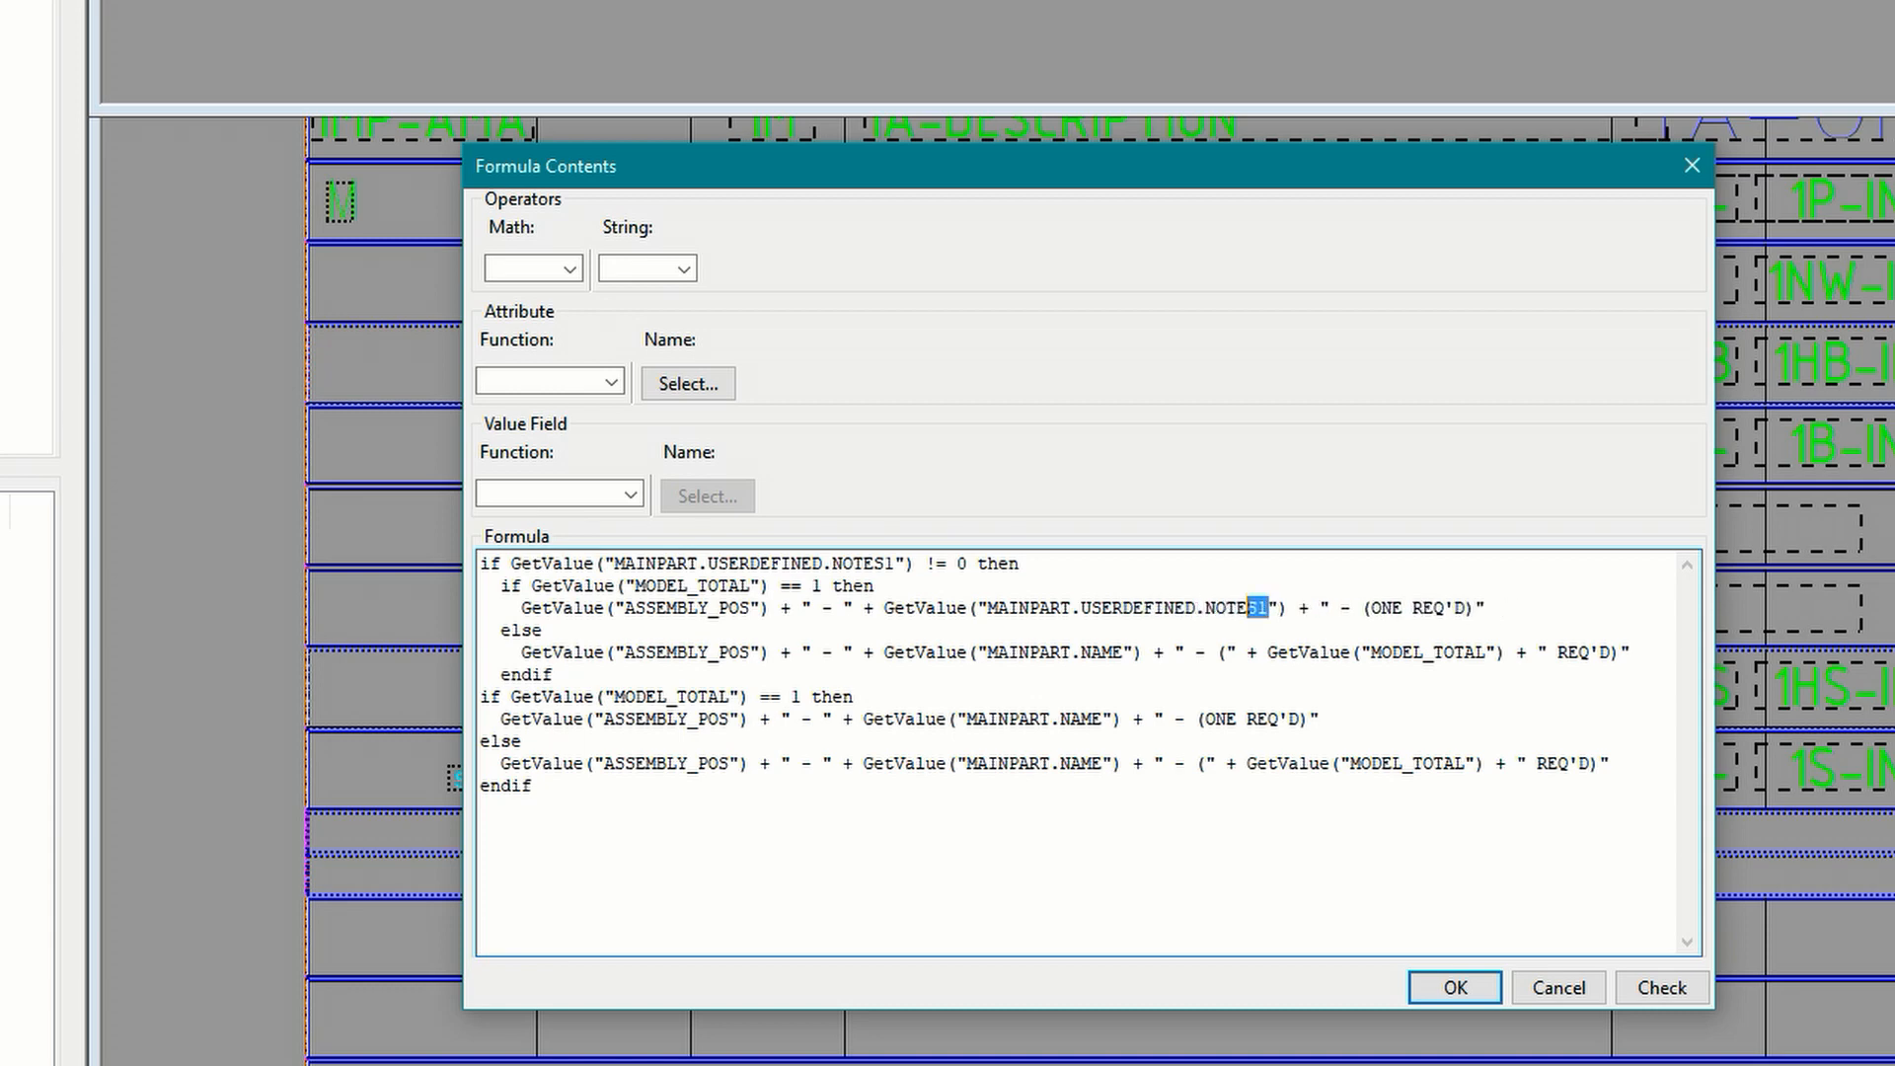
pyautogui.click(1260, 608)
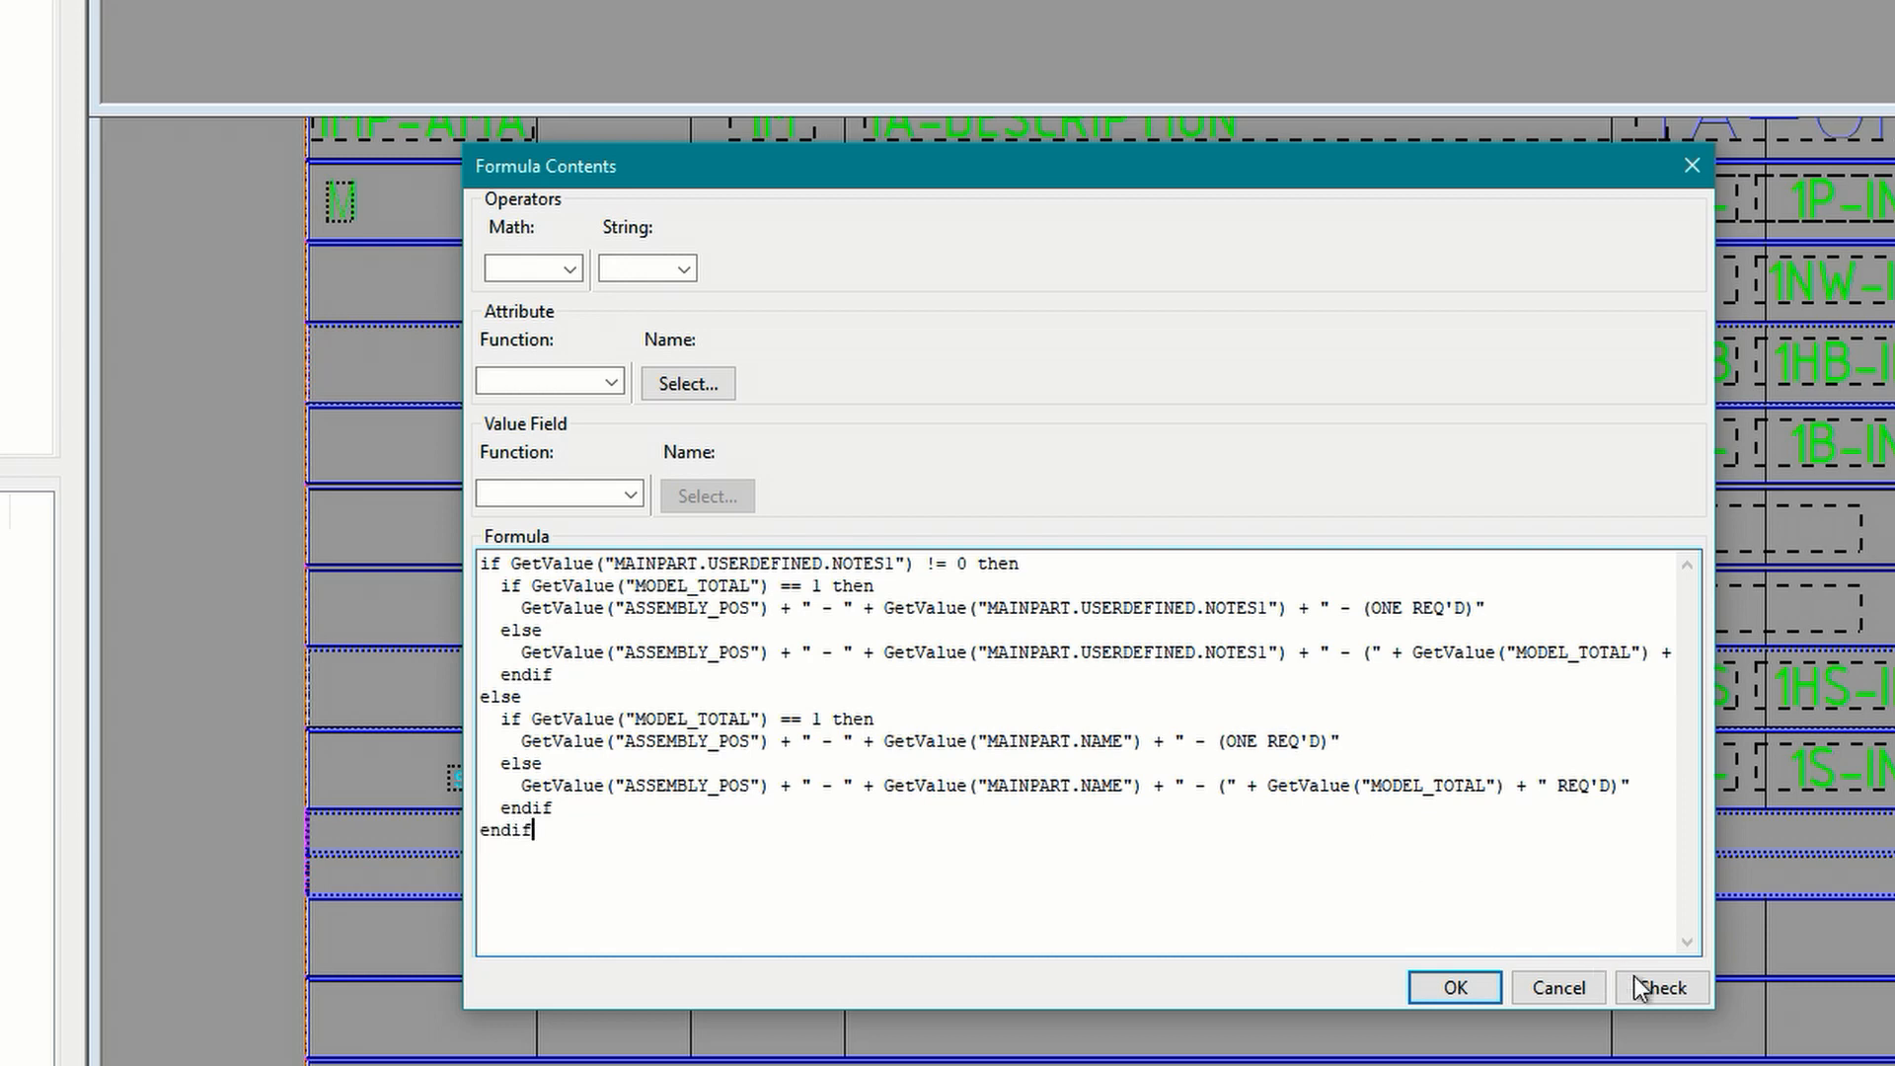
# Step: Check the Call-off formula, dismiss the 'formula is correct' notice, and accept it
pyautogui.click(1660, 987)
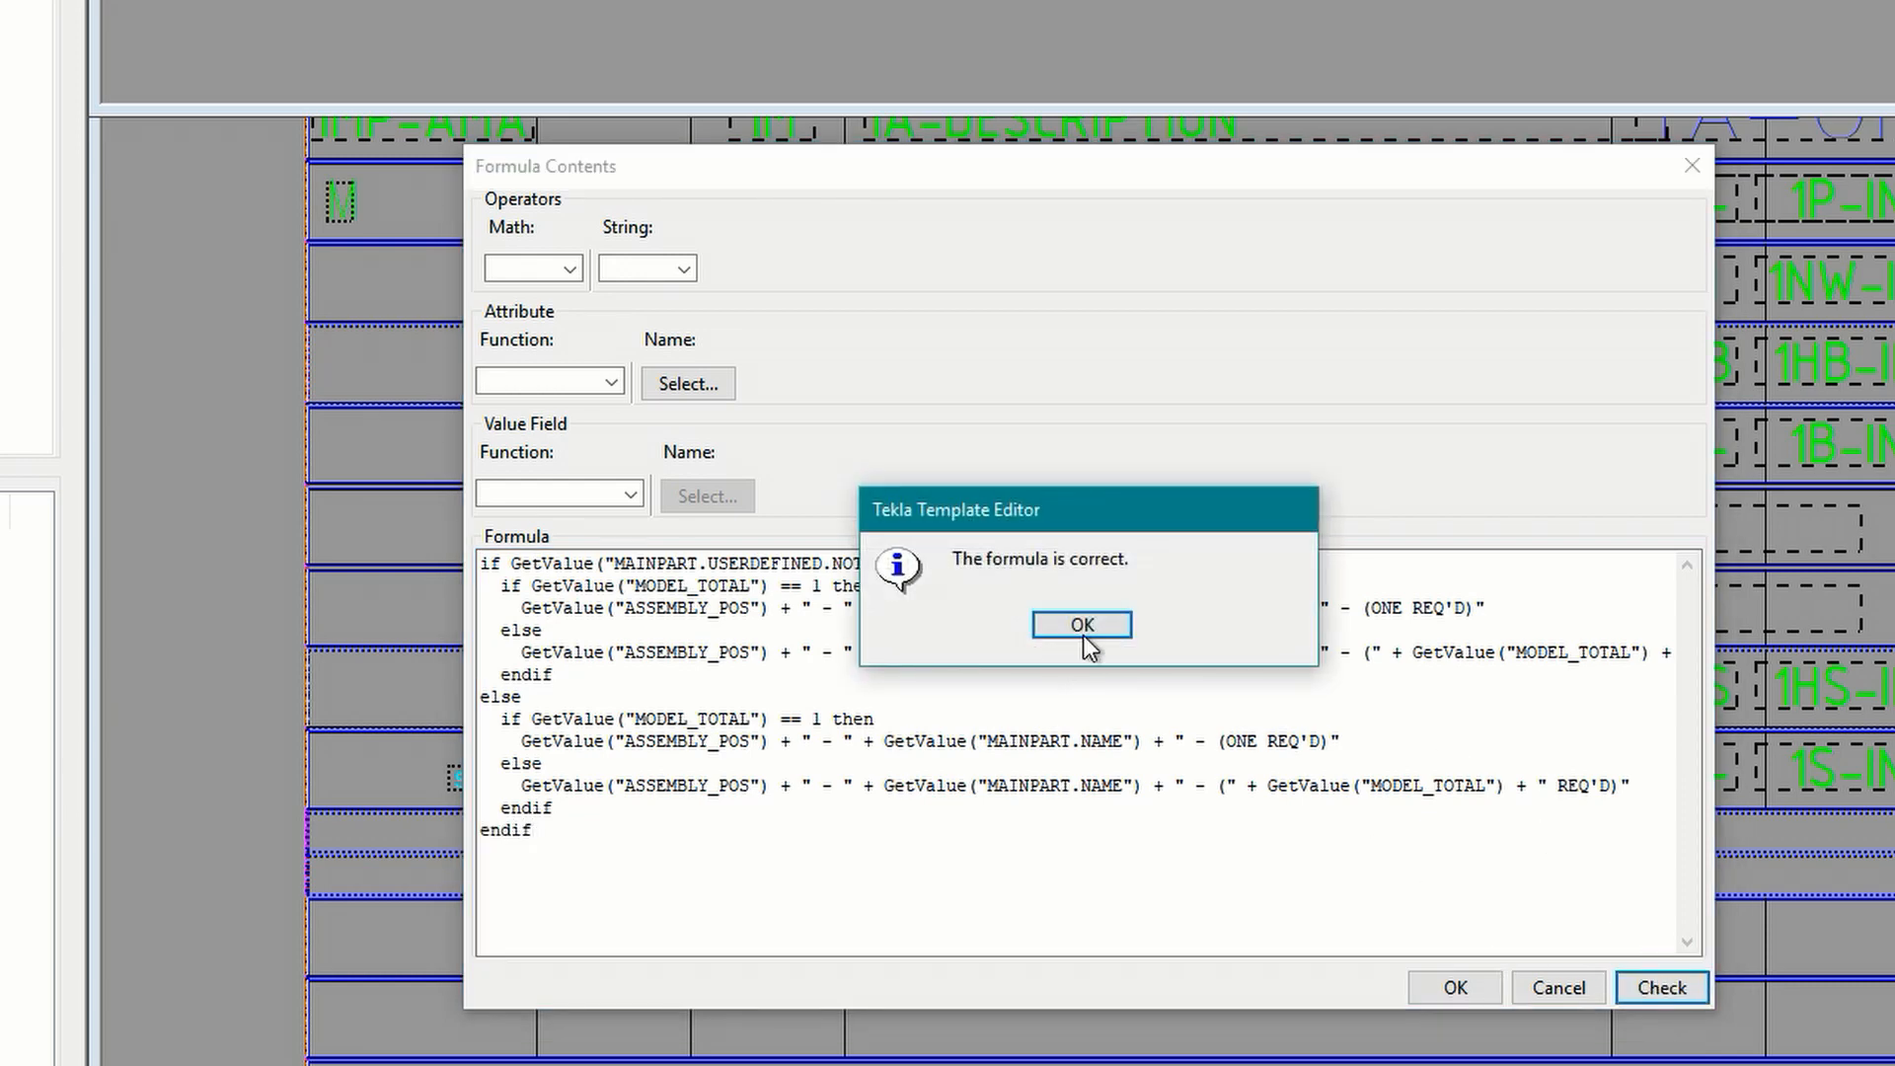
pyautogui.click(1079, 623)
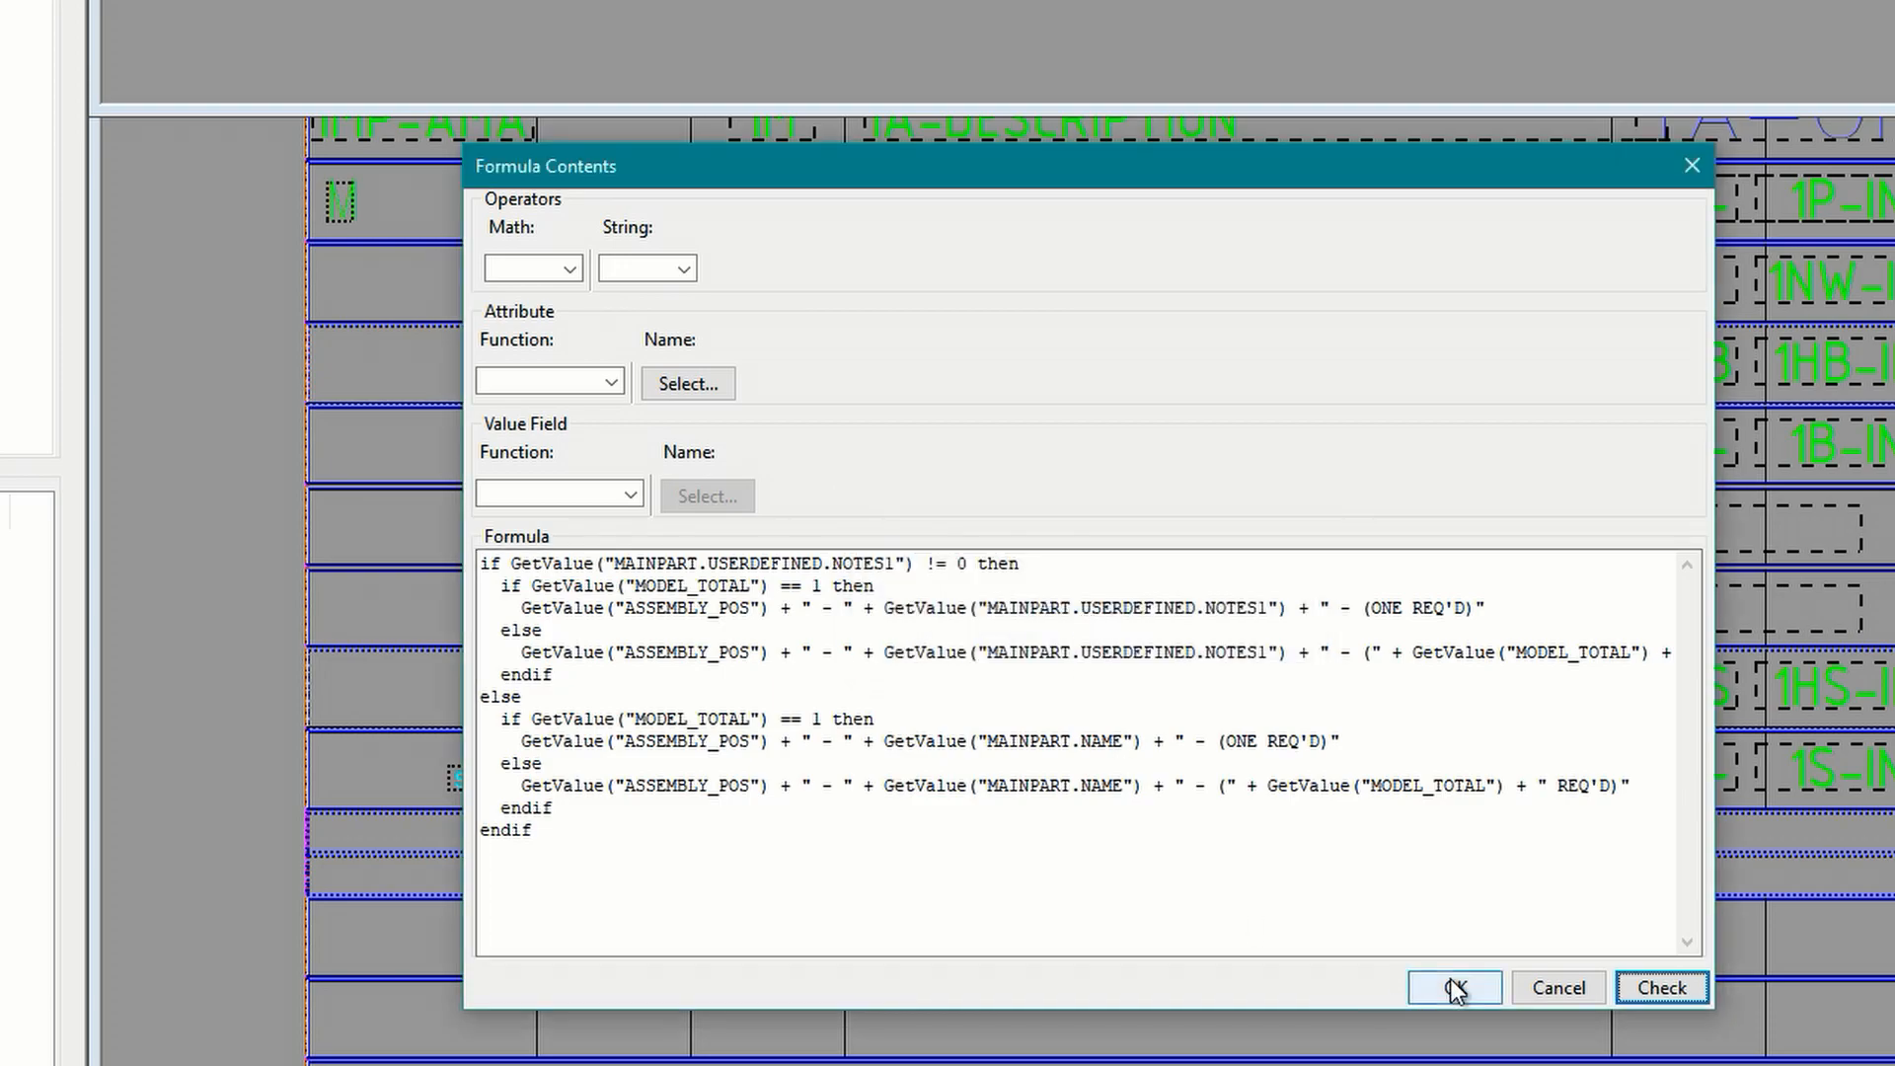
pyautogui.click(1454, 987)
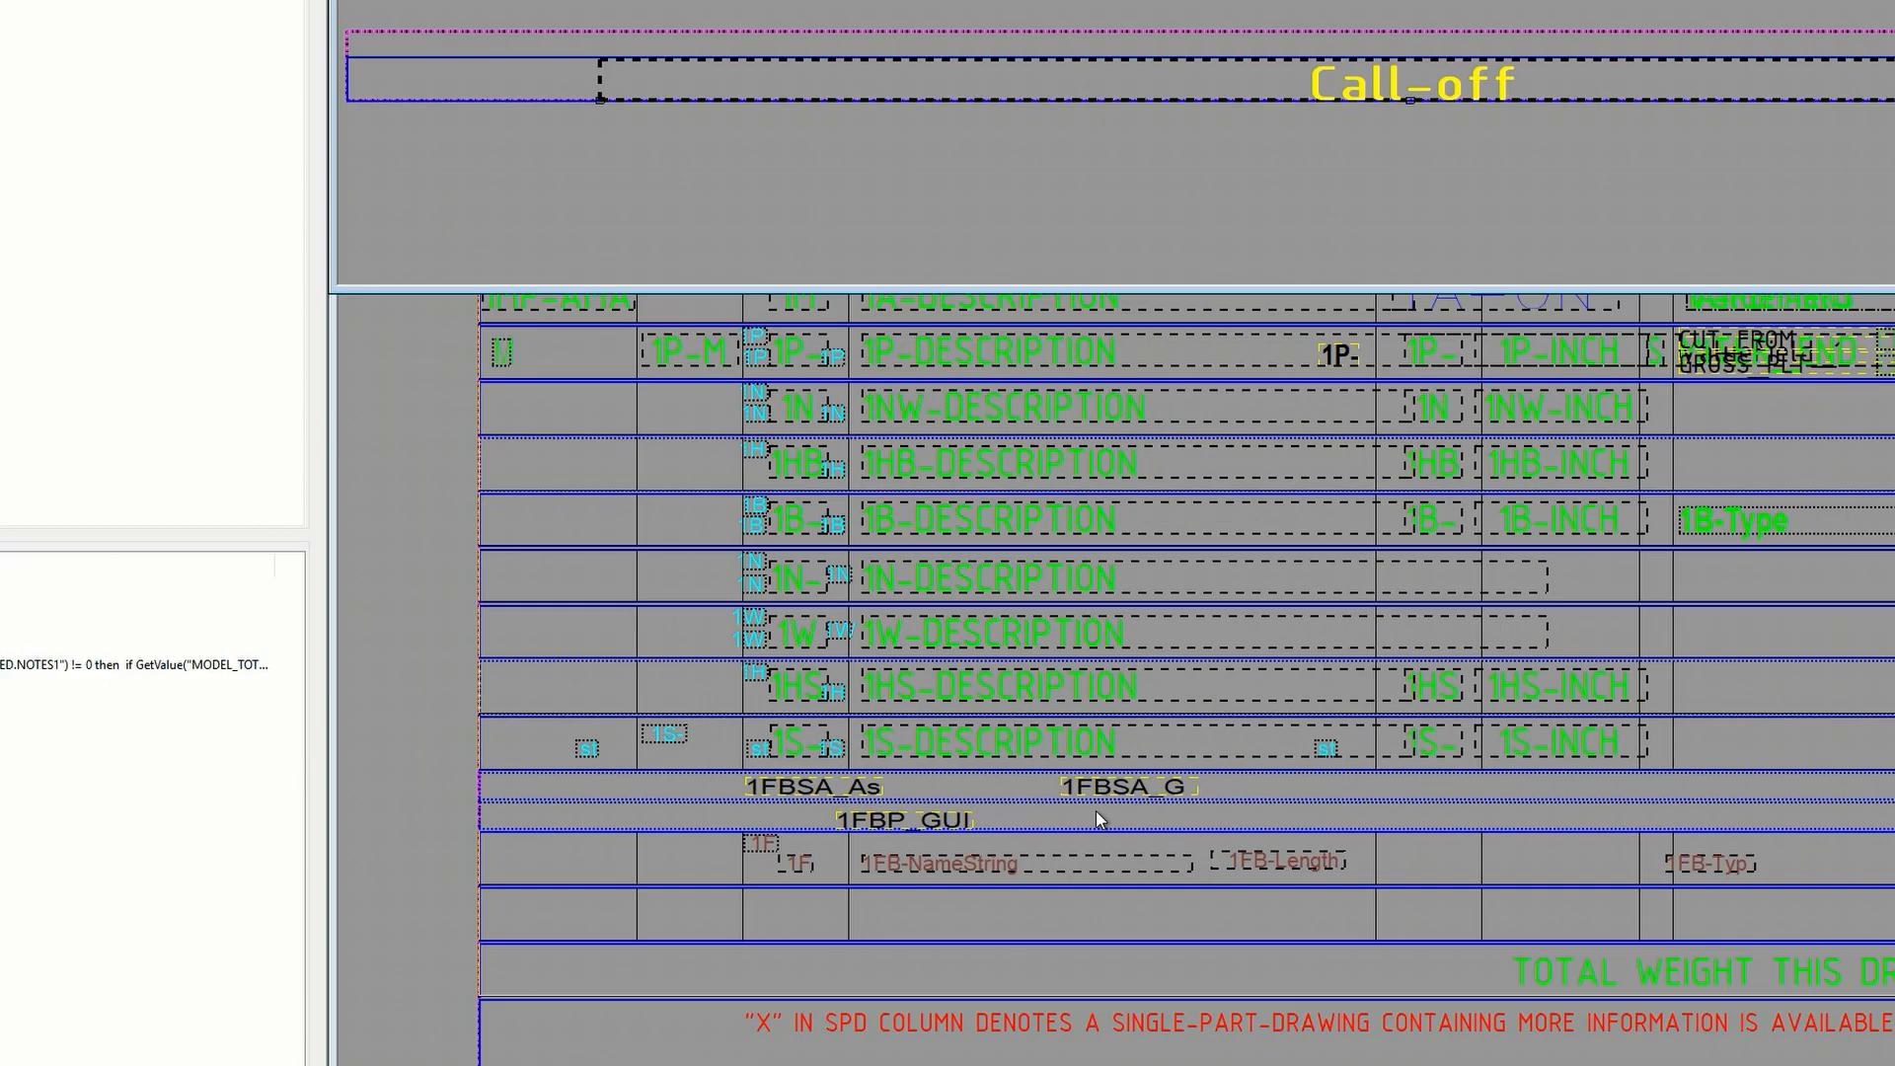